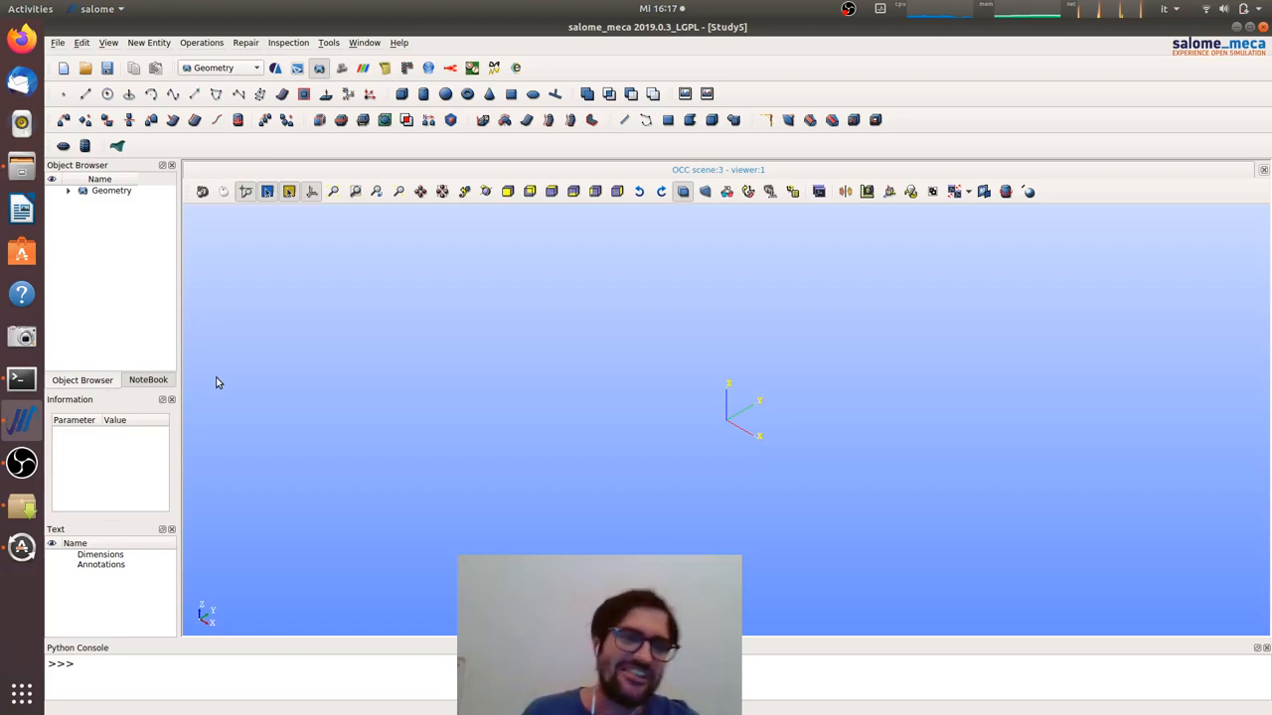
mouse_move(182, 274)
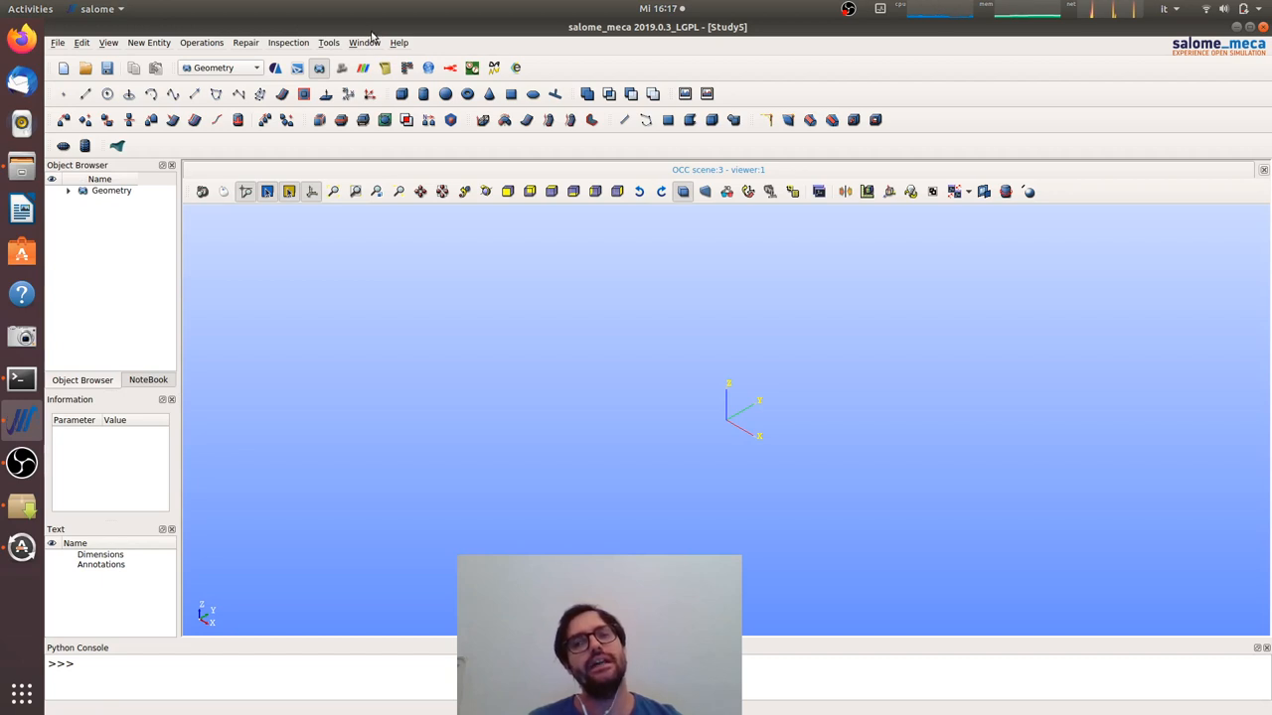
mouse_move(358, 16)
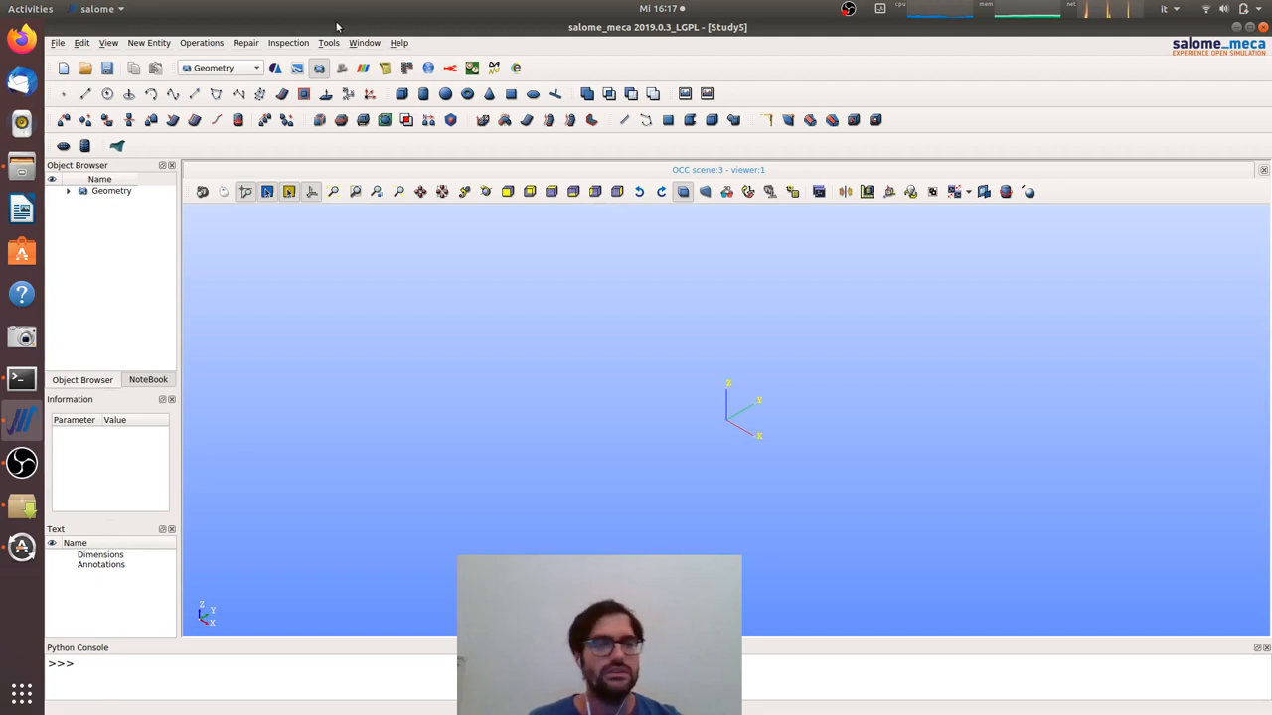
mouse_move(342, 30)
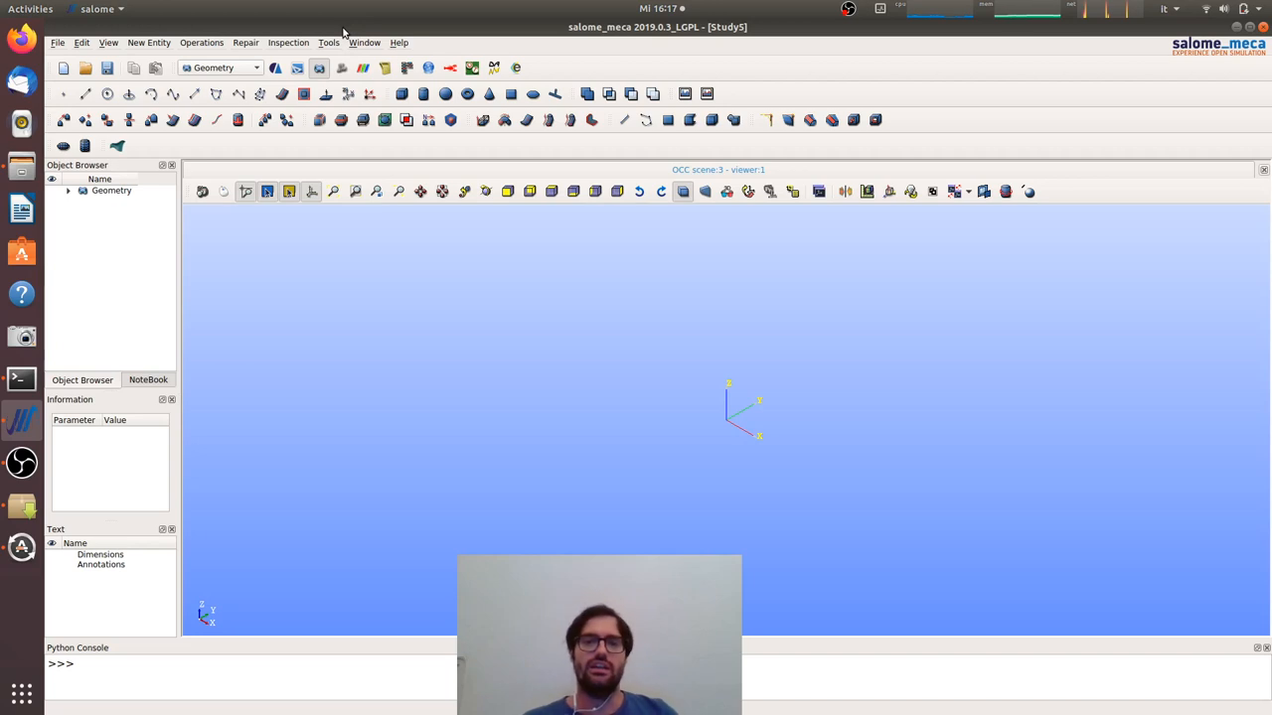
mouse_move(333, 40)
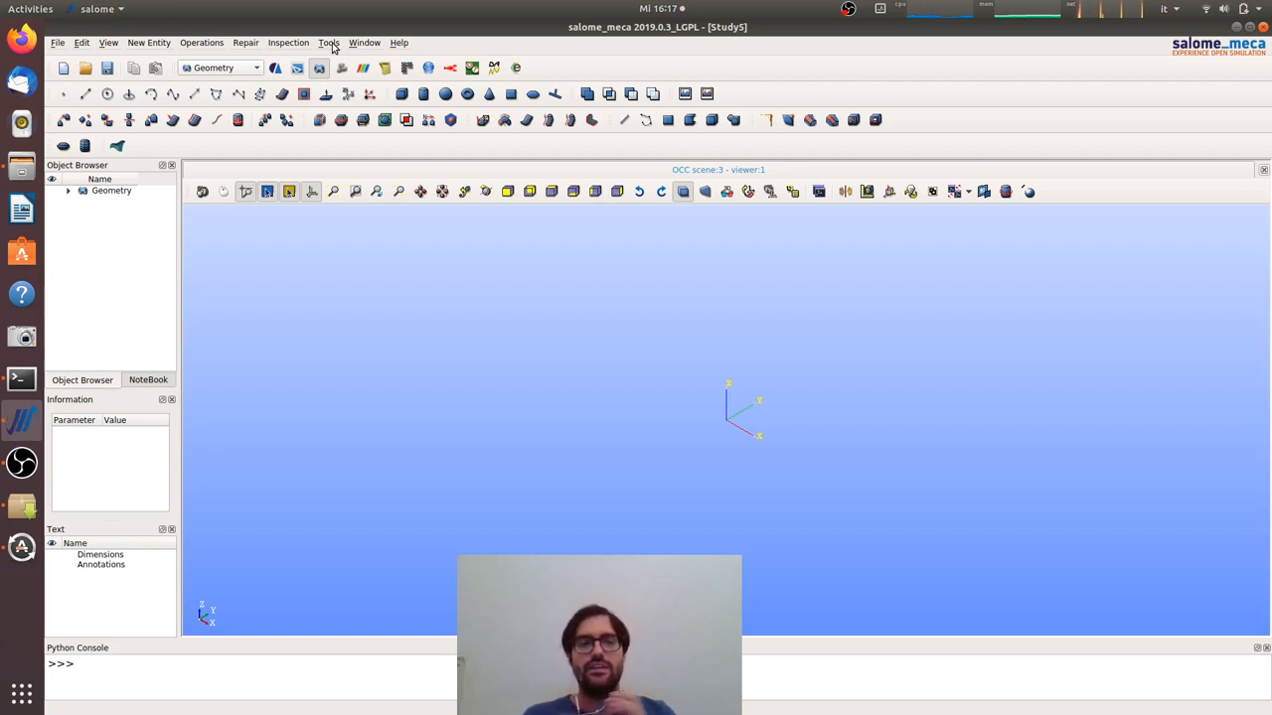
mouse_move(373, 40)
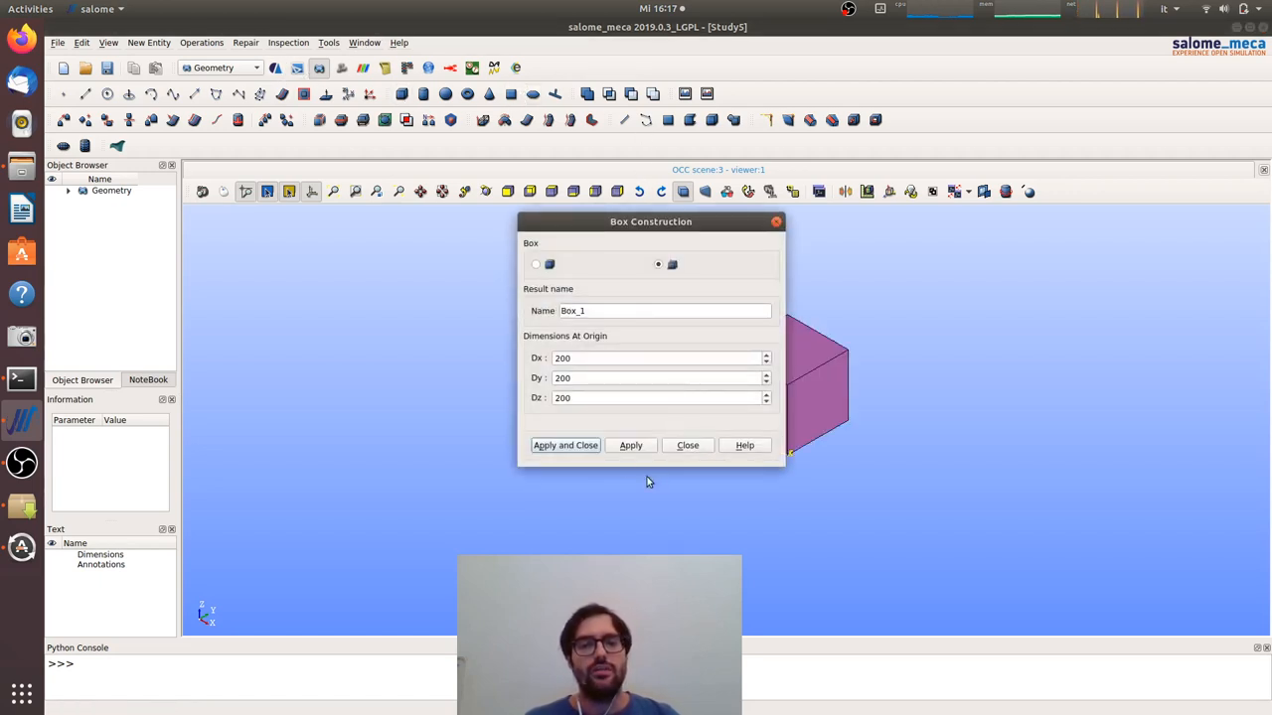
Create Box_1 as a 200 cube, then Box_2 as a 100 cube, both at the origin
left_click(630, 445)
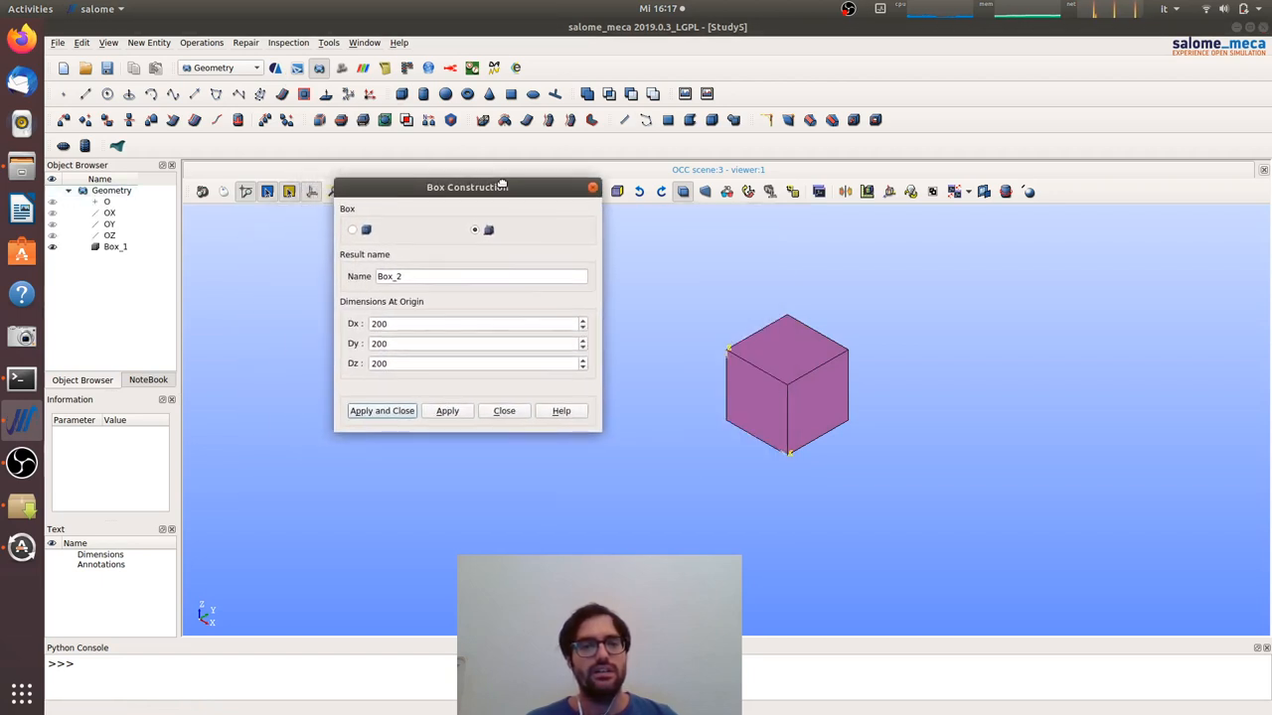
left_click(477, 322)
type("100")
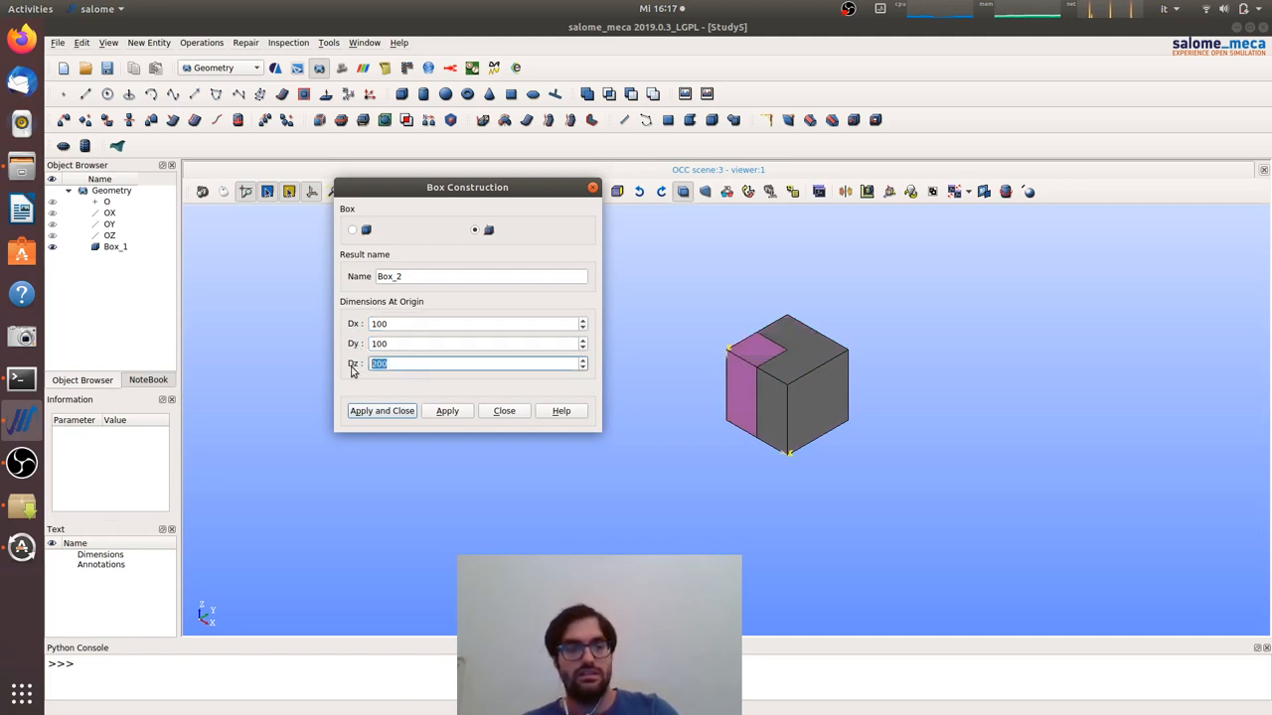
left_click(447, 410)
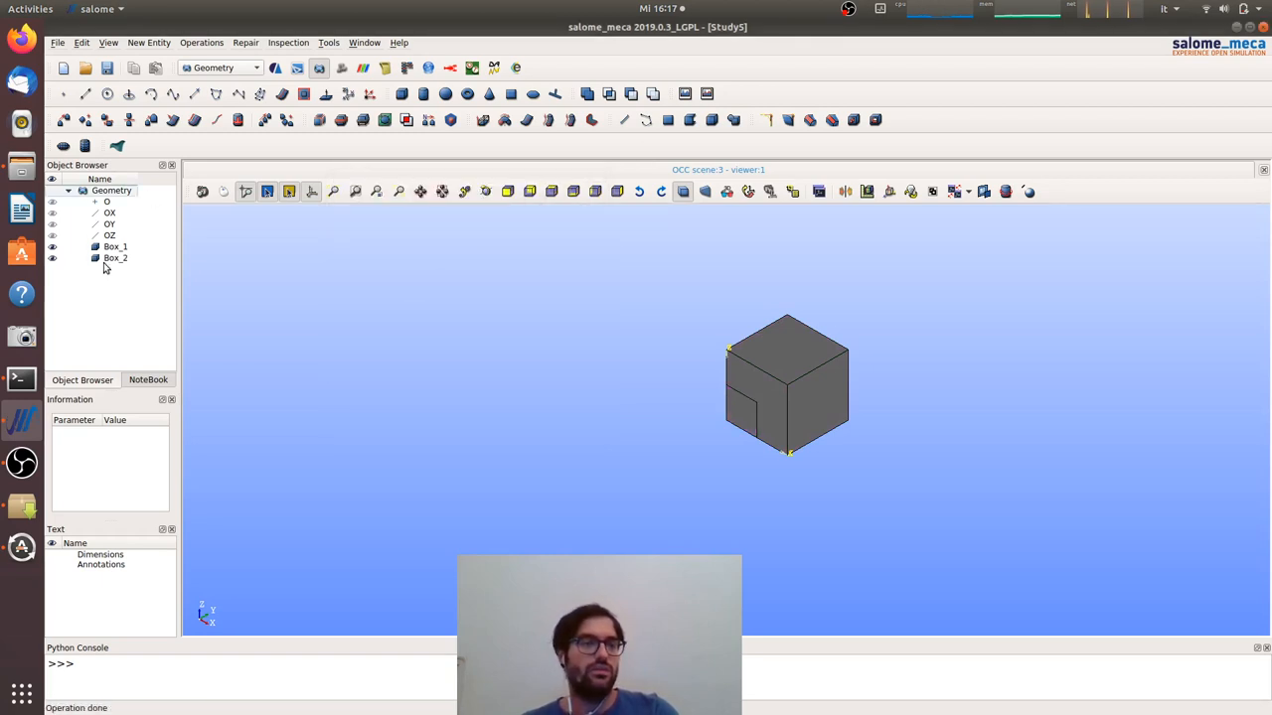
Translate a copy of Box_2 by Dx 50, Dy 50, Dz 200 onto the large cube
left_click(115, 258)
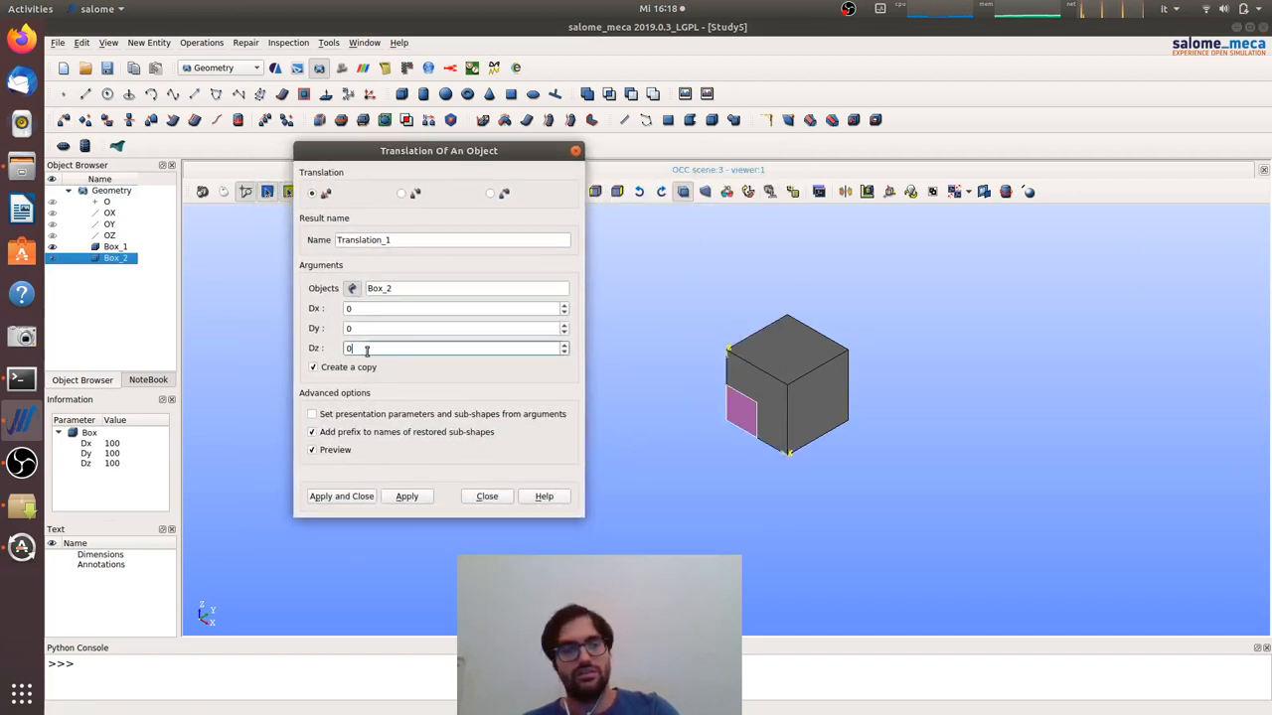
type("200")
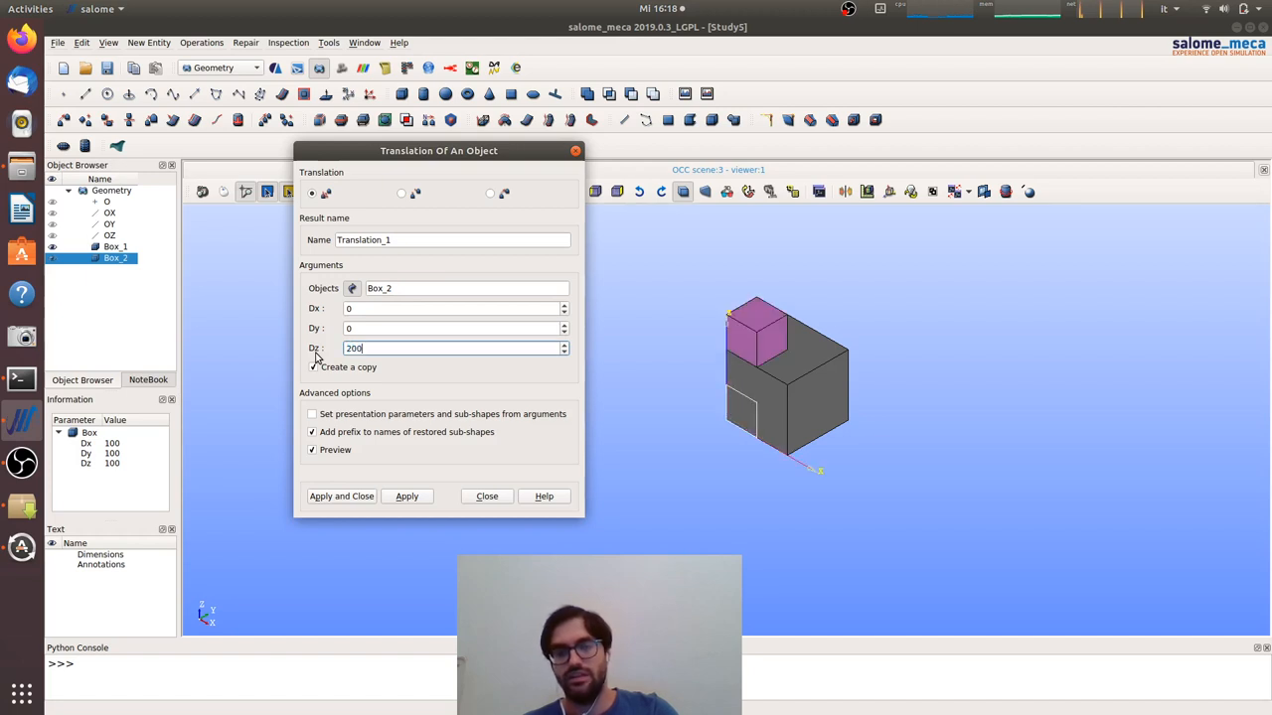
left_click(454, 308)
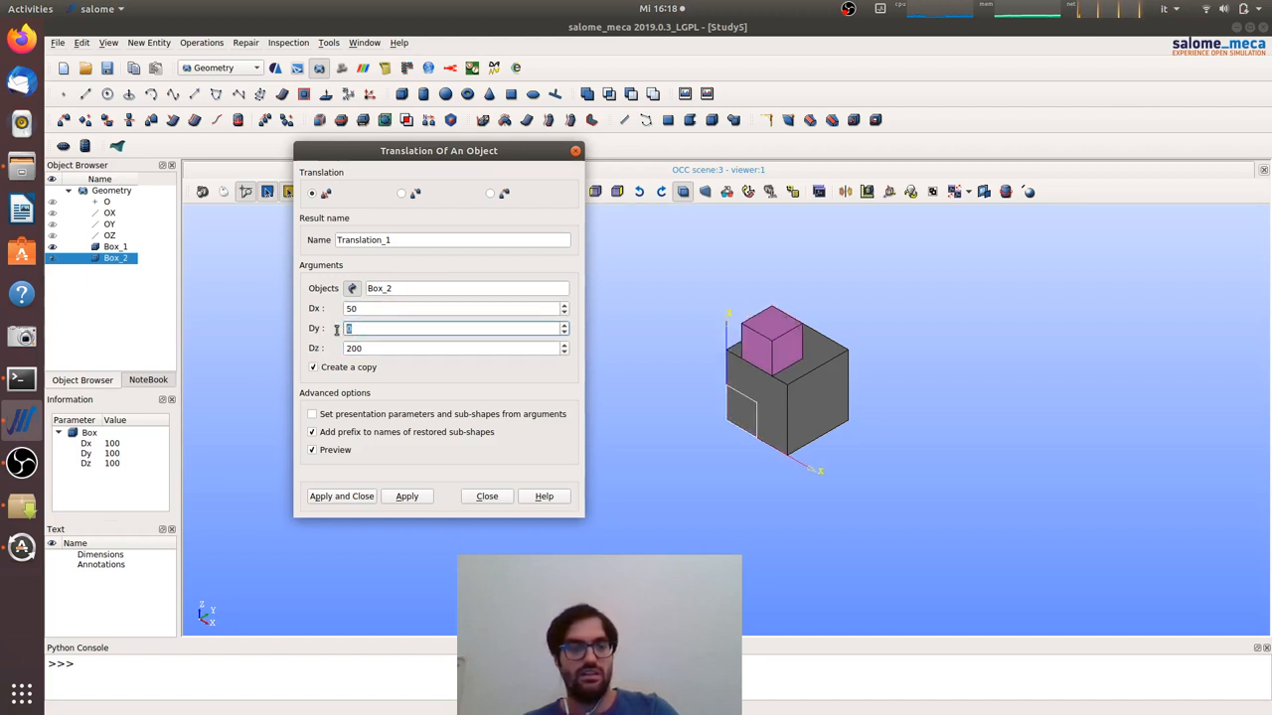
type("50")
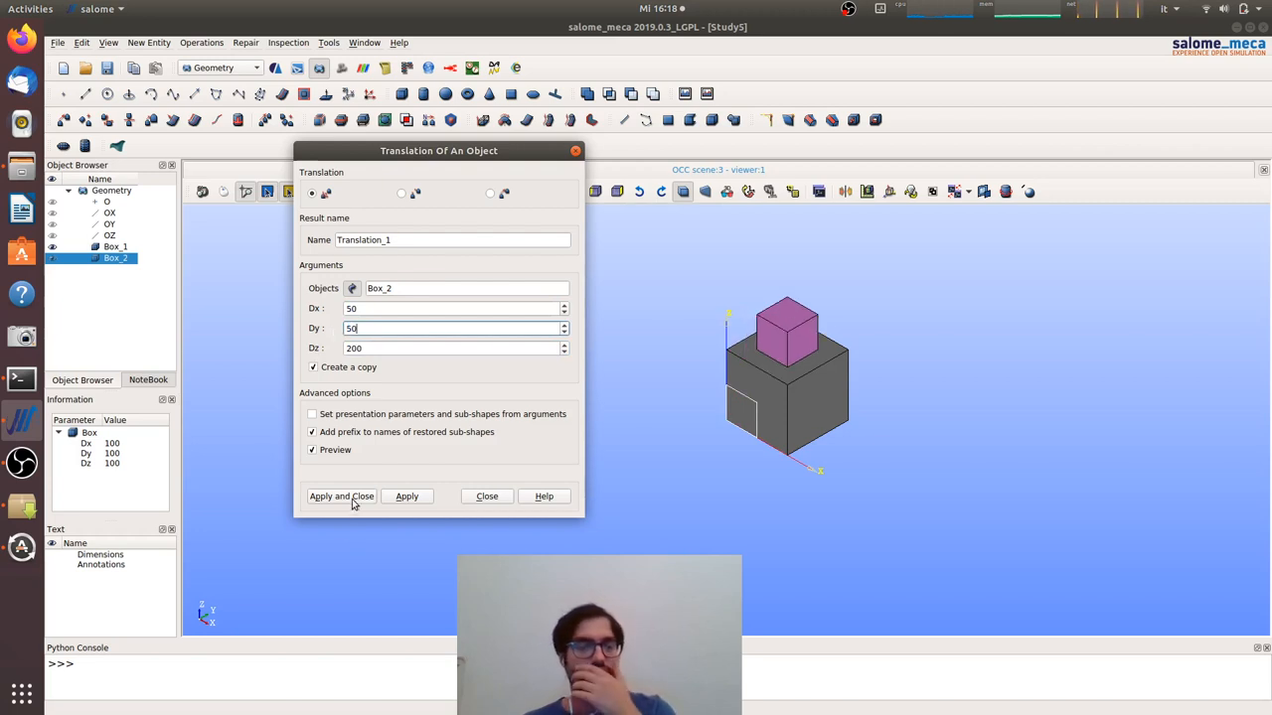
left_click(342, 497)
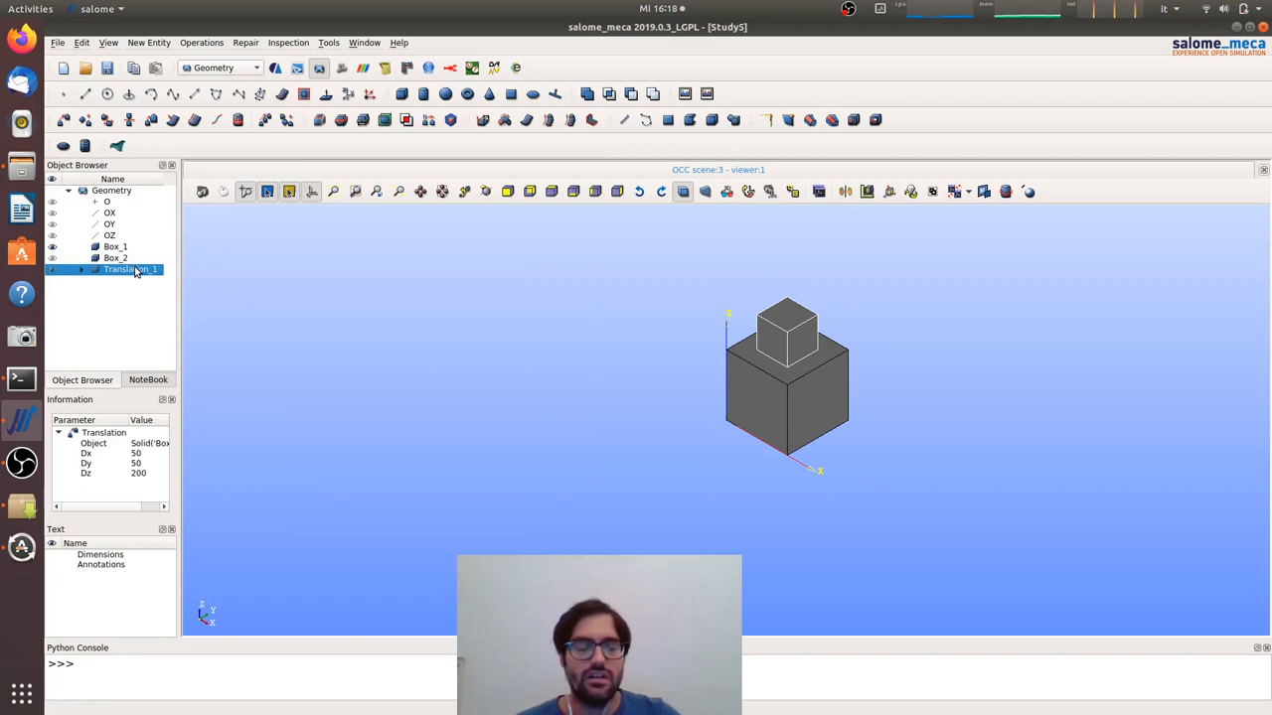
Rename the translated copy to cube2
double_click(129, 270)
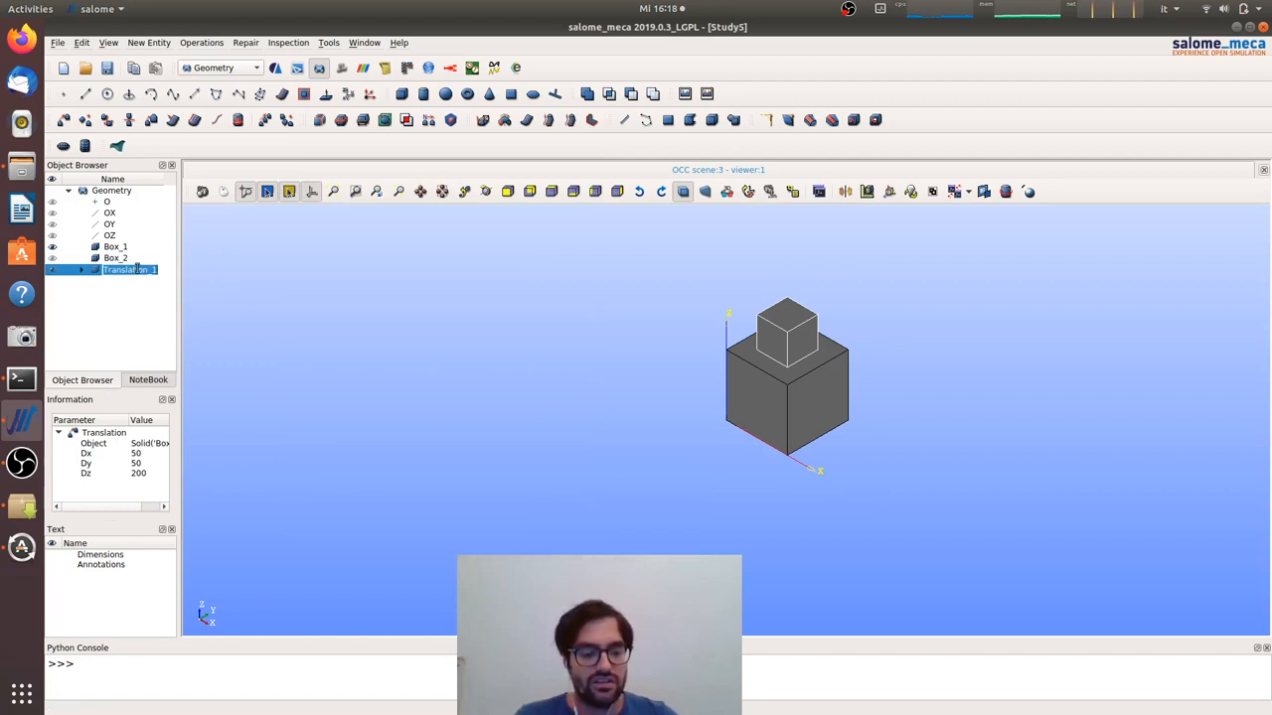
type("cube2")
left_click(118, 246)
type("cube1")
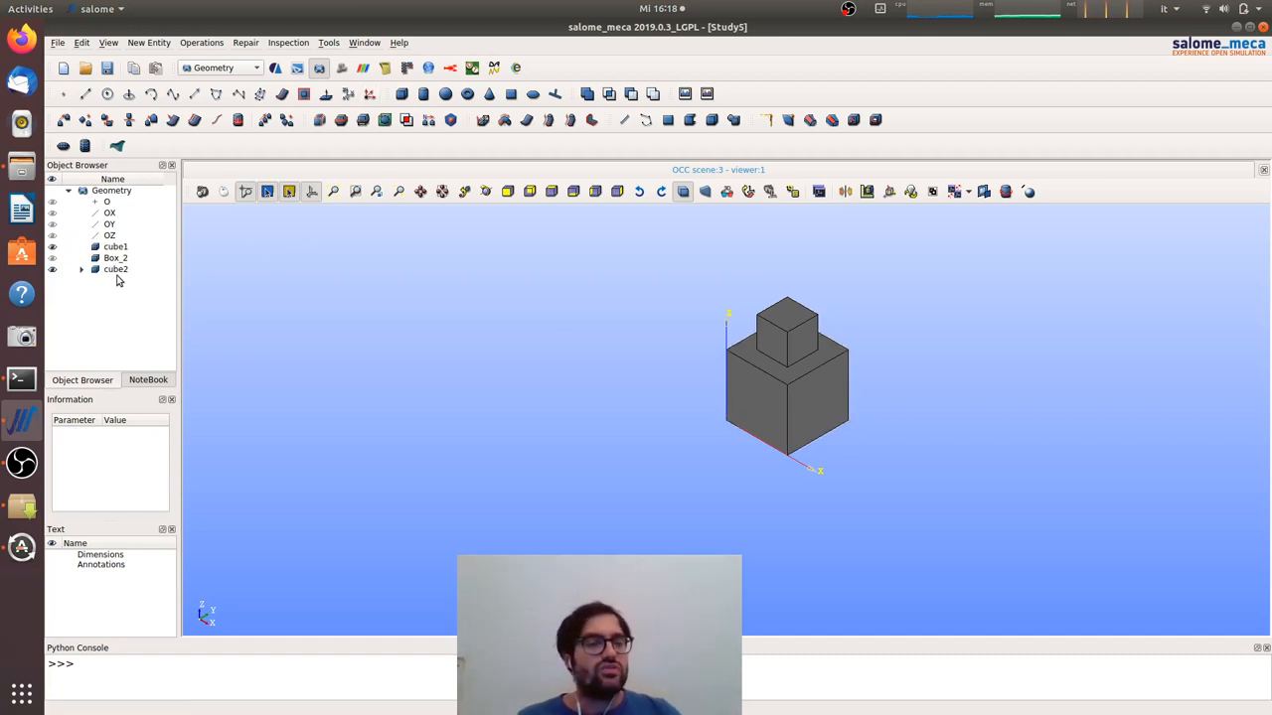
Select cube2 and show the Operations menu containing Partition
left_click(115, 271)
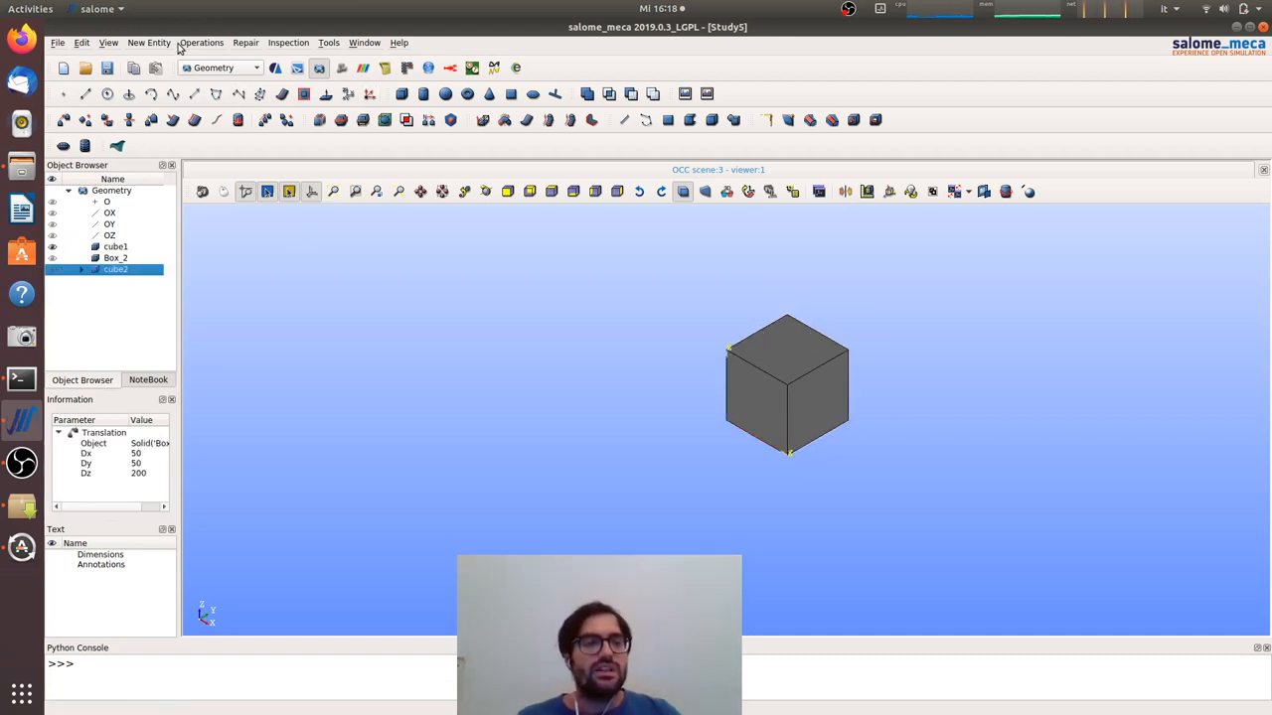
left_click(203, 42)
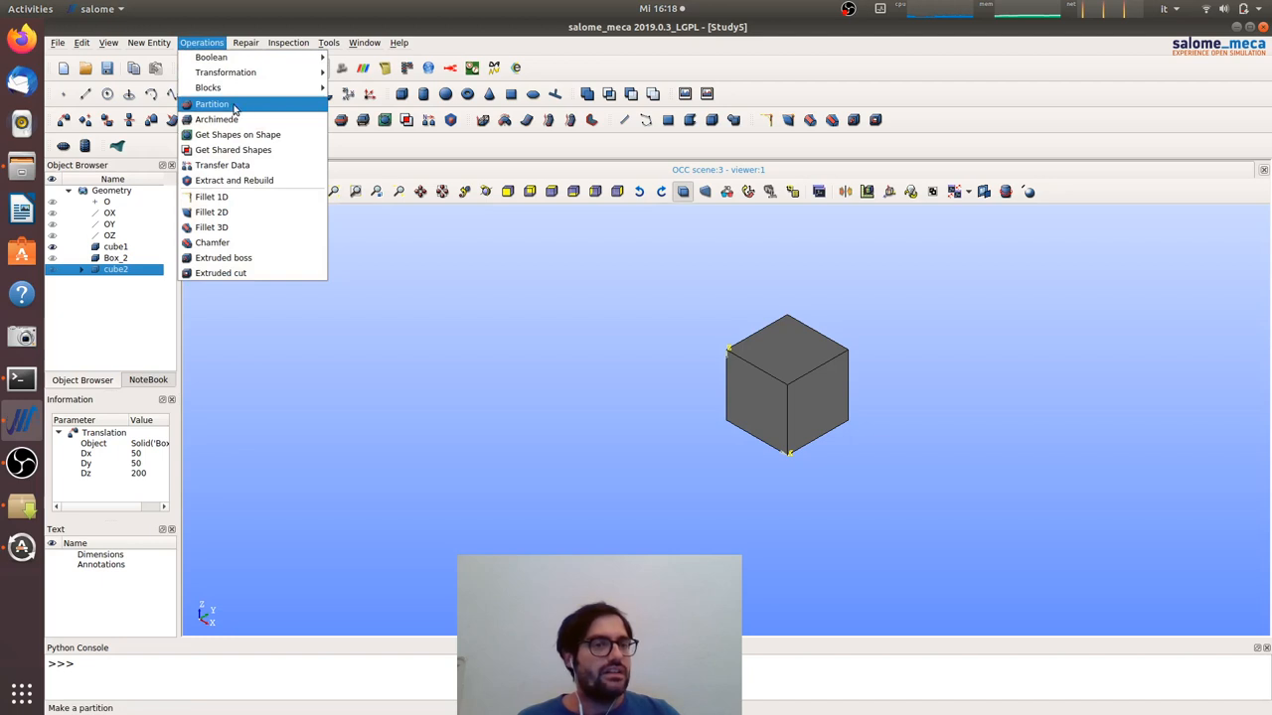
mouse_move(217, 104)
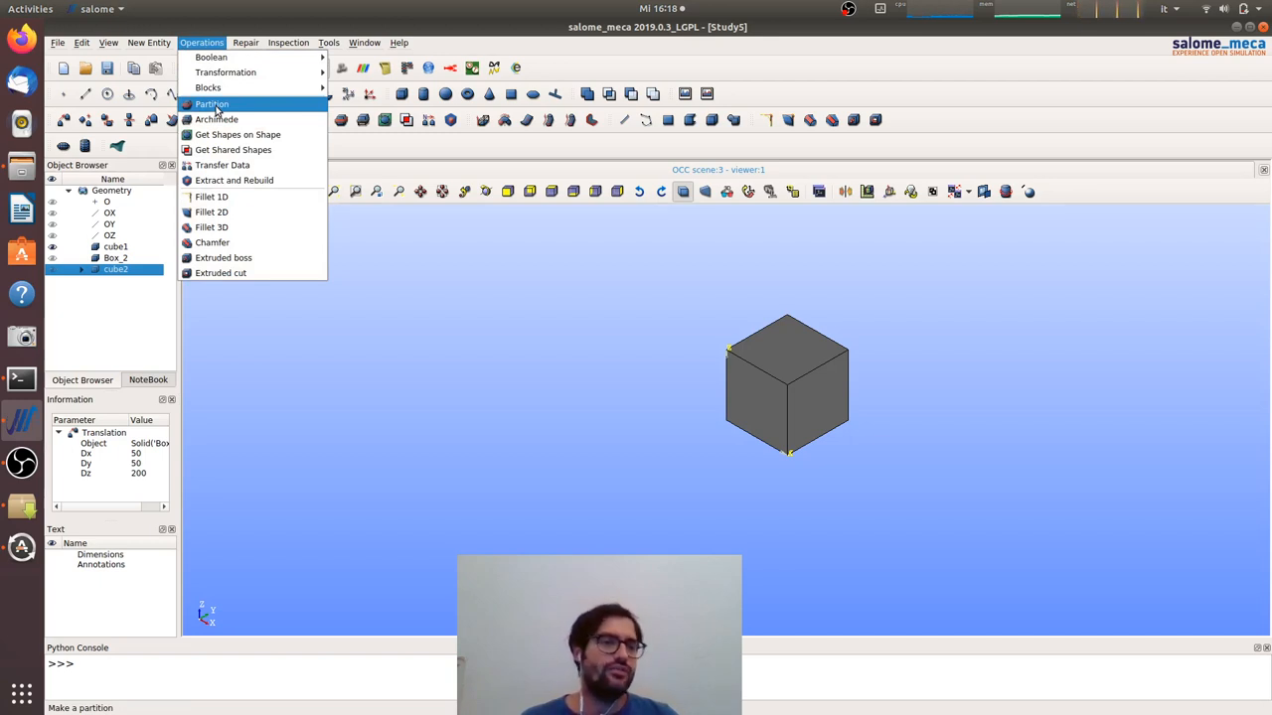
mouse_move(209, 88)
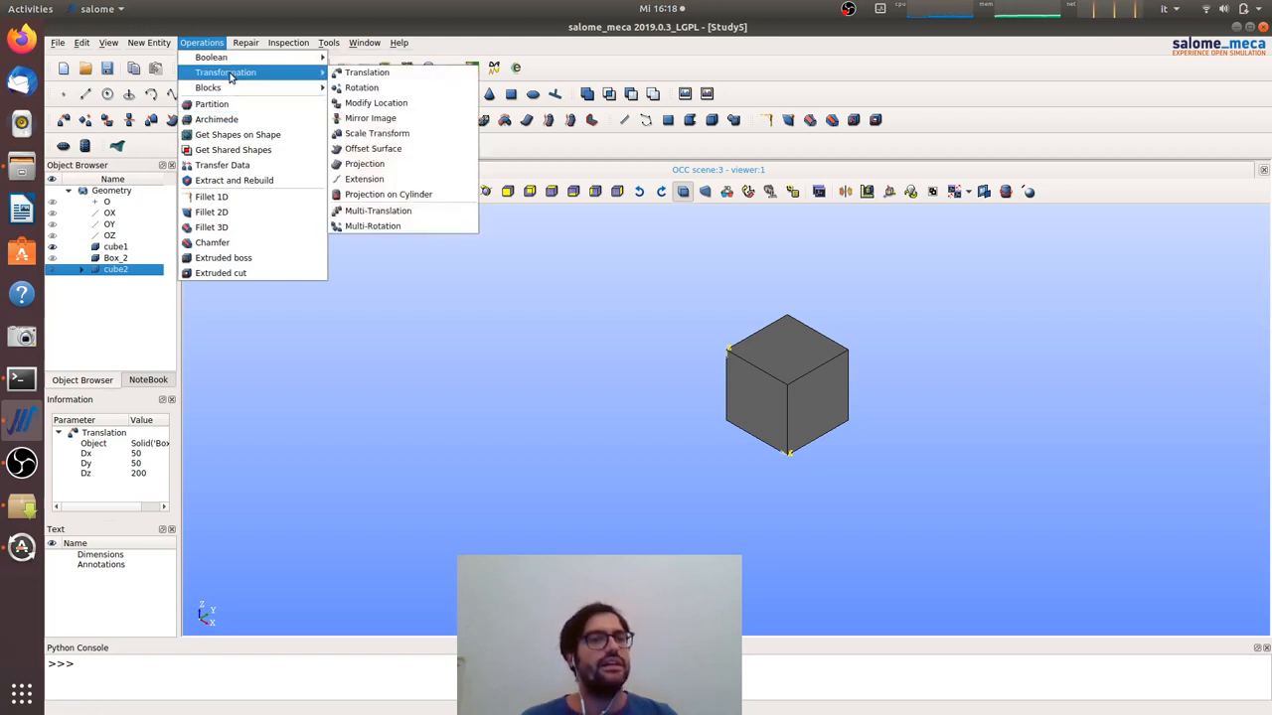
mouse_move(211, 103)
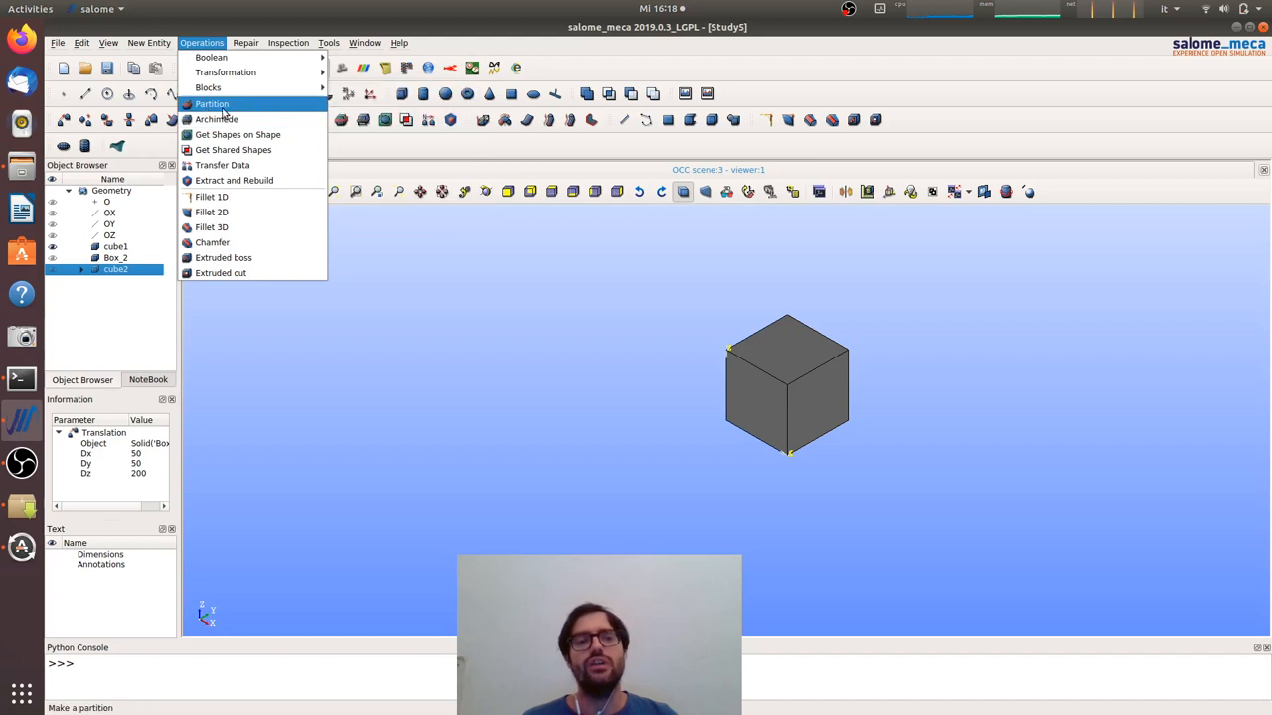
mouse_move(229, 111)
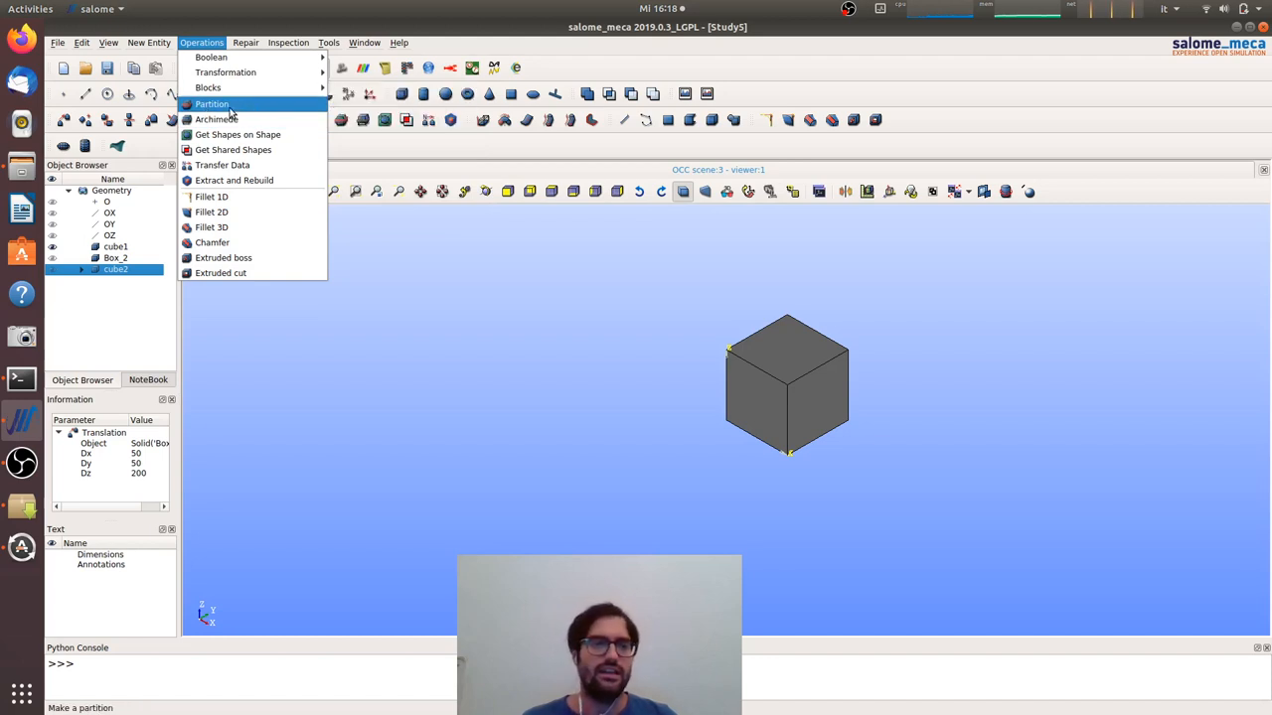
mouse_move(234, 112)
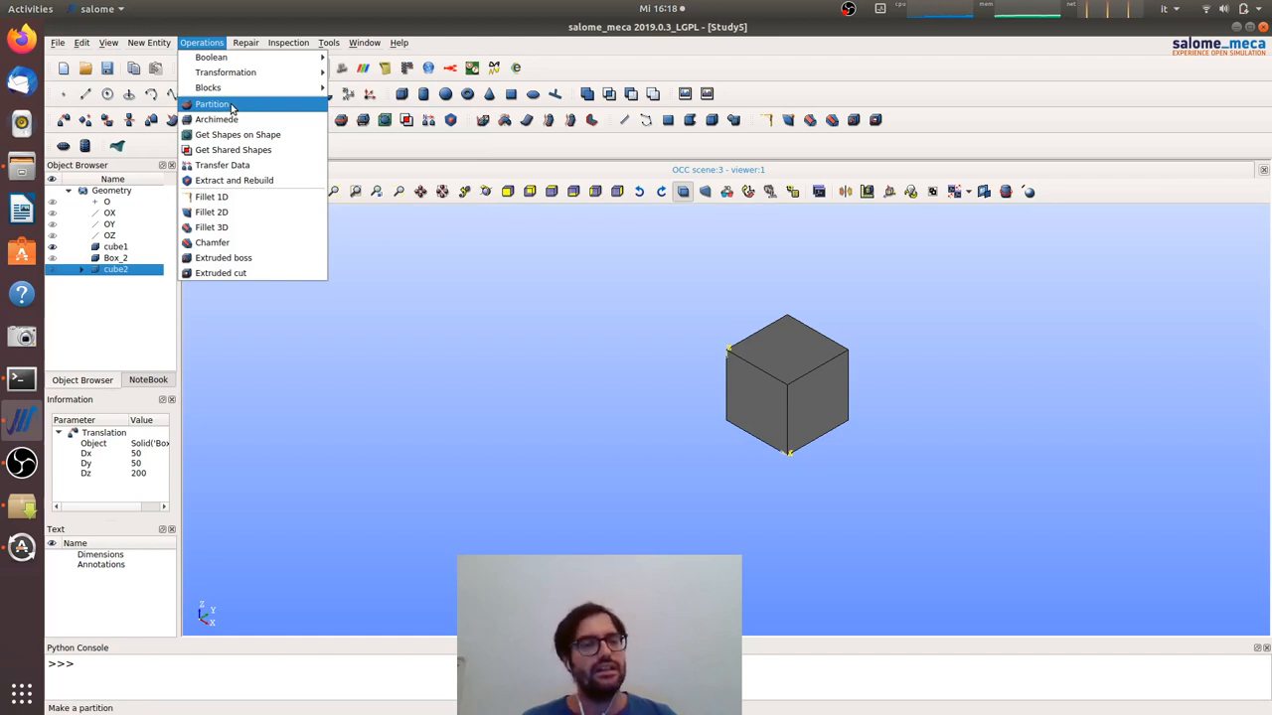
Partition cube1 using cube2 as the tool object, producing Partition_1
left_click(211, 104)
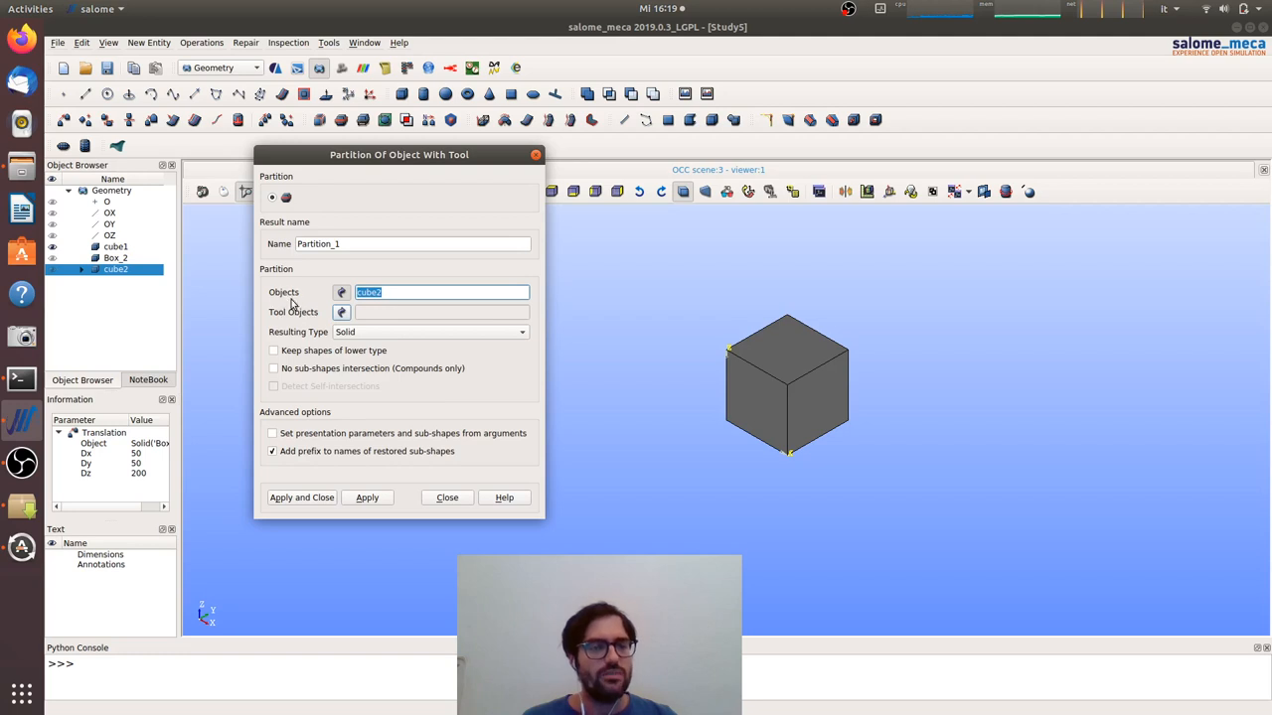
mouse_move(308, 298)
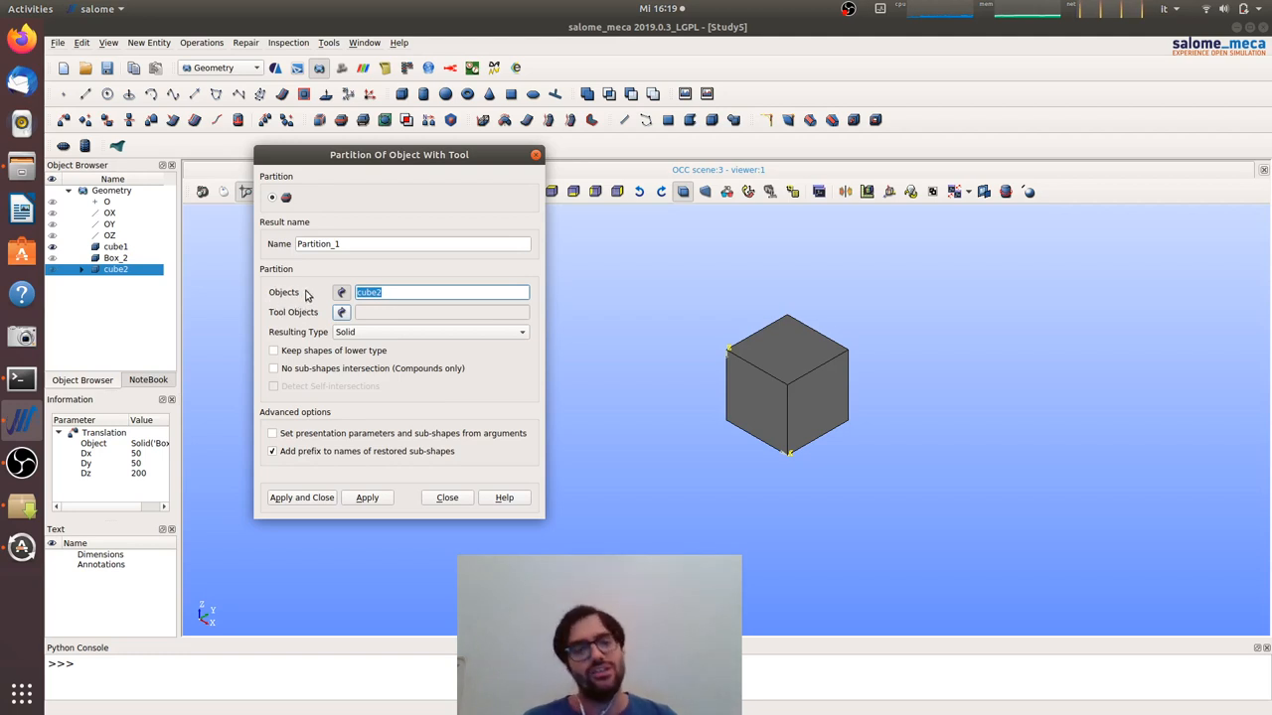
mouse_move(310, 320)
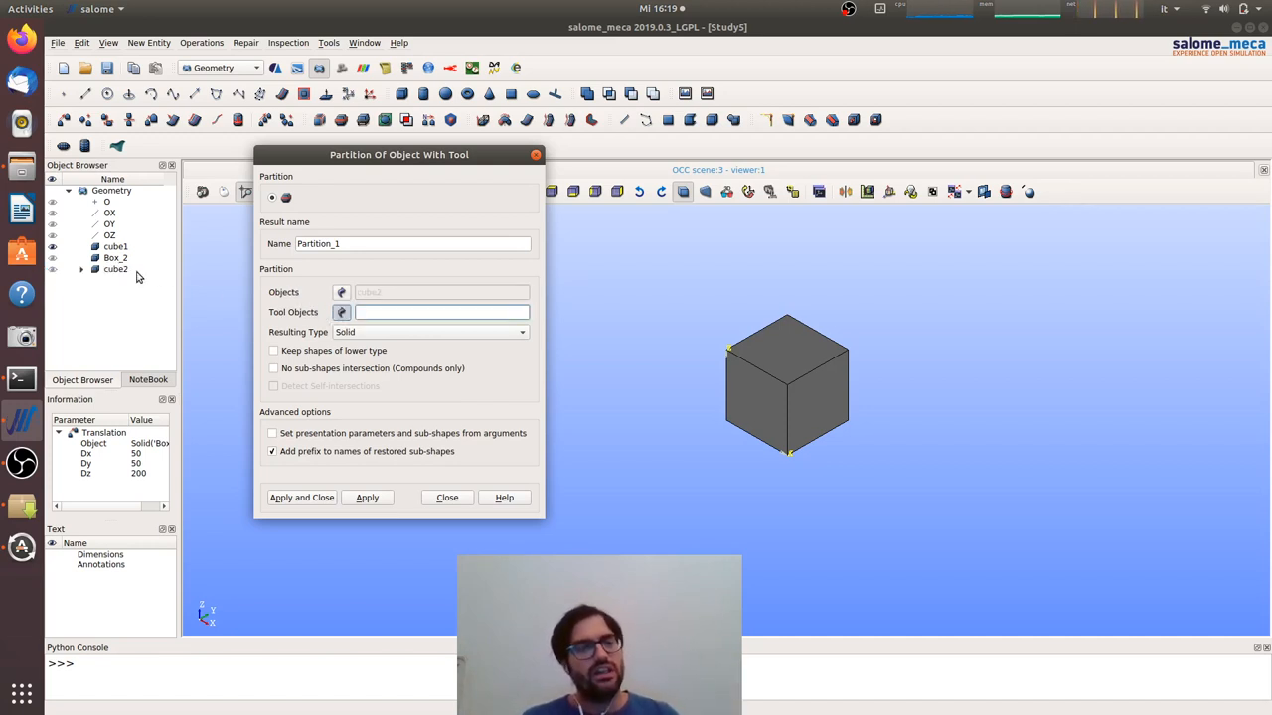
left_click(115, 246)
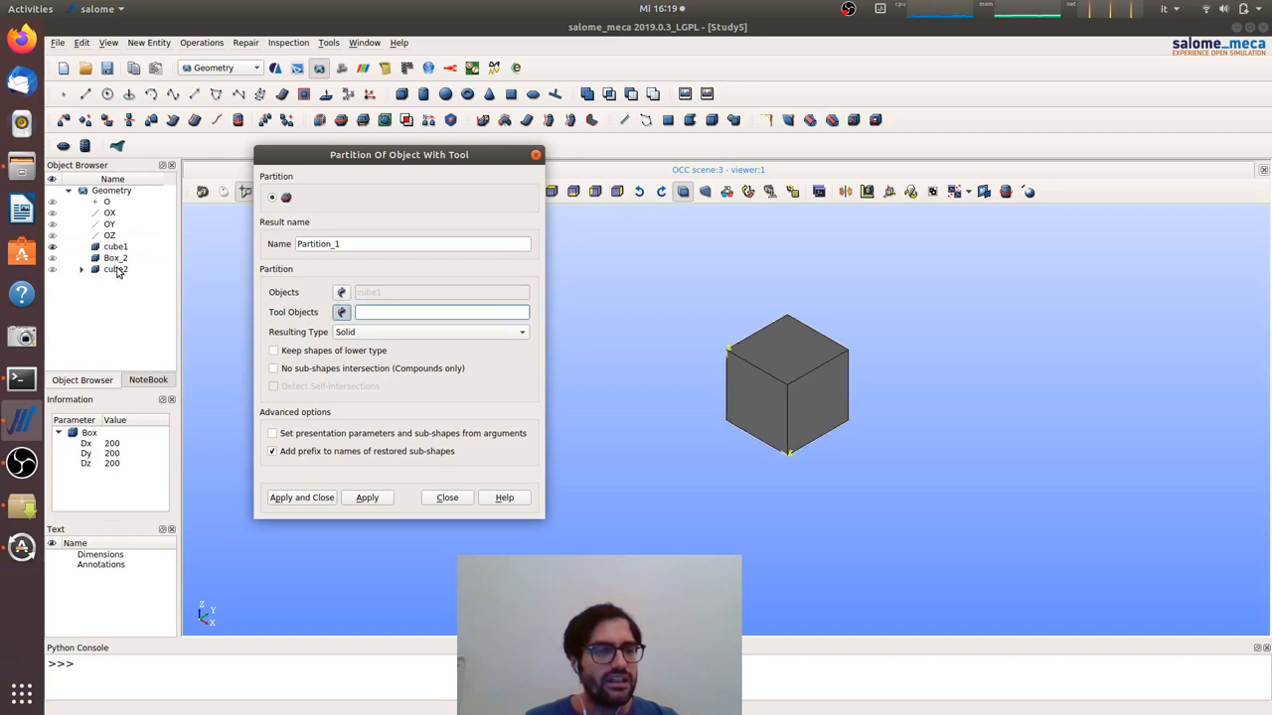
left_click(115, 270)
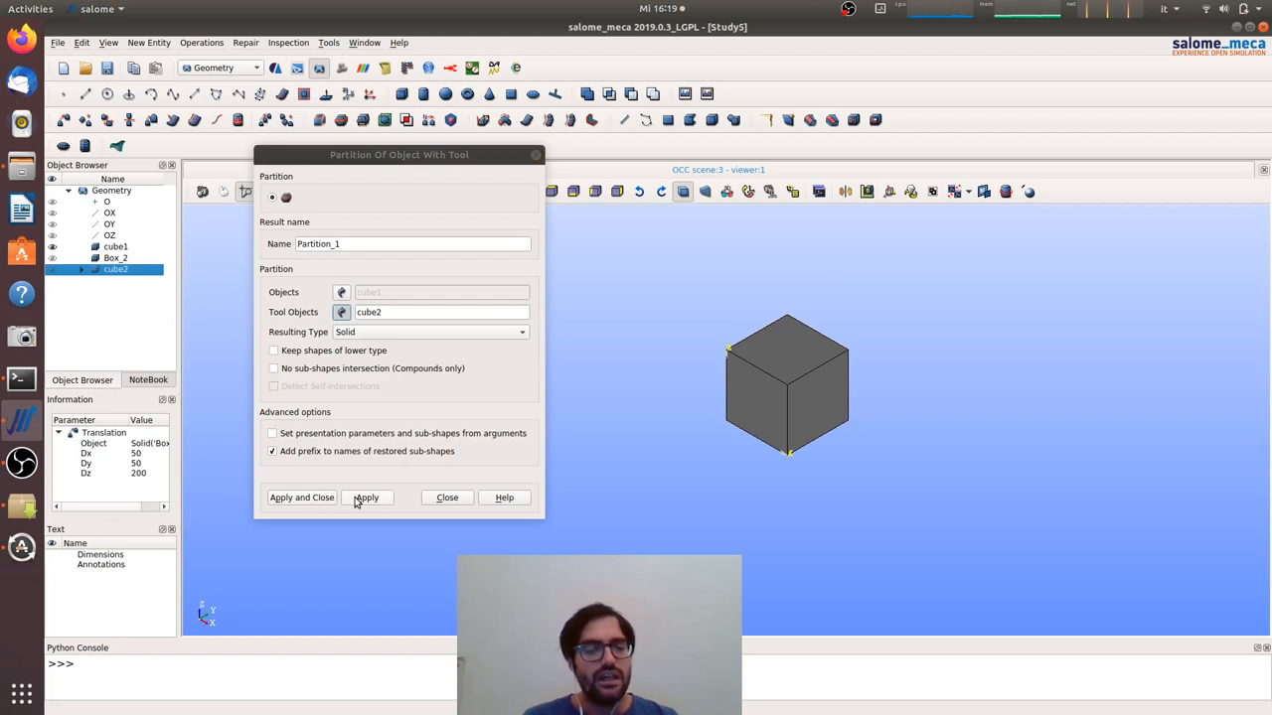
left_click(366, 497)
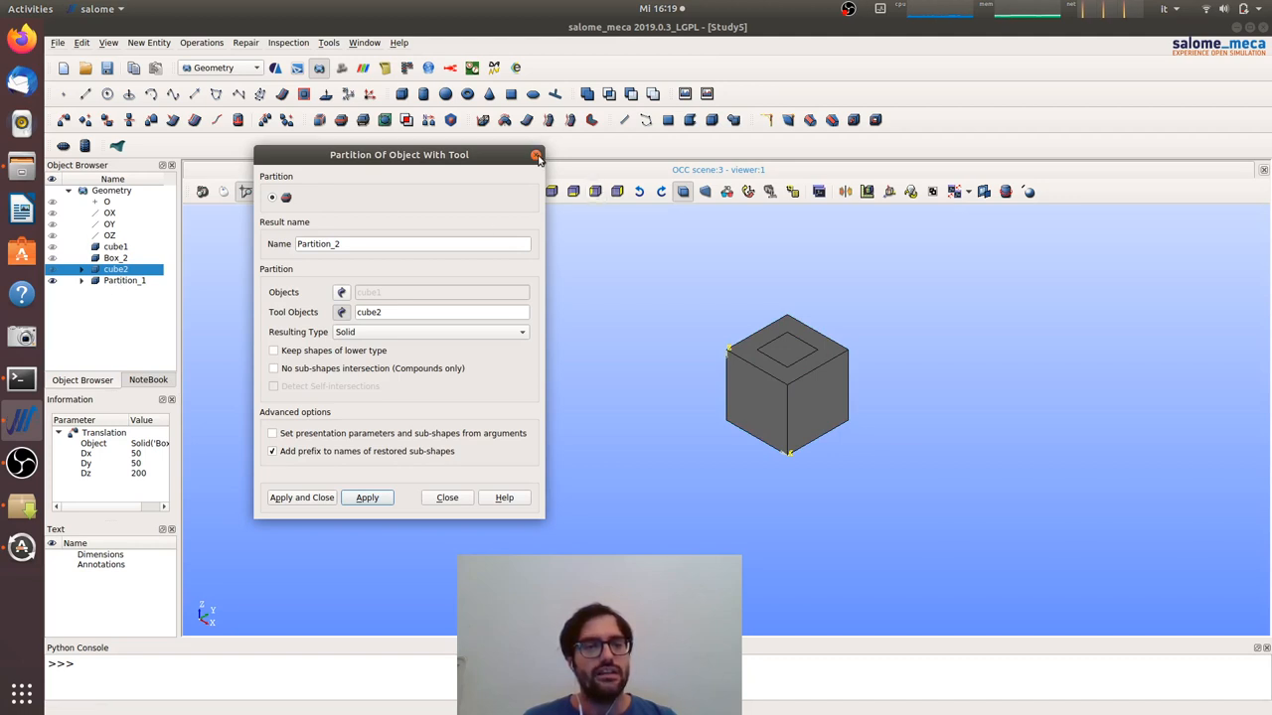
left_click(537, 155)
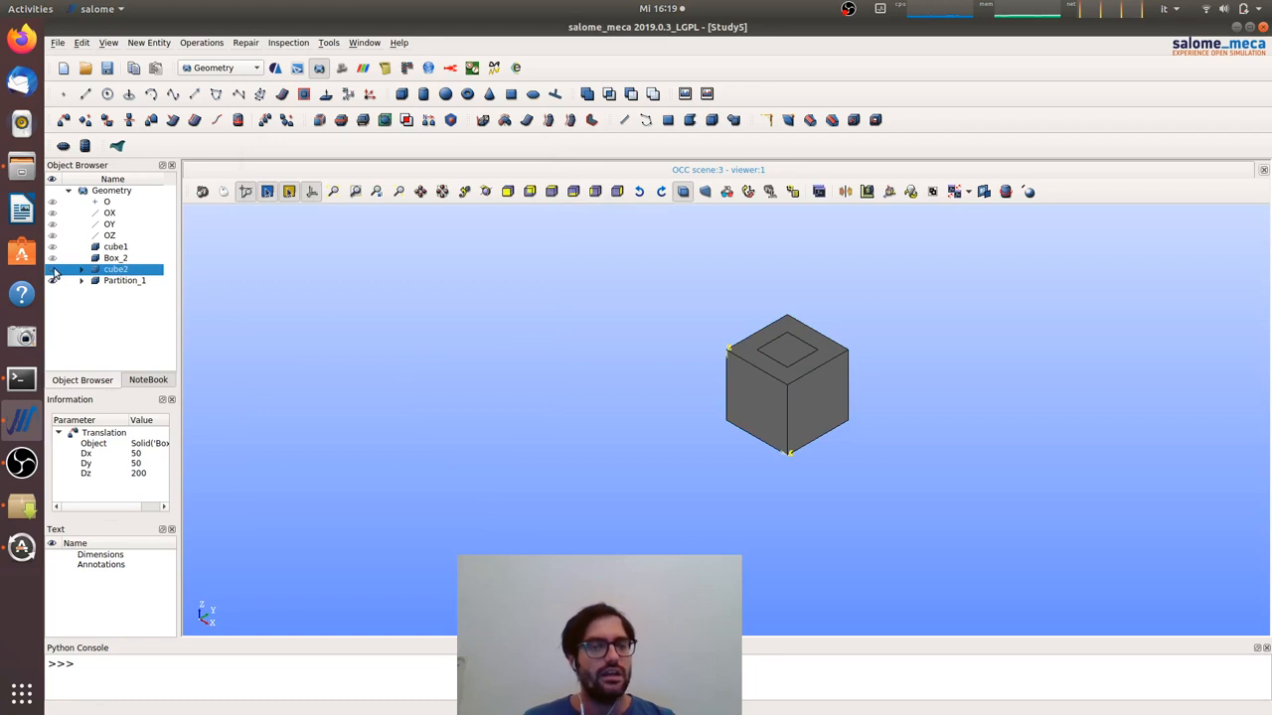
Expand cube2 in the Object Browser to reveal its source shape Box_2
left_click(80, 270)
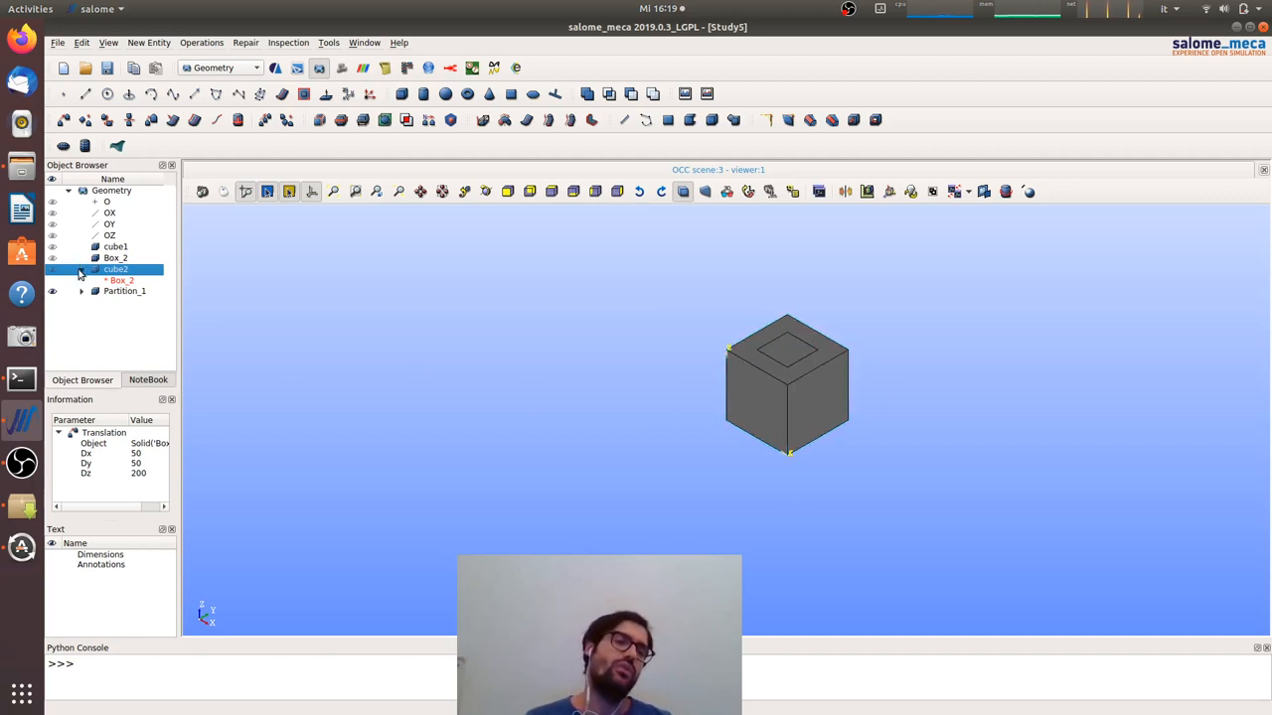
mouse_move(115, 271)
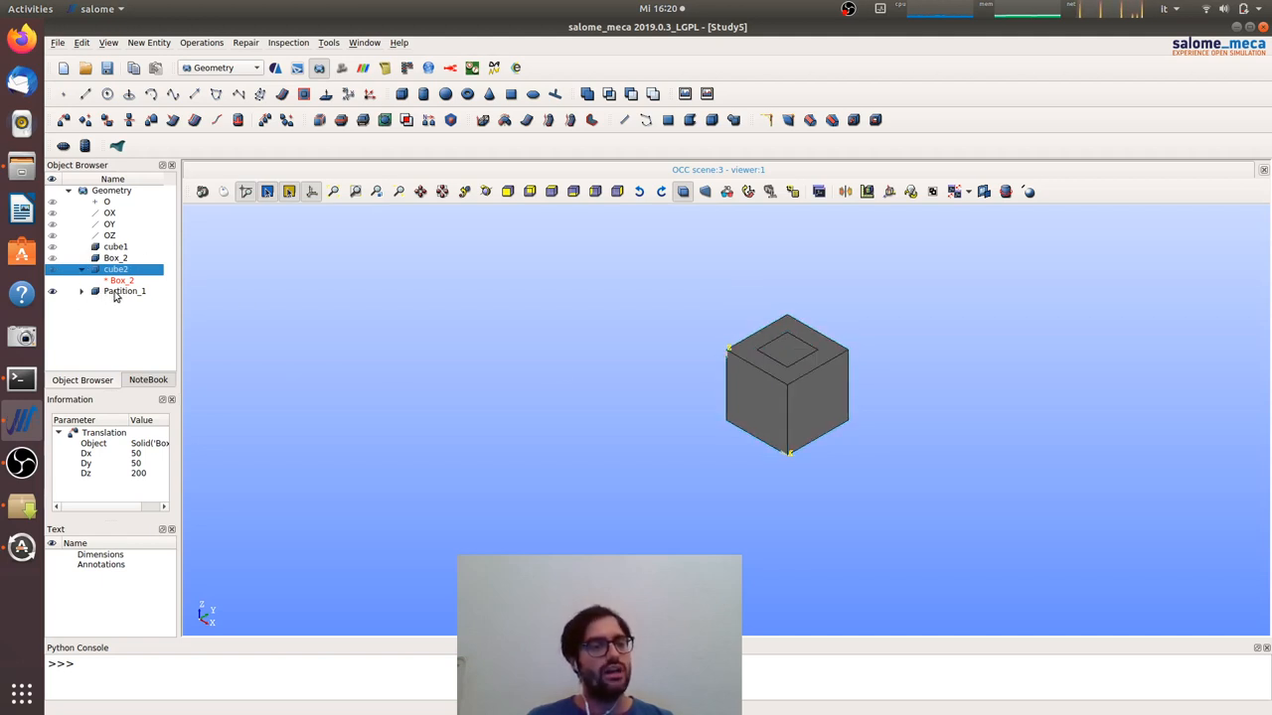
Rename Partition_1 to cubep and select the renamed partition
right_click(123, 290)
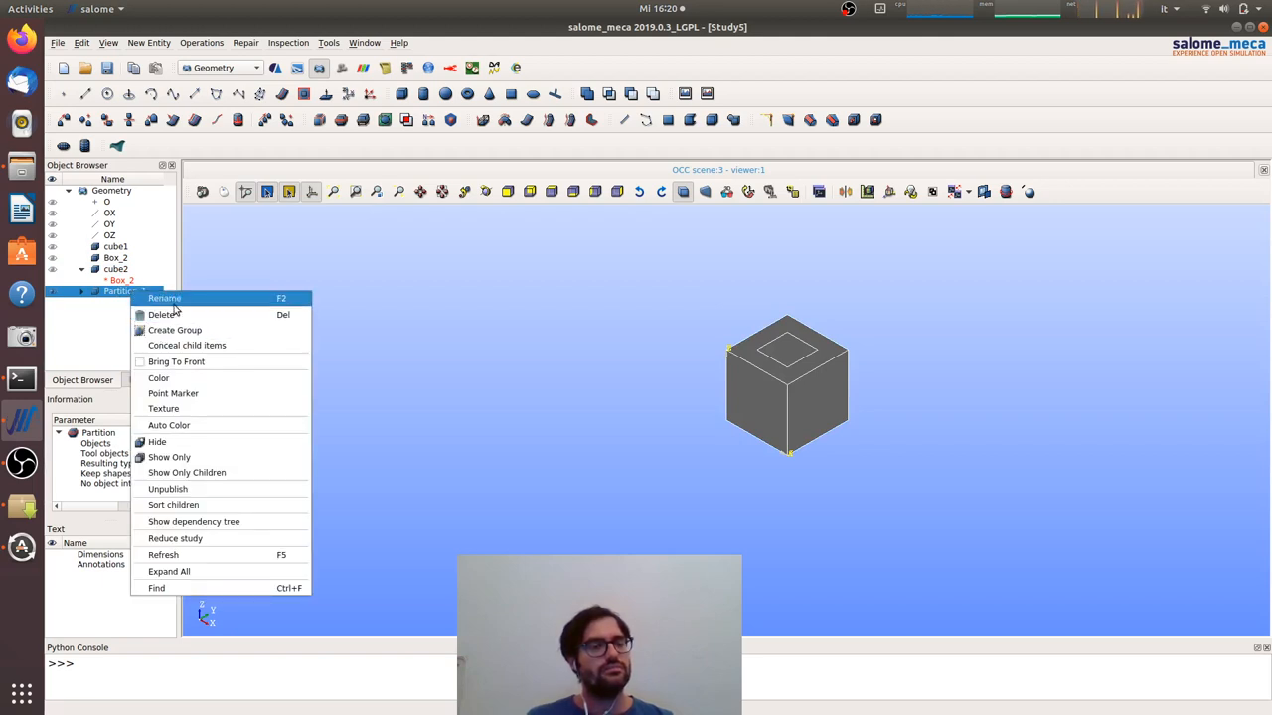
left_click(163, 298)
type("b")
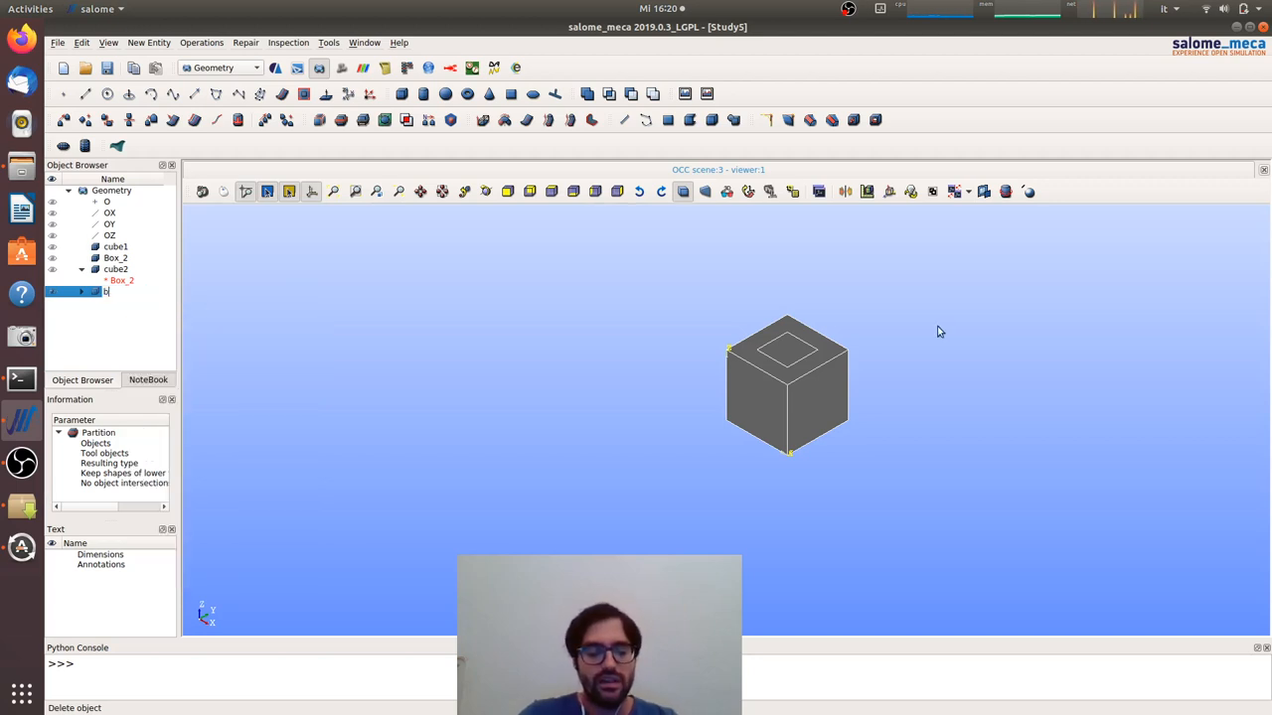
type("u")
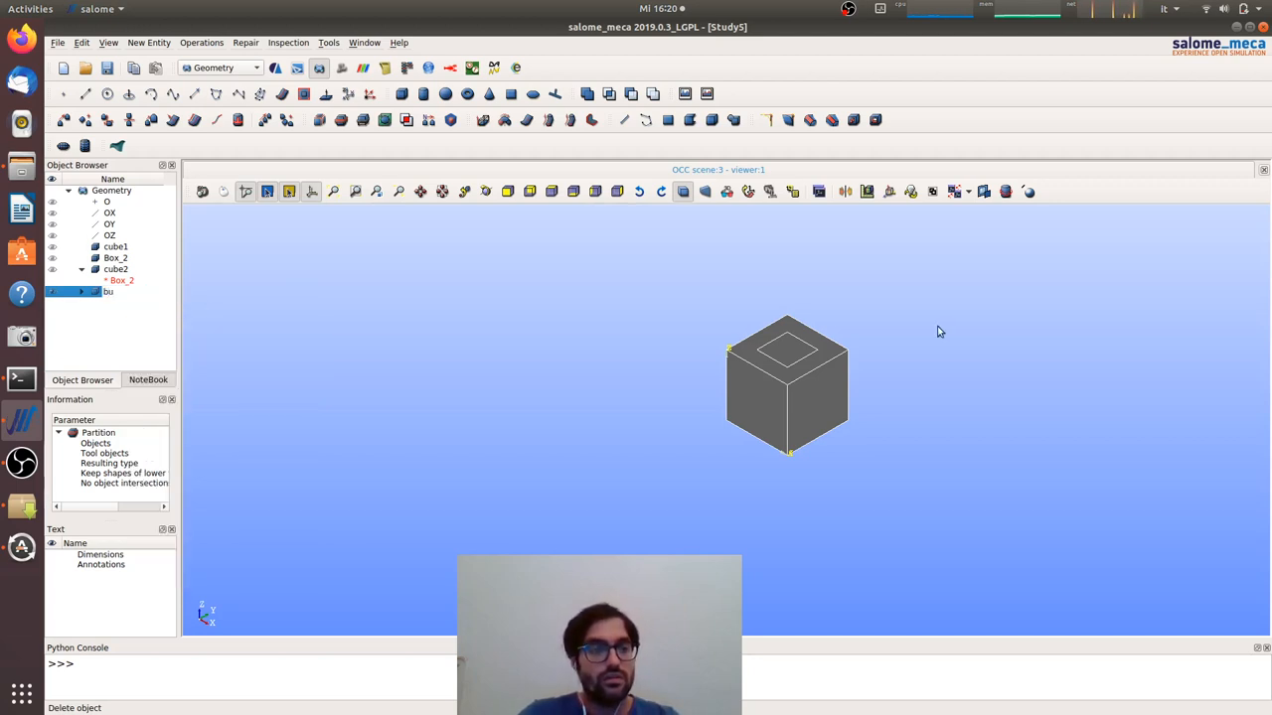
type("cubep")
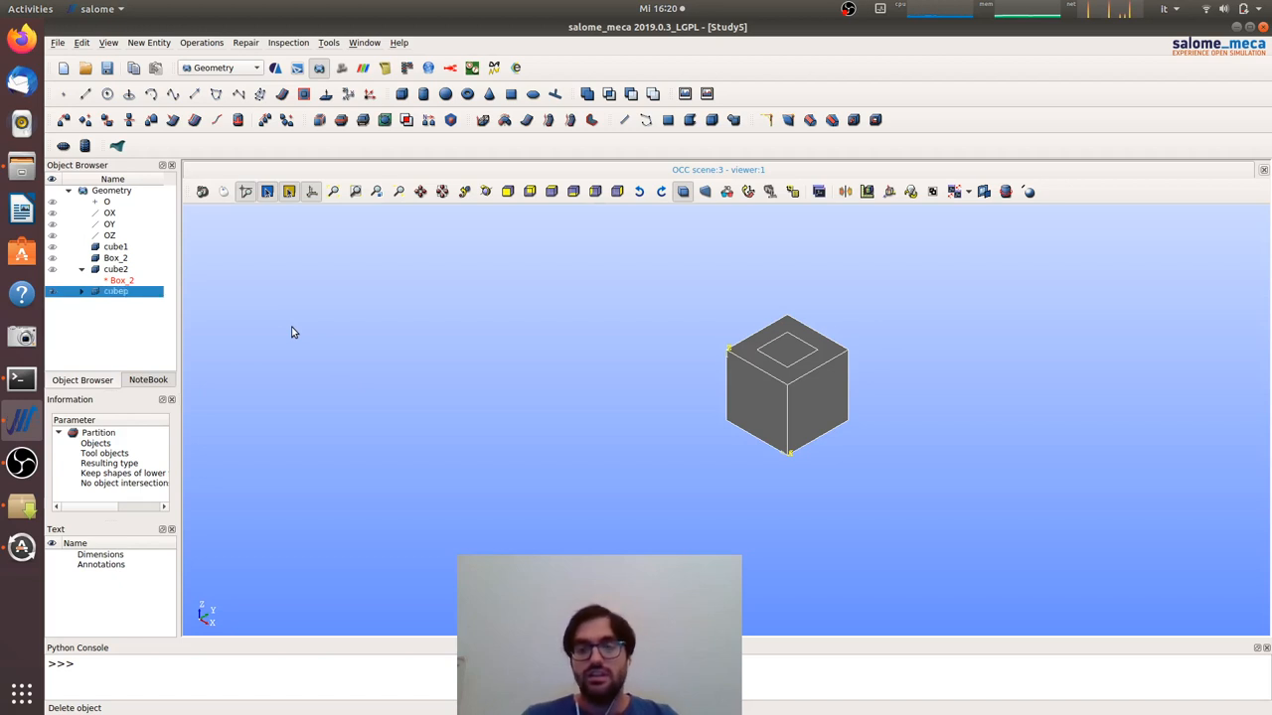
mouse_move(137, 304)
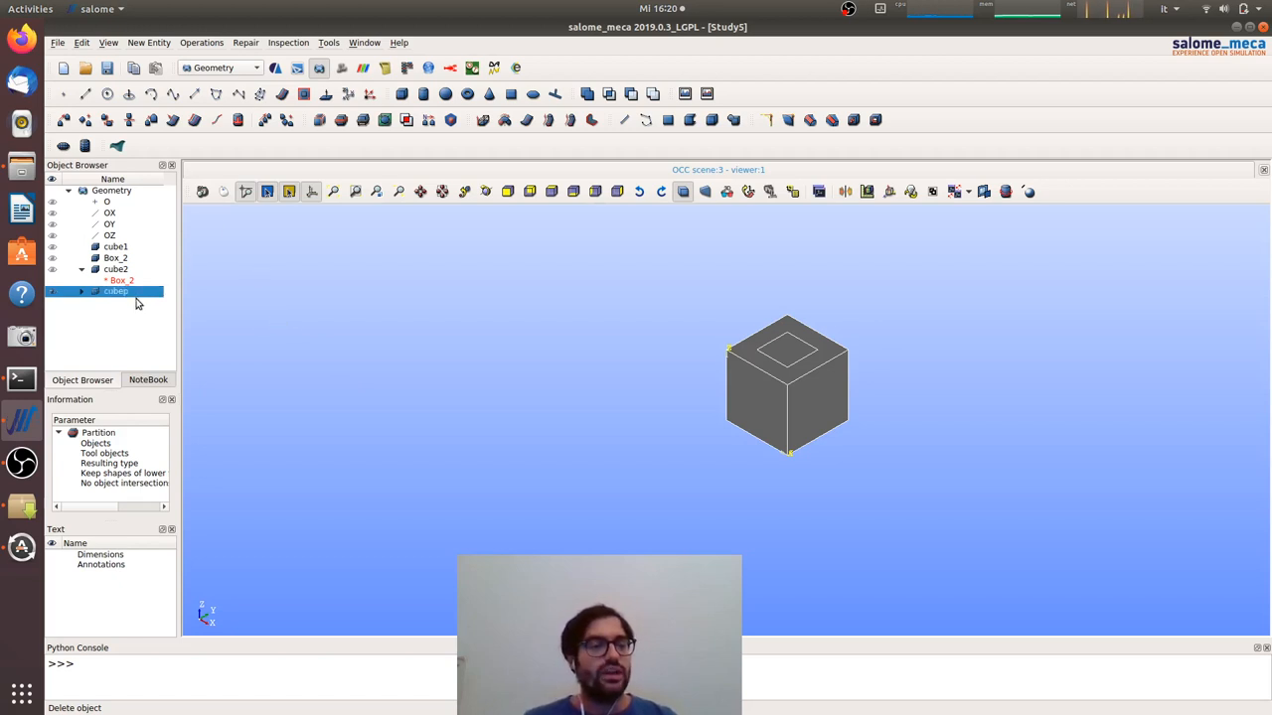
mouse_move(115, 246)
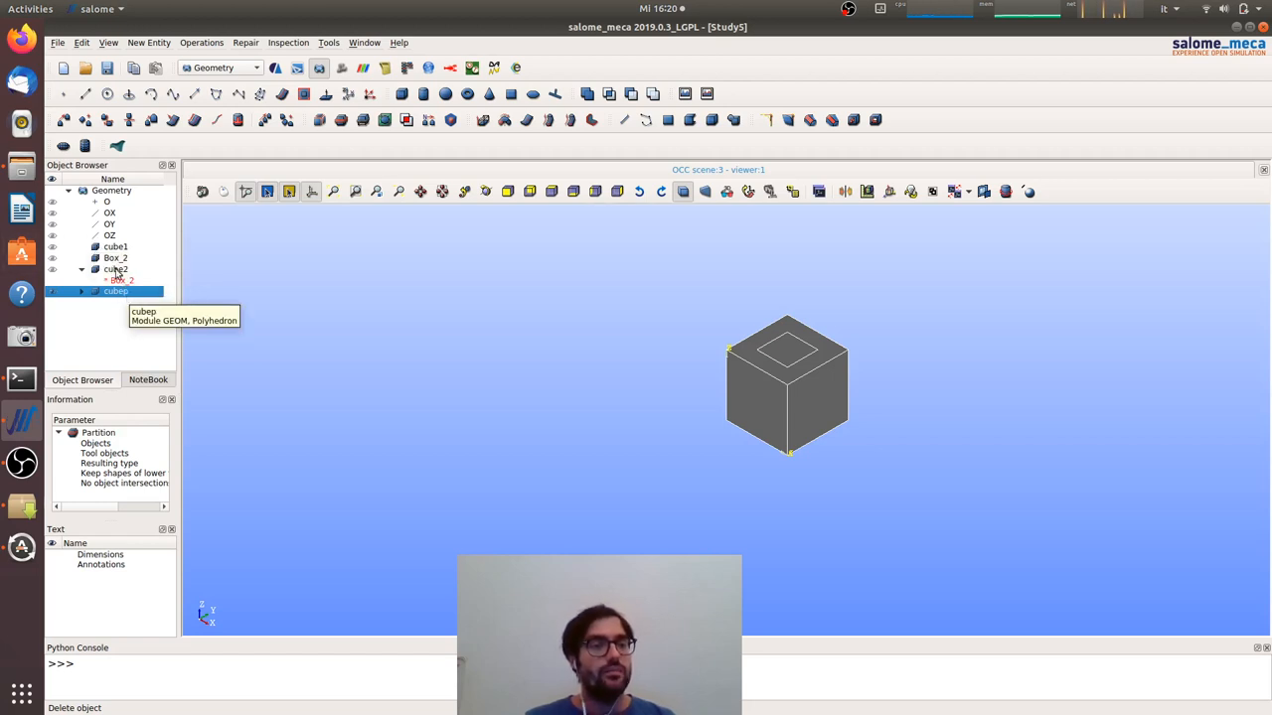
left_click(115, 268)
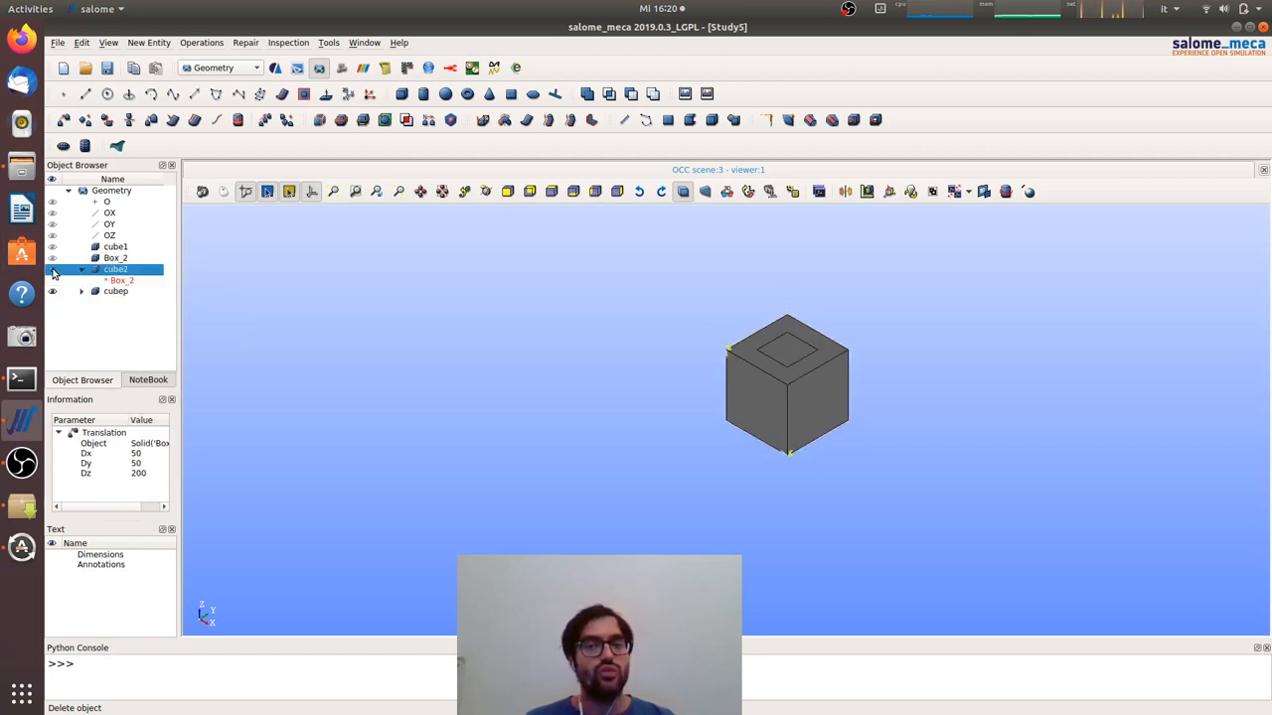
left_click(115, 291)
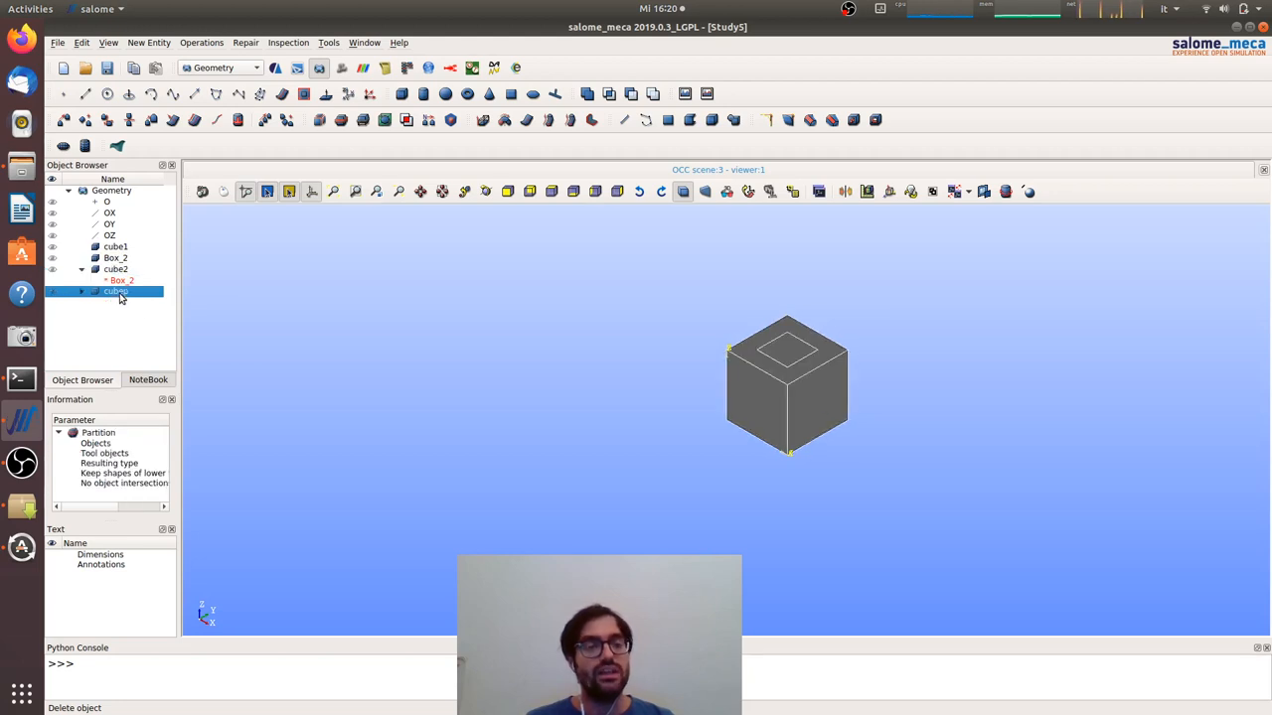
Create the solid group cubep on the cubep partition
right_click(115, 290)
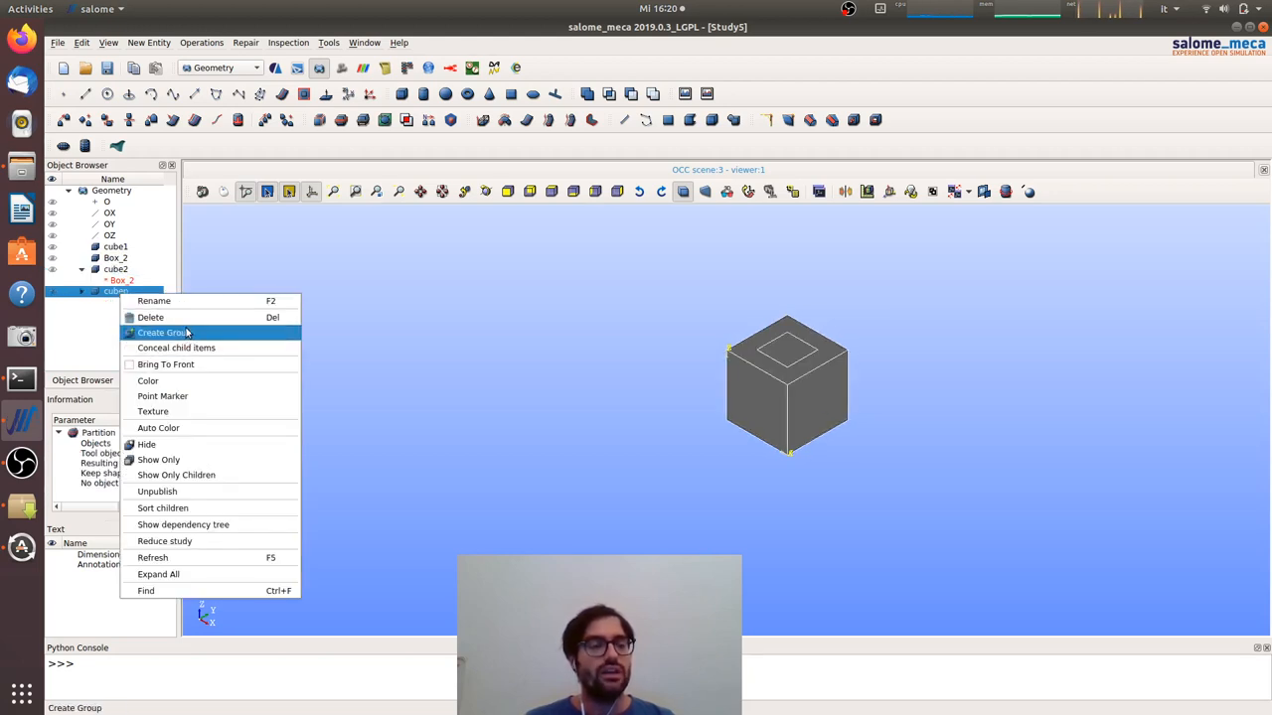
left_click(163, 334)
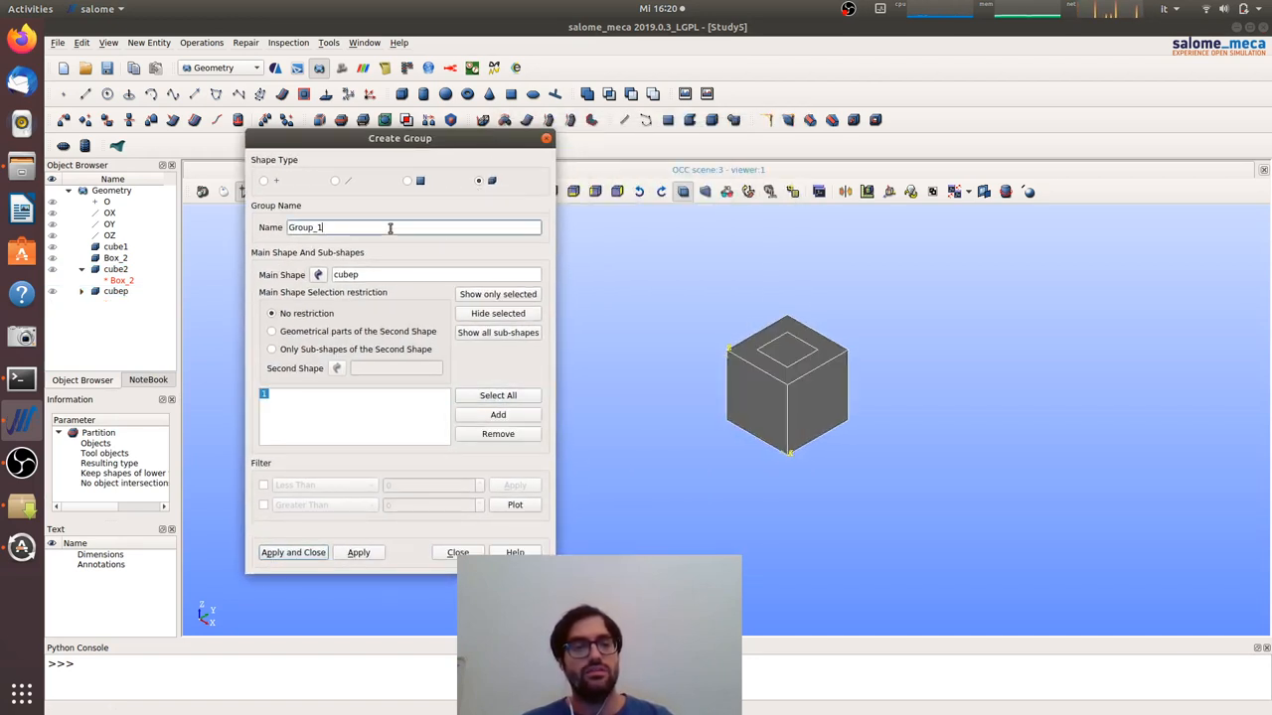
type("cube")
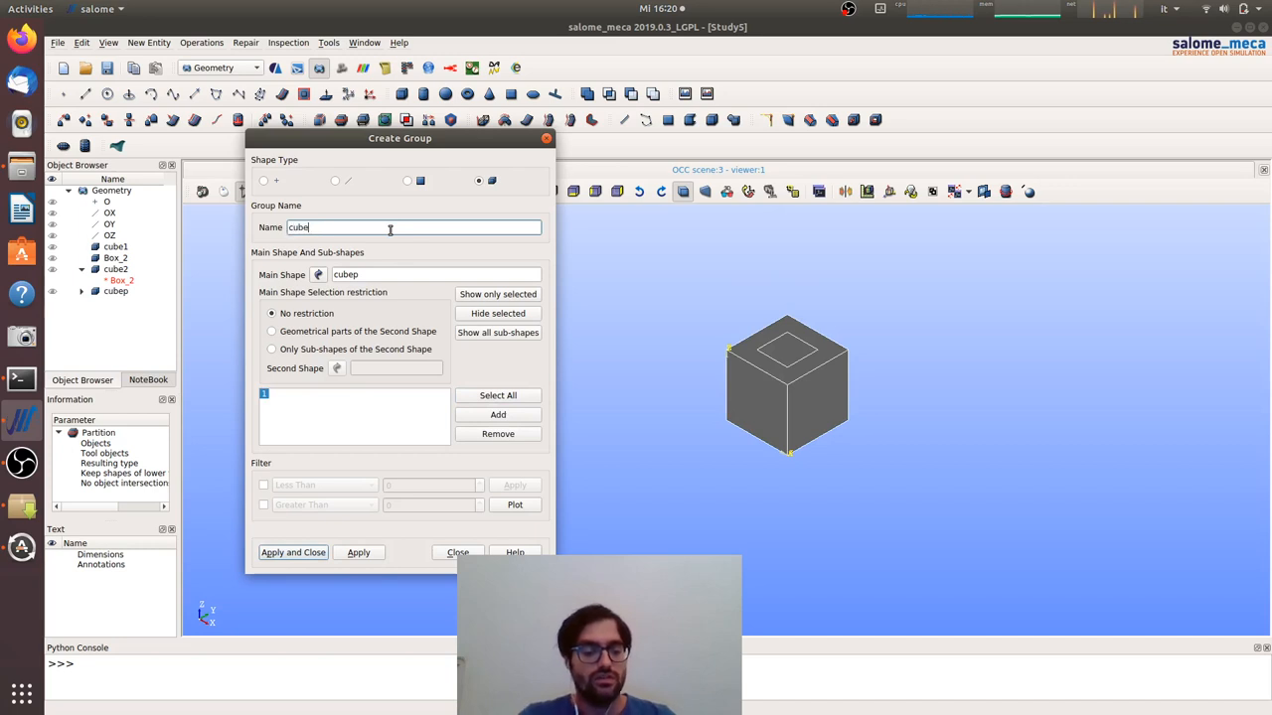
type("p")
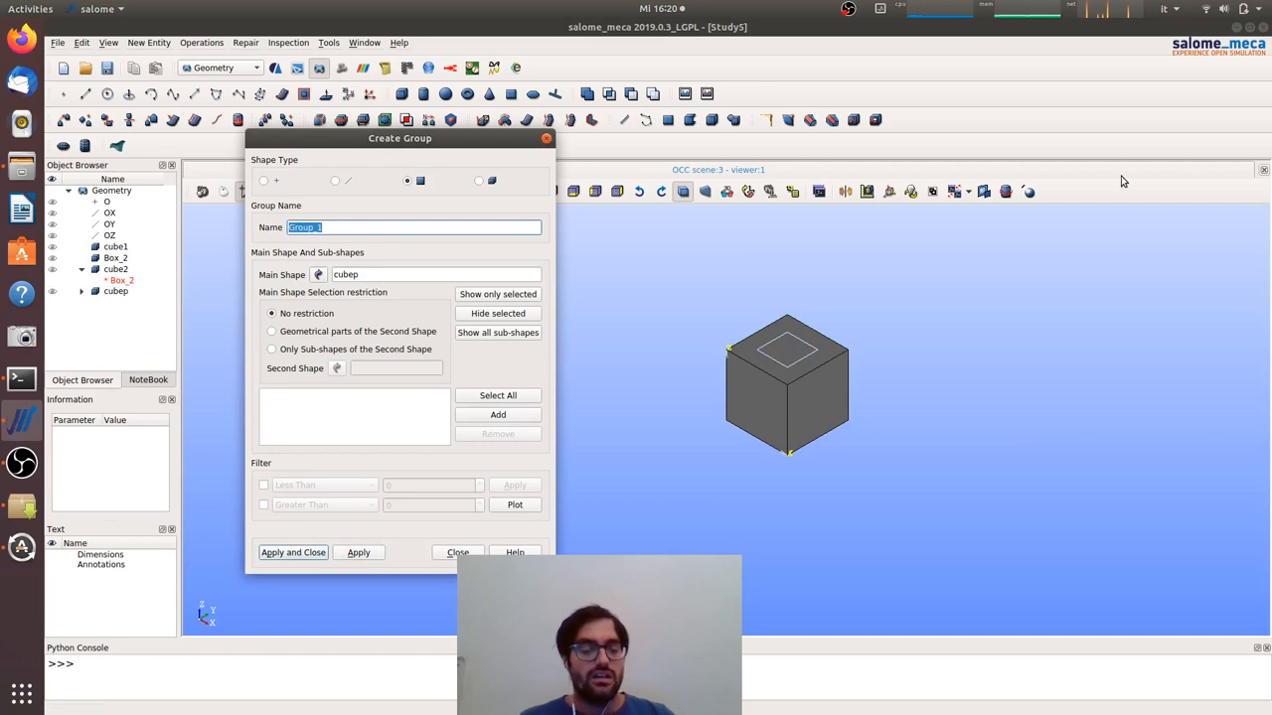
Add the face groups cont_p and fix on cubep
type("cont_p")
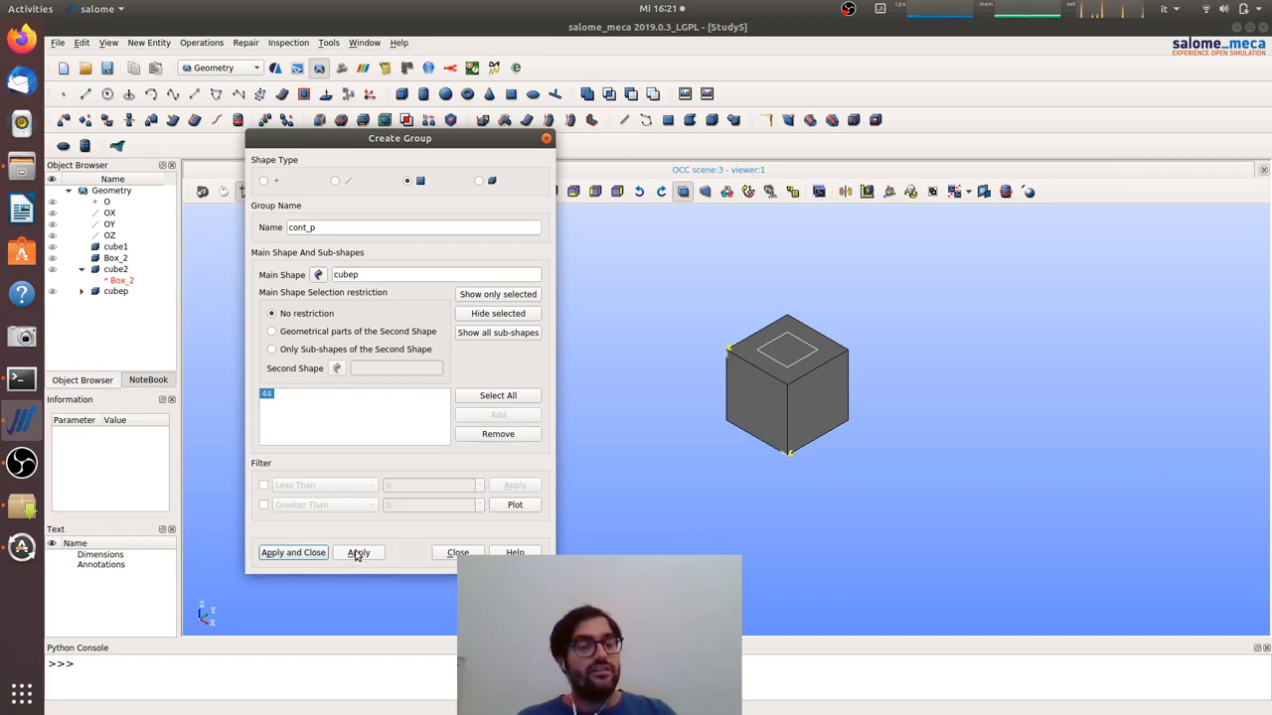
left_click(358, 553)
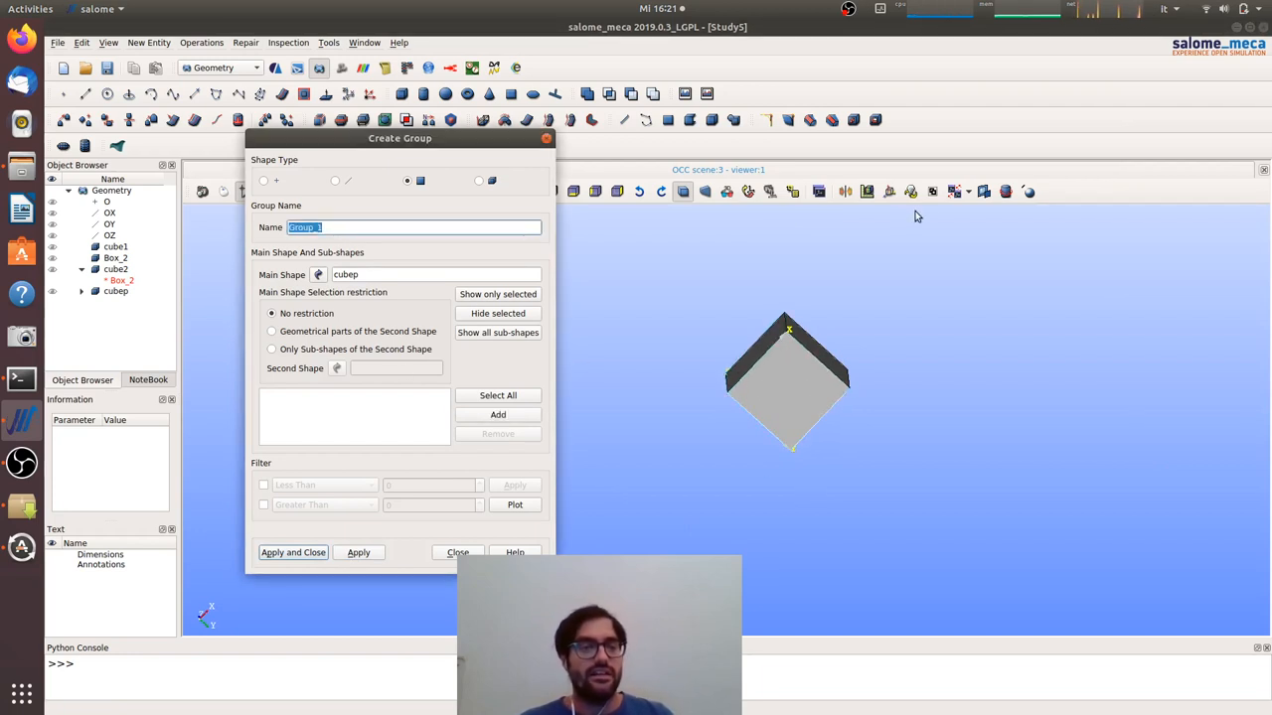
type("fix")
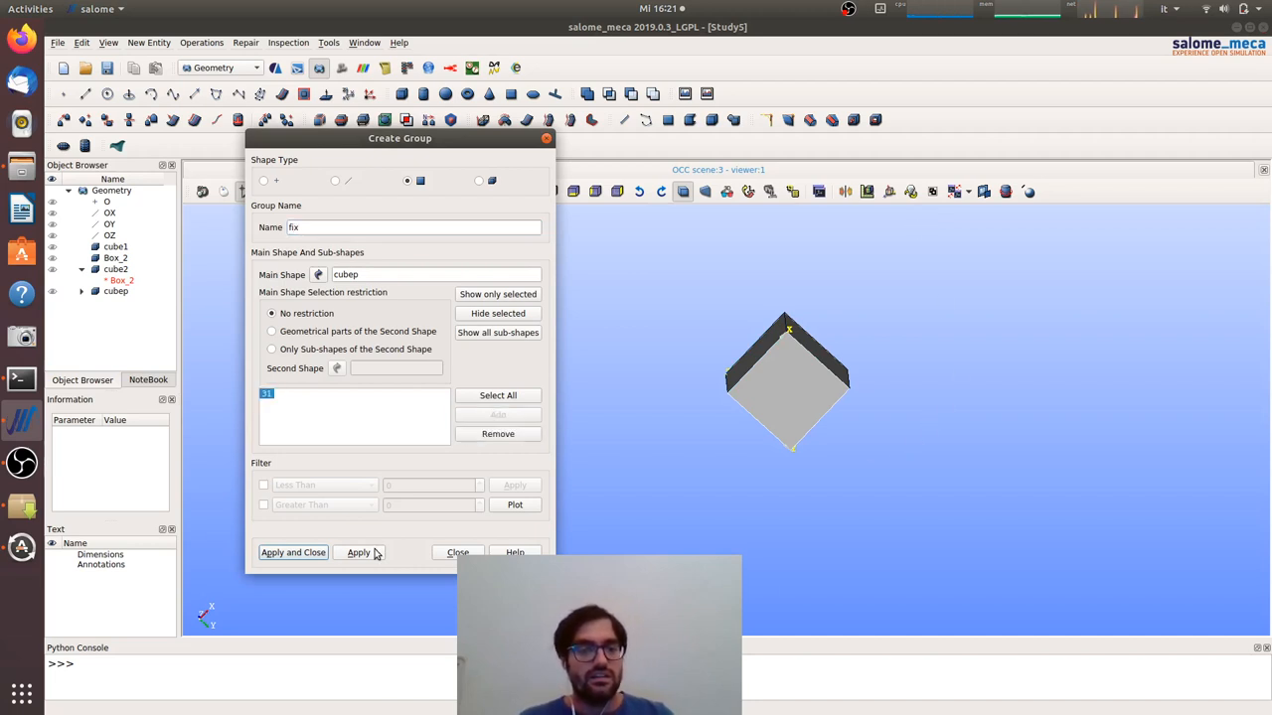
left_click(358, 553)
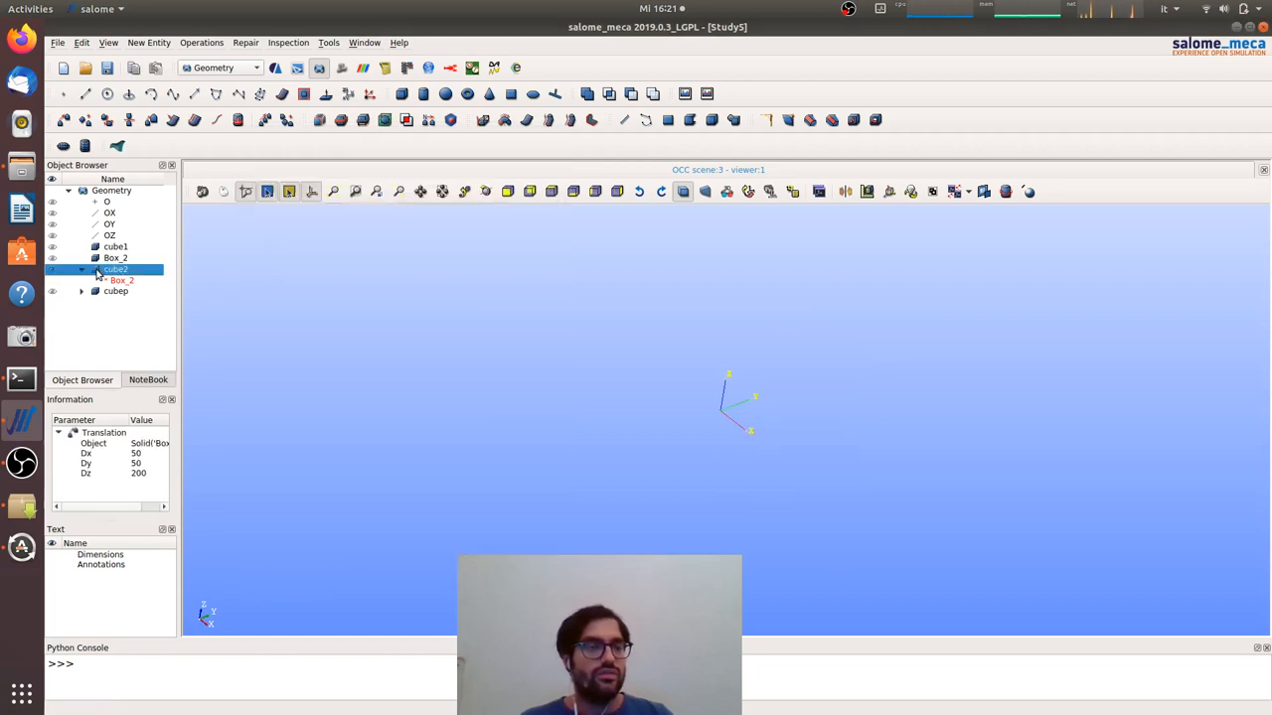
Create the solid group cube2 on cube2
right_click(116, 270)
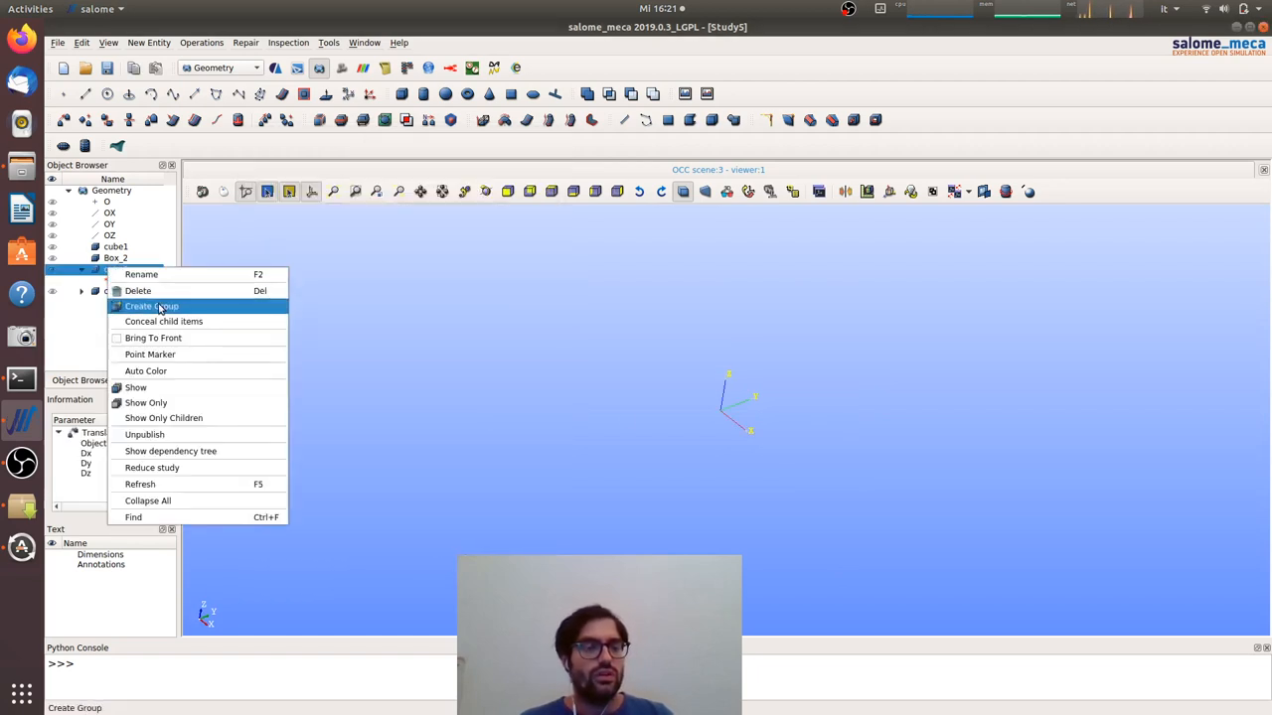
left_click(151, 306)
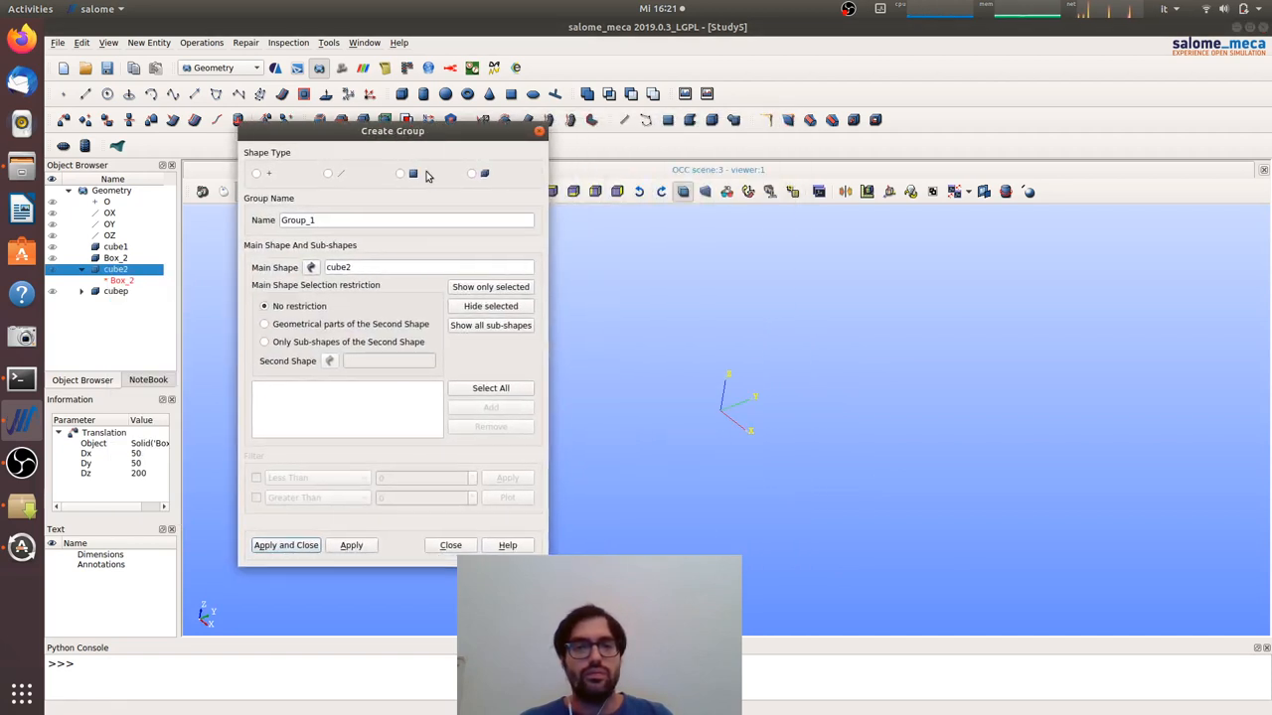
left_click(471, 173)
type("cube2")
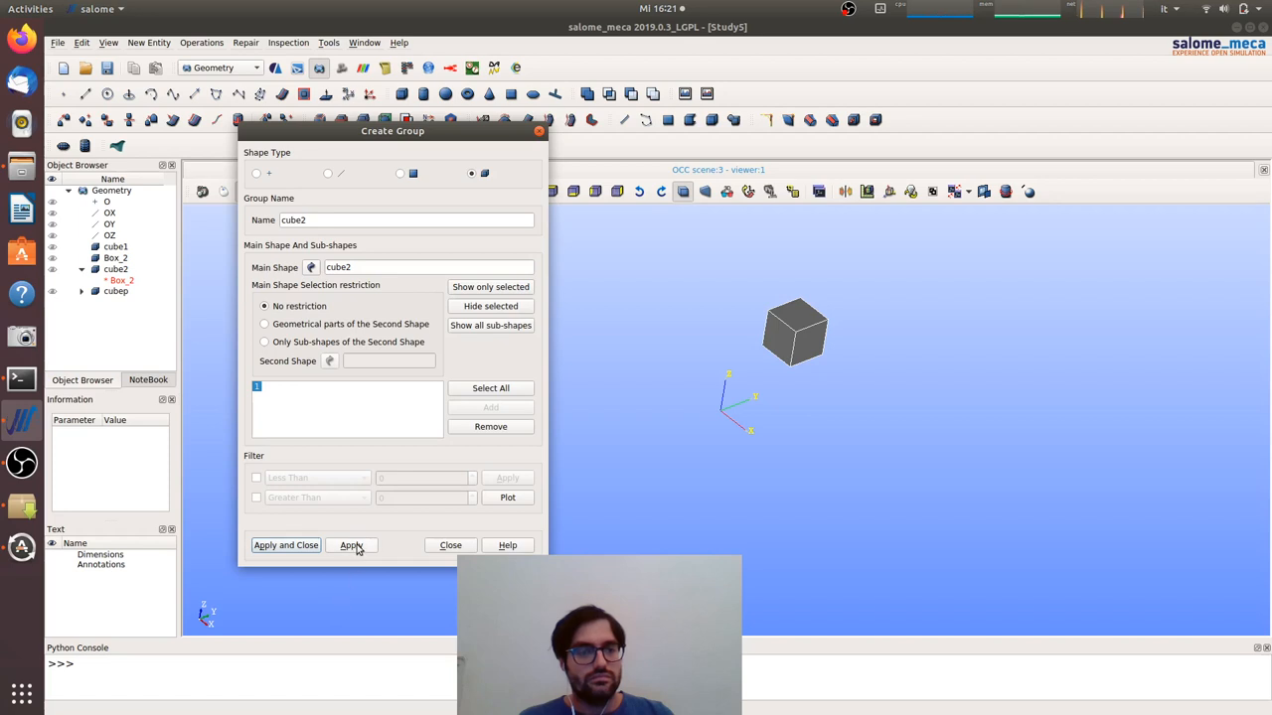
left_click(350, 545)
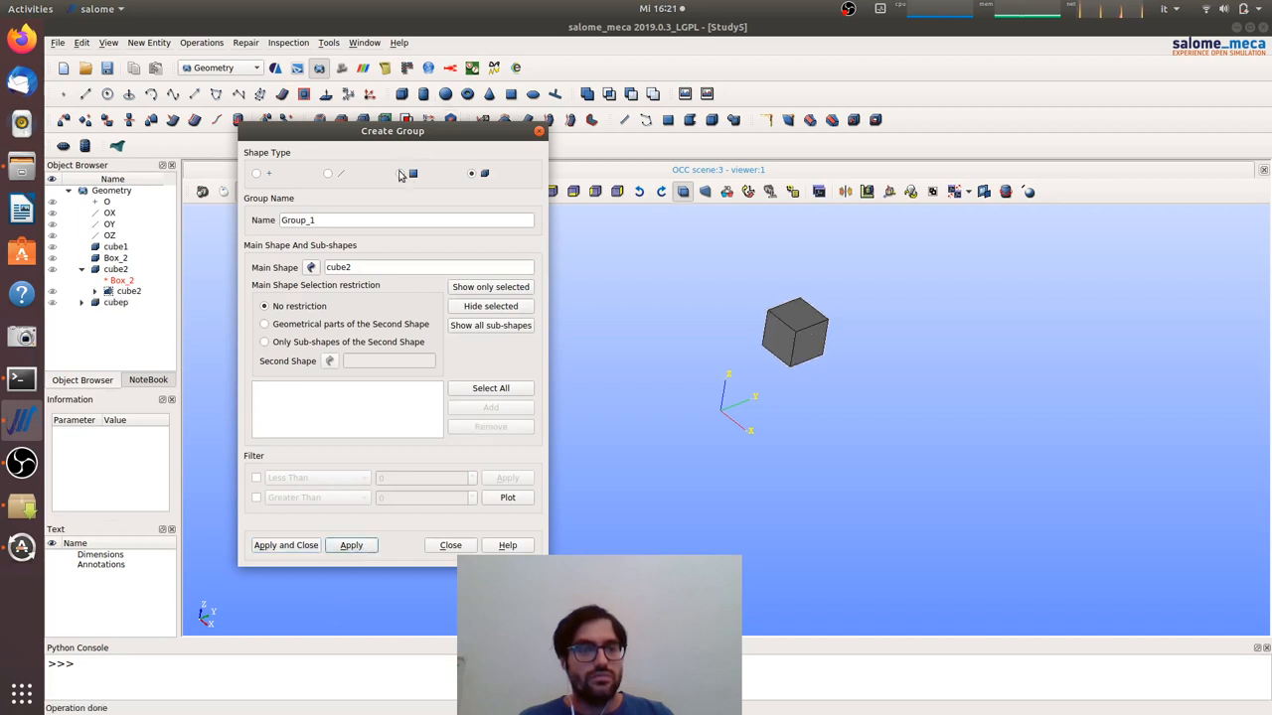
Add the face groups cont_2 and force on cube2
left_click(400, 173)
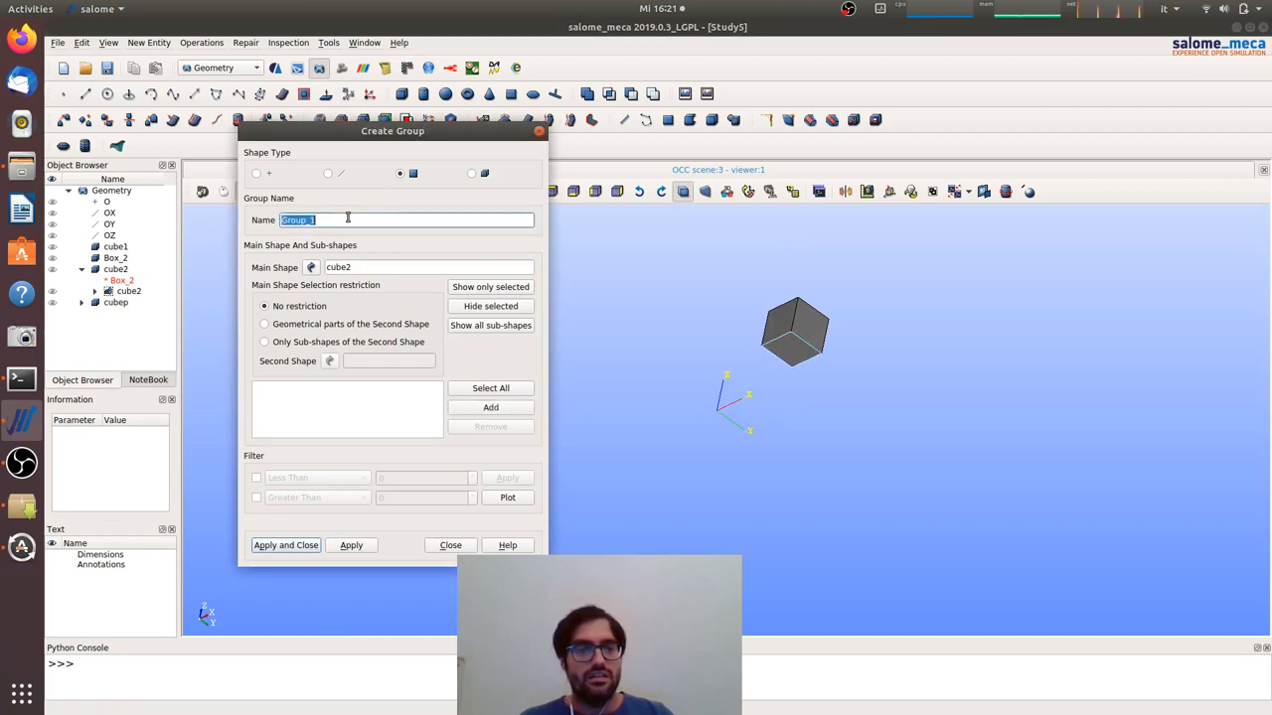
type("cont_2")
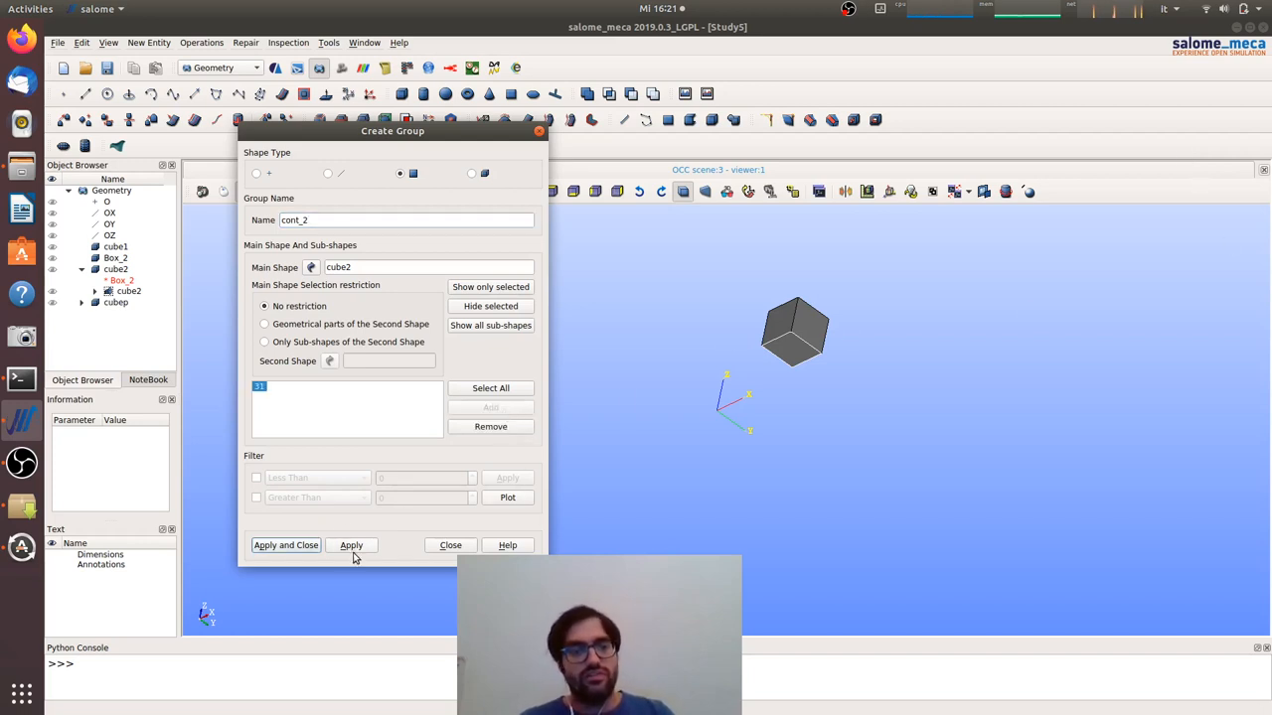
left_click(350, 545)
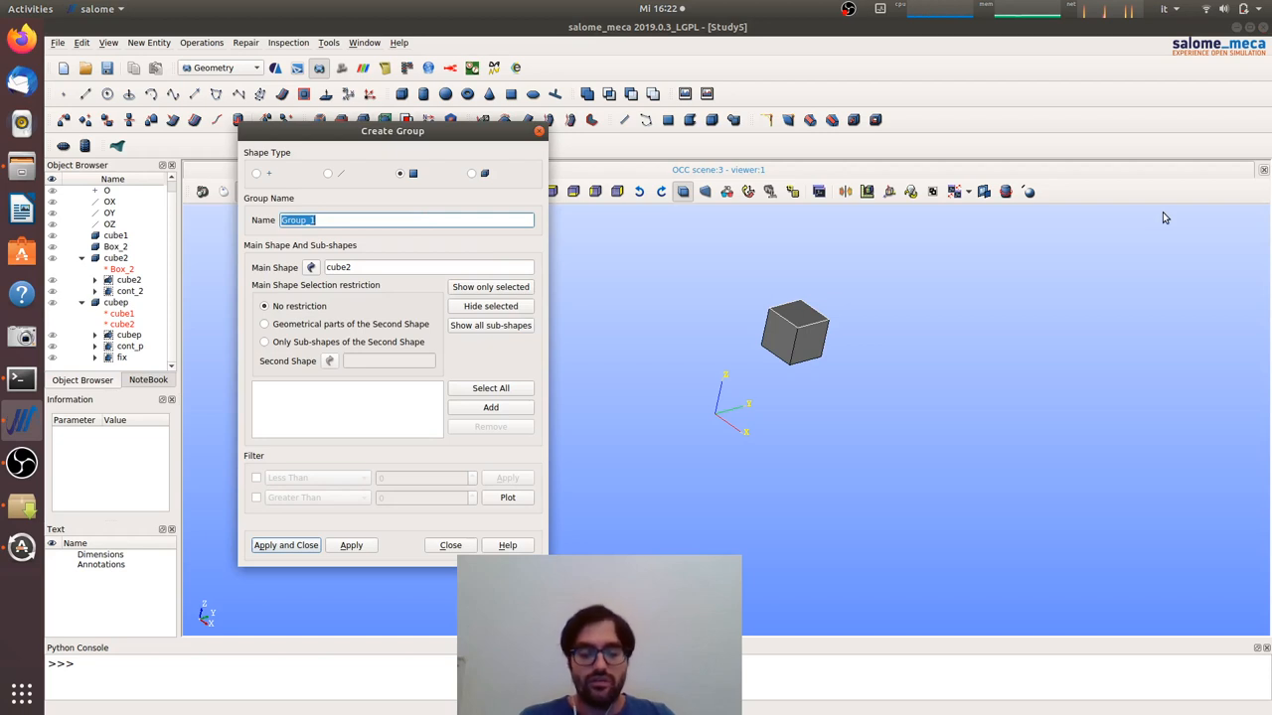
type("force")
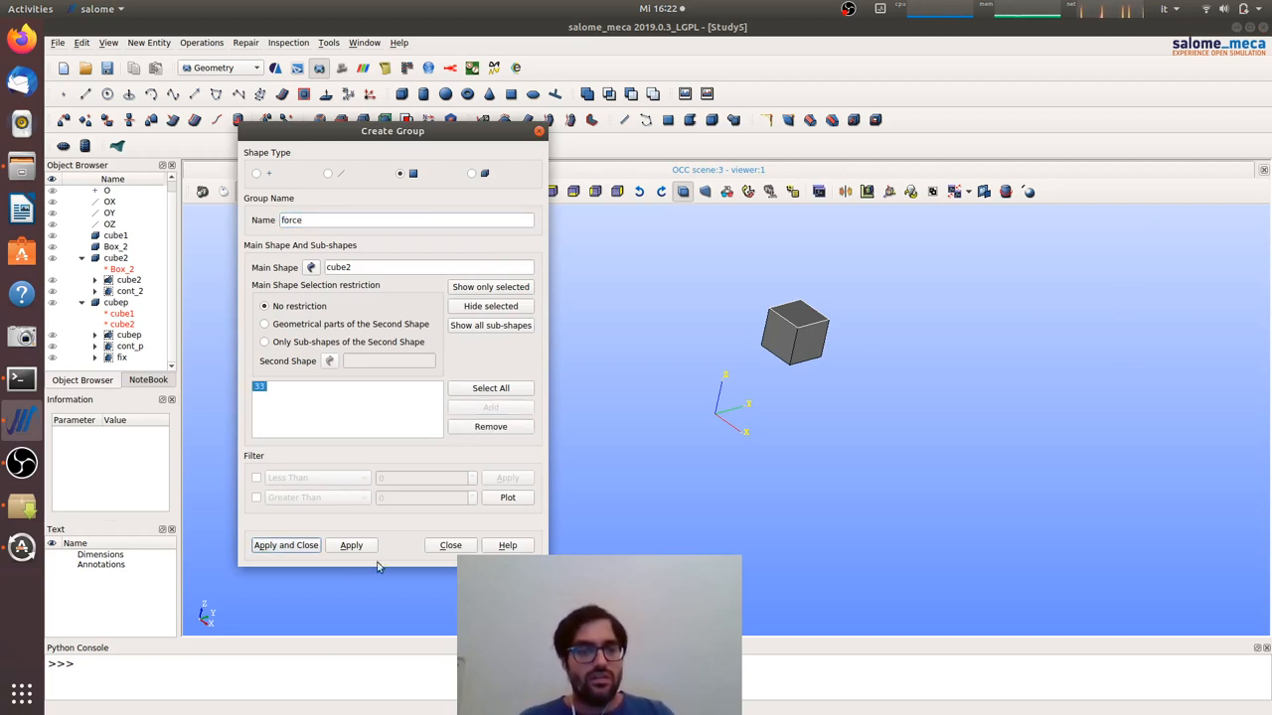
left_click(286, 545)
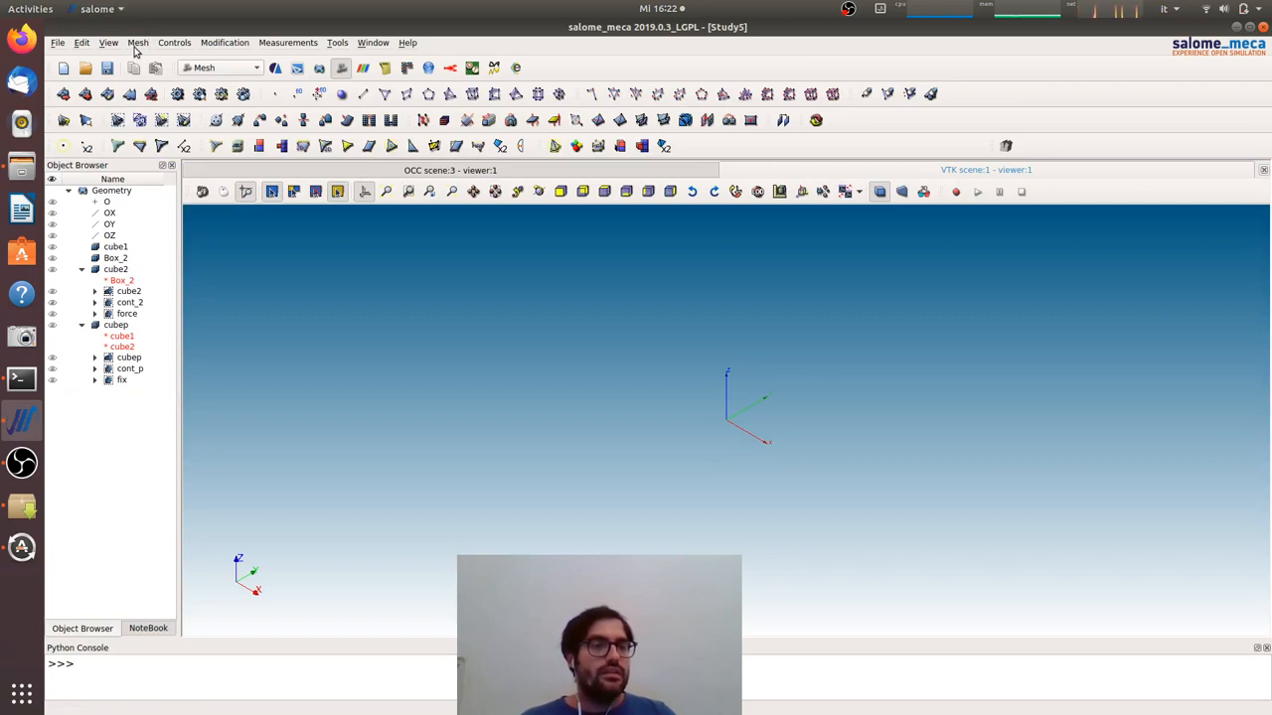
Switch to the Mesh module, review the Controls menu and start Create Mesh
left_click(175, 41)
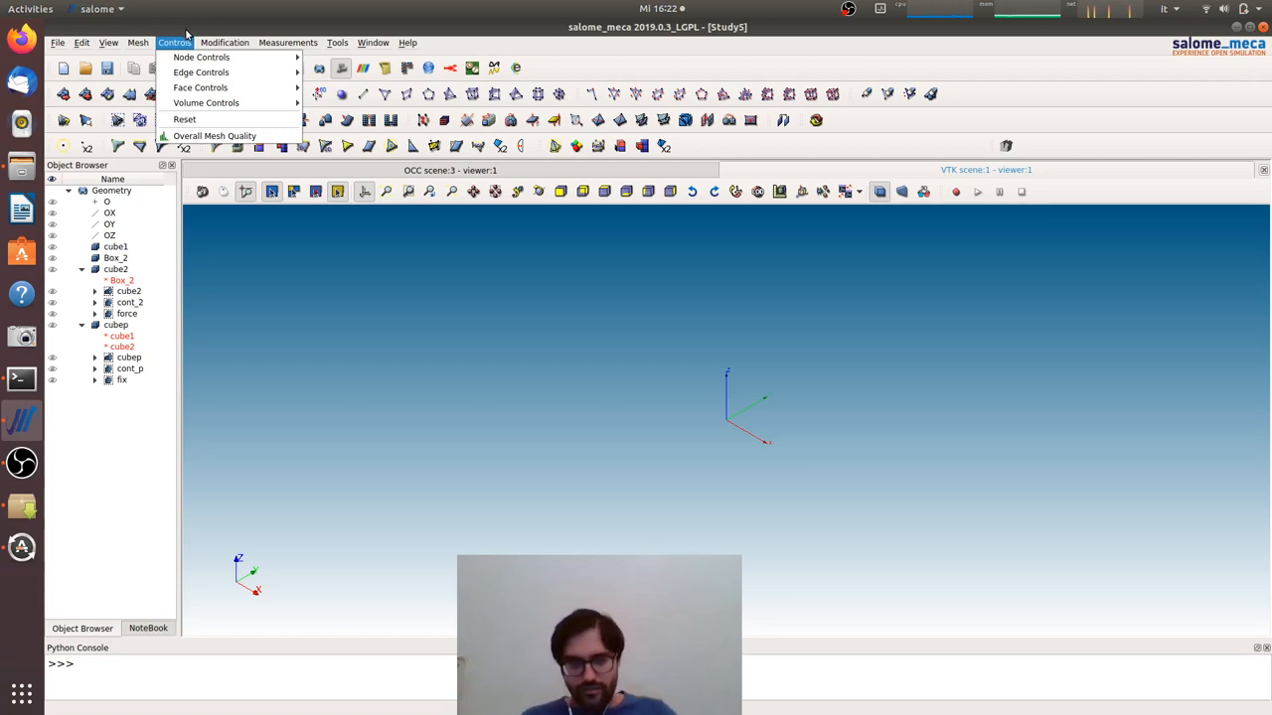
left_click(137, 42)
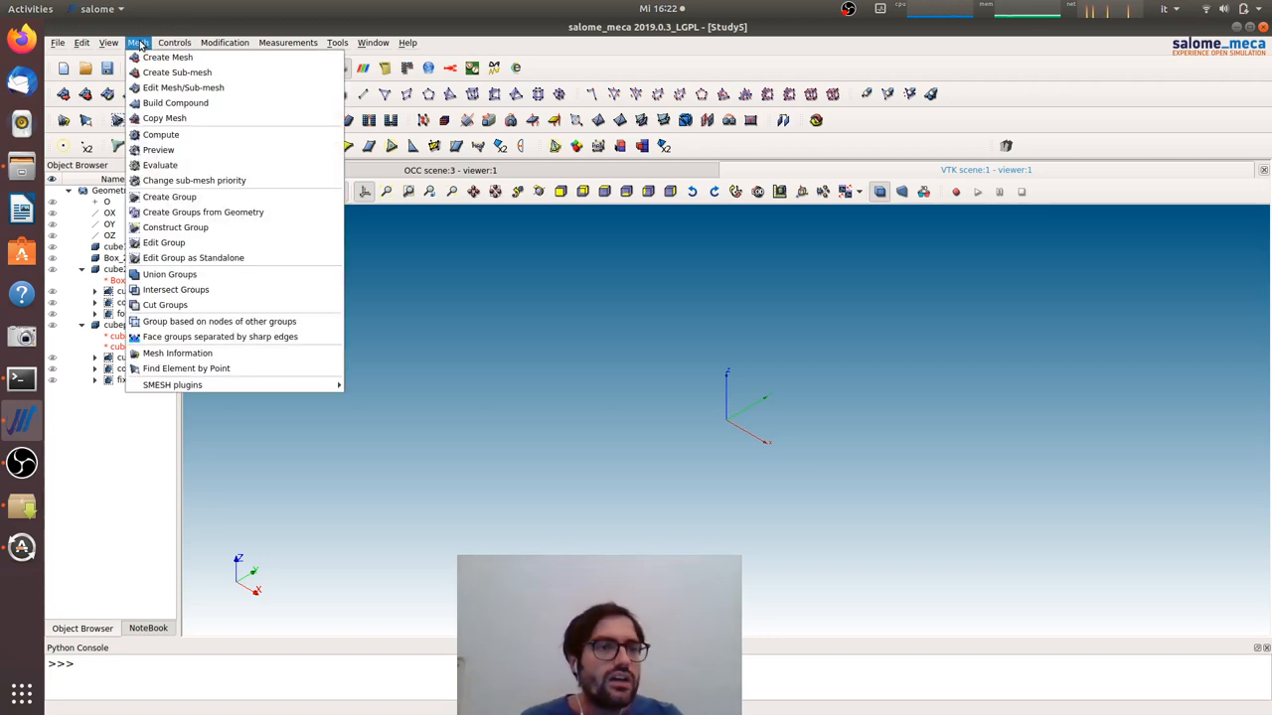
left_click(167, 56)
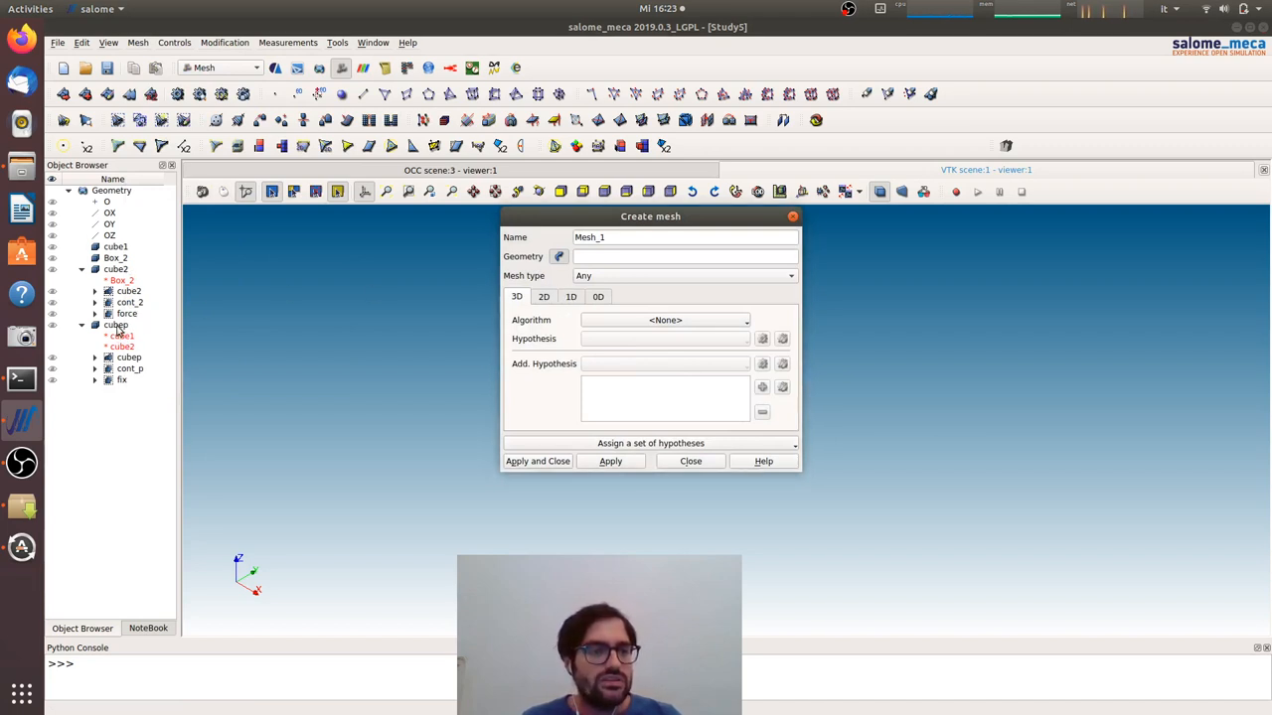
Mesh cubep with 1D Wire Discretisation using a Local Length hypothesis
left_click(115, 326)
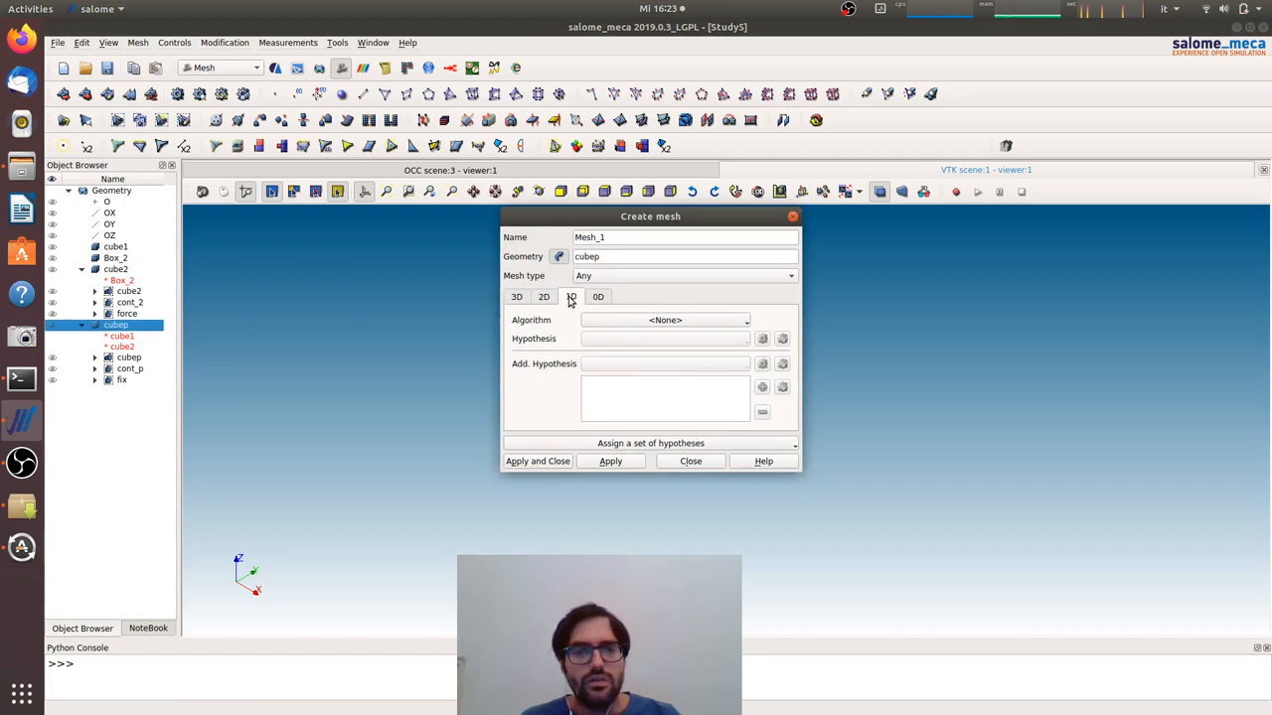
left_click(570, 296)
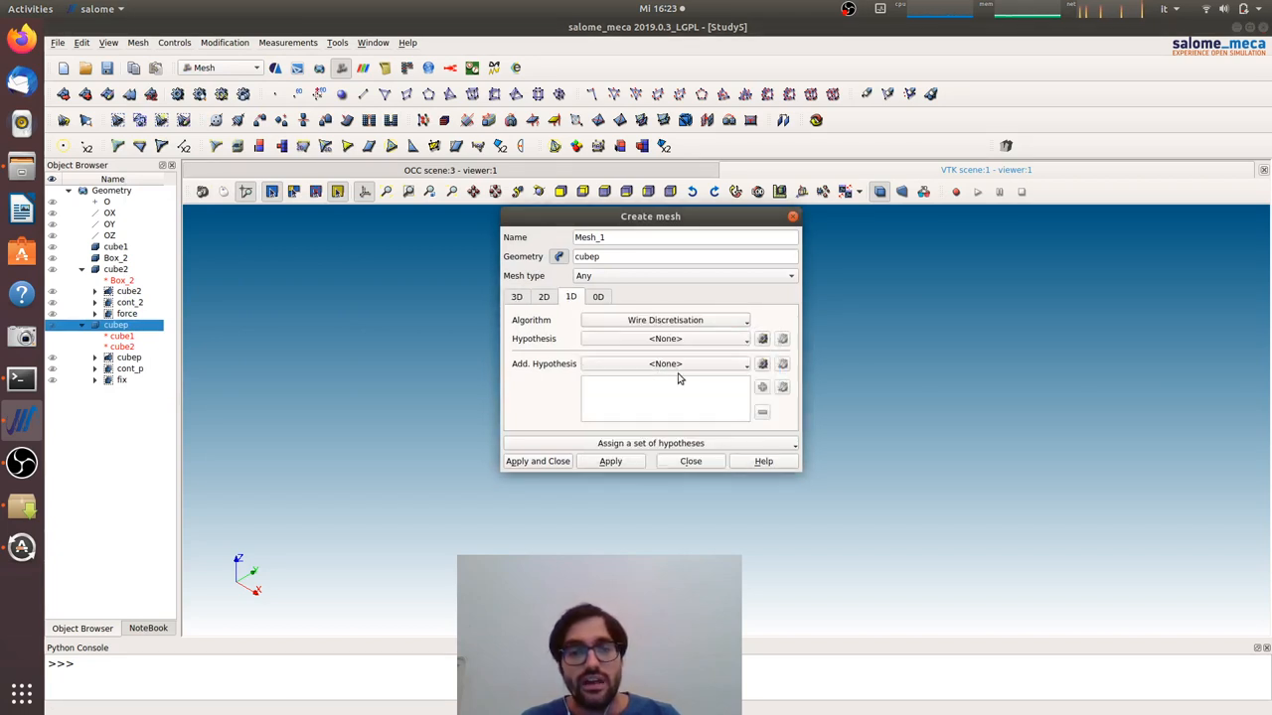
left_click(764, 338)
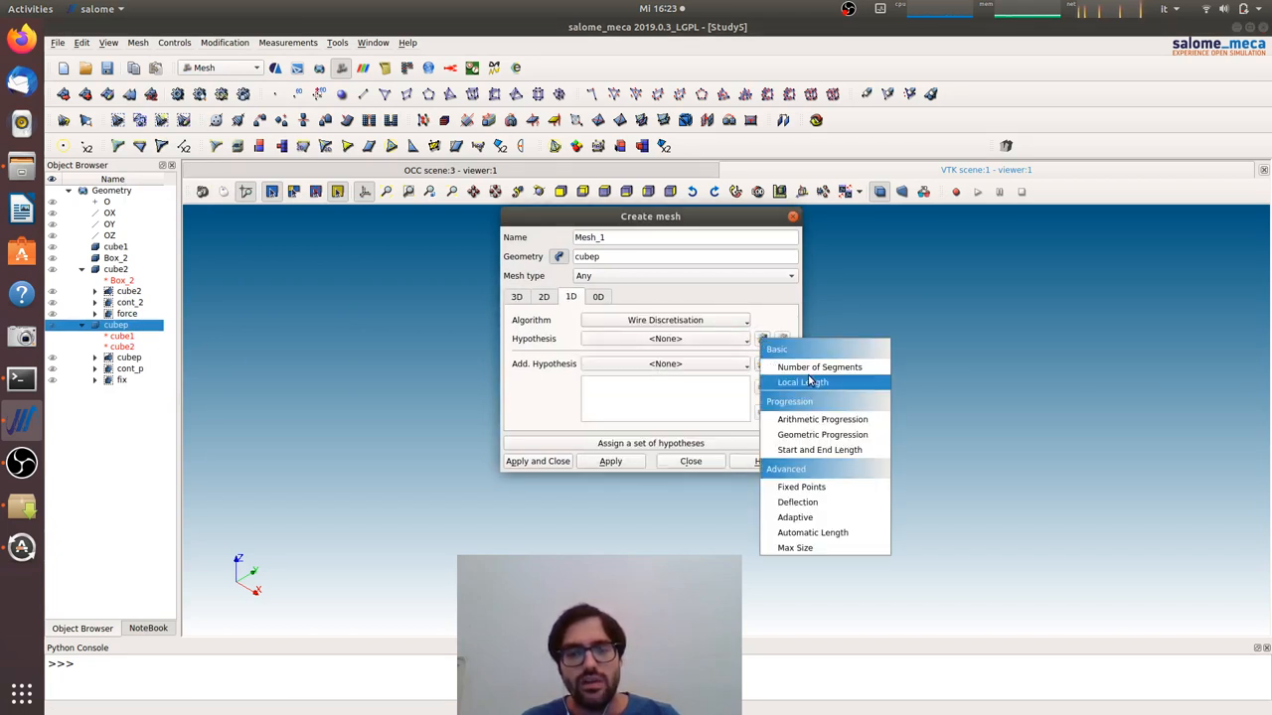
left_click(803, 382)
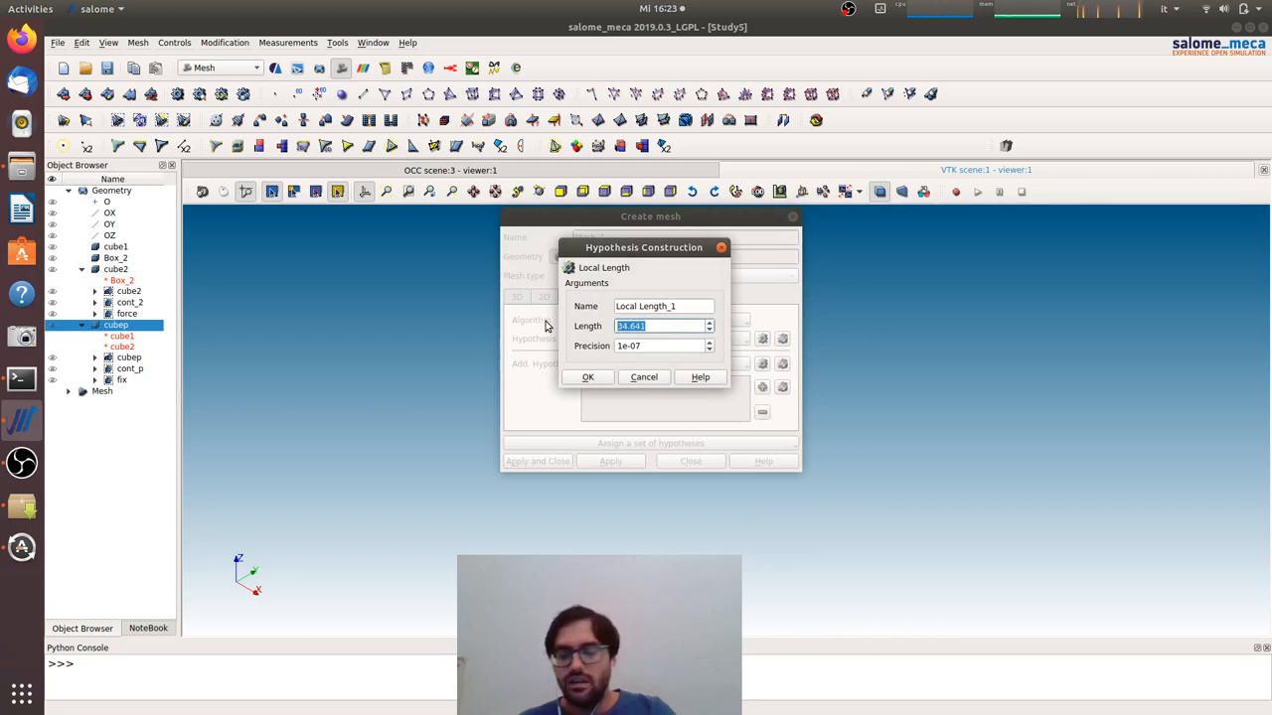
left_click(589, 378)
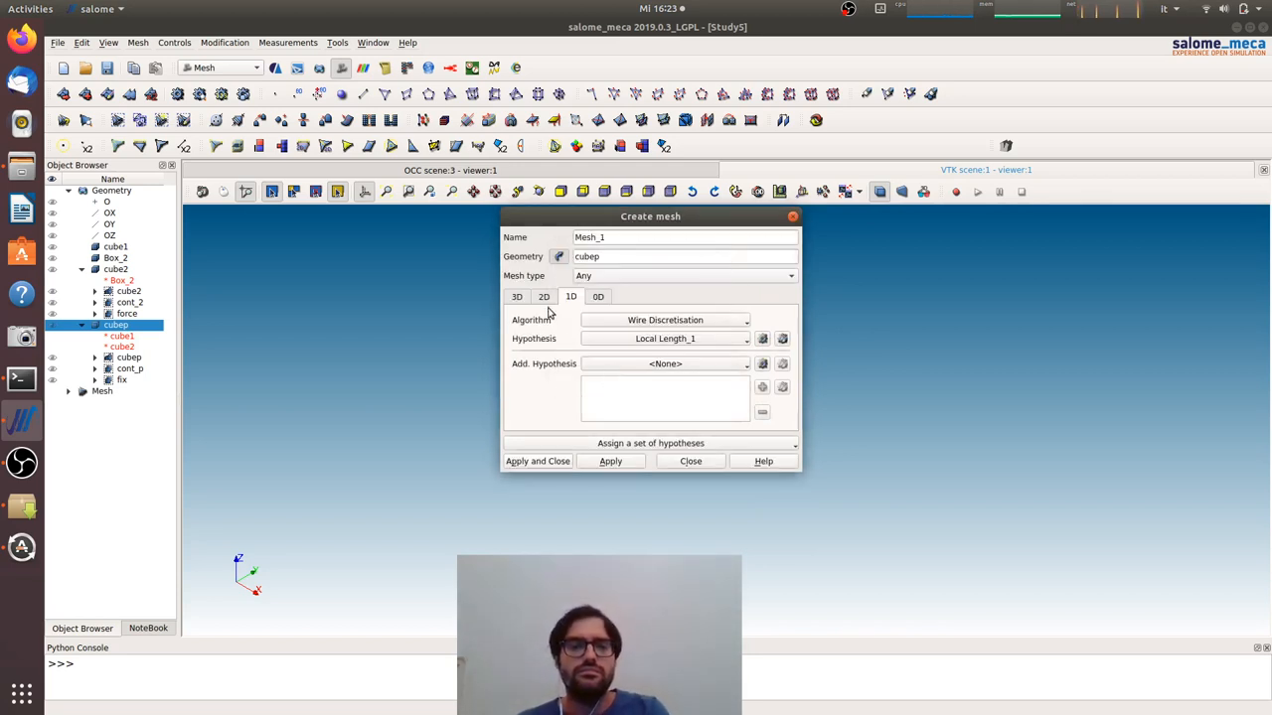
Assign NETGEN 2D for surfaces with max element size 10
left_click(545, 296)
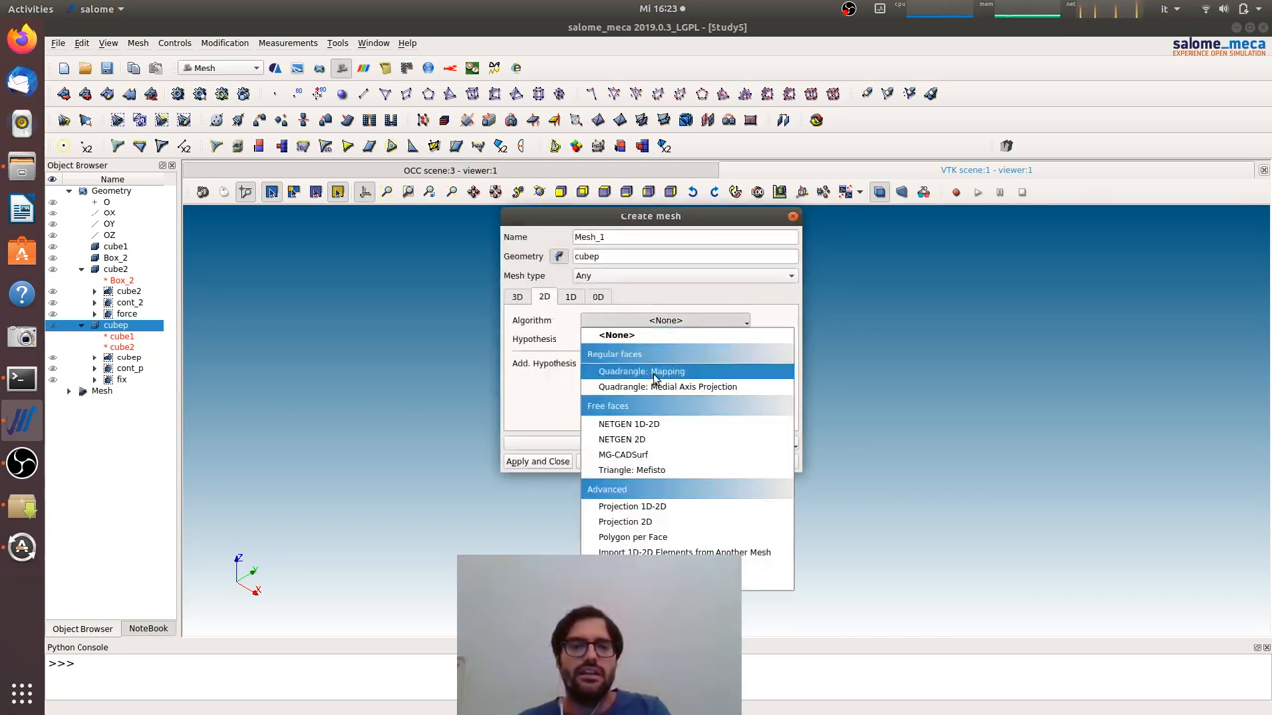
left_click(628, 423)
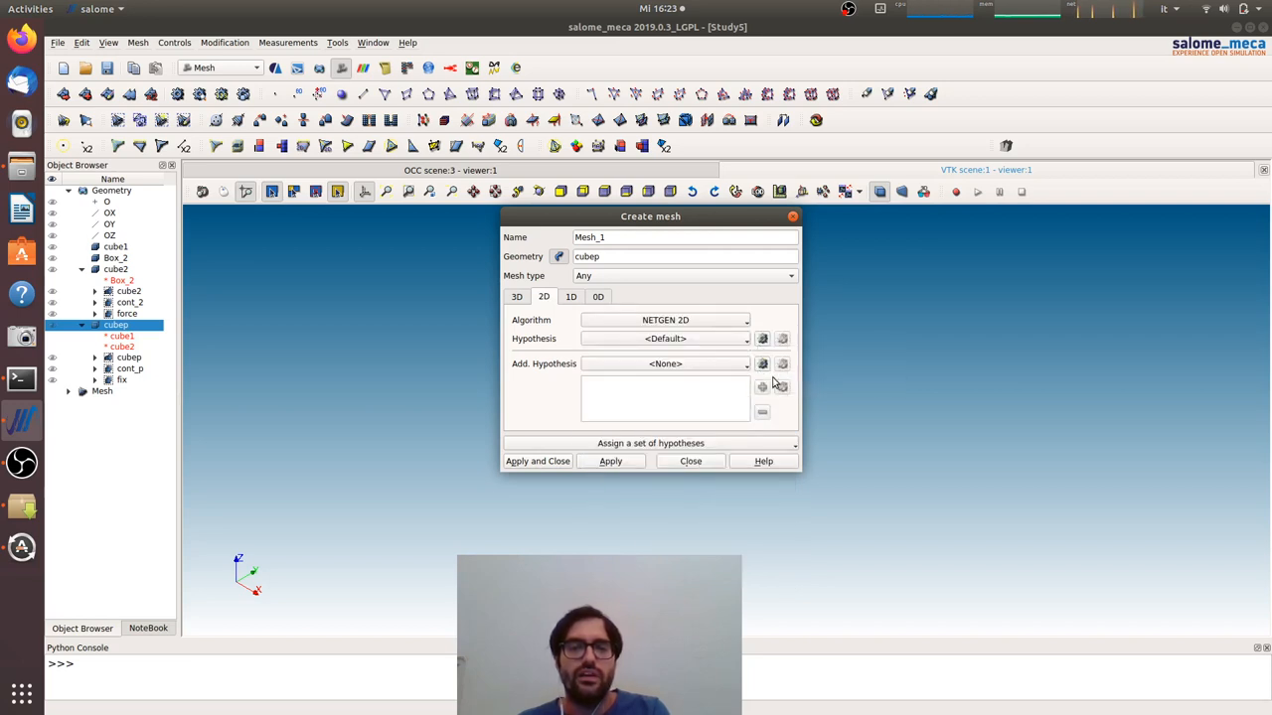
left_click(763, 338)
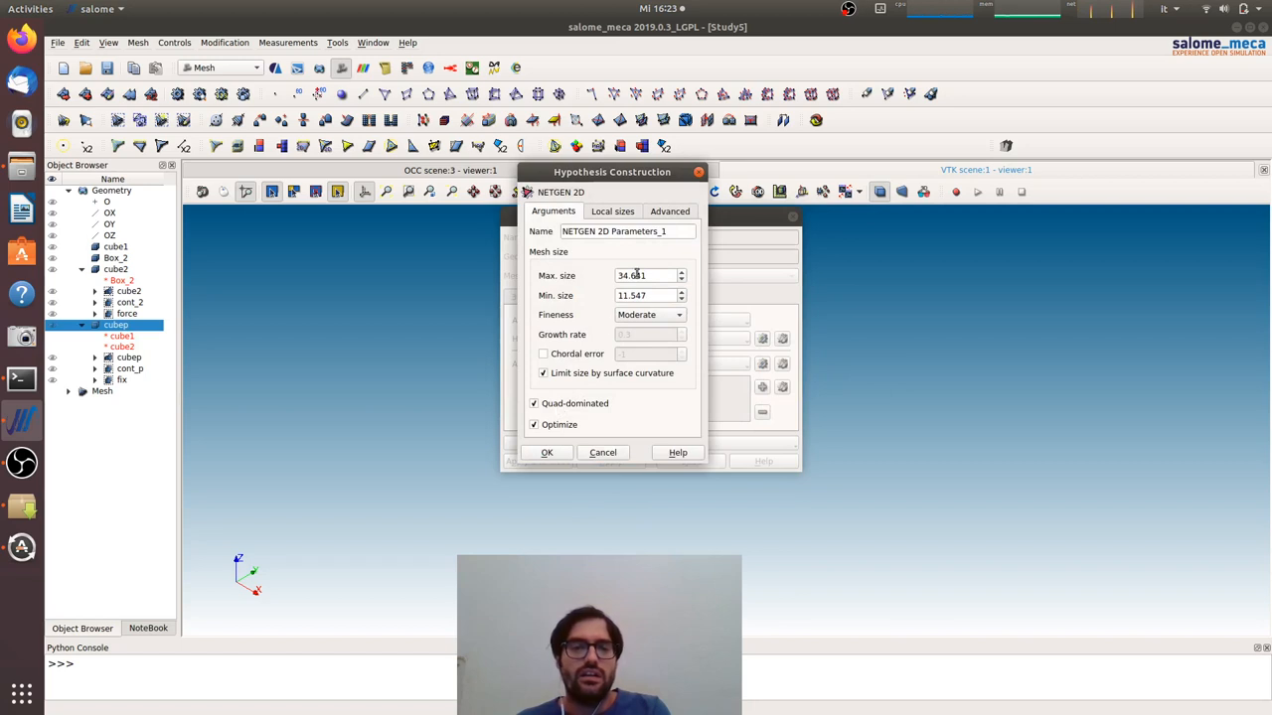
type("10")
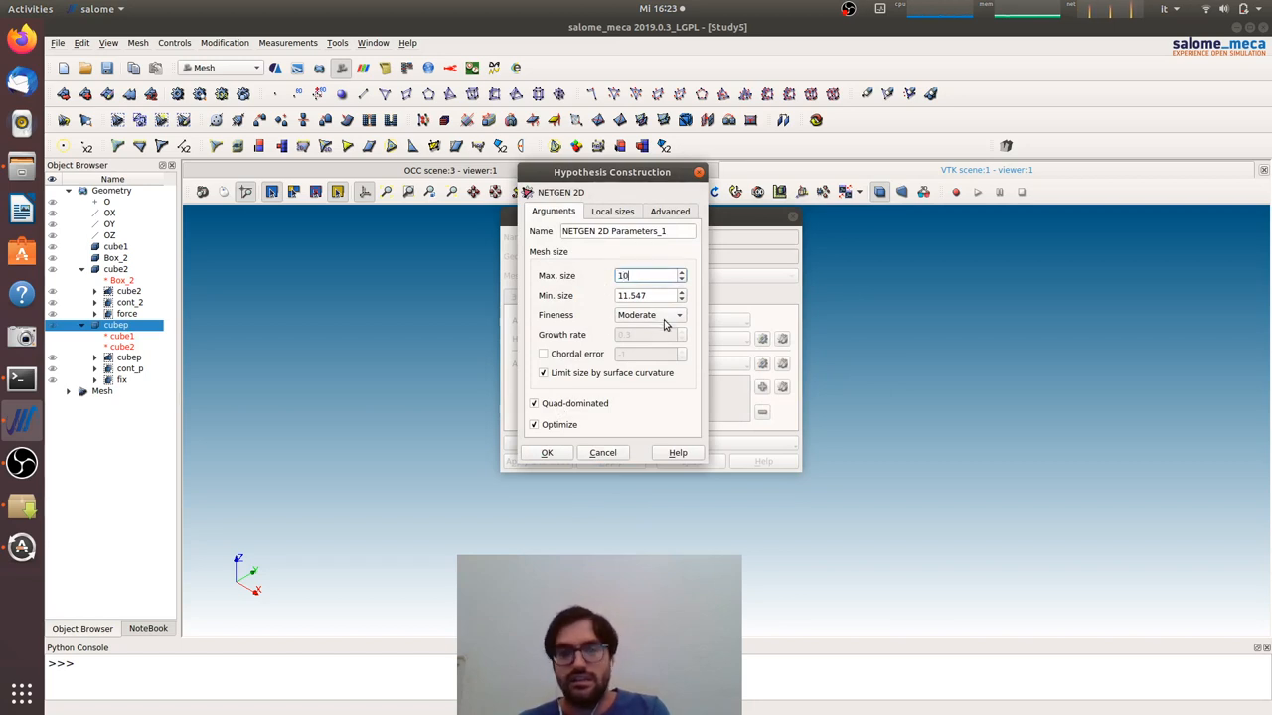
type("10")
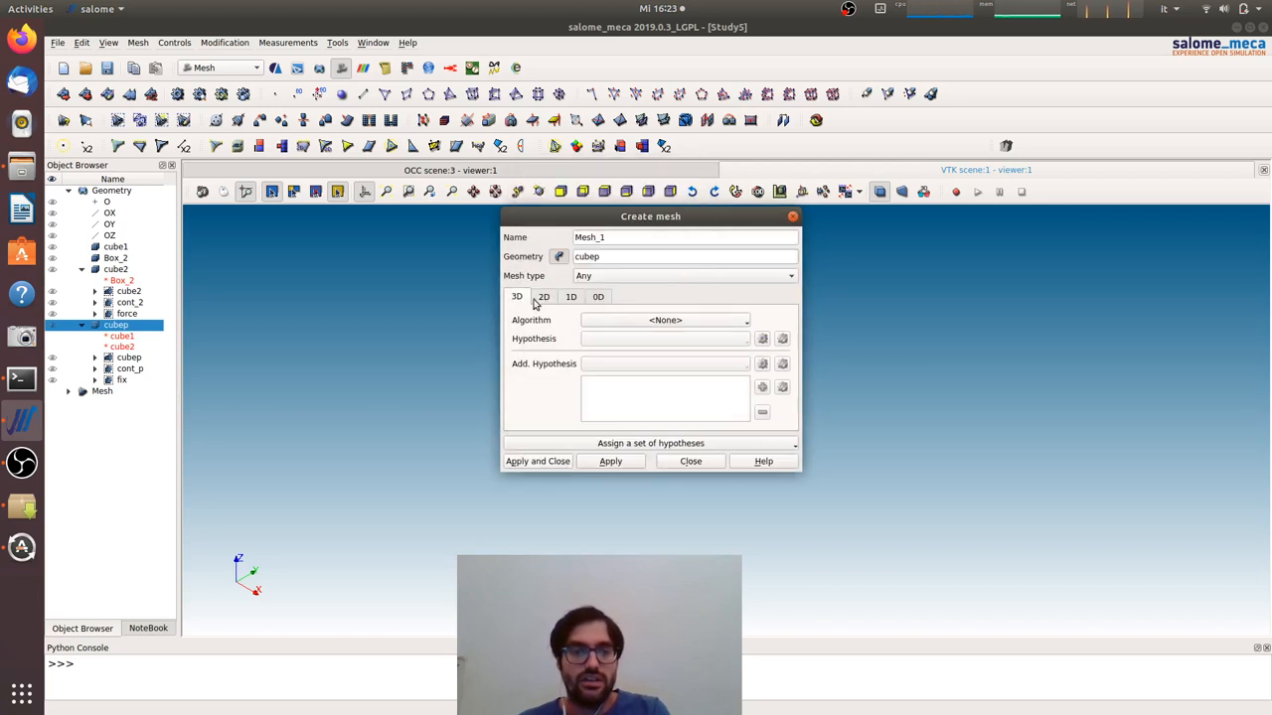
Assign NETGEN 3D with size 10 parameters and create Mesh_1
left_click(692, 320)
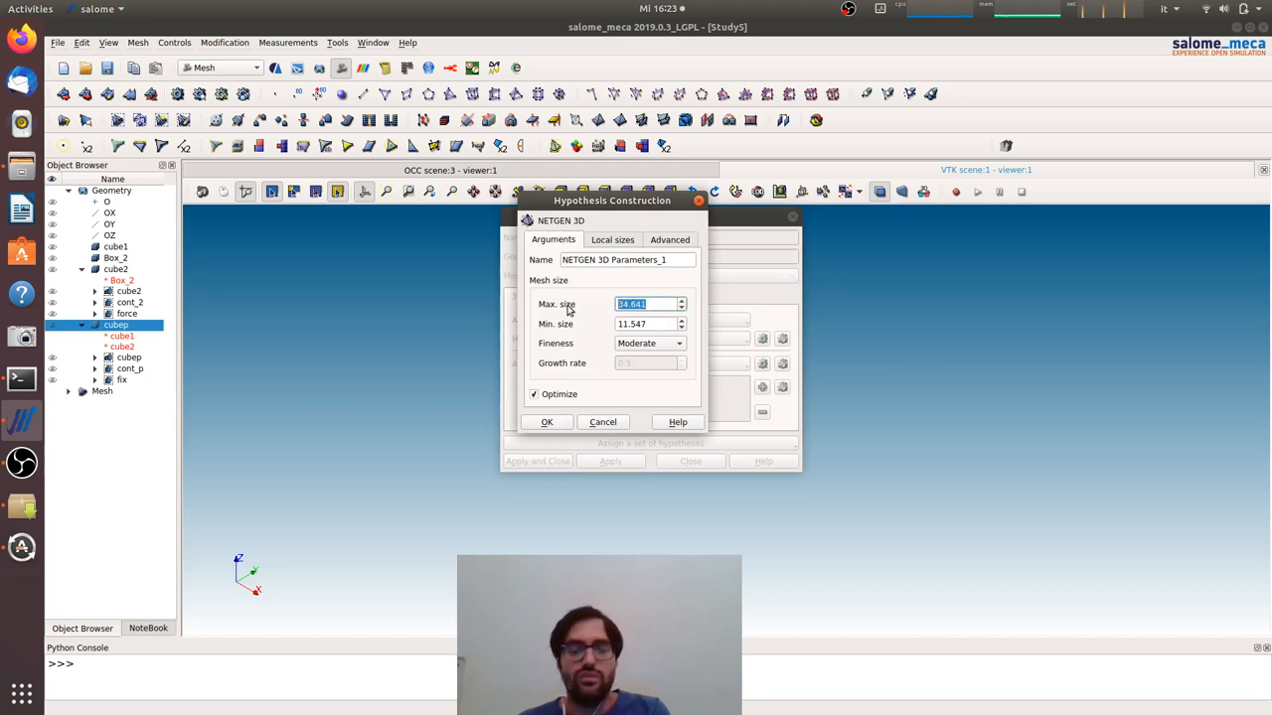
type("10")
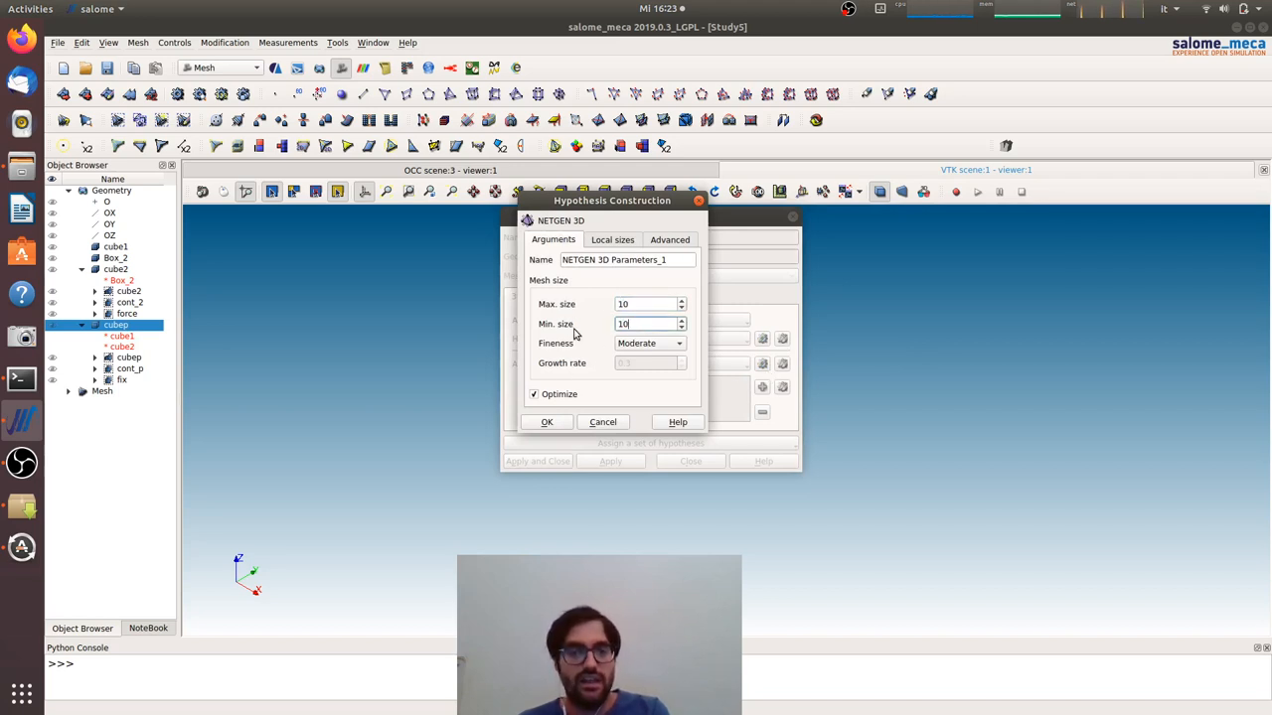
left_click(547, 421)
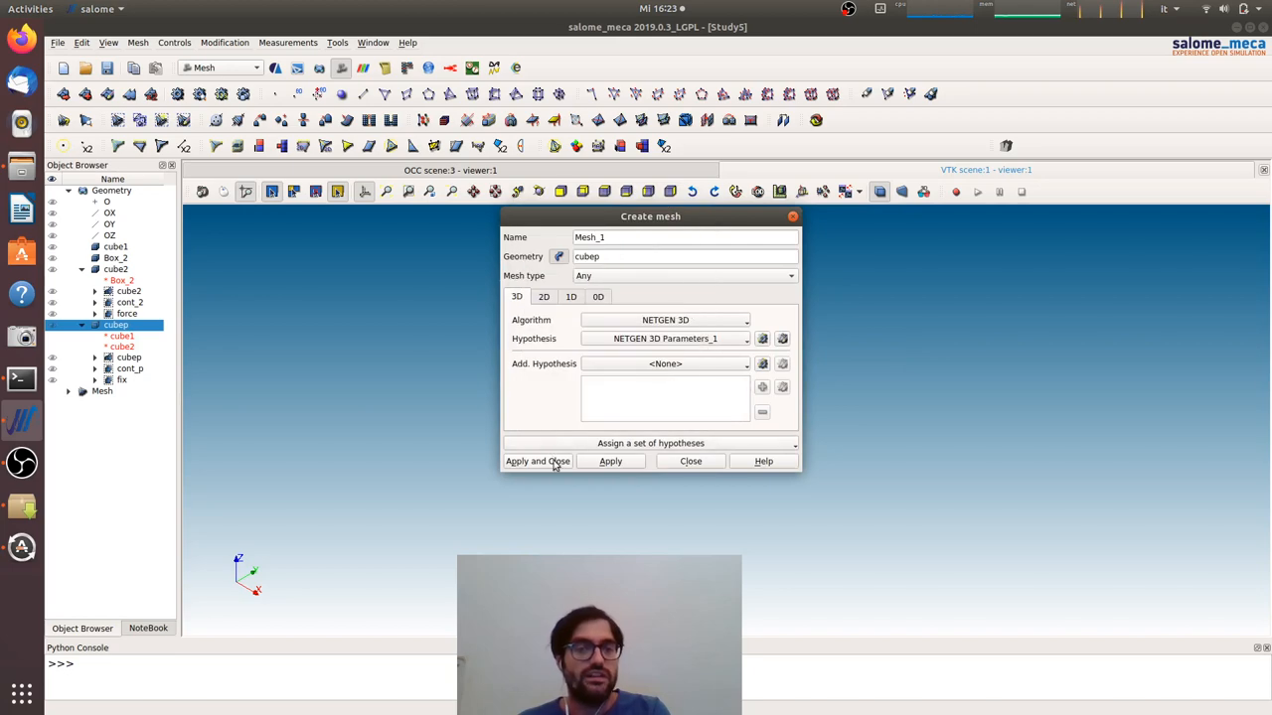
left_click(536, 461)
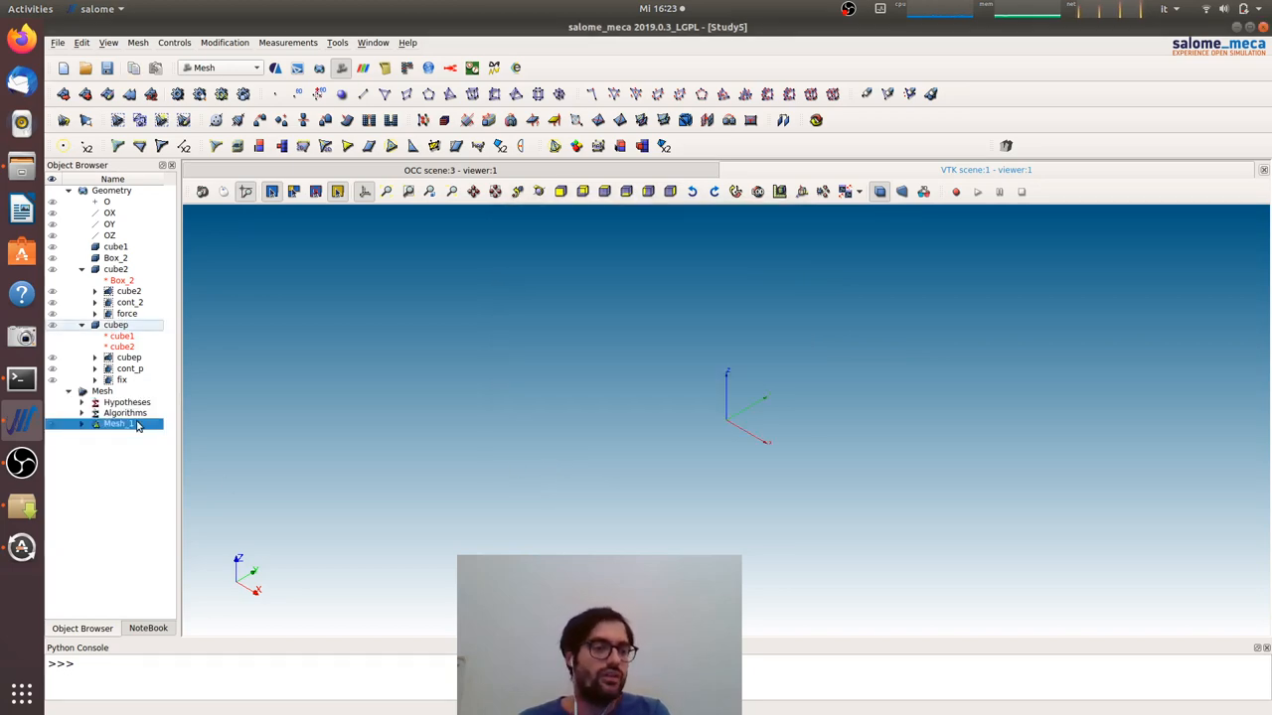
Compute Mesh_1, filling the cube with about 14,000 nodes and 72,597 tetrahedral volumes
right_click(119, 423)
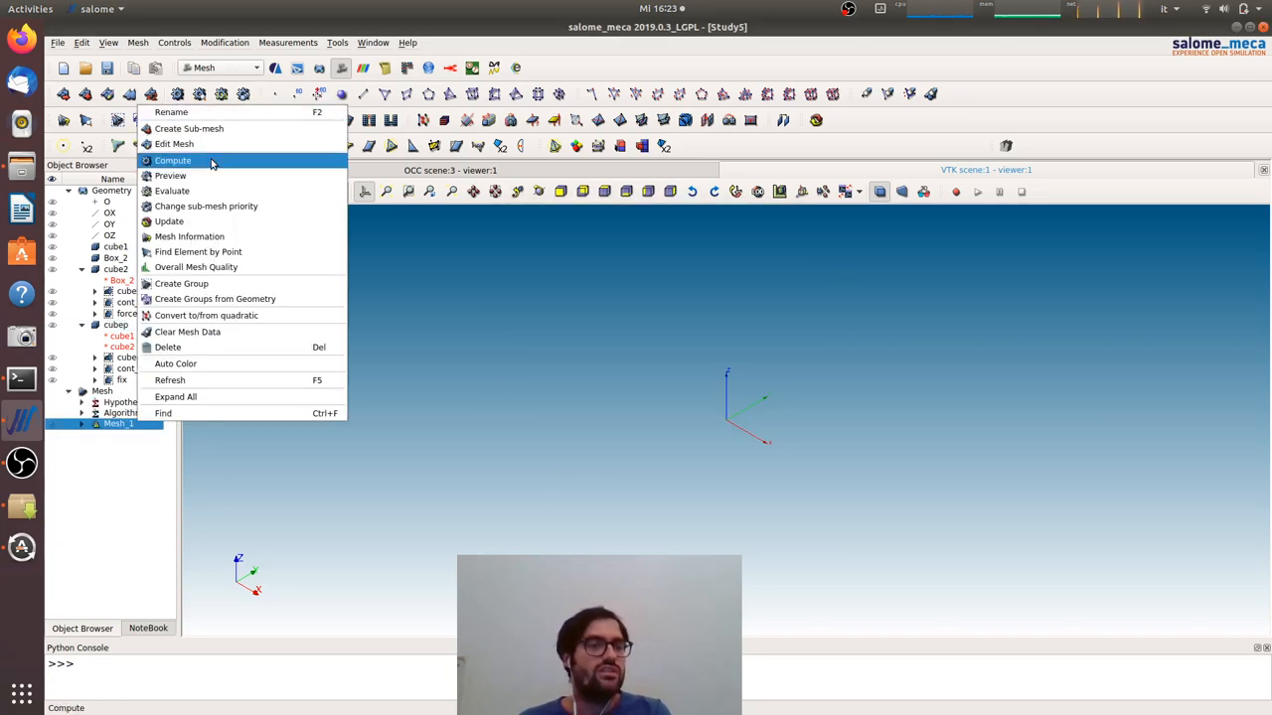
left_click(171, 159)
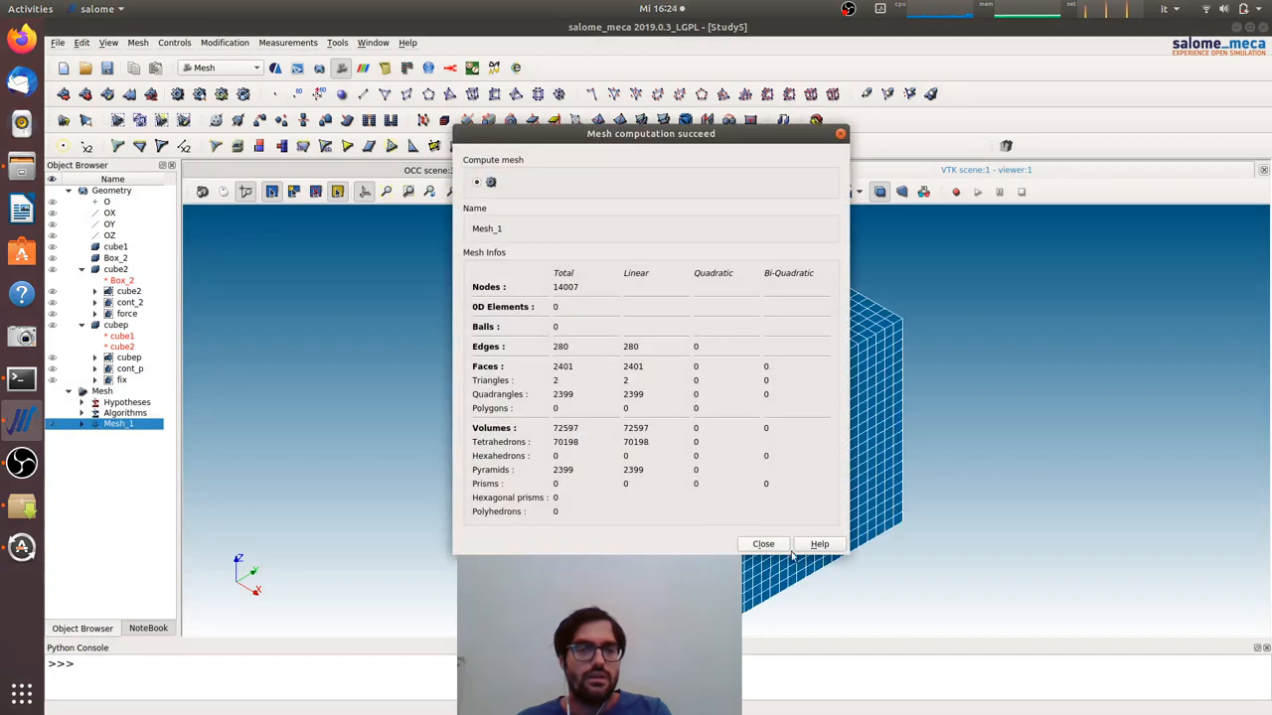
left_click(763, 544)
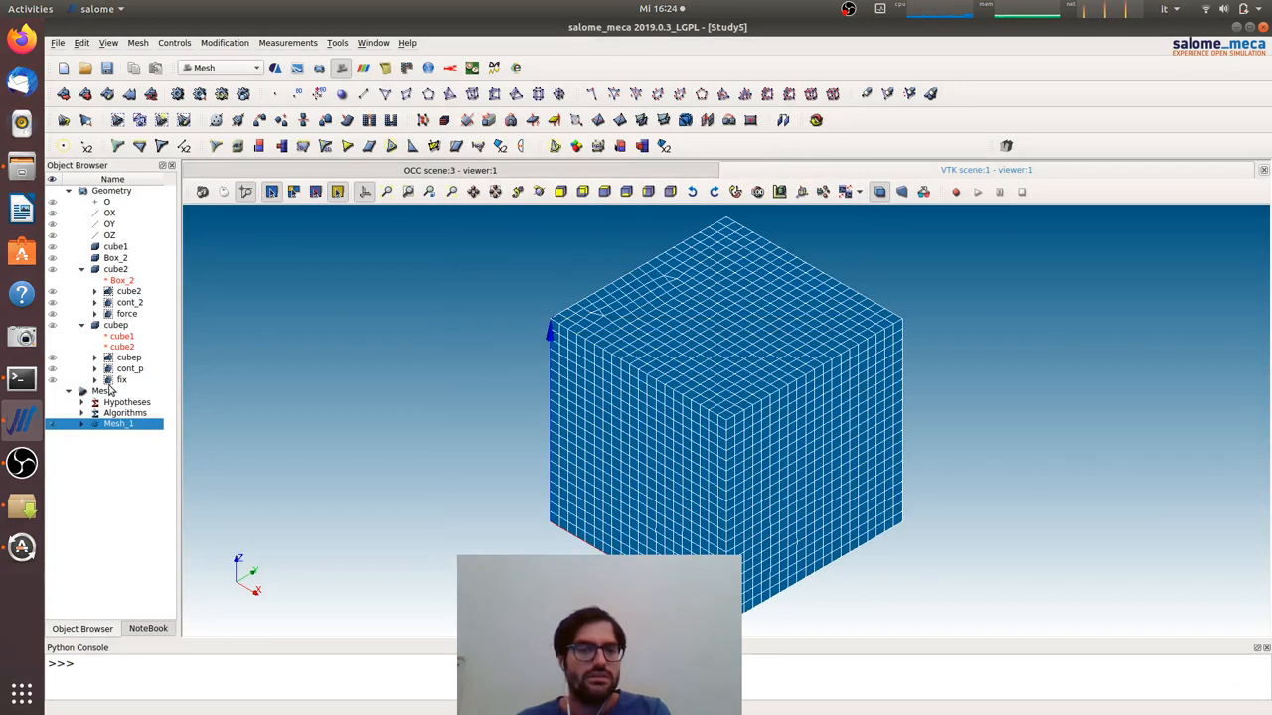
mouse_move(119, 423)
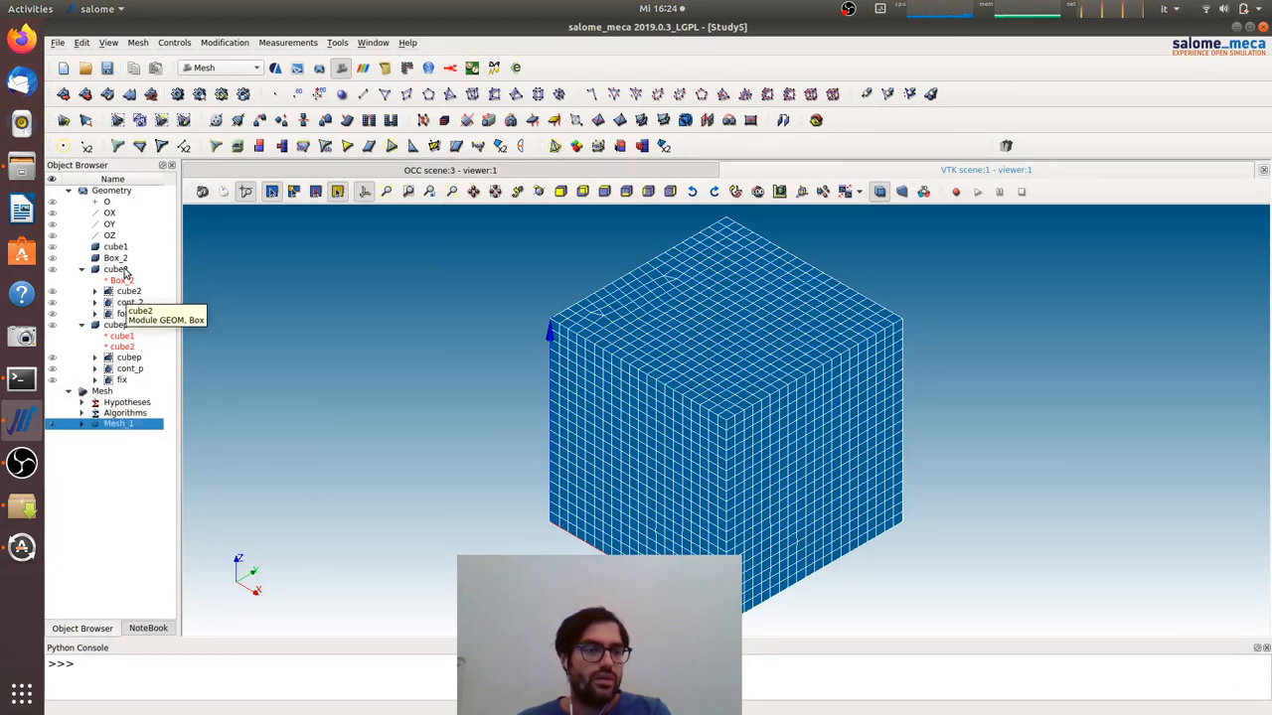
Create Mesh_2 on cube2 with NETGEN algorithms and compute it, giving 1,306 nodes and 5,186 volumes
left_click(137, 42)
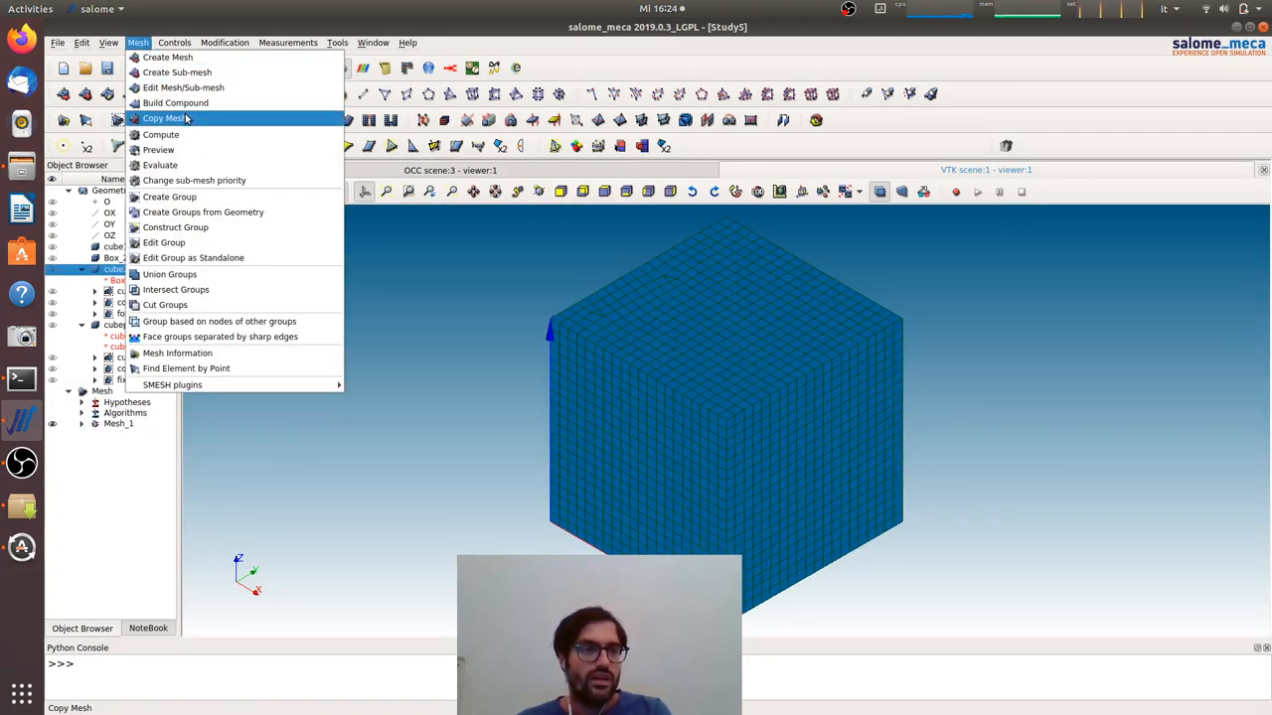
left_click(167, 55)
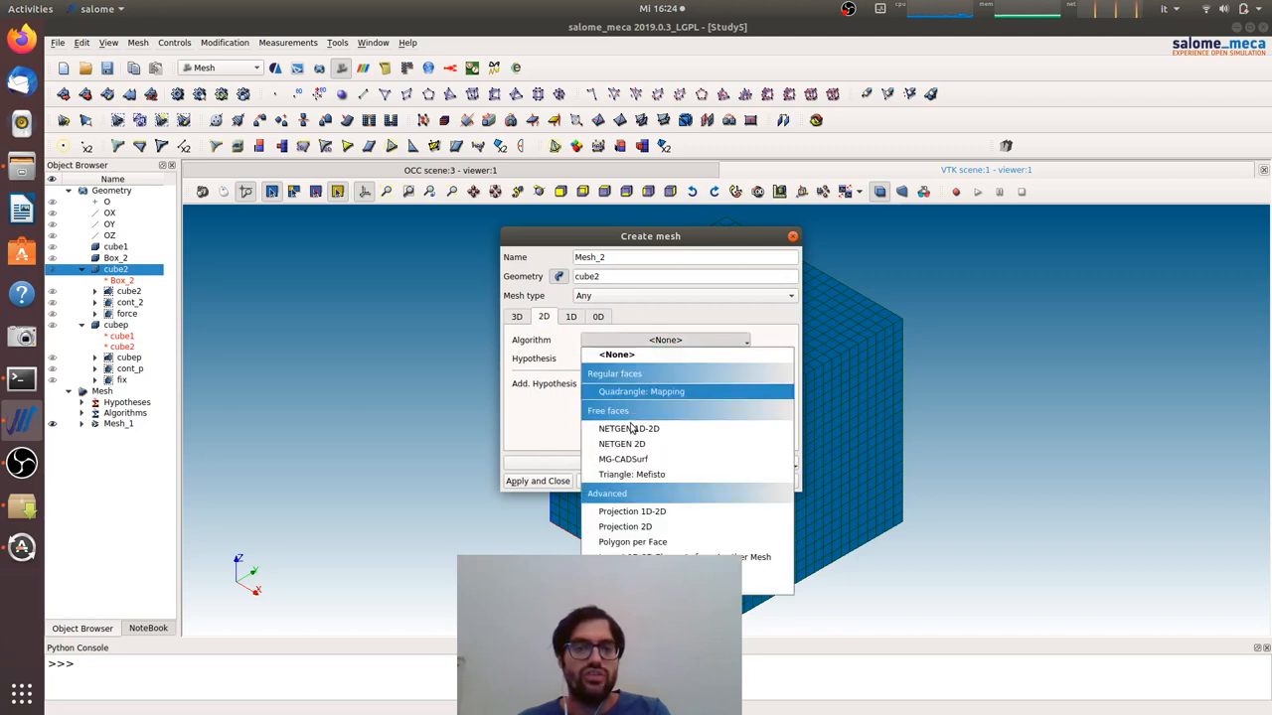
left_click(620, 445)
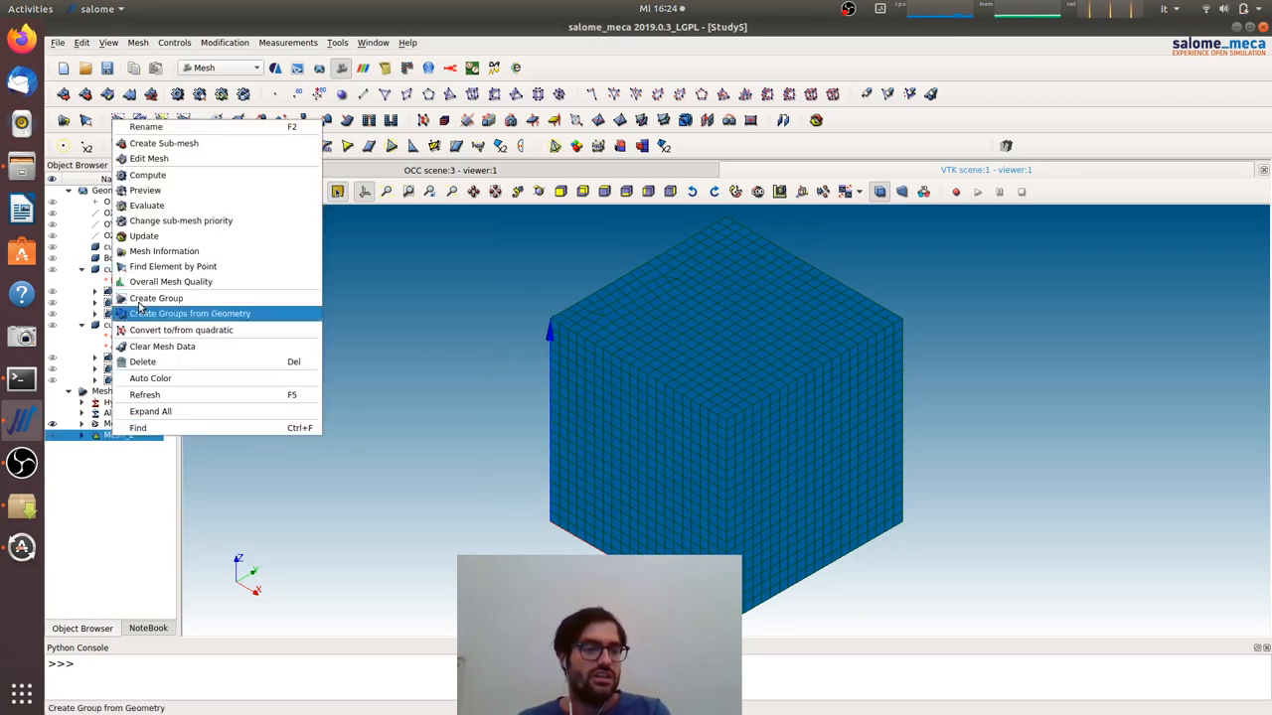
left_click(147, 175)
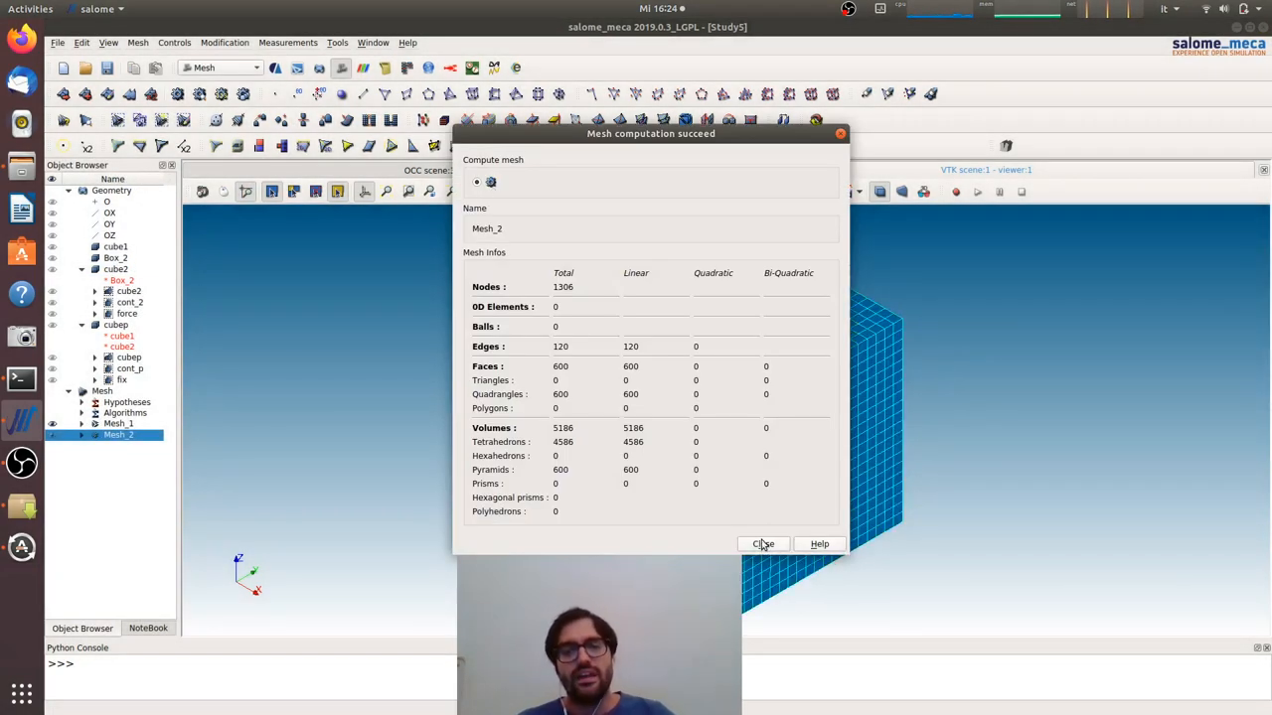
left_click(763, 545)
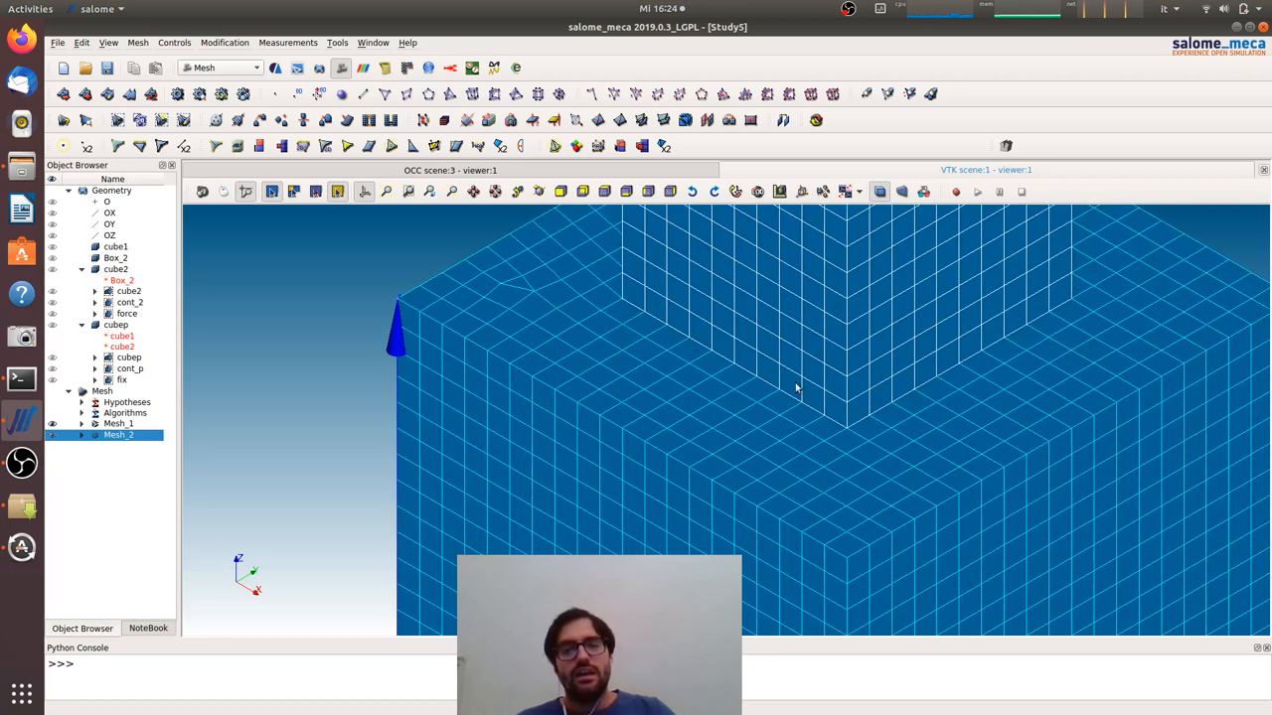
mouse_move(887, 433)
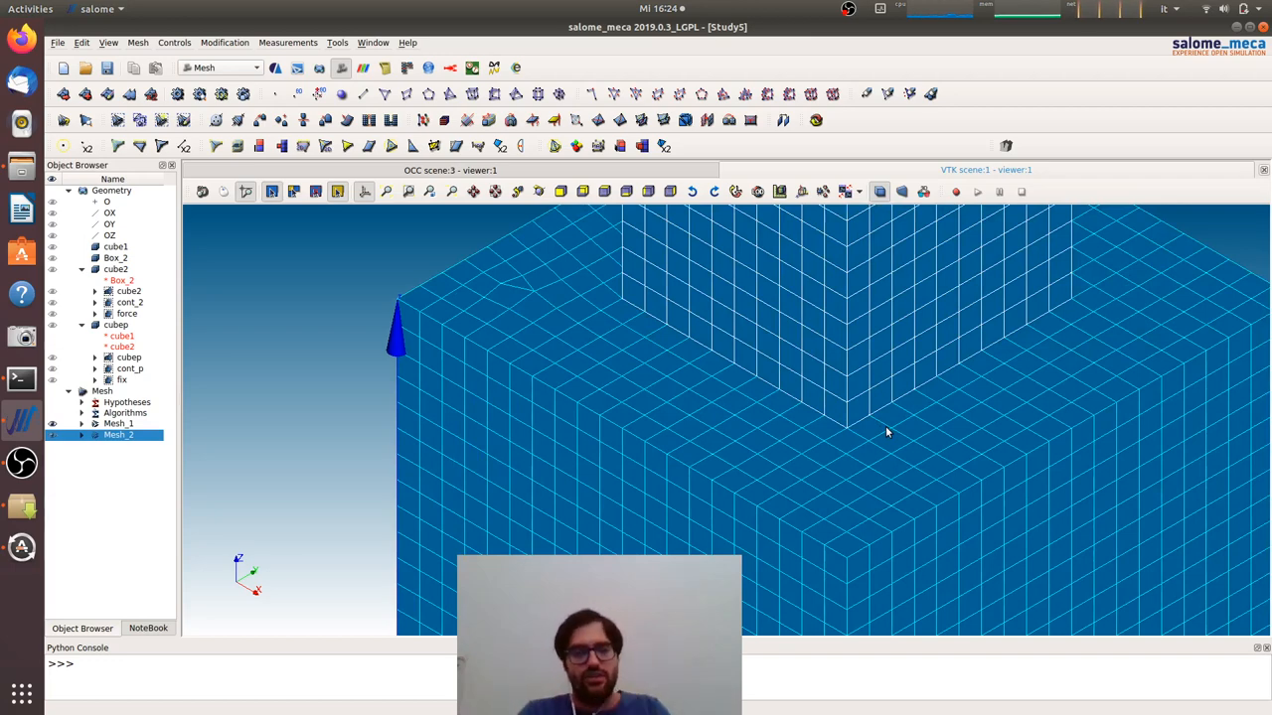
mouse_move(879, 428)
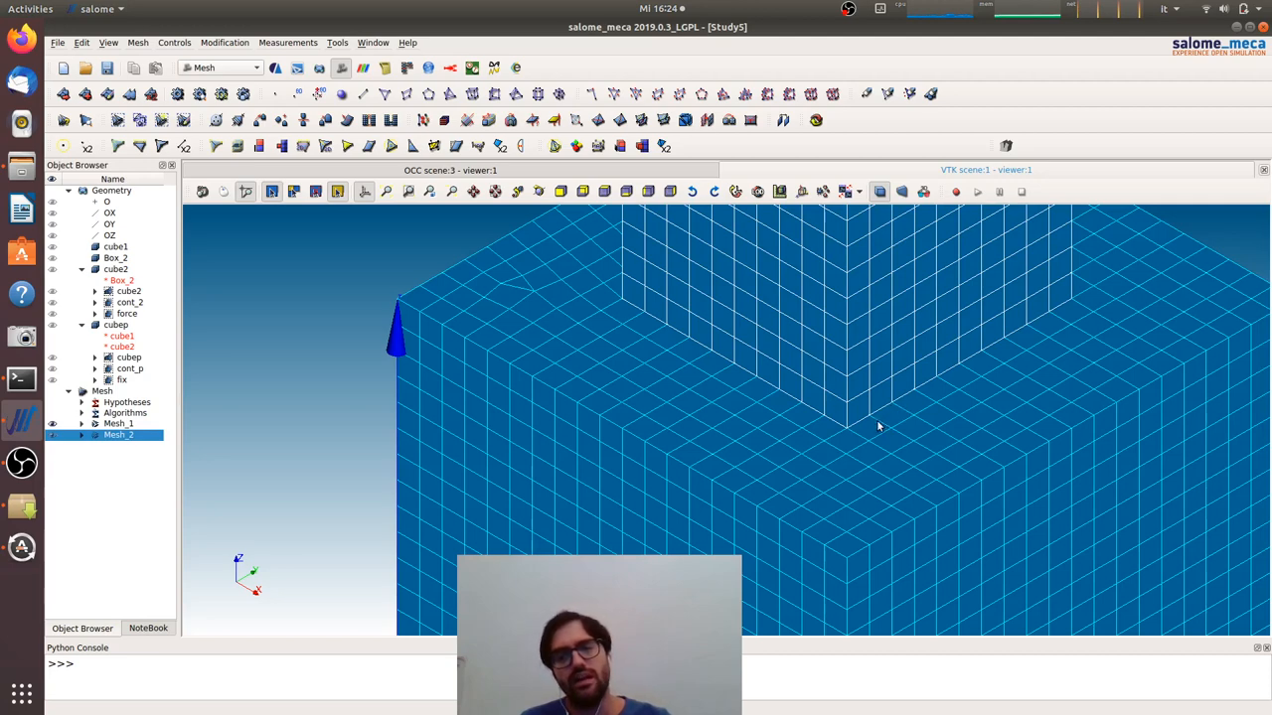
mouse_move(970, 383)
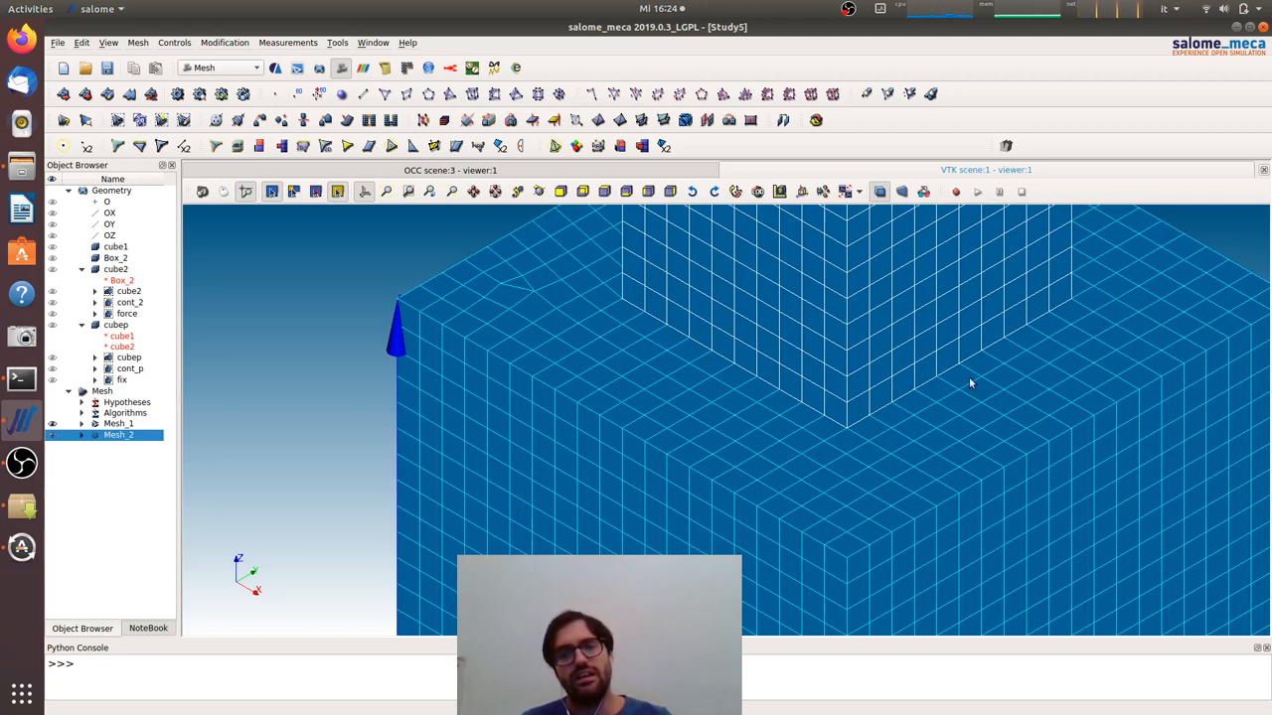
mouse_move(890, 434)
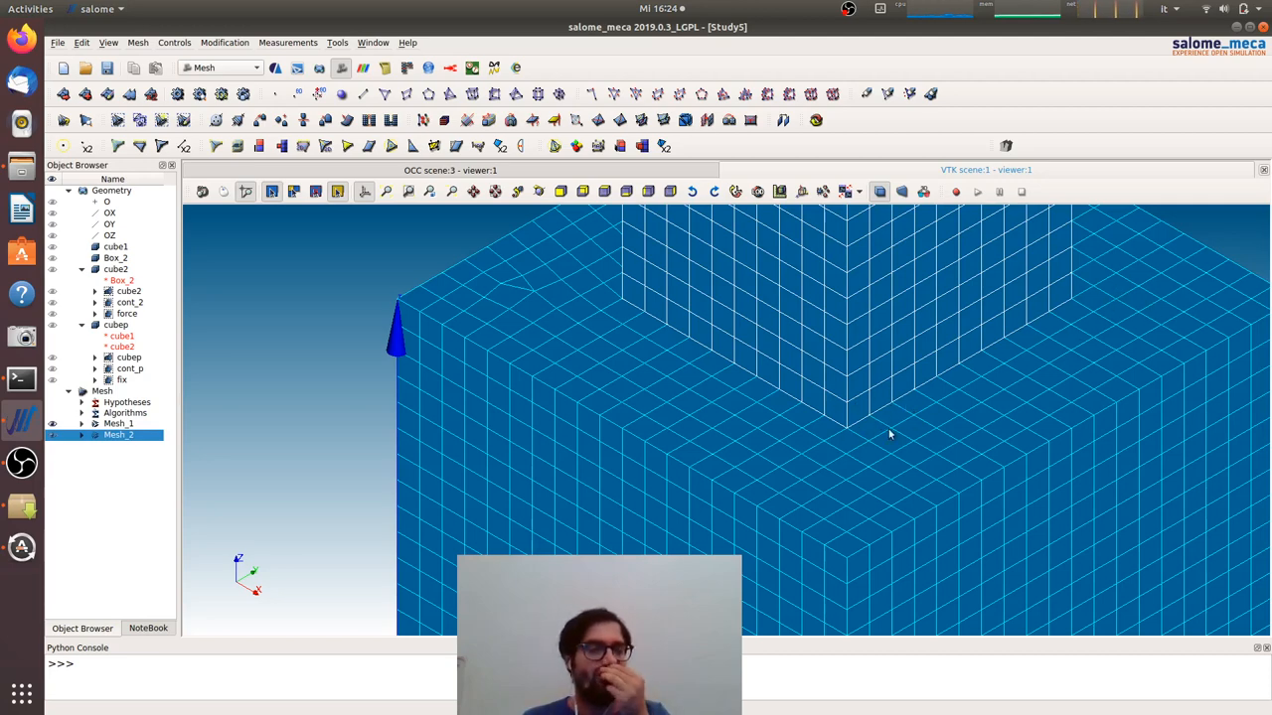
Create Mesh_1 element and node groups from the cubep, cont_p and fix geometry groups
right_click(119, 433)
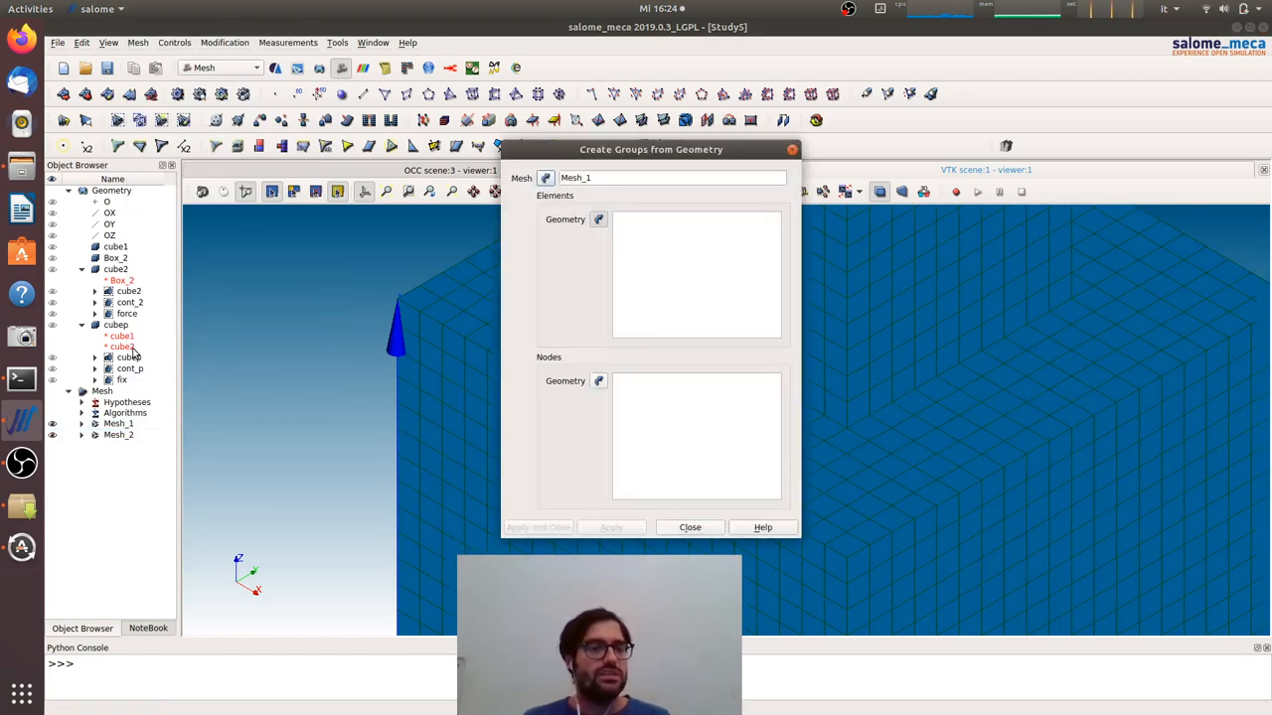
left_click(129, 358)
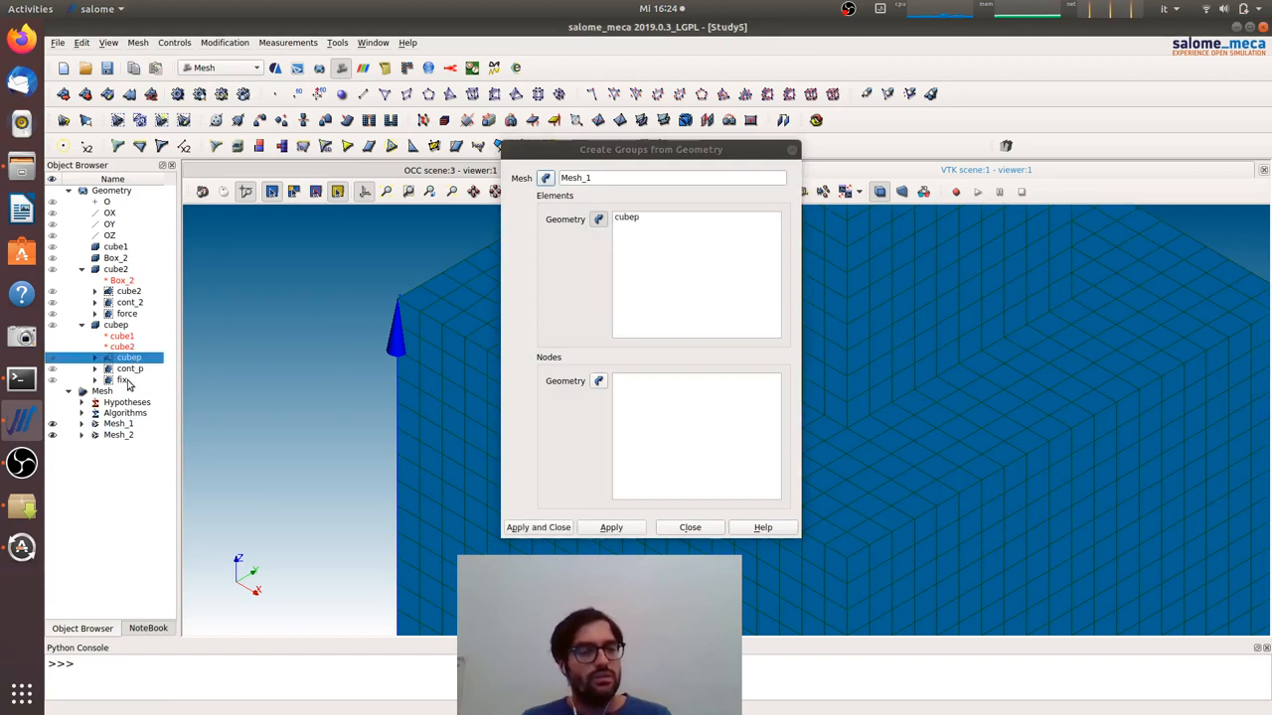
left_click(613, 528)
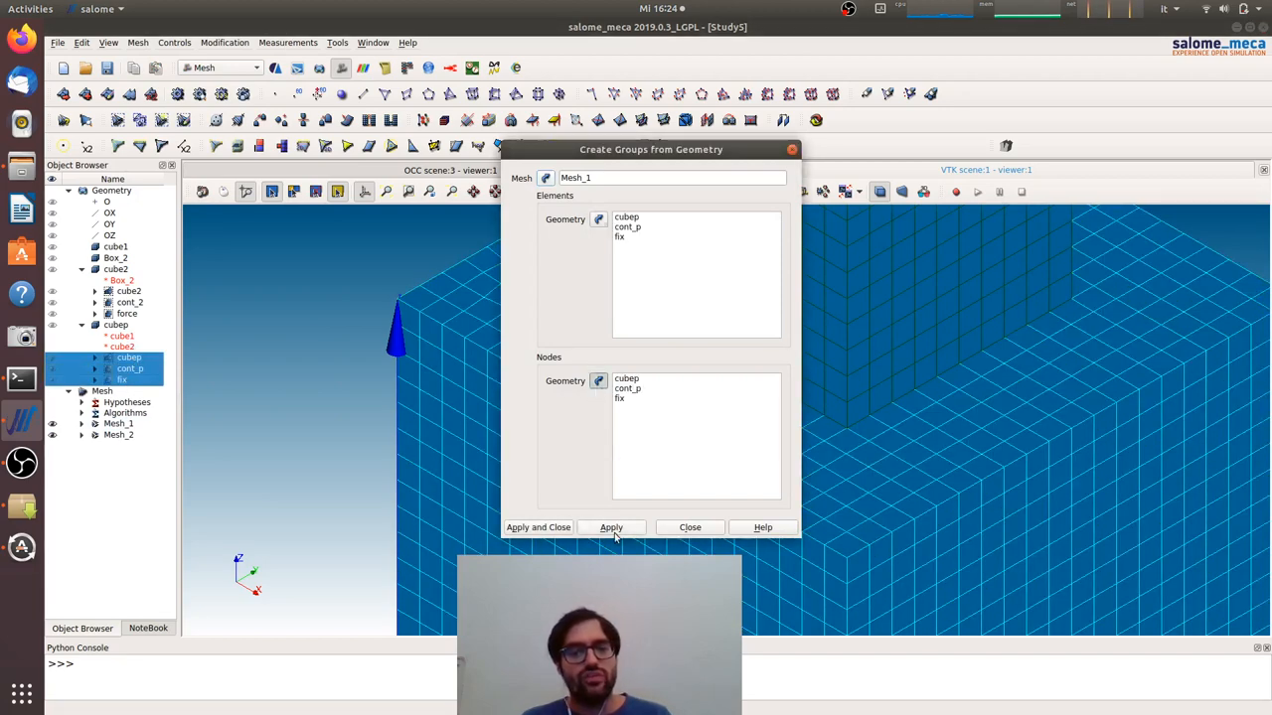
left_click(612, 529)
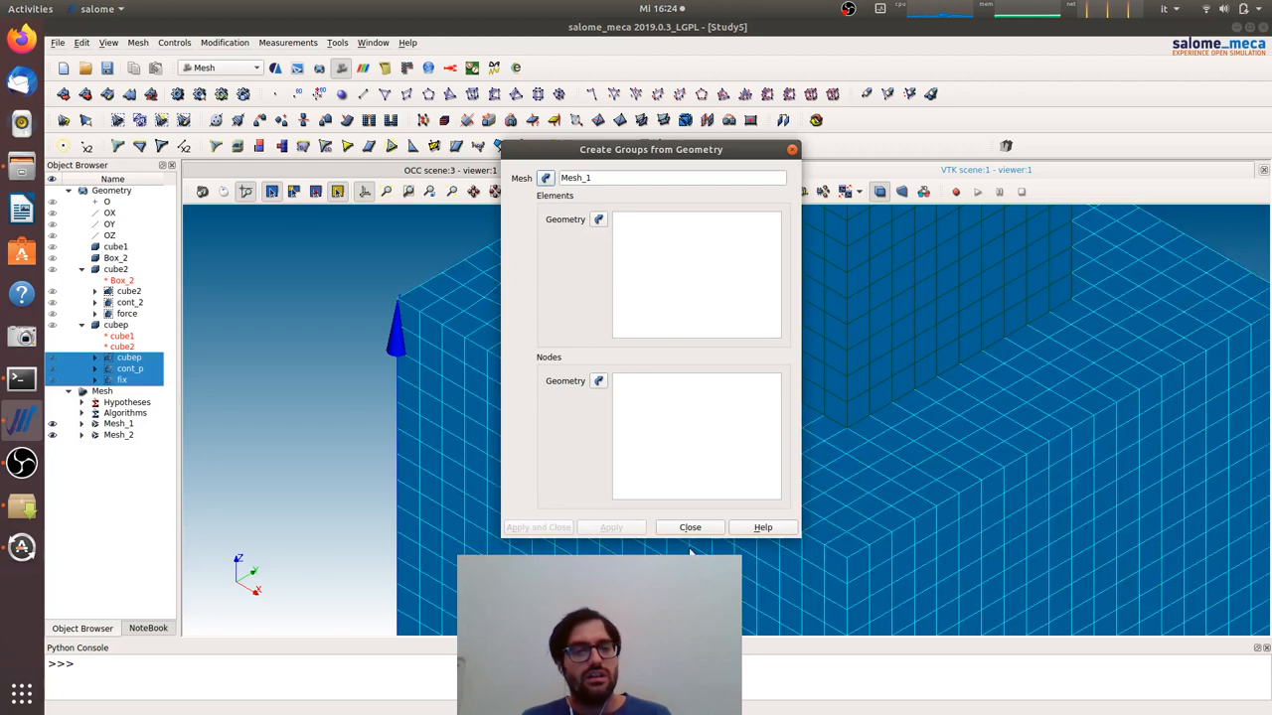
left_click(689, 526)
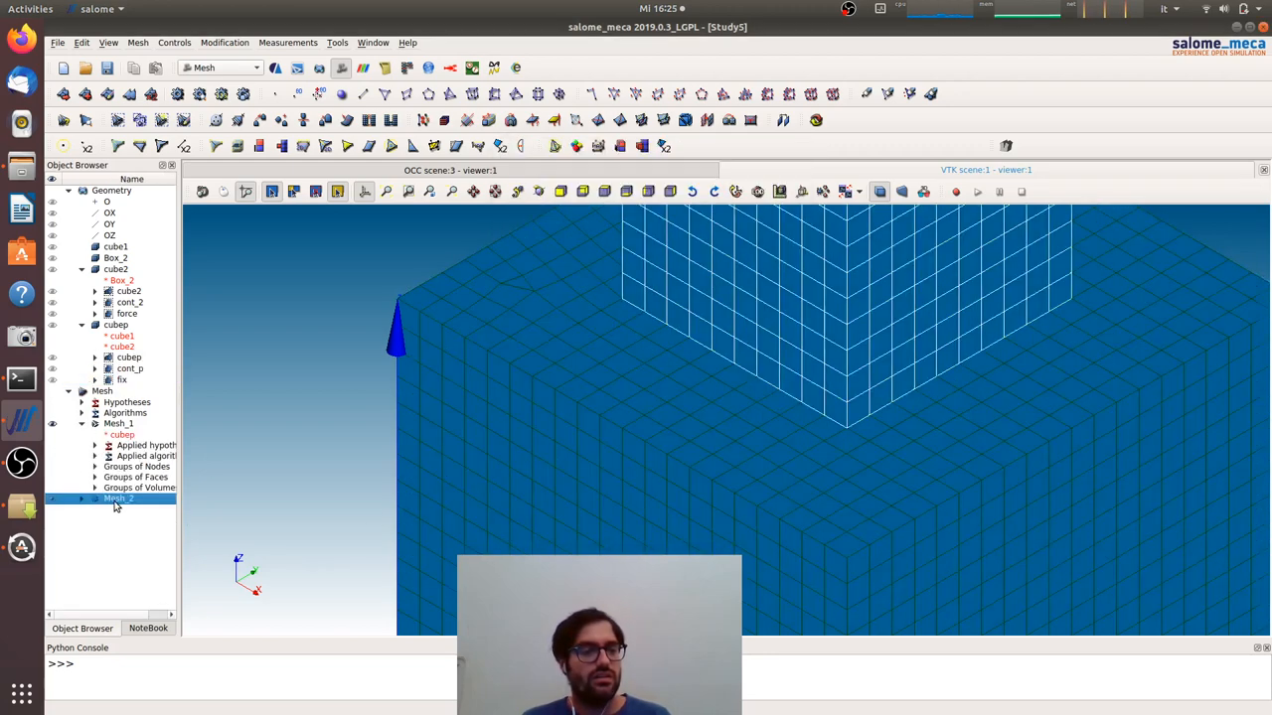
Create Mesh_2 element and node groups from the cube2, cont_2 and force geometry groups
right_click(118, 497)
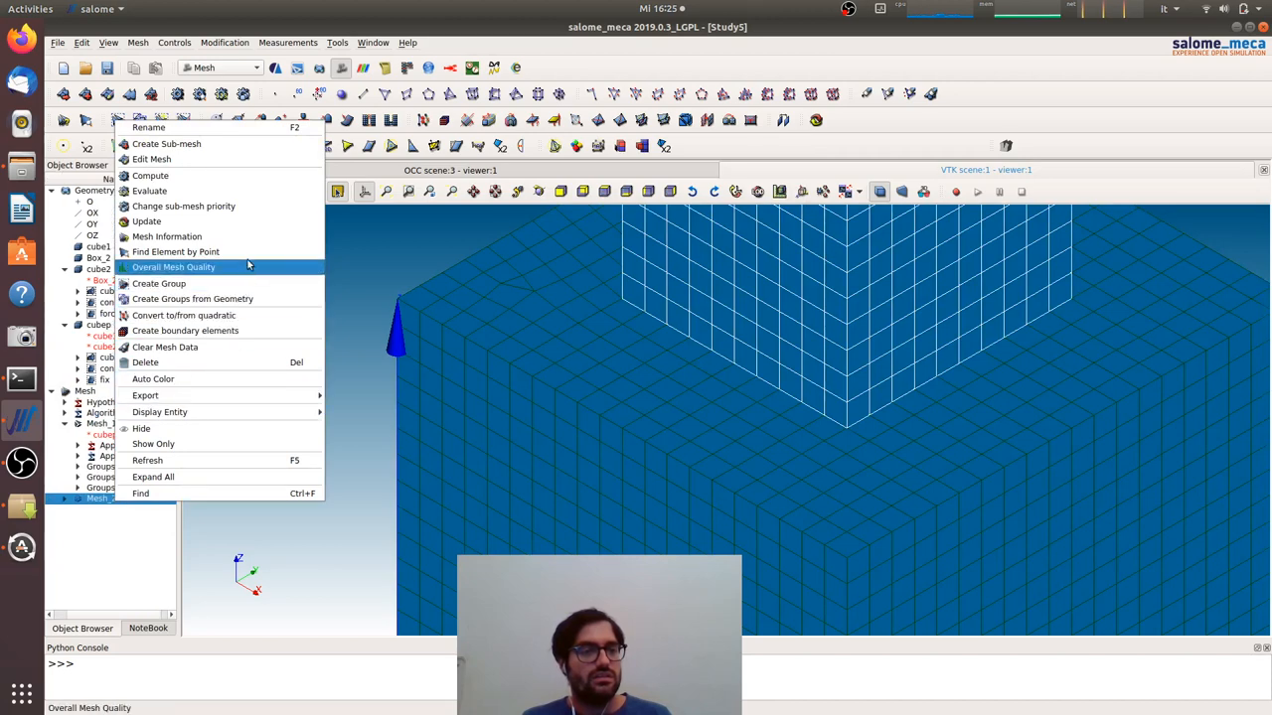
left_click(190, 299)
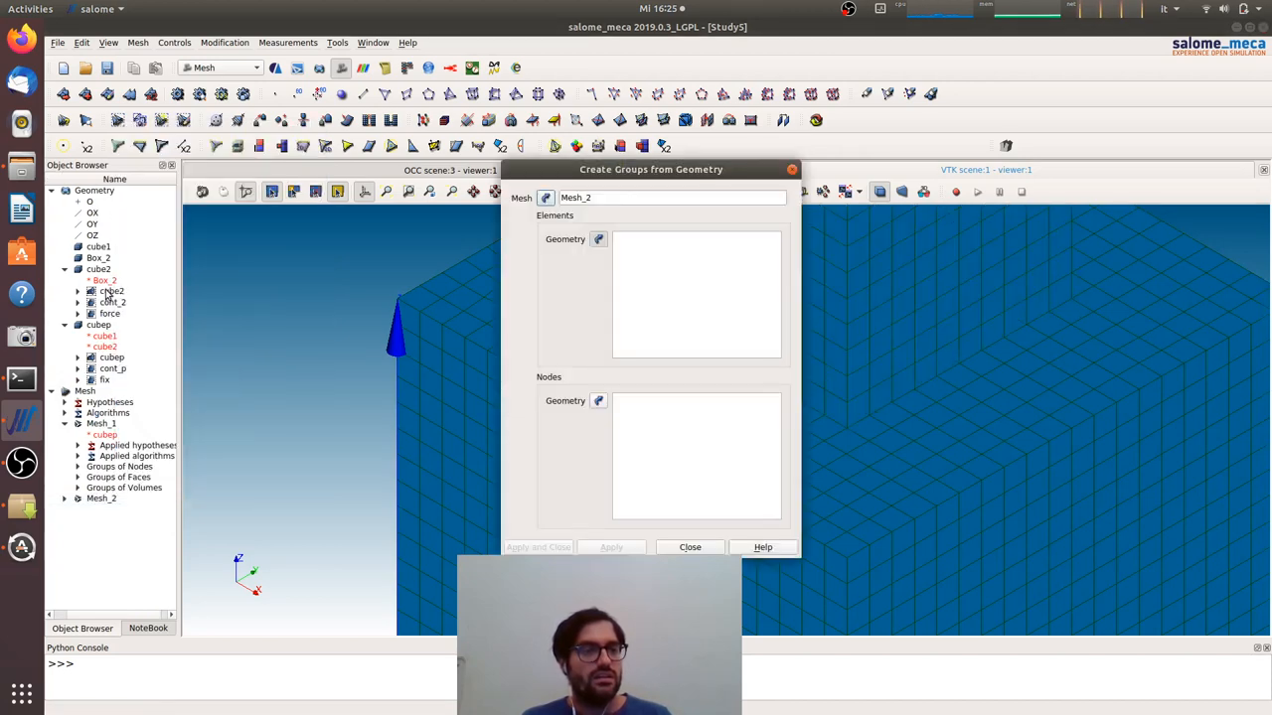
left_click(111, 291)
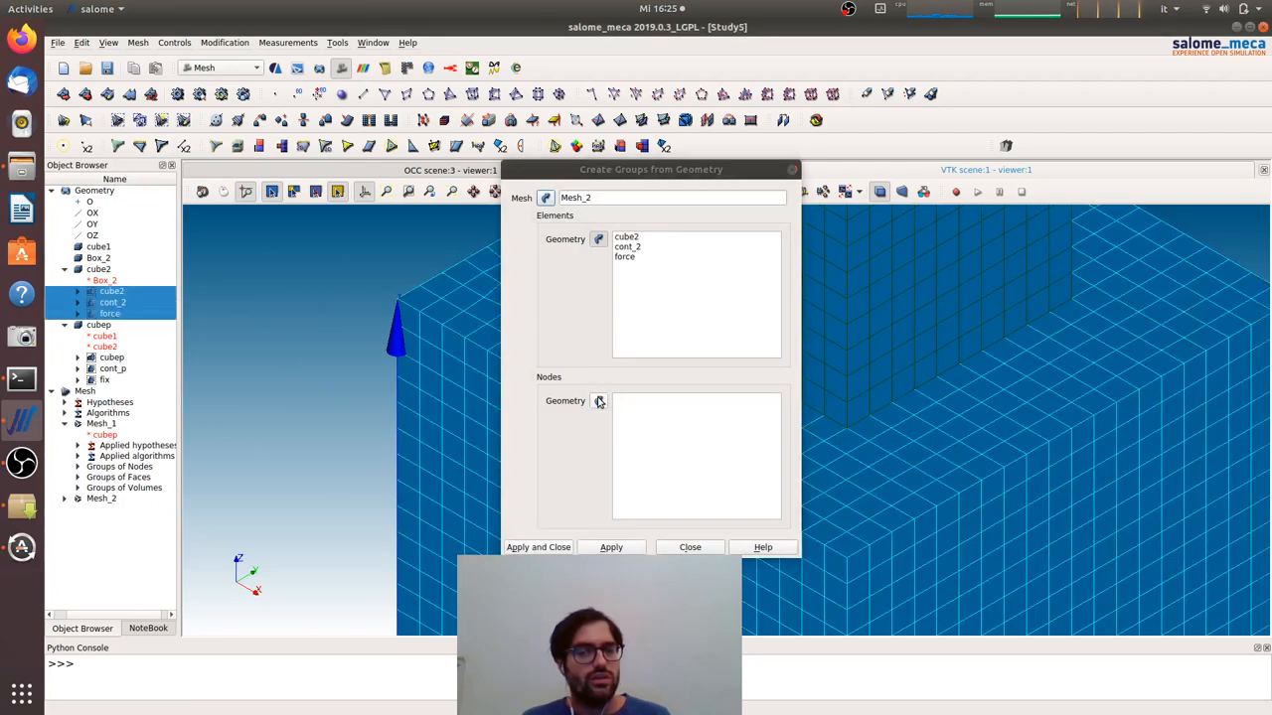
left_click(600, 400)
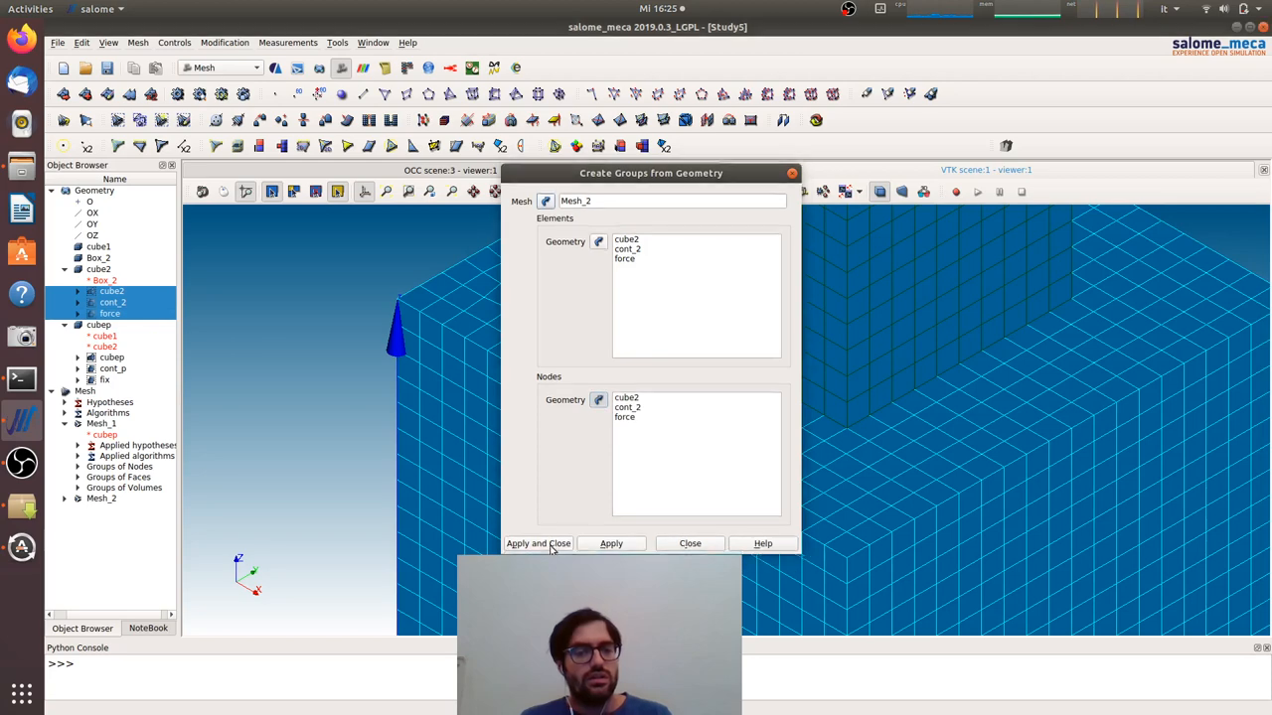
left_click(537, 545)
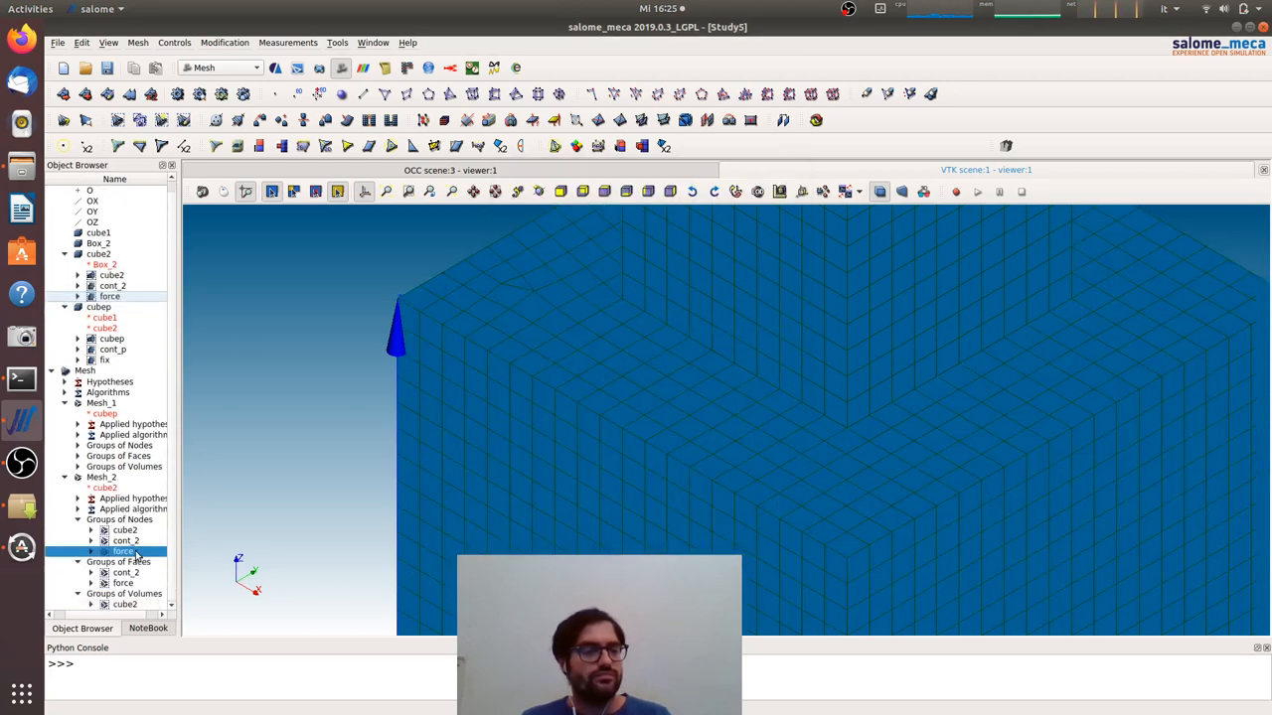
Build Compound_Mesh_1 from Mesh_1 and Mesh_2, keeping input groups without merging coincident nodes
left_click(103, 401)
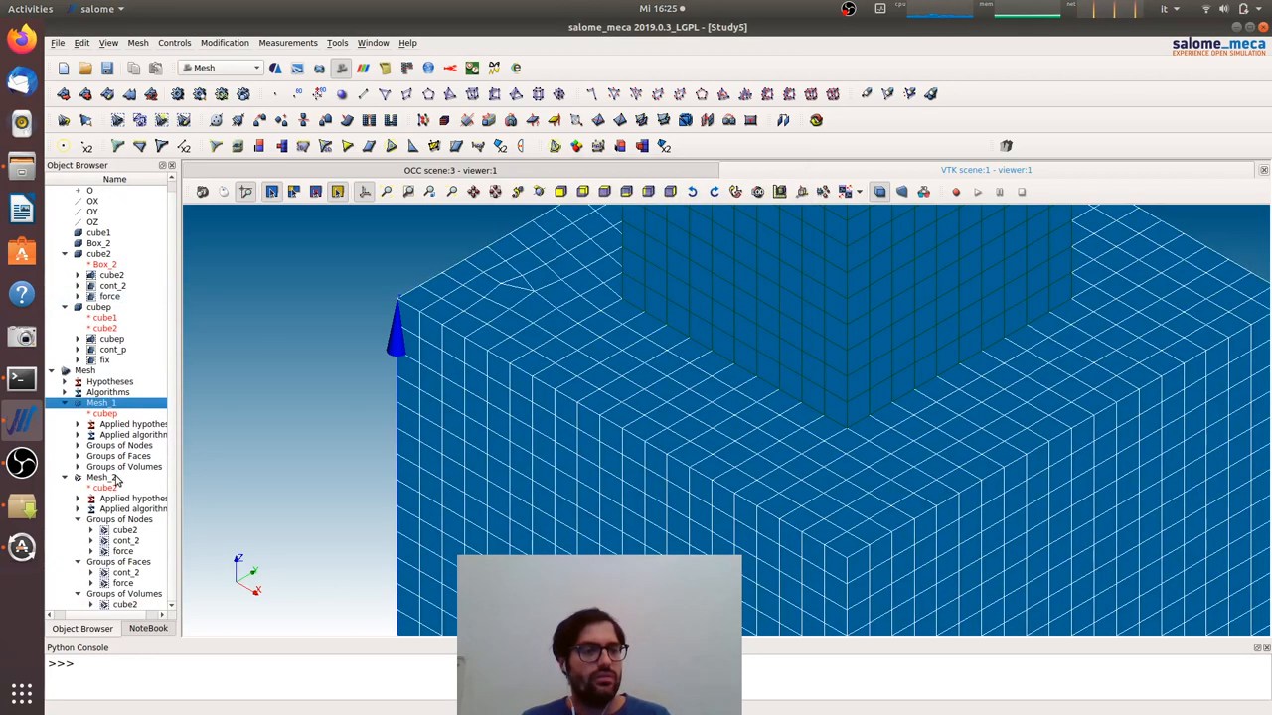
left_click(137, 41)
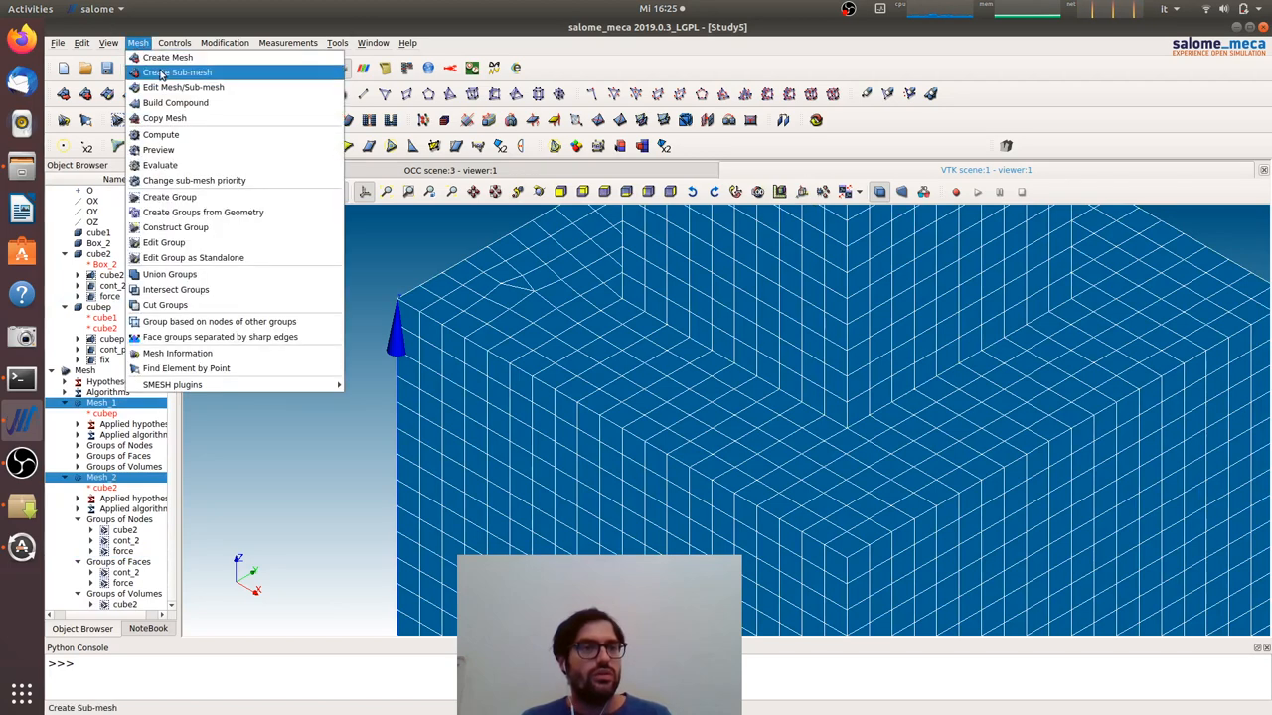
left_click(175, 104)
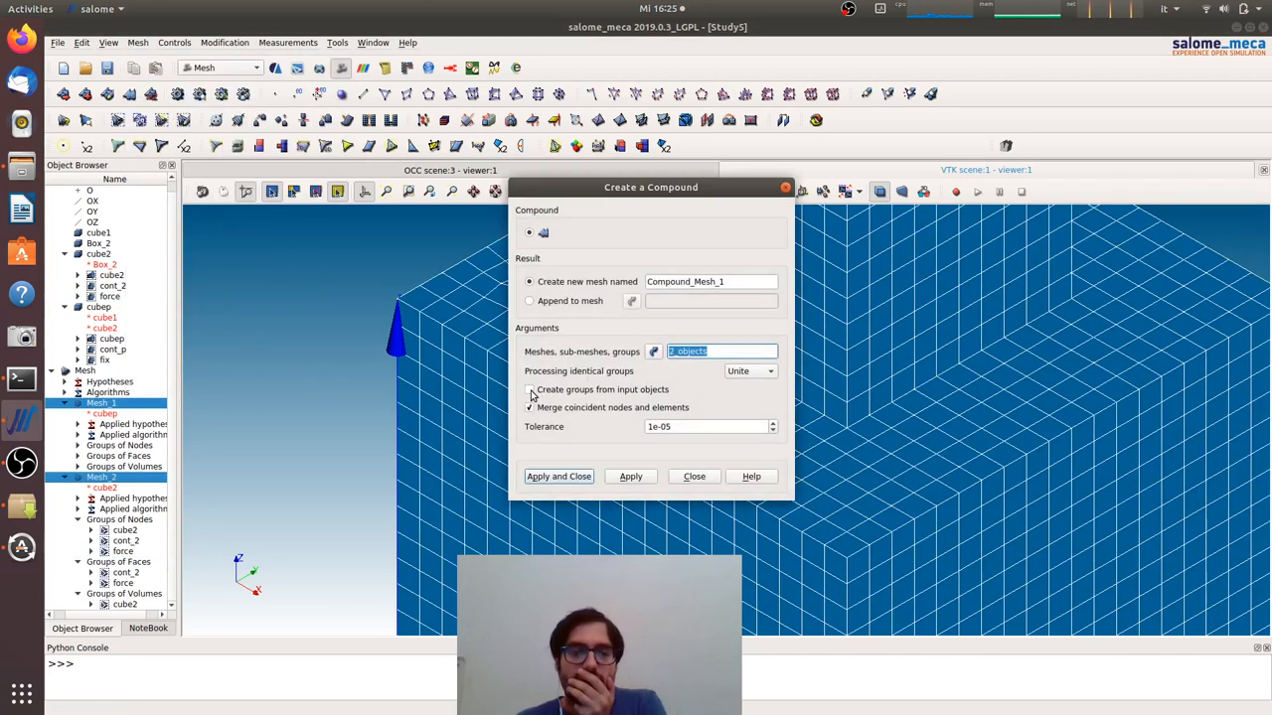
left_click(529, 390)
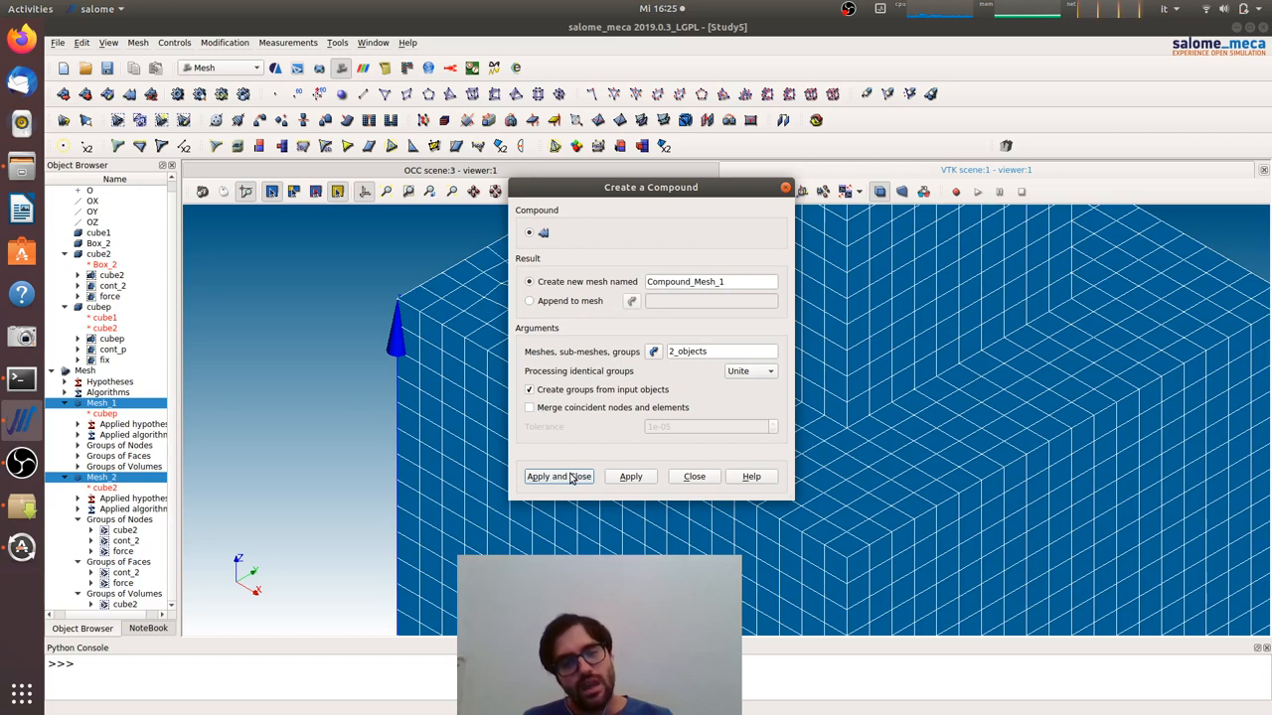
left_click(559, 477)
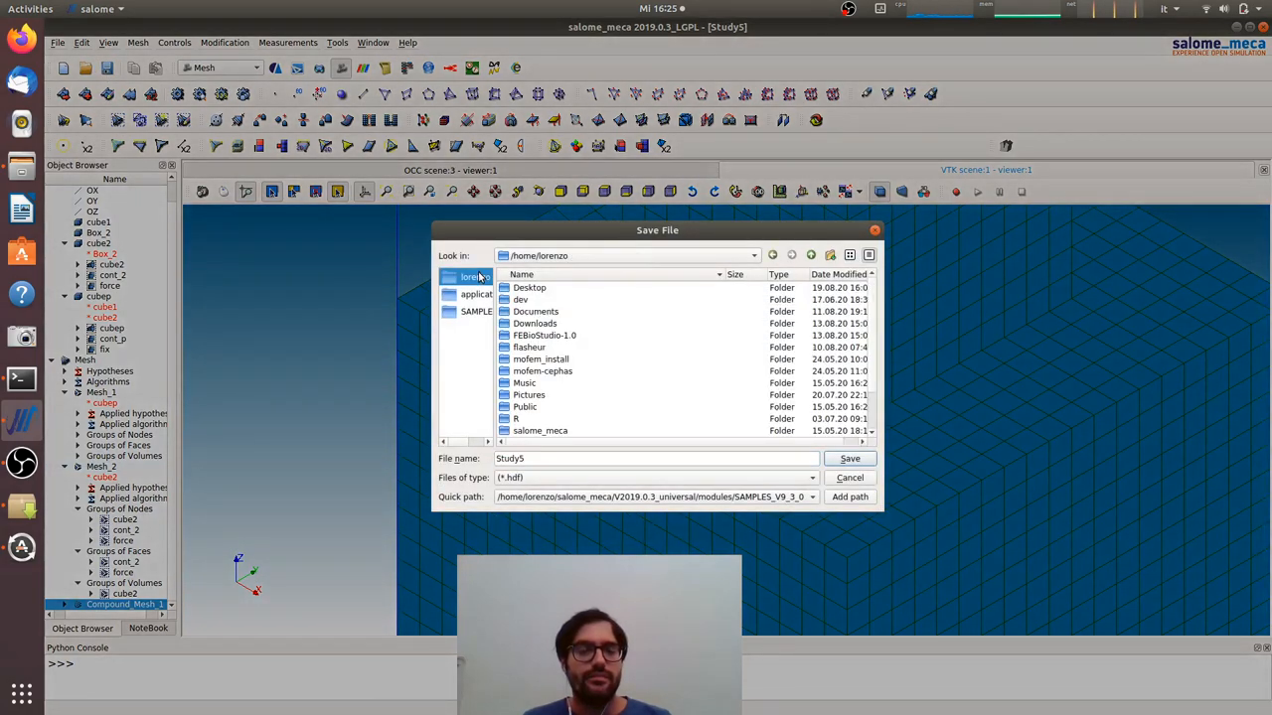
Save the study as Study2 in the Desktop tutorials folder
double_click(529, 286)
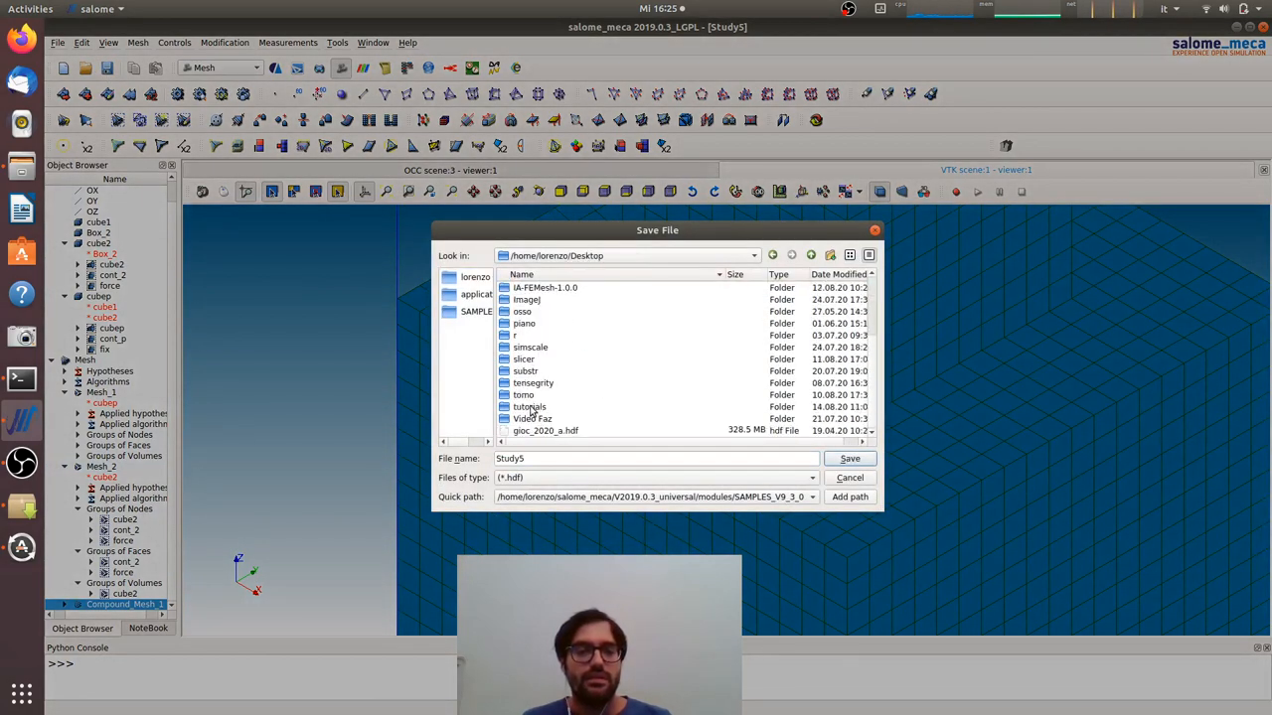
double_click(529, 406)
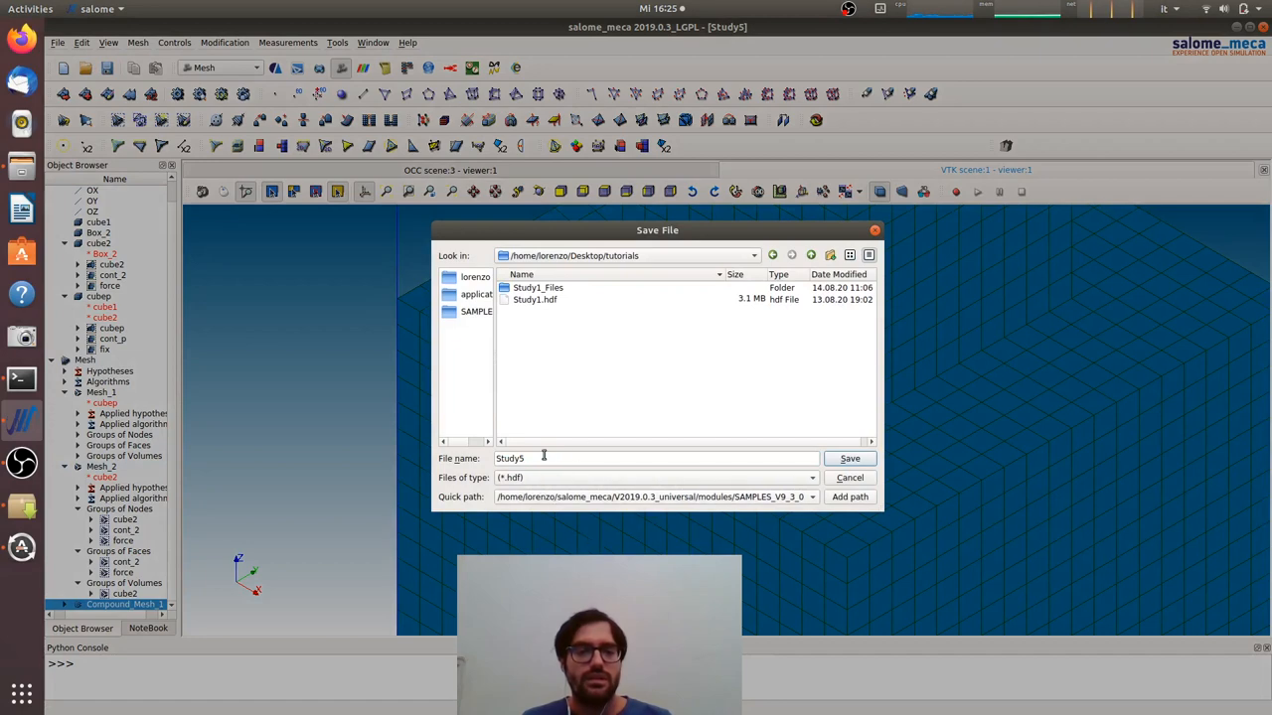
type("Study2")
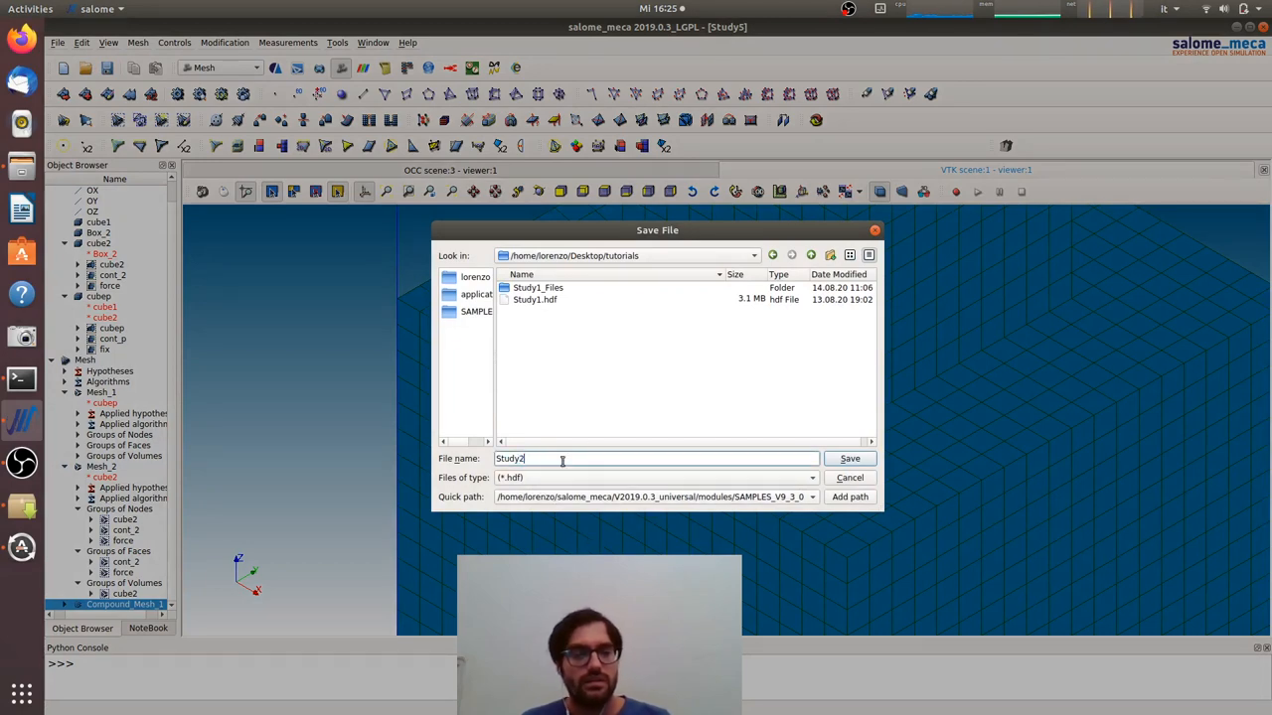
left_click(849, 457)
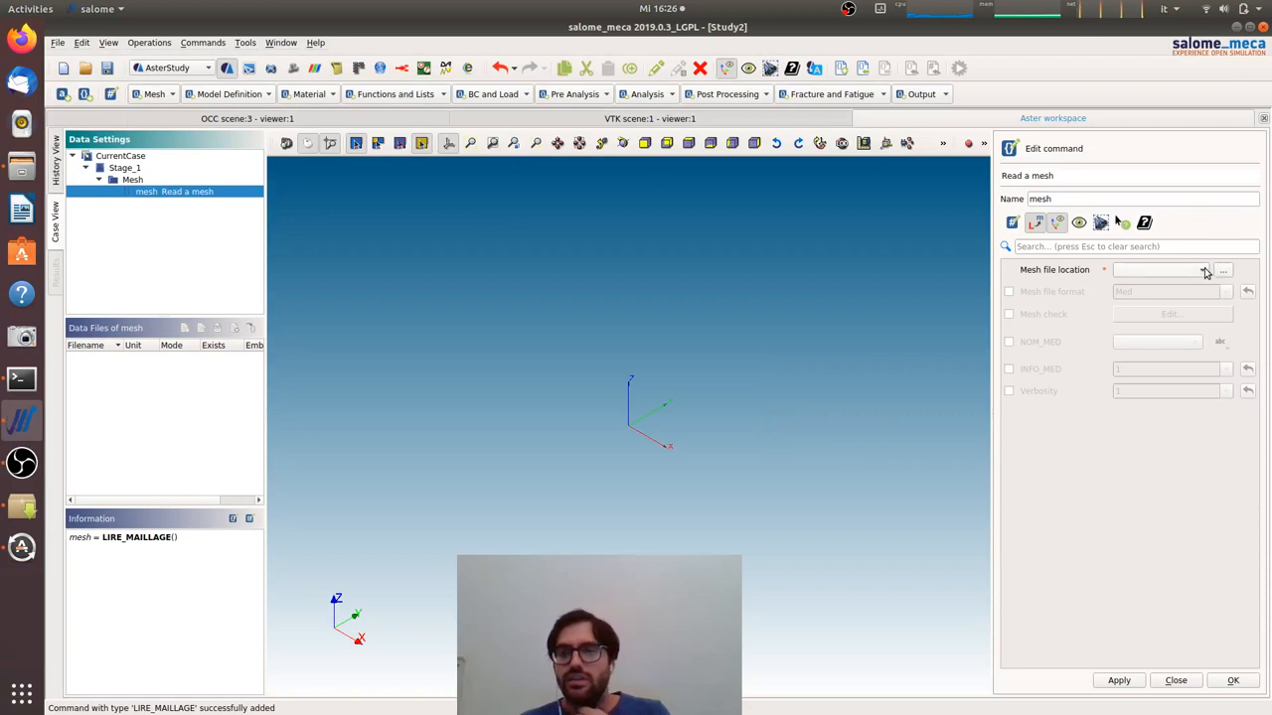
Set the Read a mesh command to use Compound_Mesh_1 and store it
left_click(1202, 270)
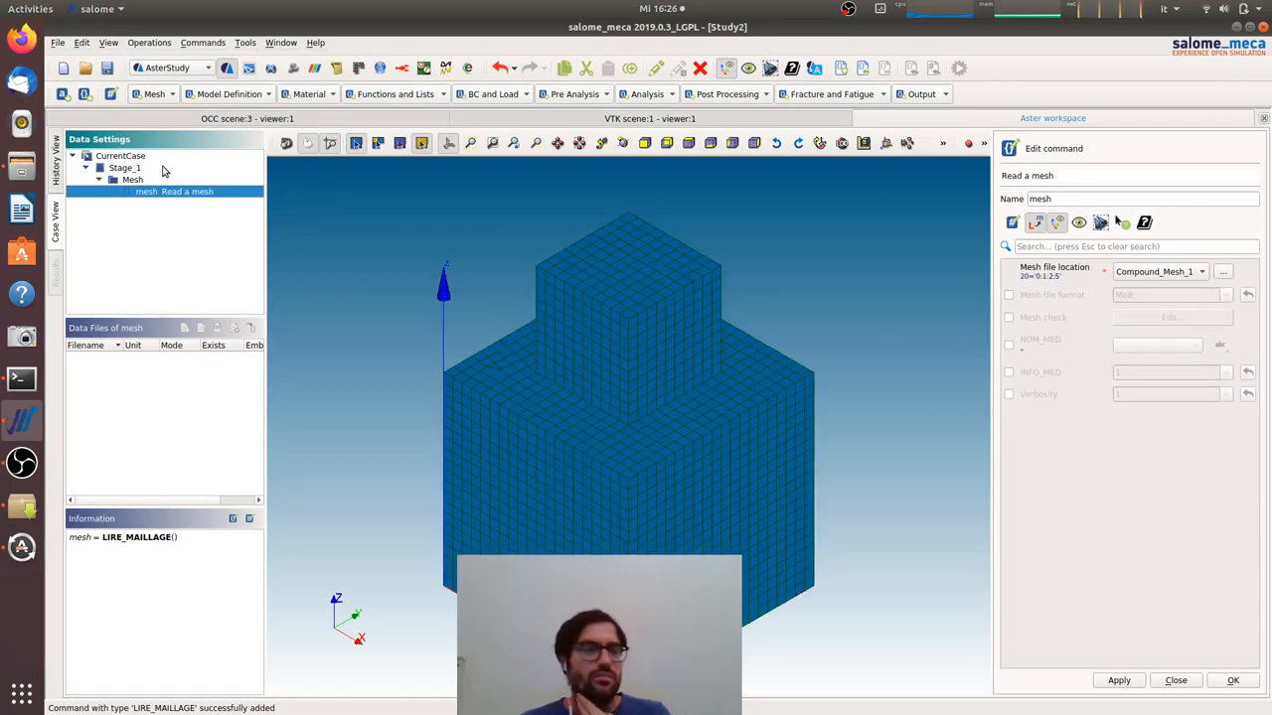
mouse_move(223, 93)
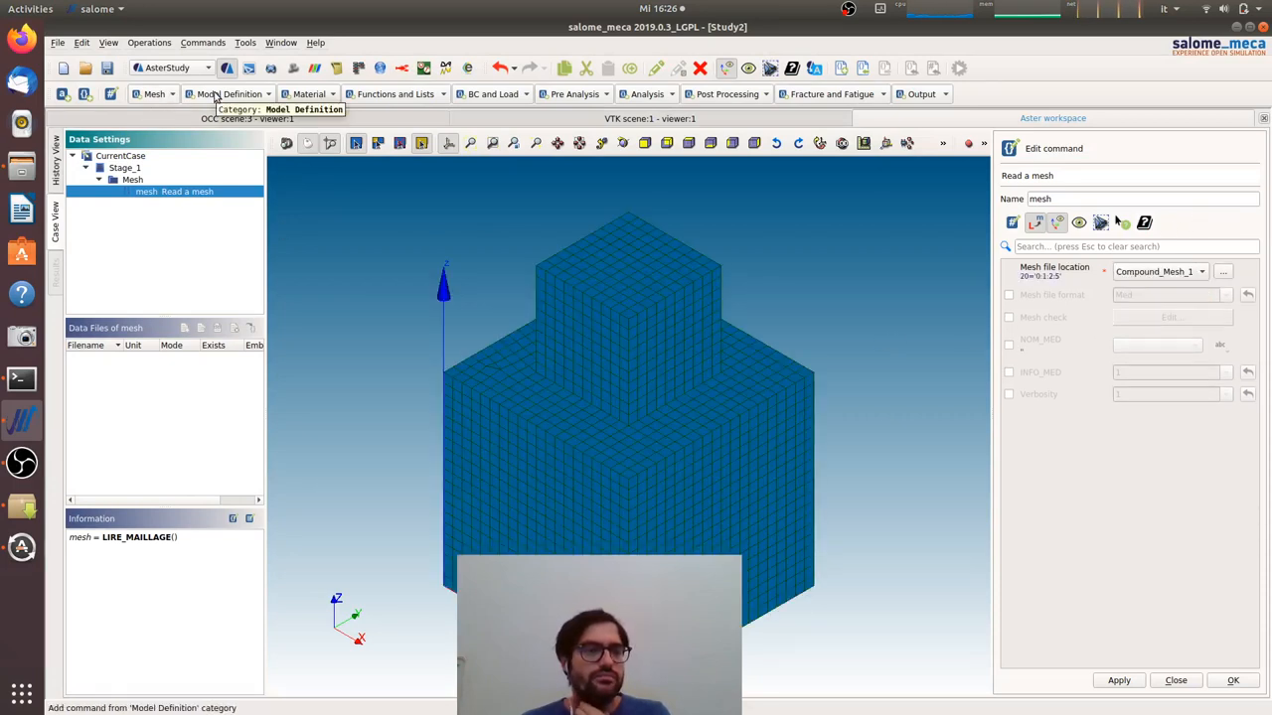
left_click(229, 94)
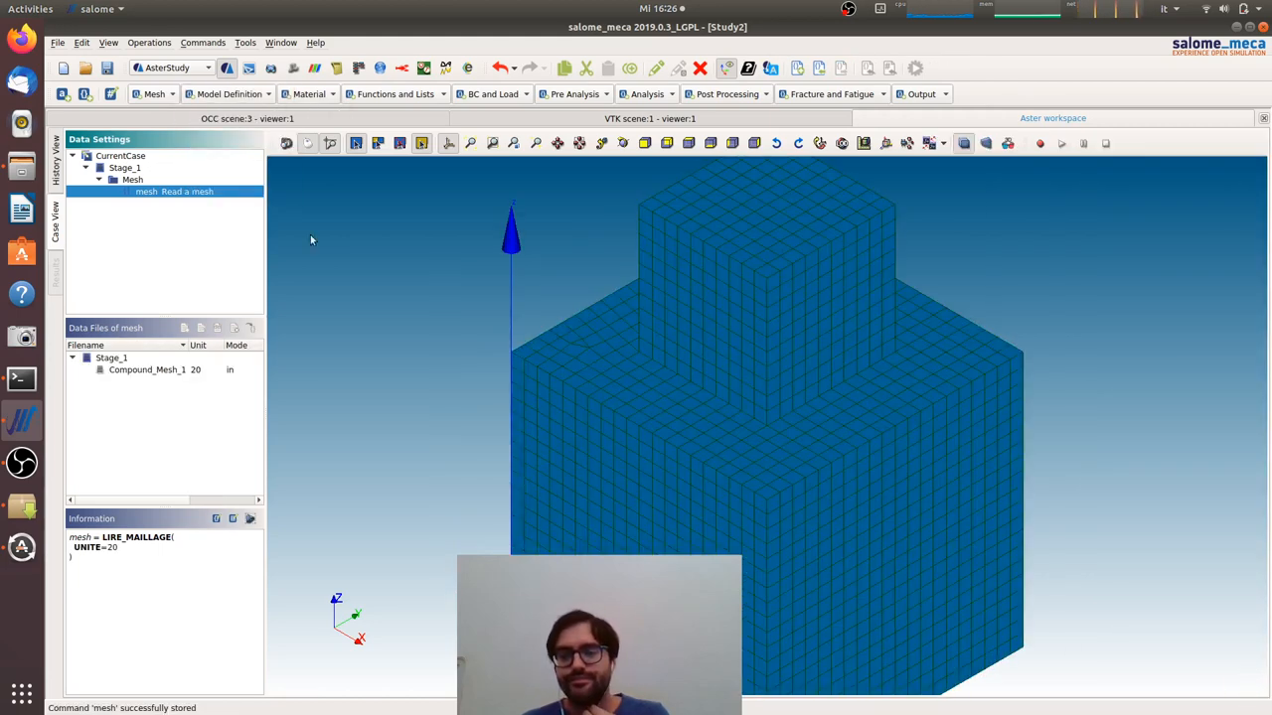
Assign 3D mechanical finite elements everywhere on the mesh and store the model command
left_click(227, 93)
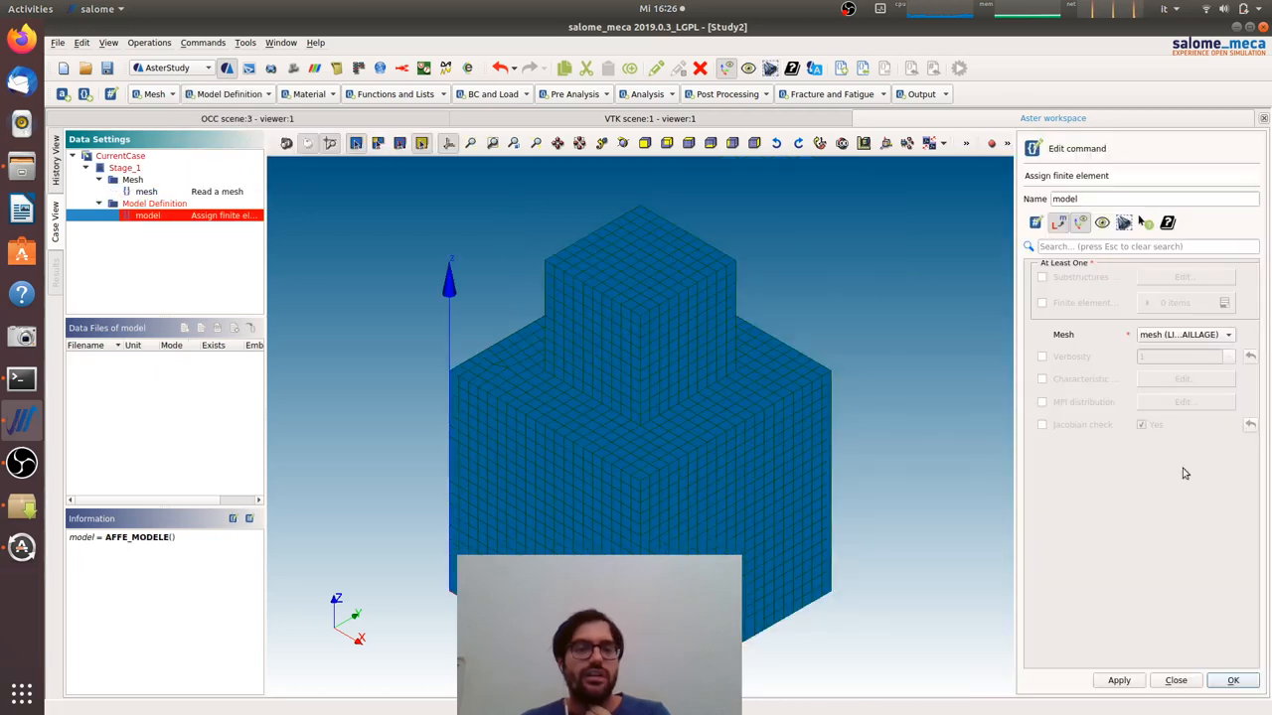
left_click(1041, 302)
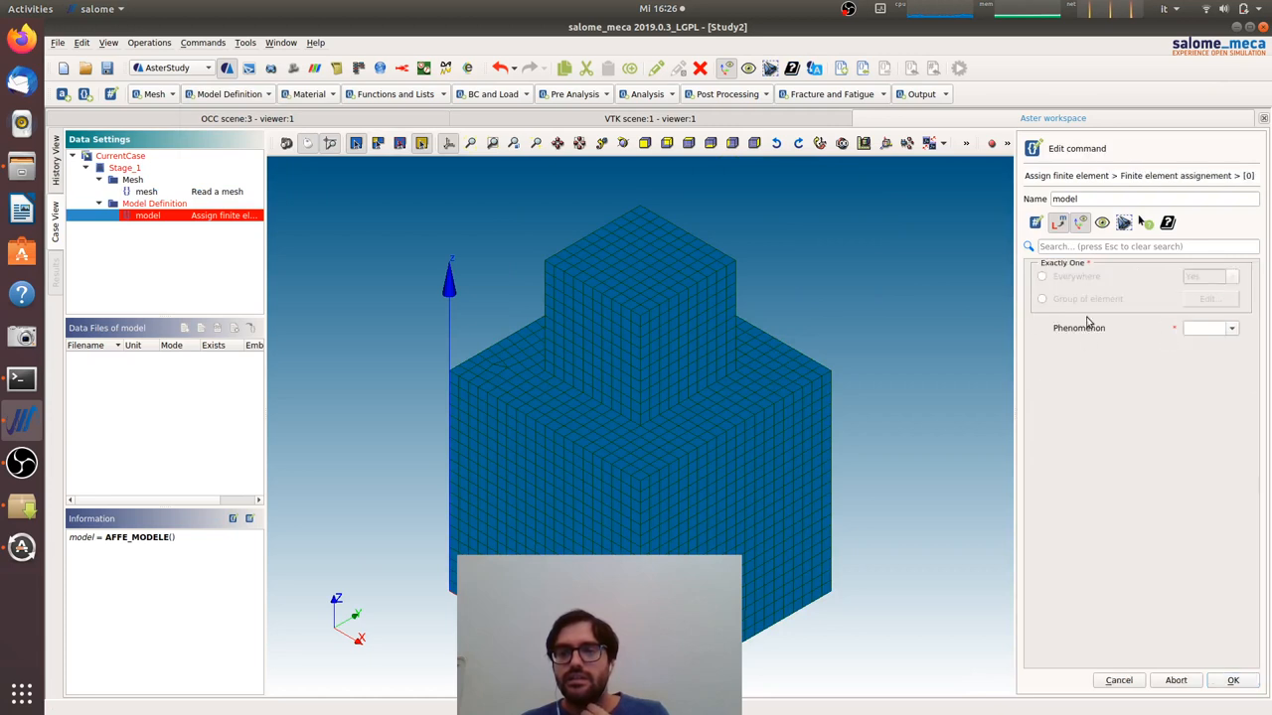
left_click(1232, 328)
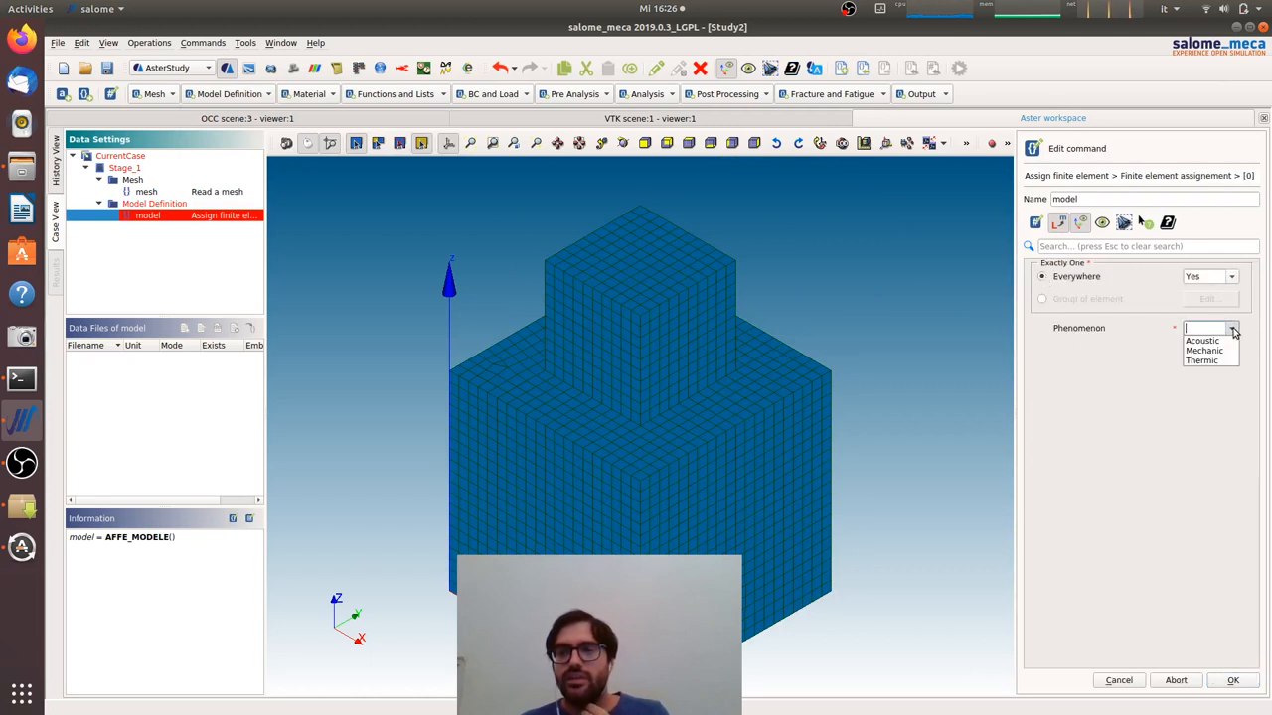
left_click(1203, 350)
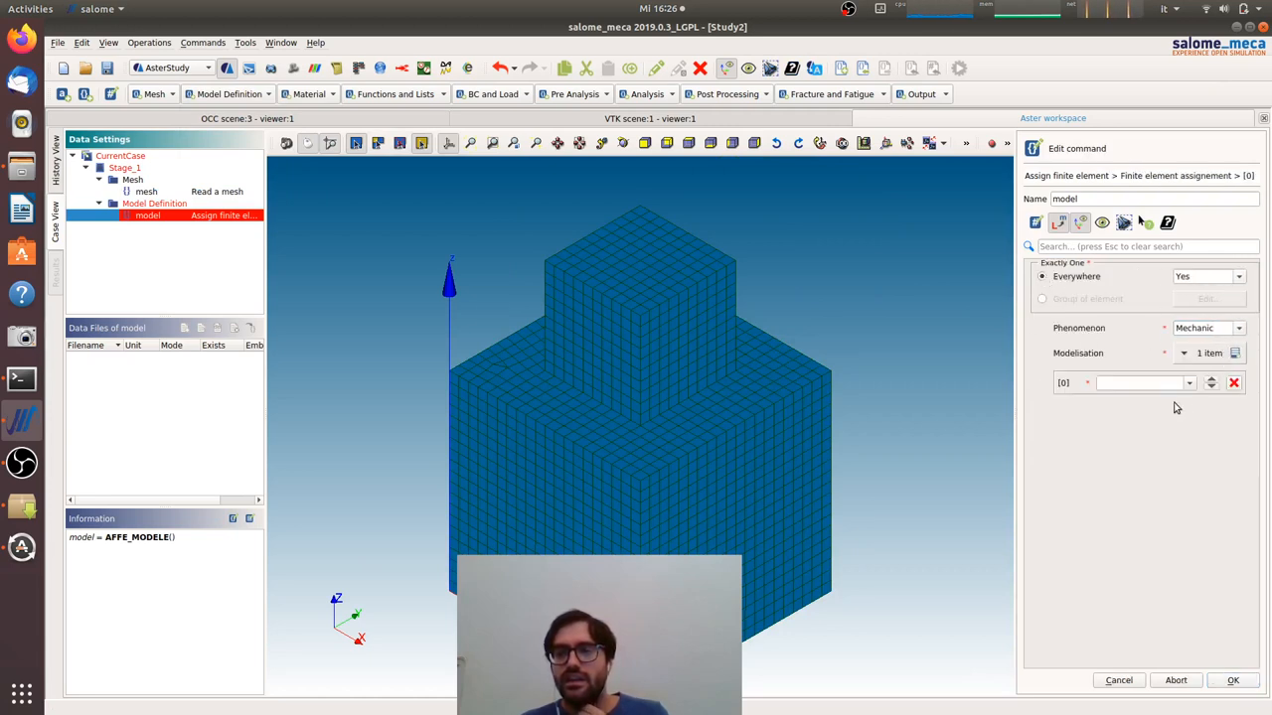
left_click(1189, 382)
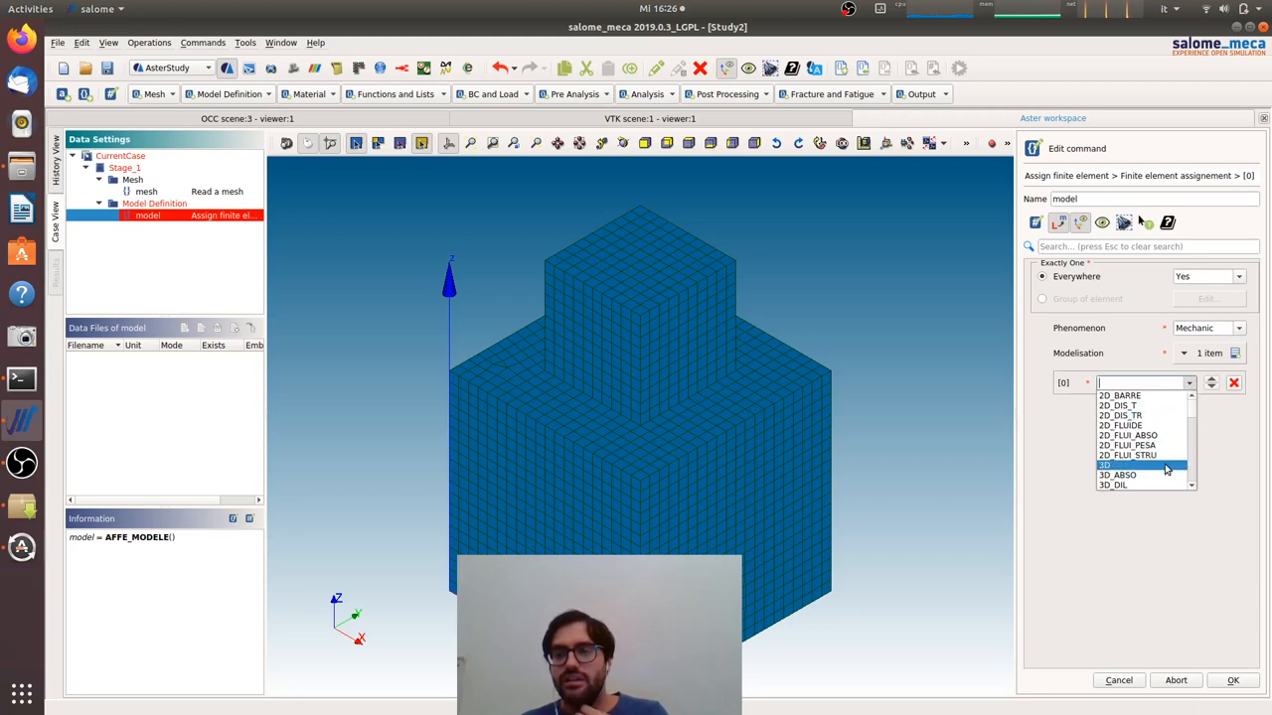
left_click(1105, 466)
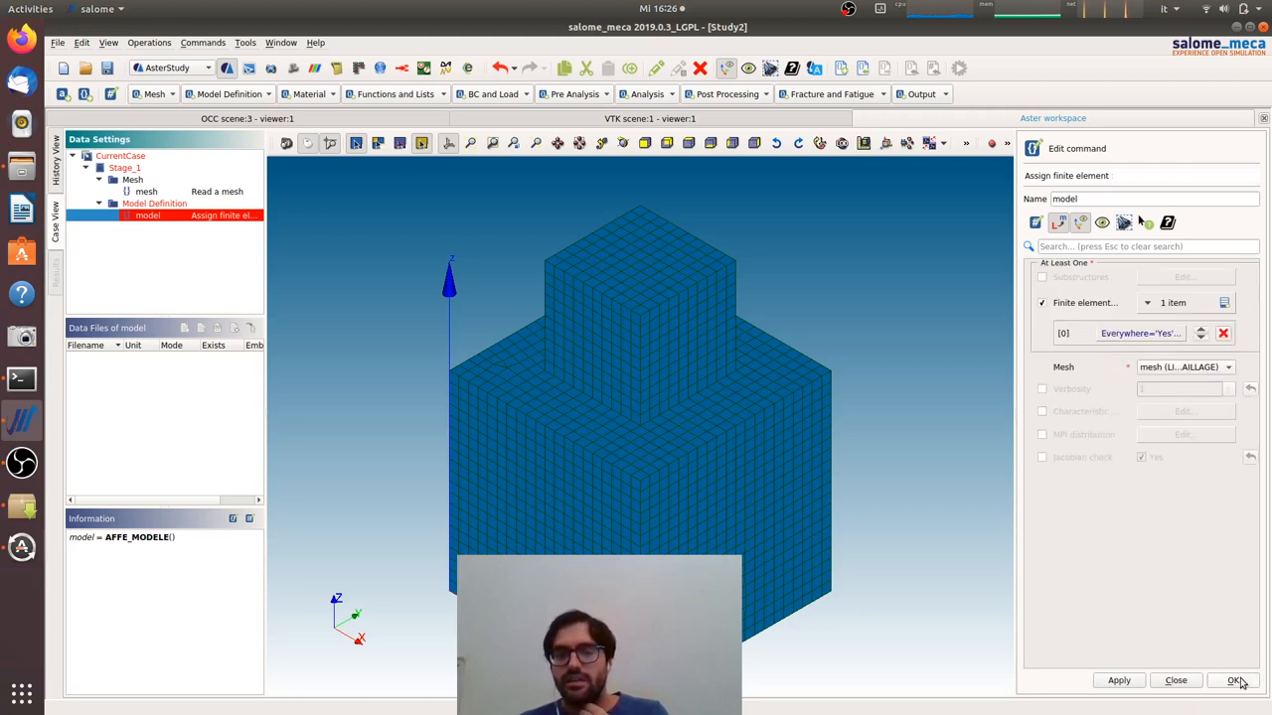
left_click(1236, 680)
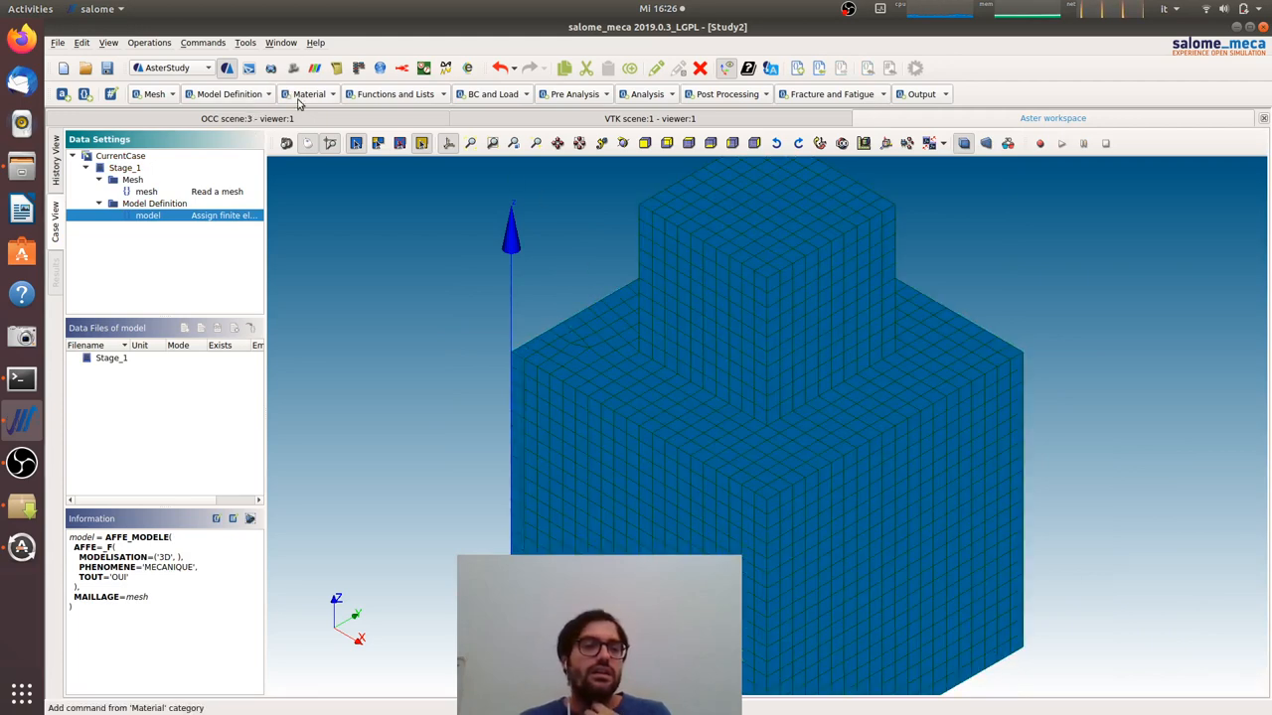
Define material mater with linear isotropic elasticity, Young's modulus 210000 and Poisson ratio 0.1
left_click(310, 93)
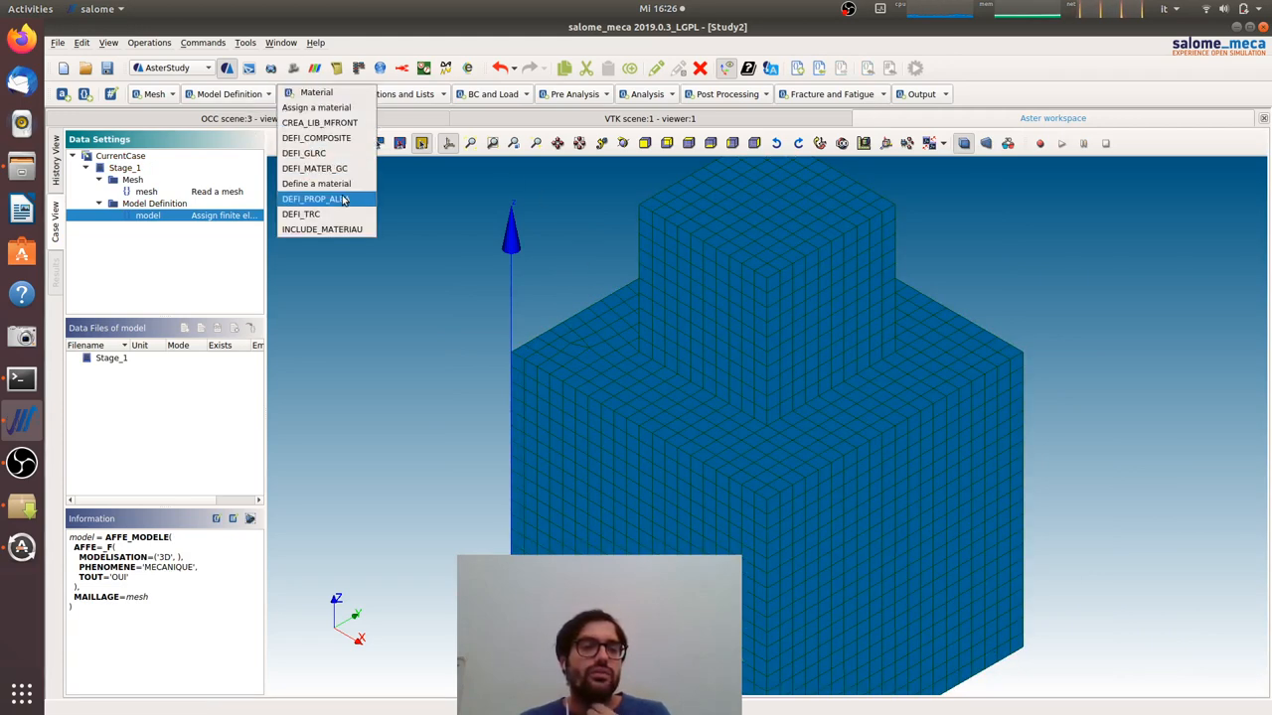
left_click(317, 183)
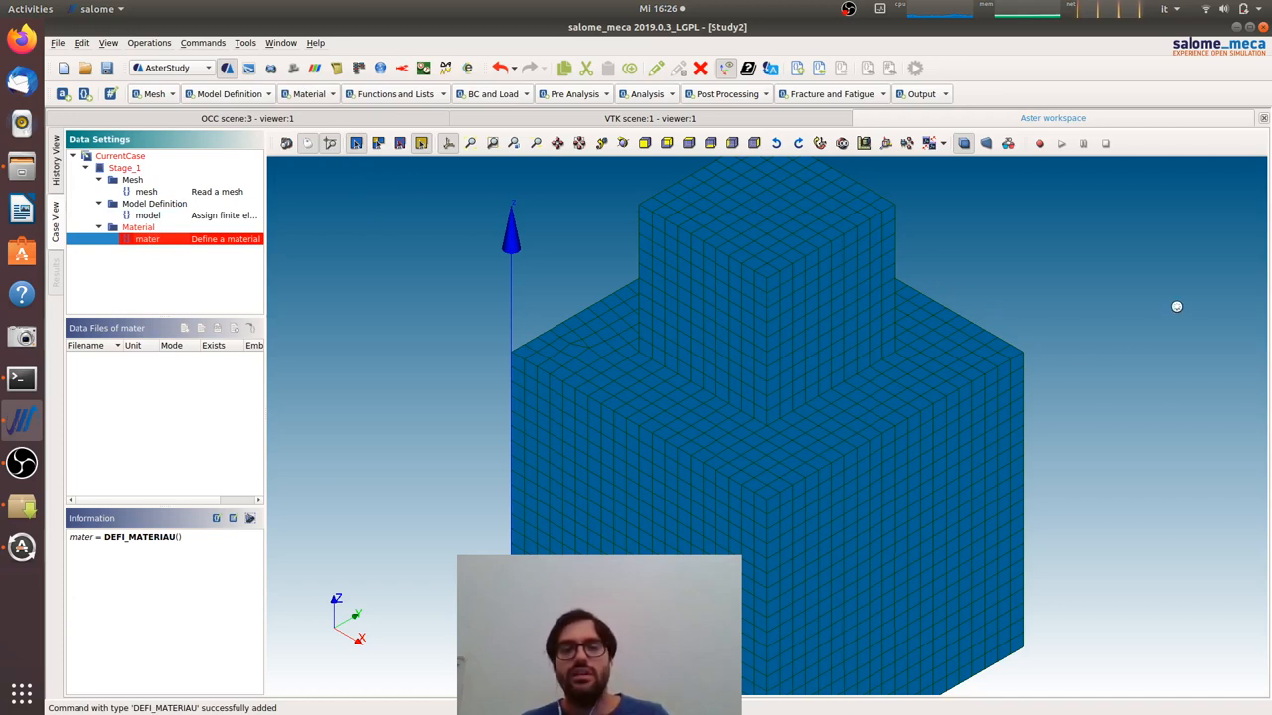
double_click(147, 239)
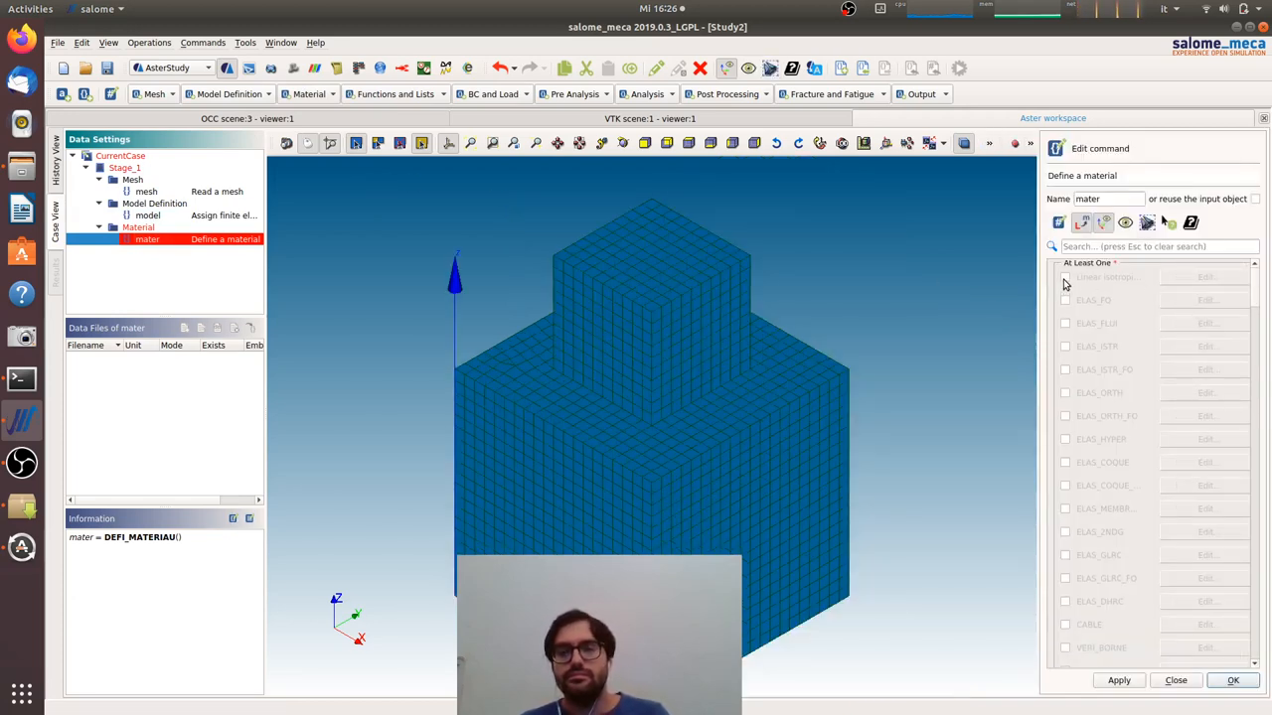
left_click(1065, 278)
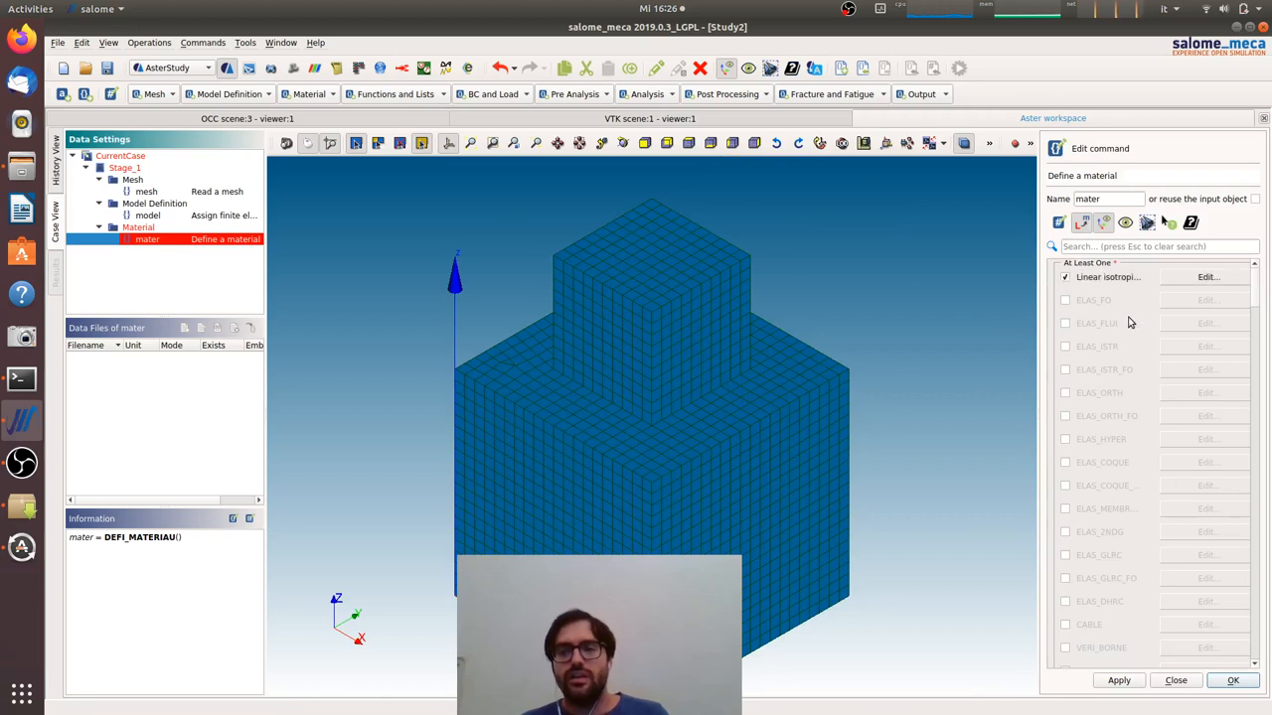
left_click(1208, 277)
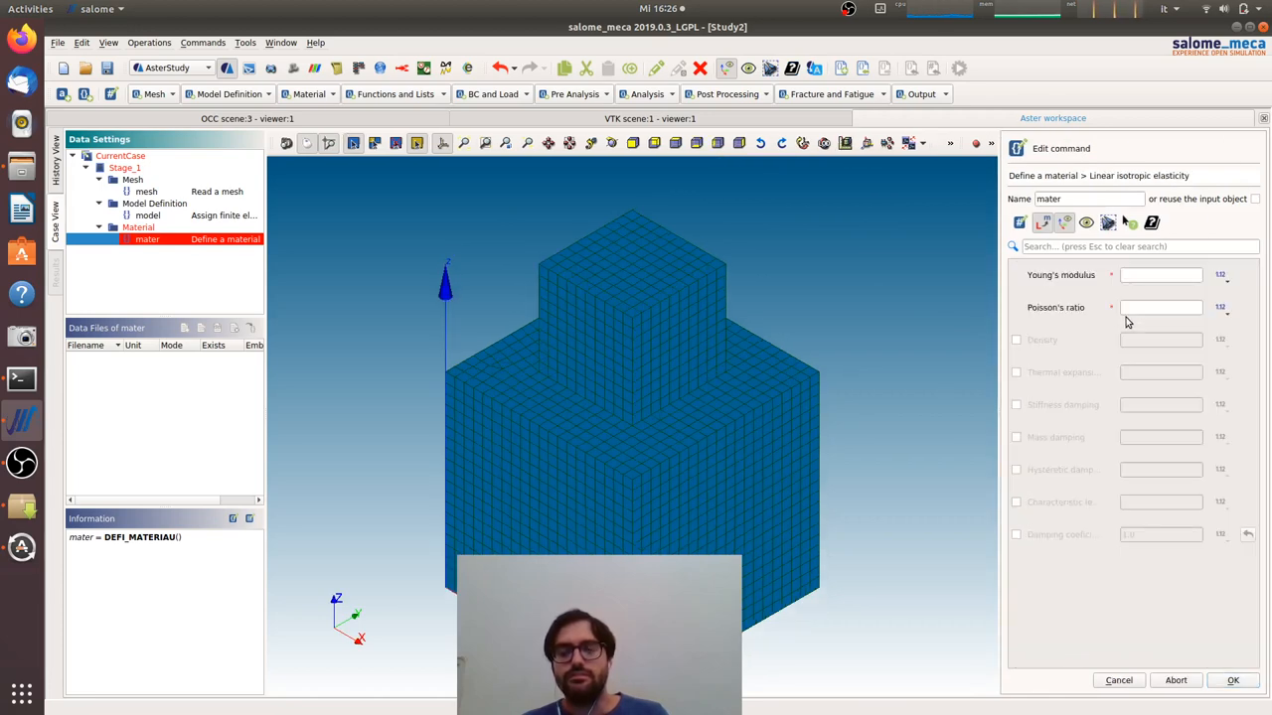
left_click(1161, 274)
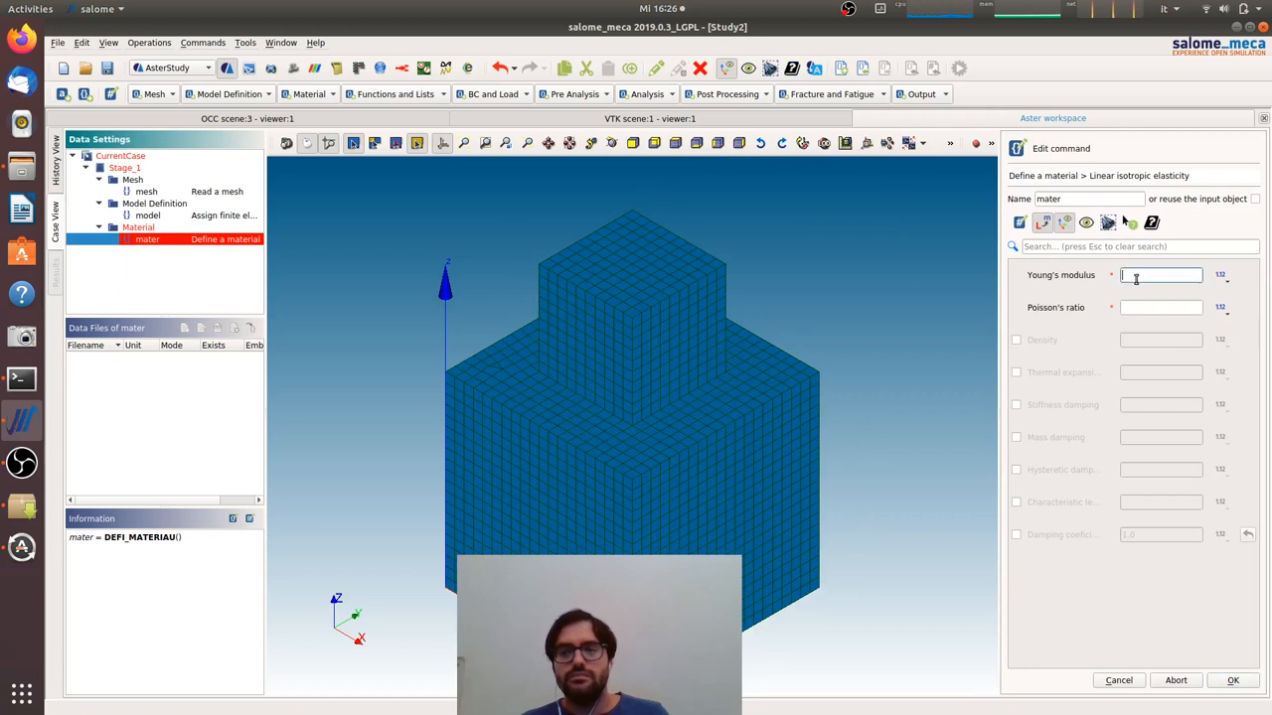
type("21000")
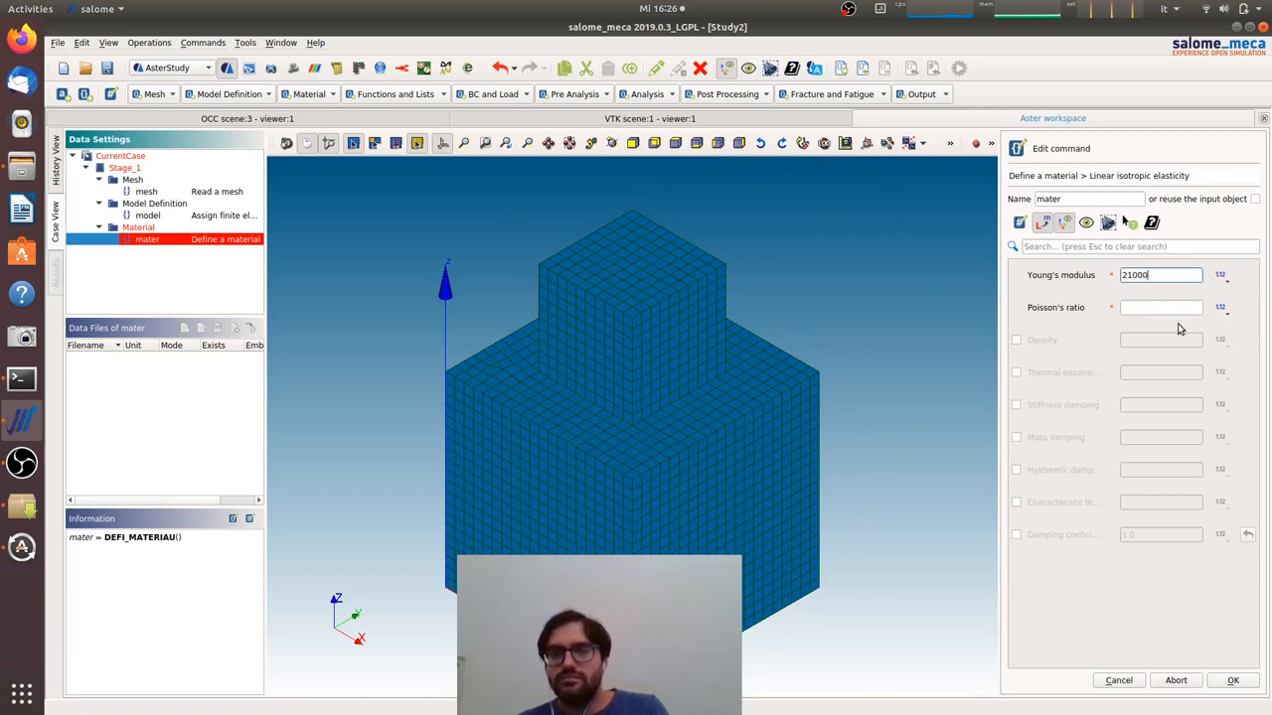
left_click(1161, 306)
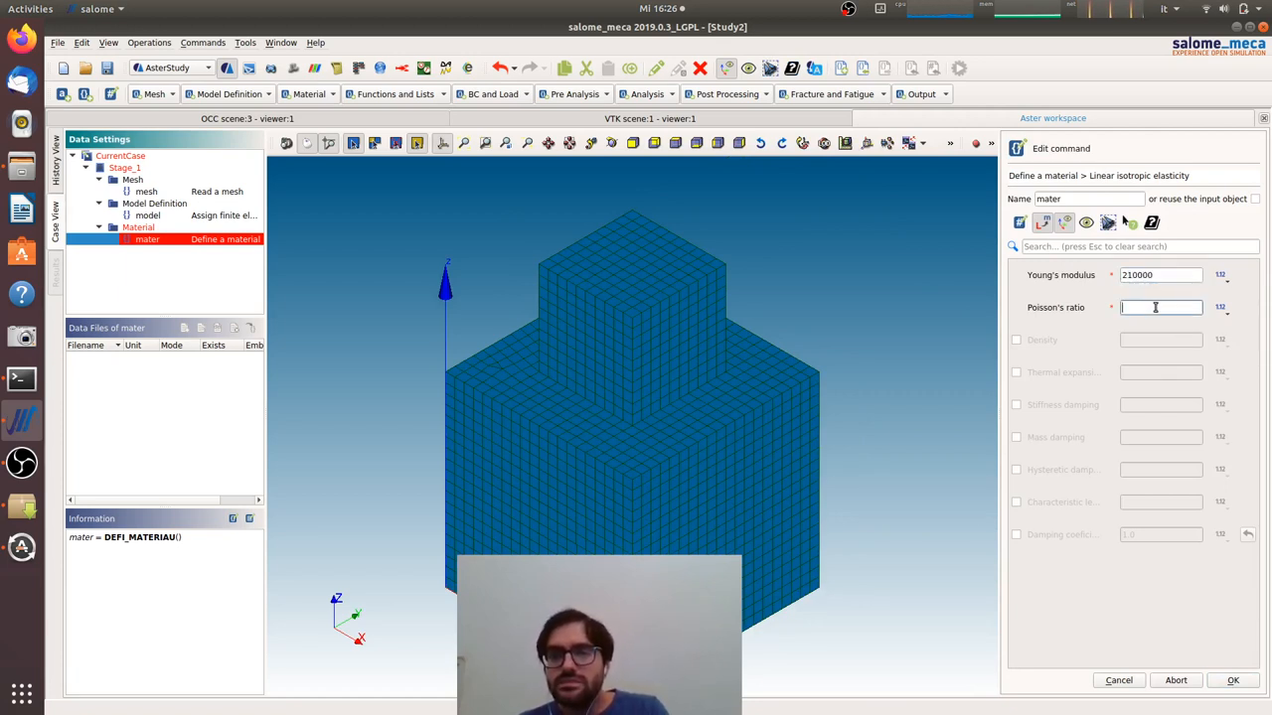
type("0.1")
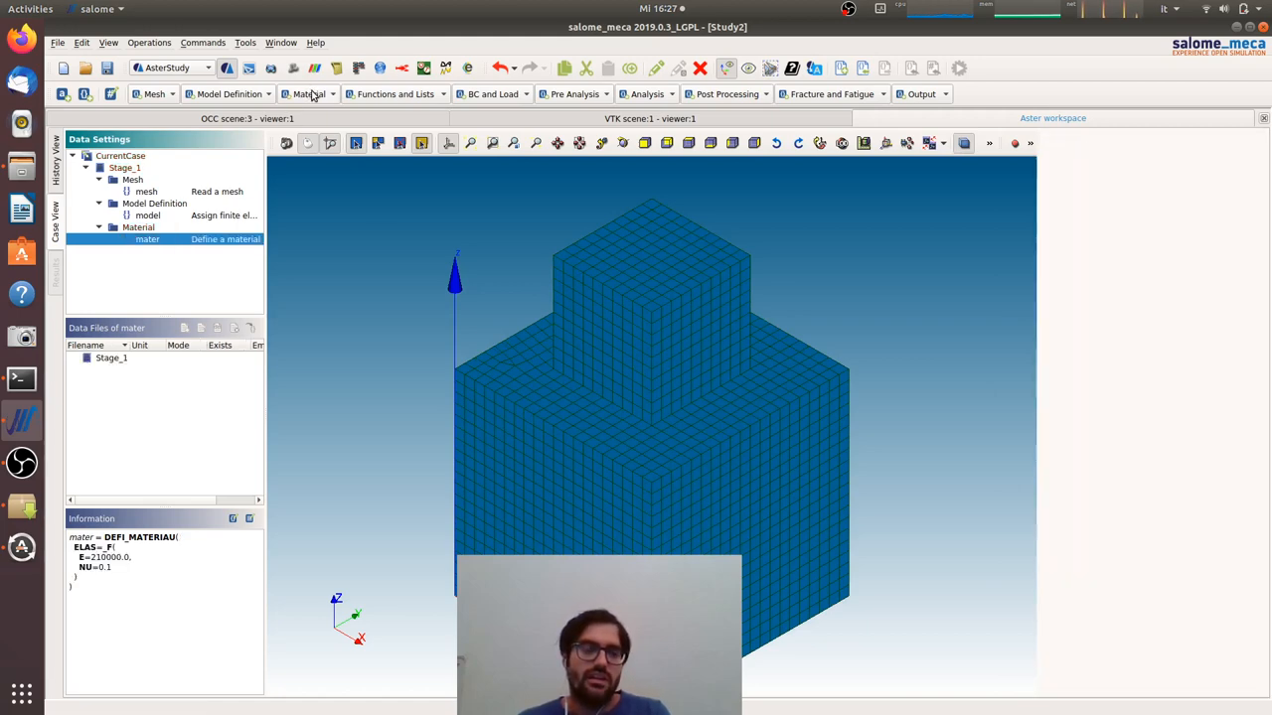
Assign material mater everywhere on the model as the fieldmat field and store it
left_click(308, 94)
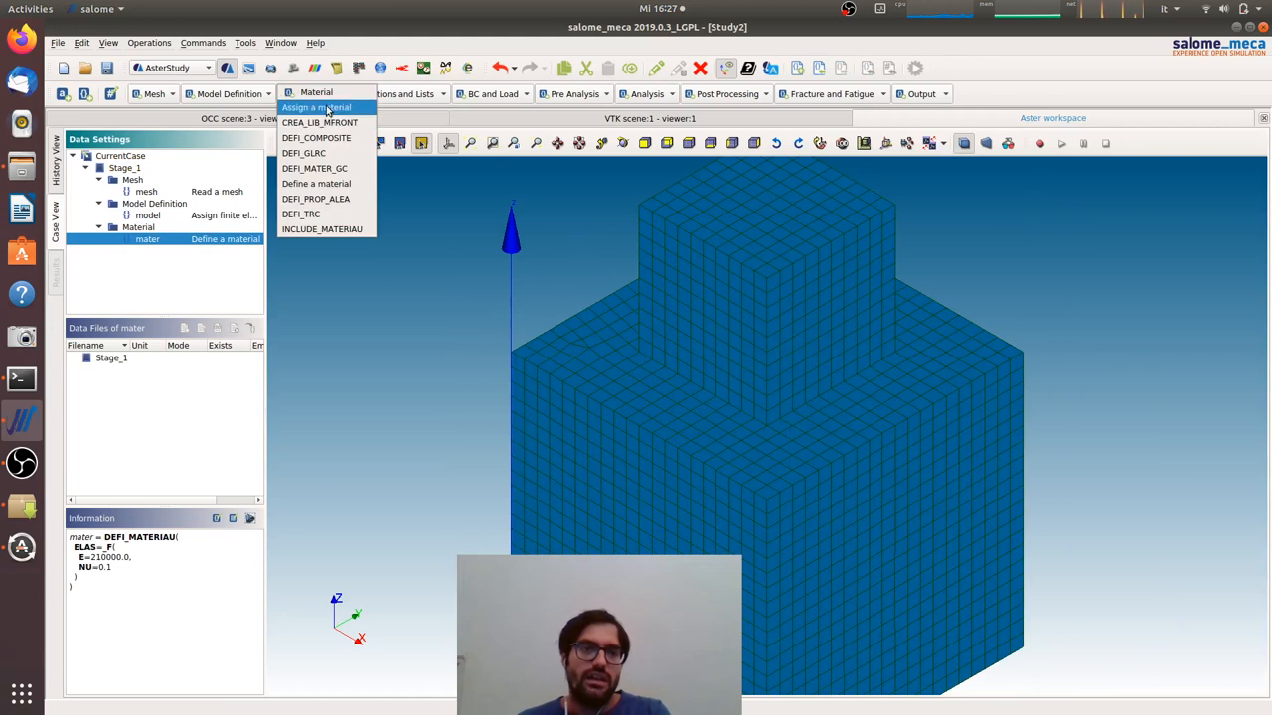
left_click(316, 108)
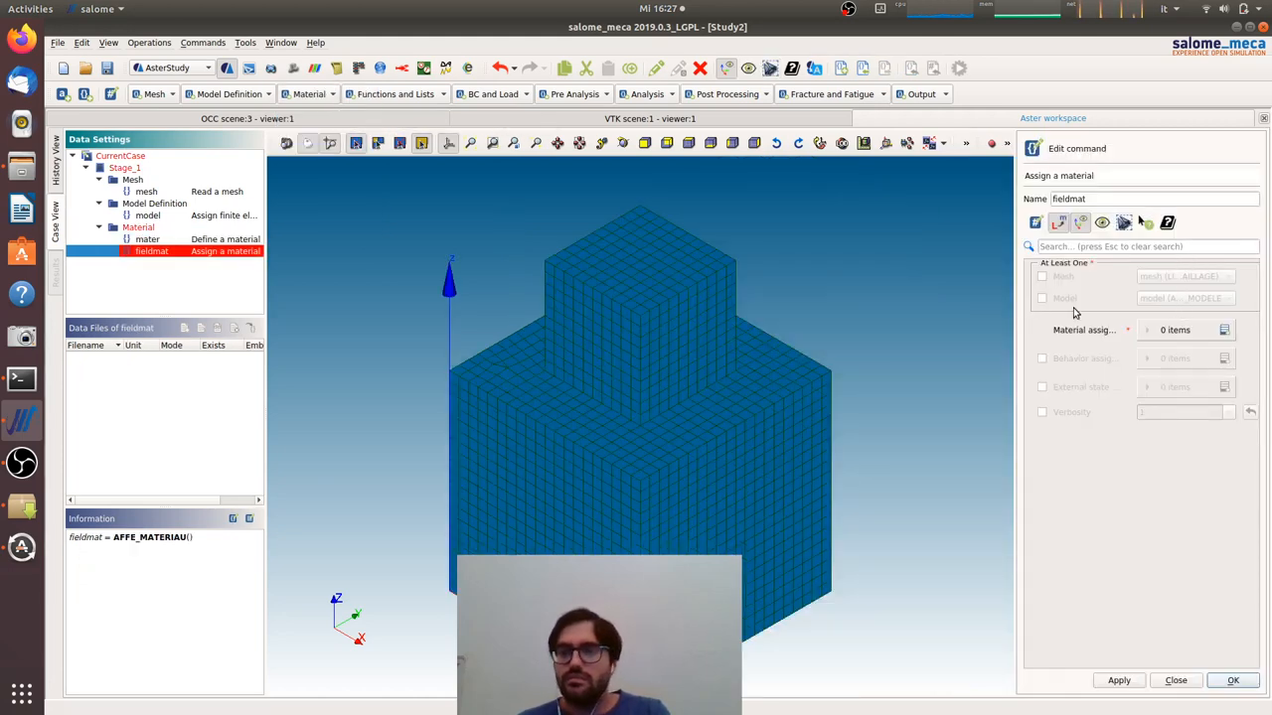
left_click(1041, 298)
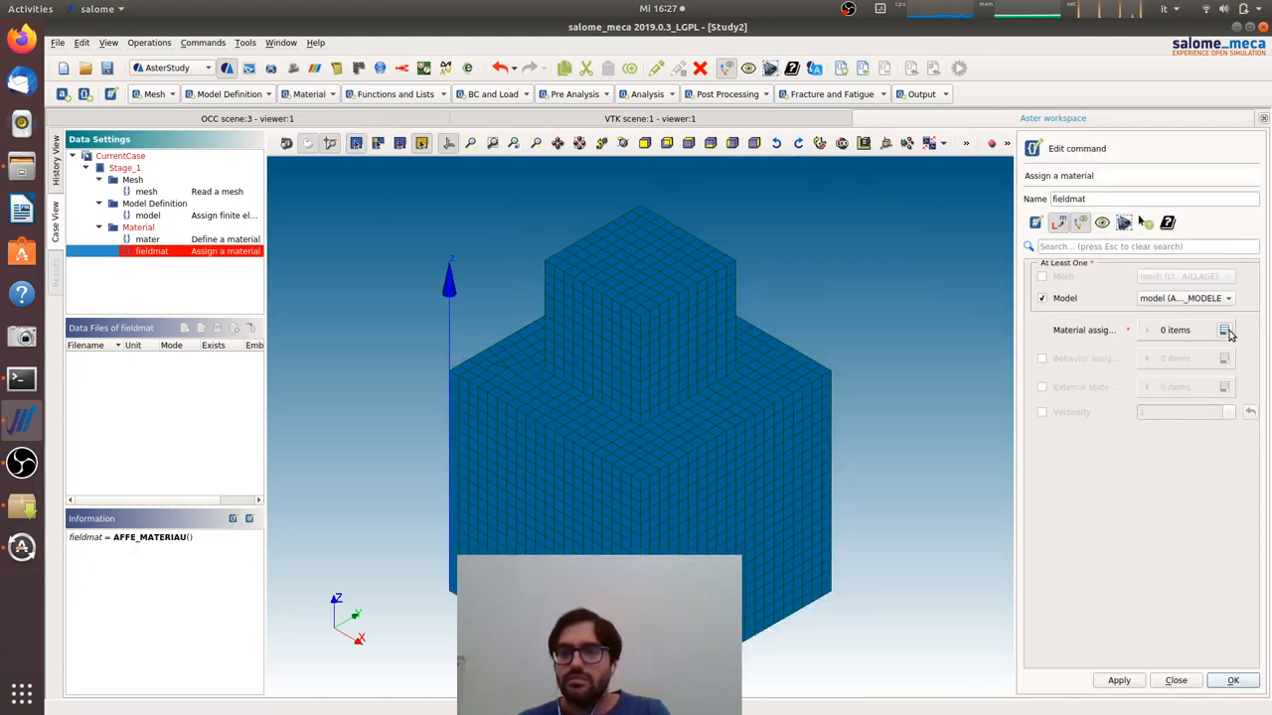
left_click(1229, 330)
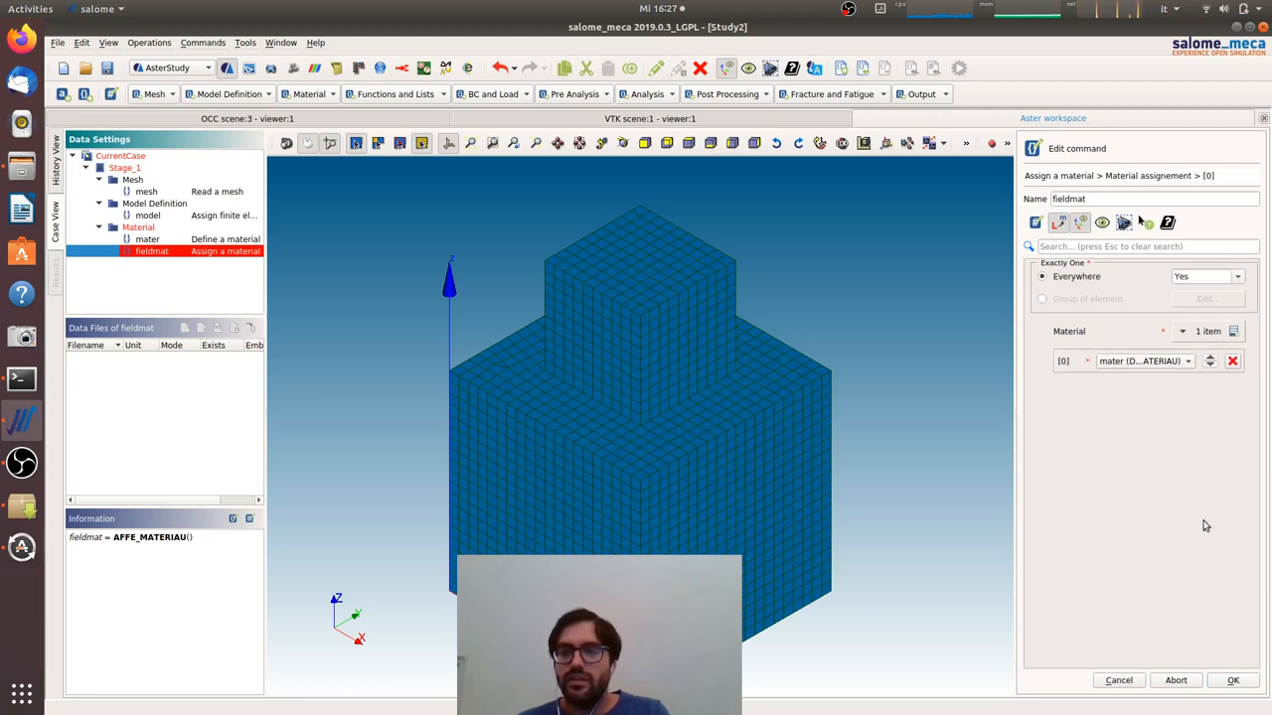
left_click(1232, 679)
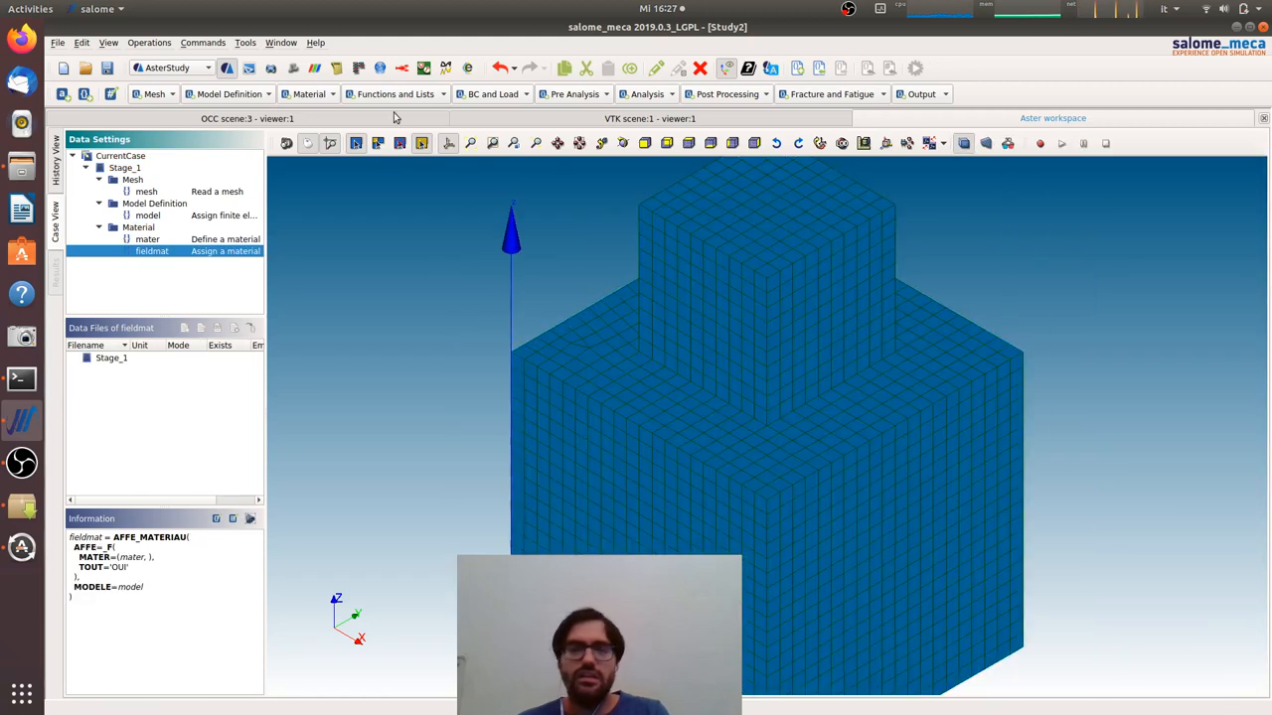
mouse_move(575, 94)
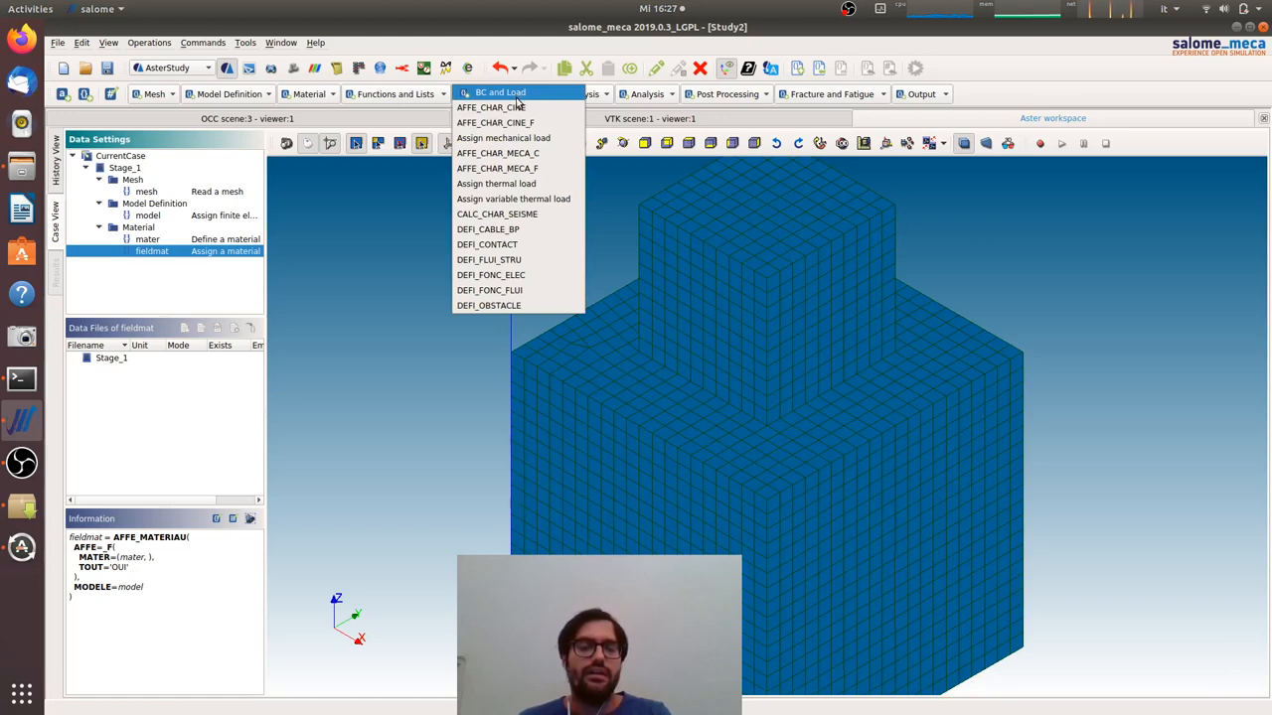
mouse_move(572, 199)
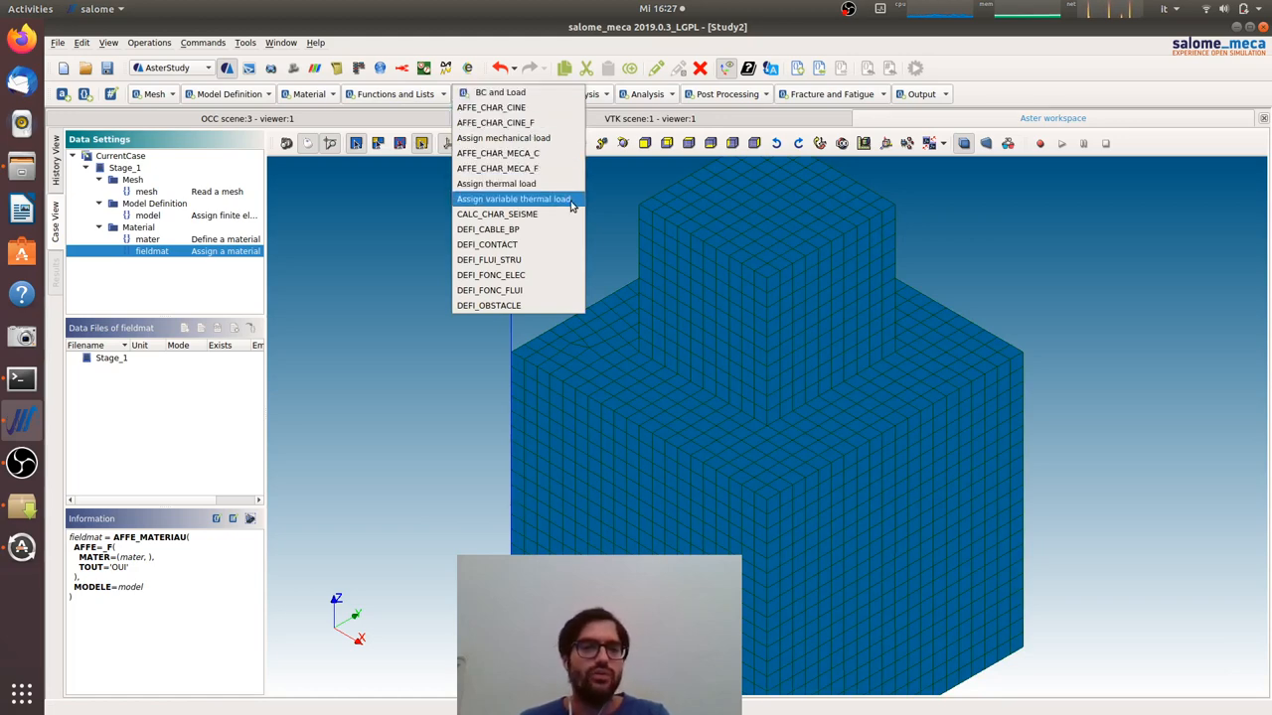
mouse_move(513, 199)
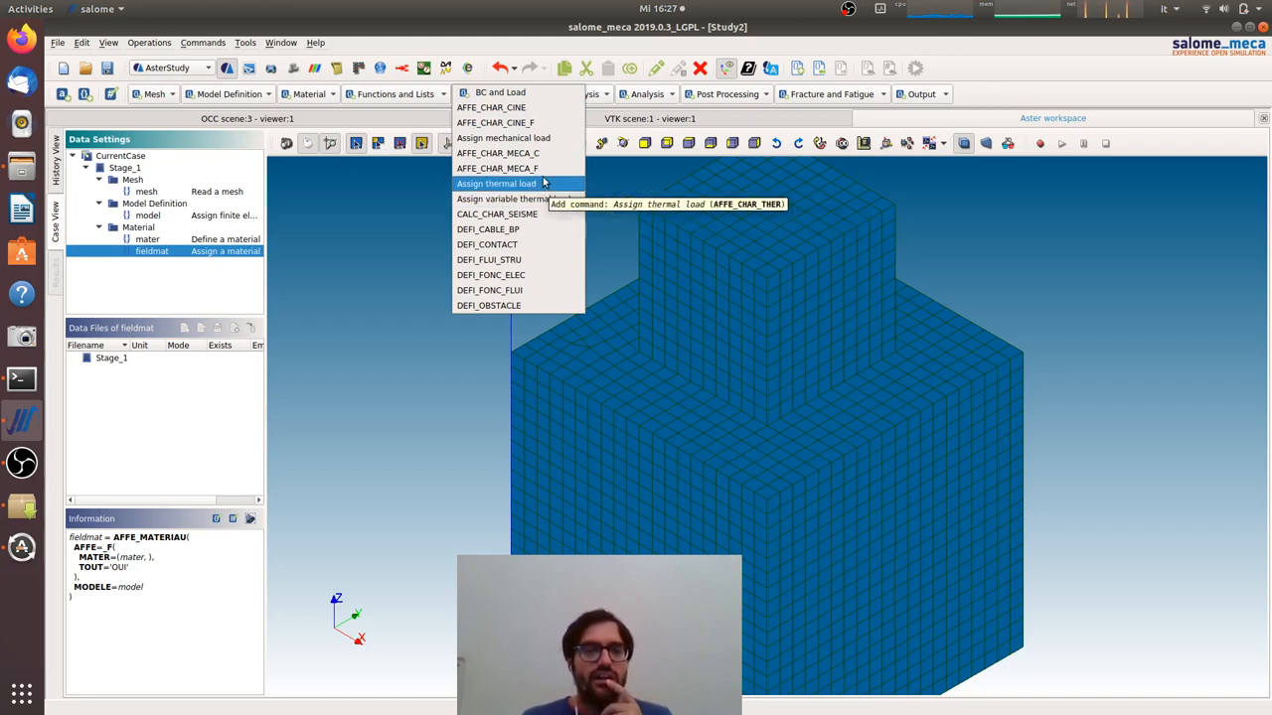
Add a mechanical load with enforced DOF DX, DY, DZ = 0 on the fix element group
left_click(503, 137)
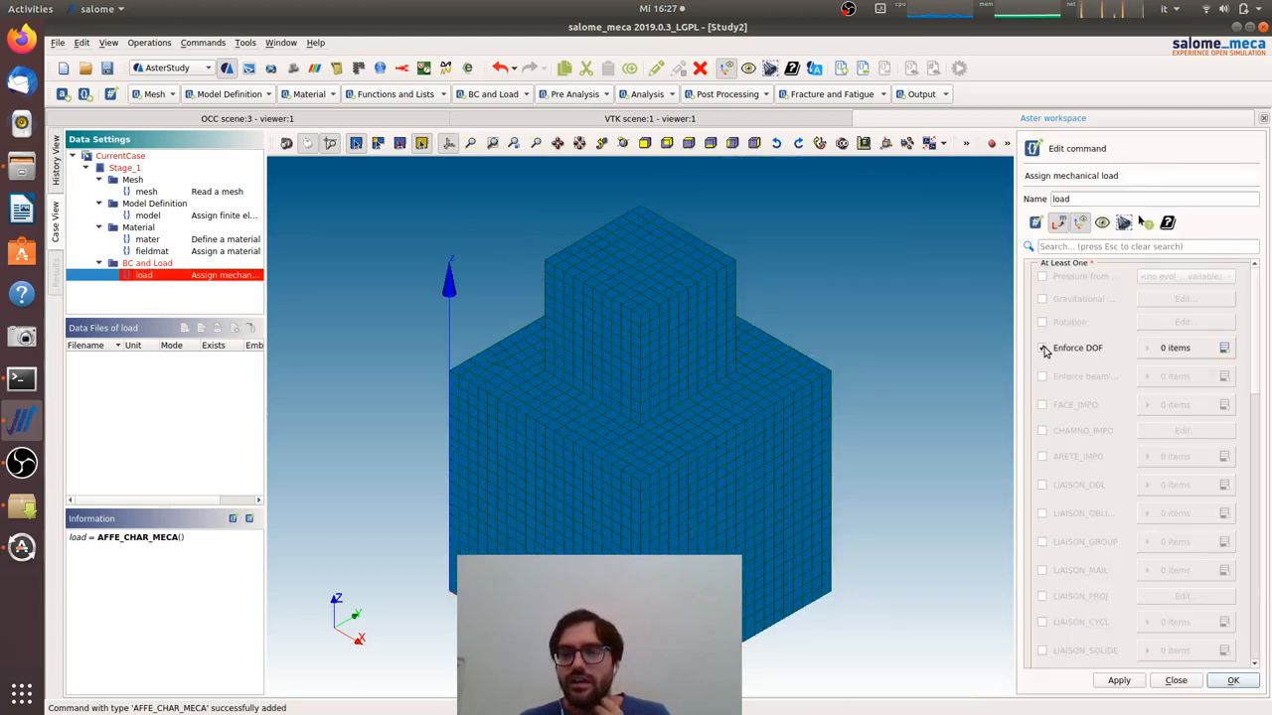
left_click(1041, 348)
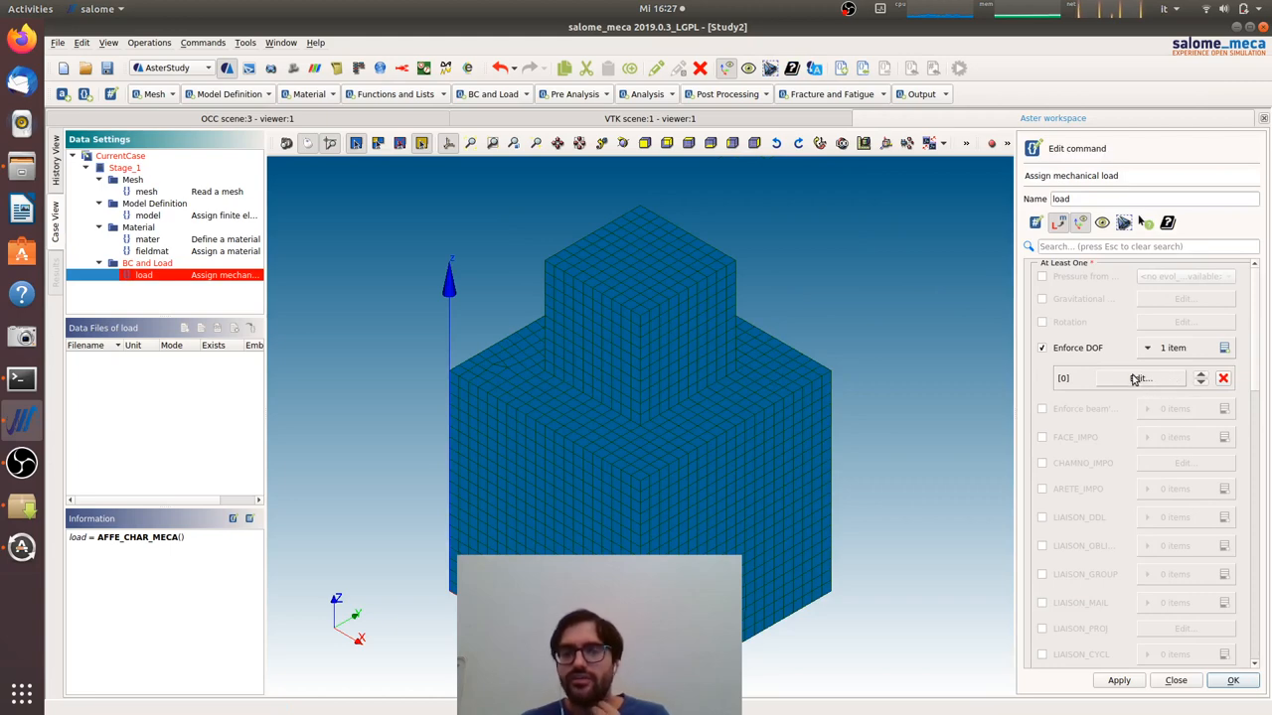
left_click(1137, 377)
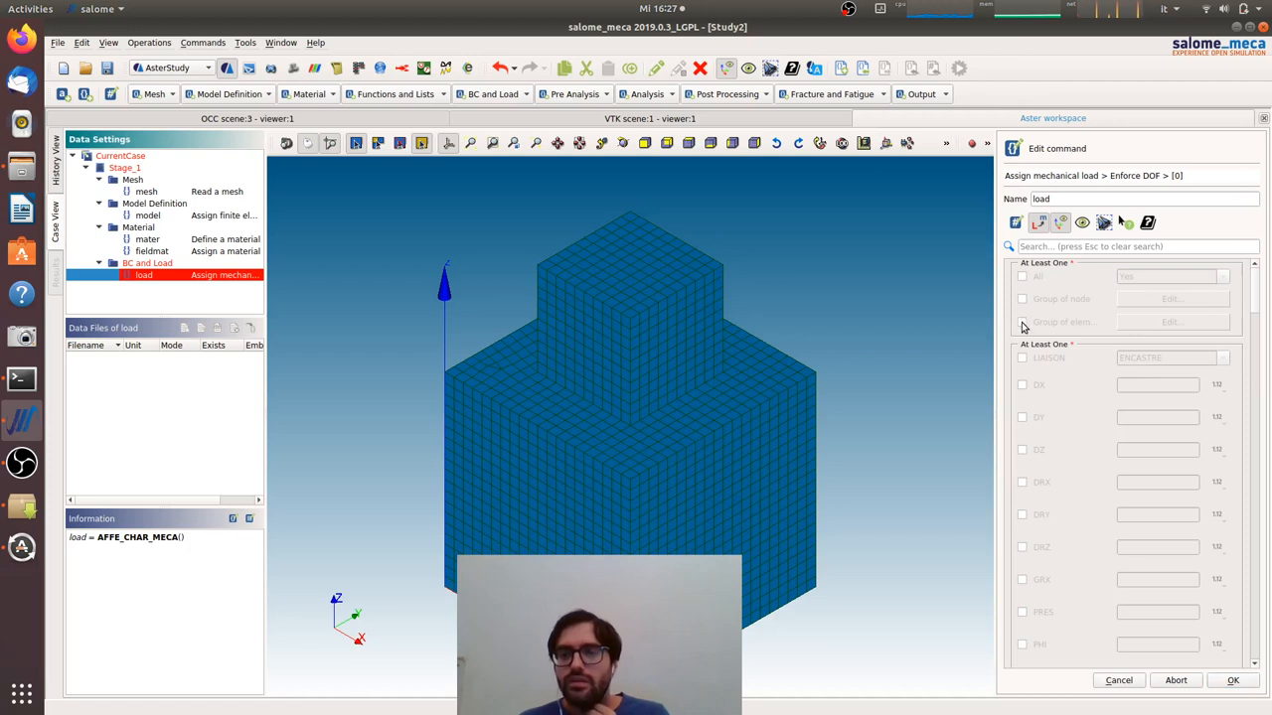
left_click(1021, 322)
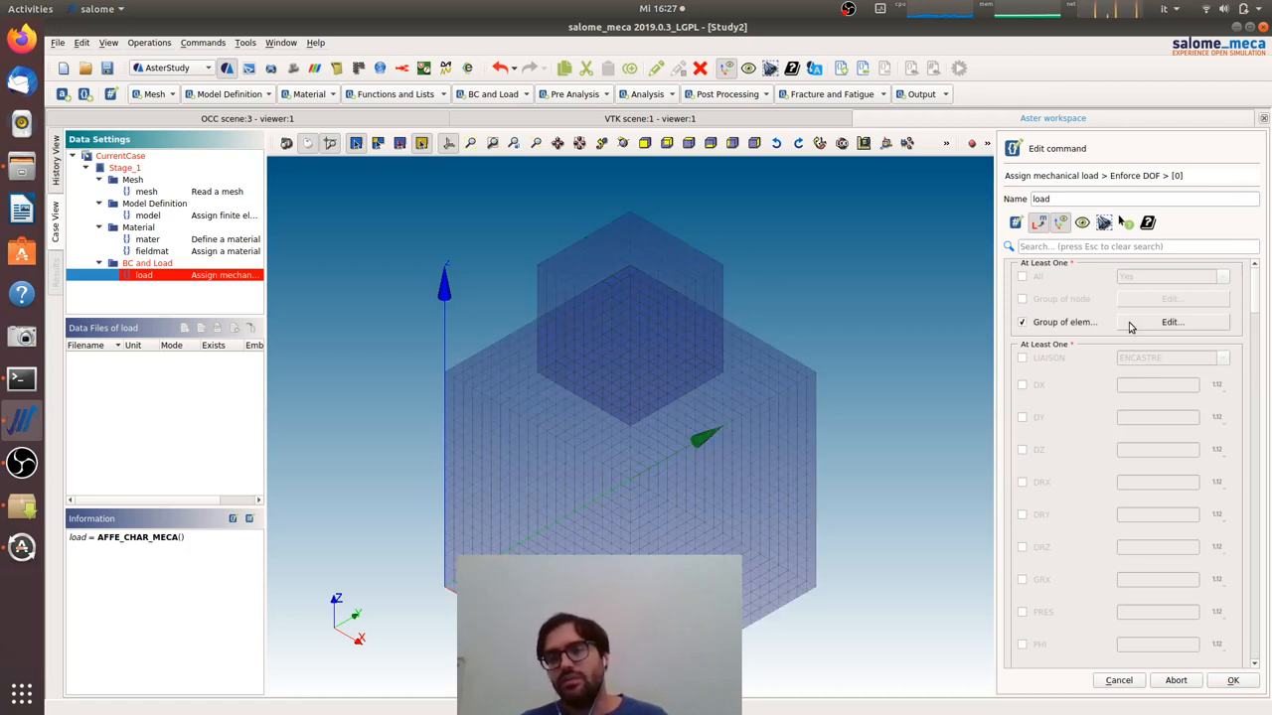
left_click(1172, 322)
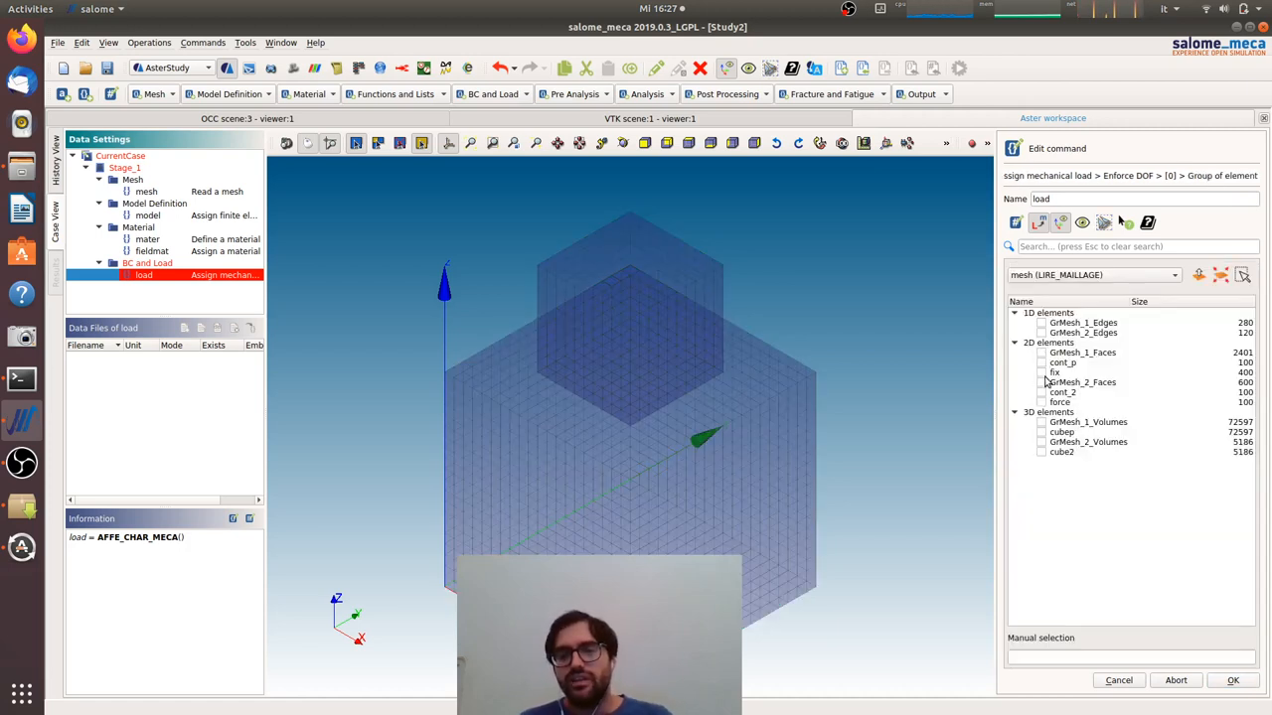
left_click(1041, 372)
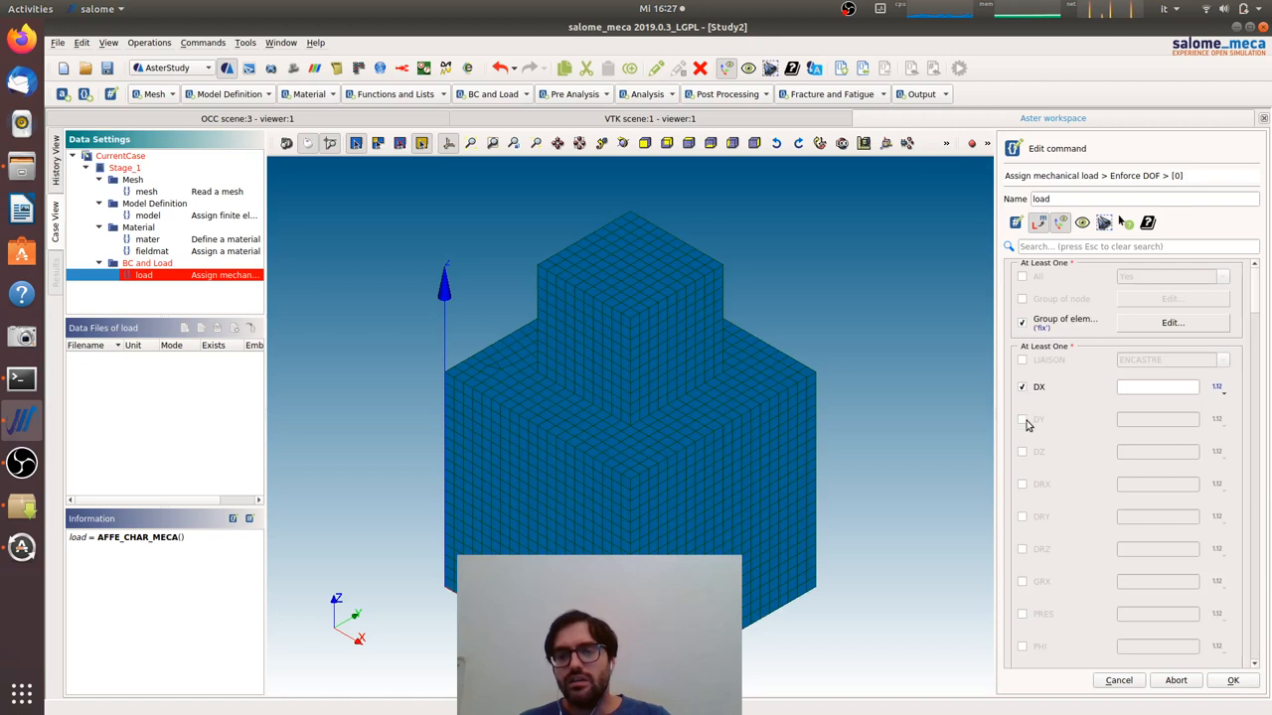
left_click(1021, 418)
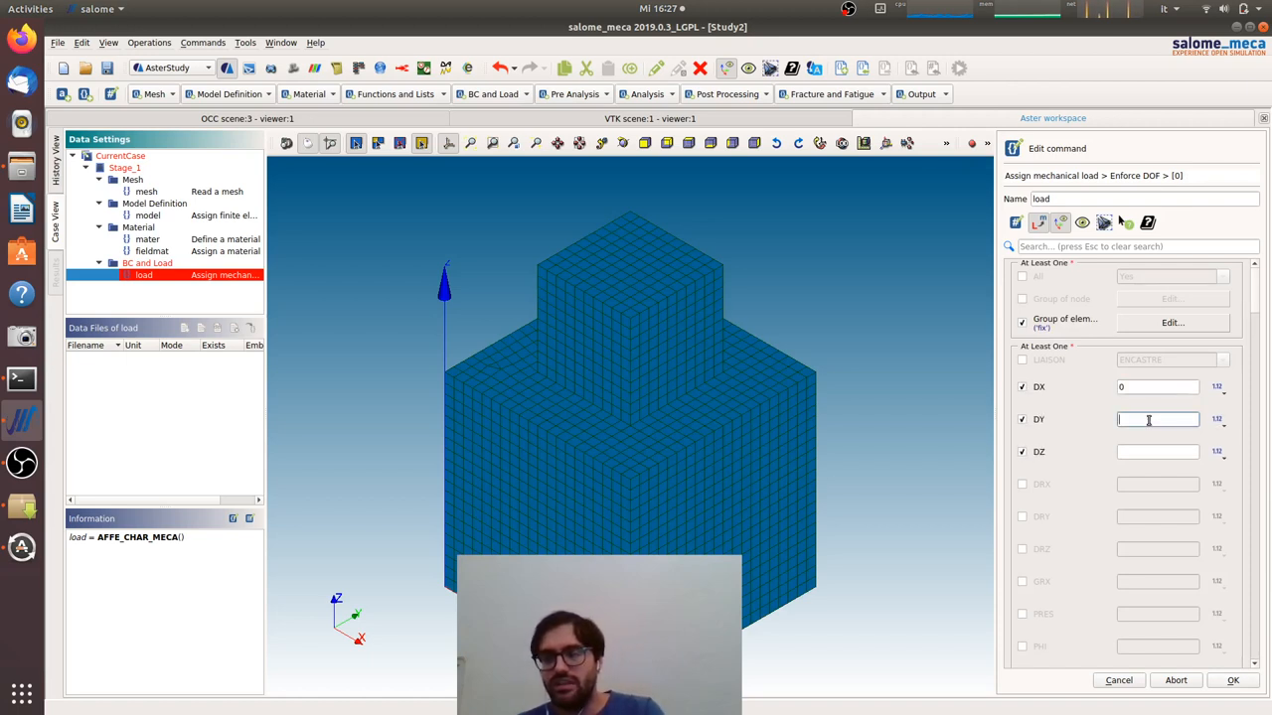
type("0")
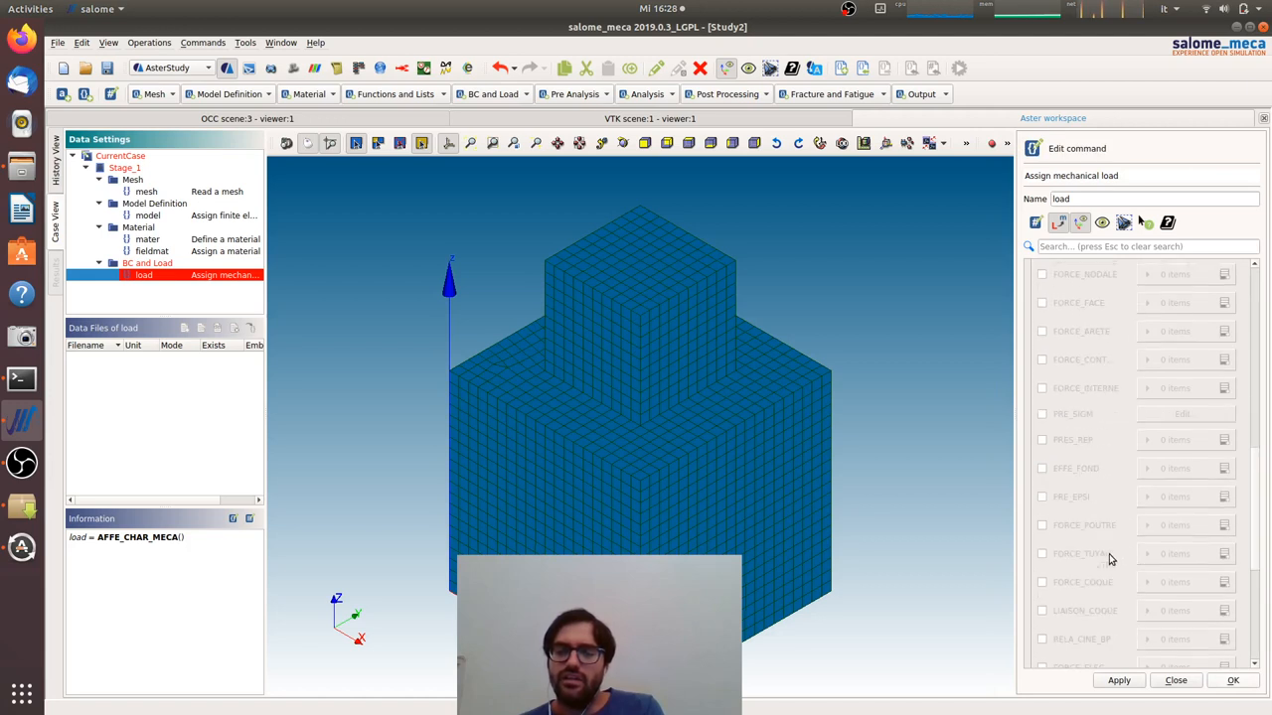
Enable FORCE_FACE in the load and set FX to 0.1, declining to save it while incomplete
scroll("down", 3)
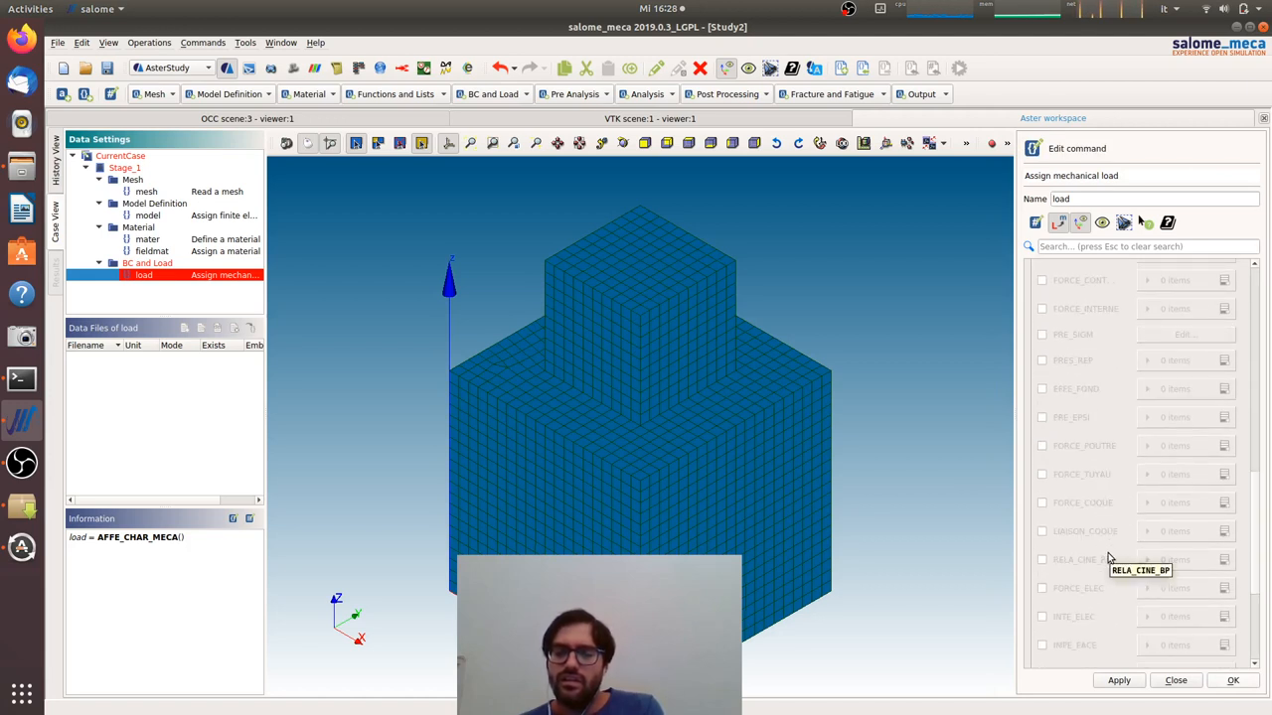
scroll("down", 3)
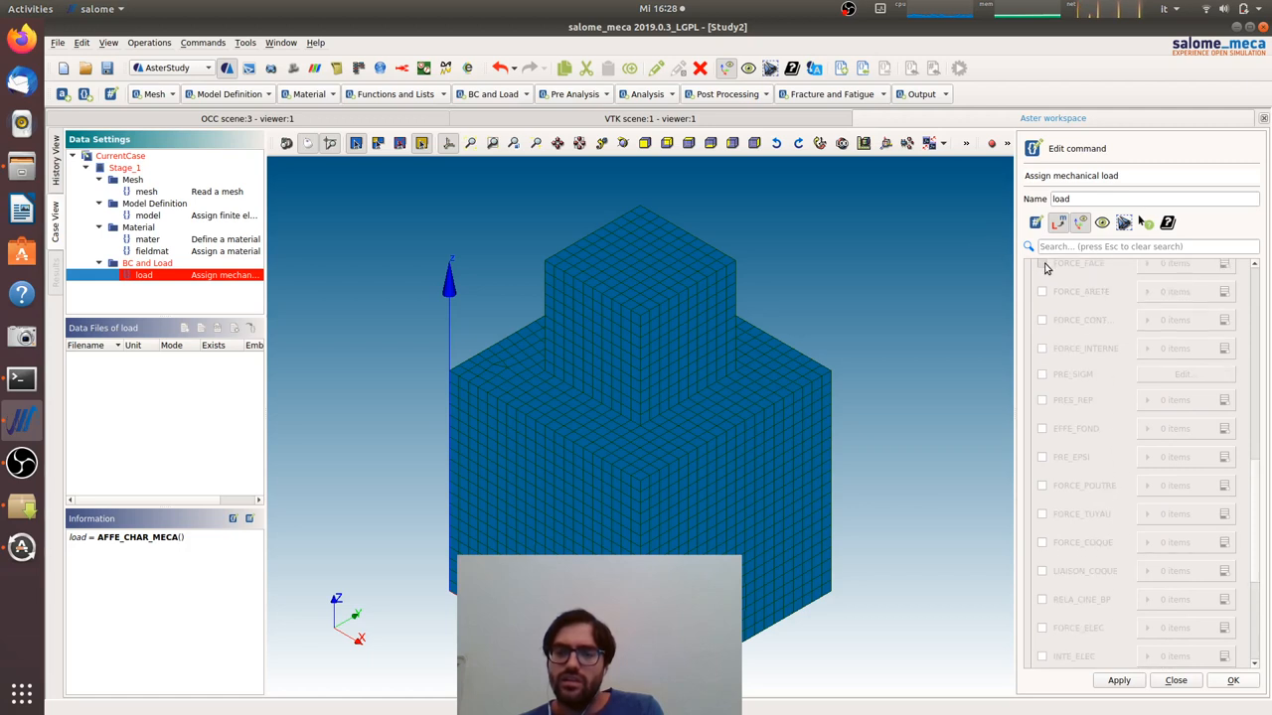
left_click(1041, 263)
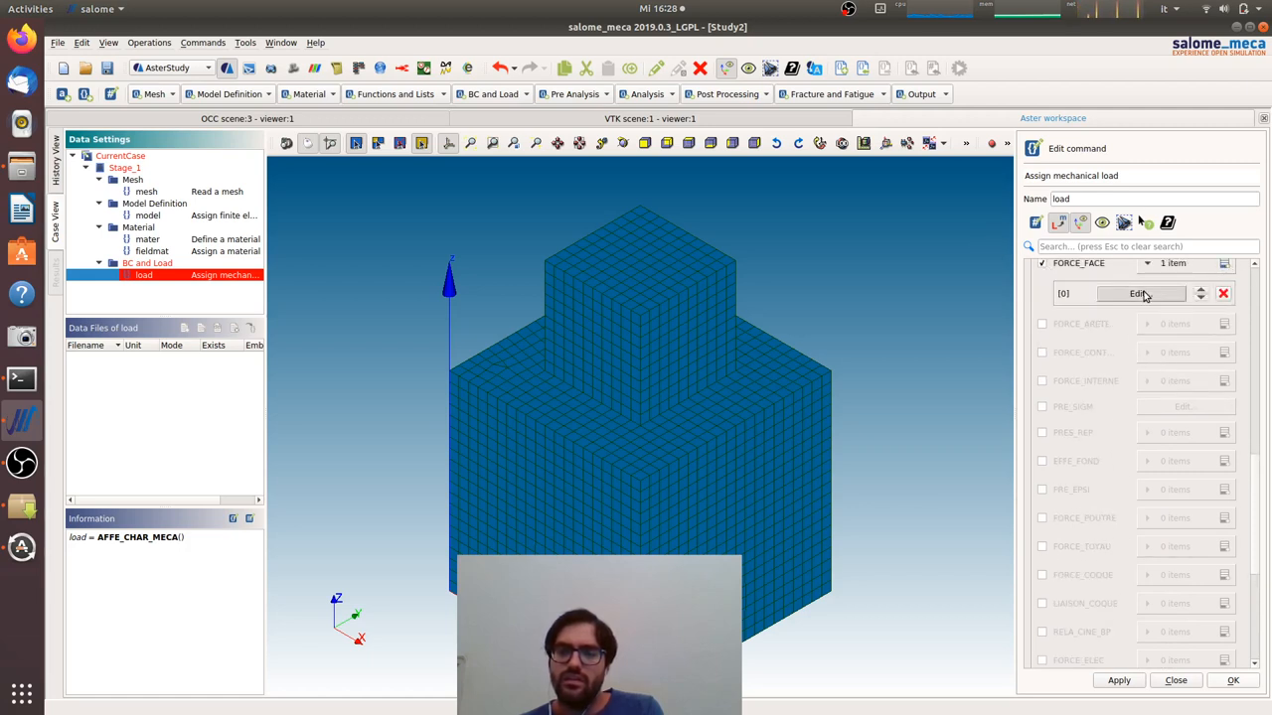
left_click(1137, 292)
type("0")
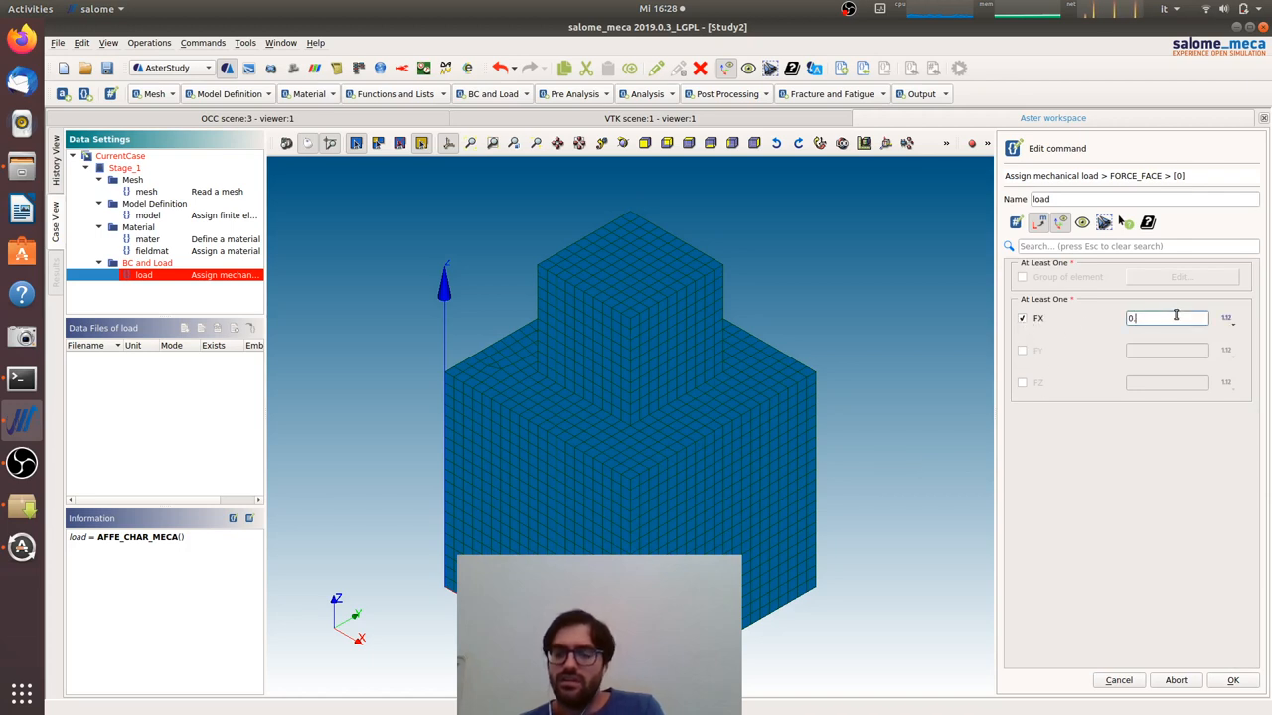
type(".1")
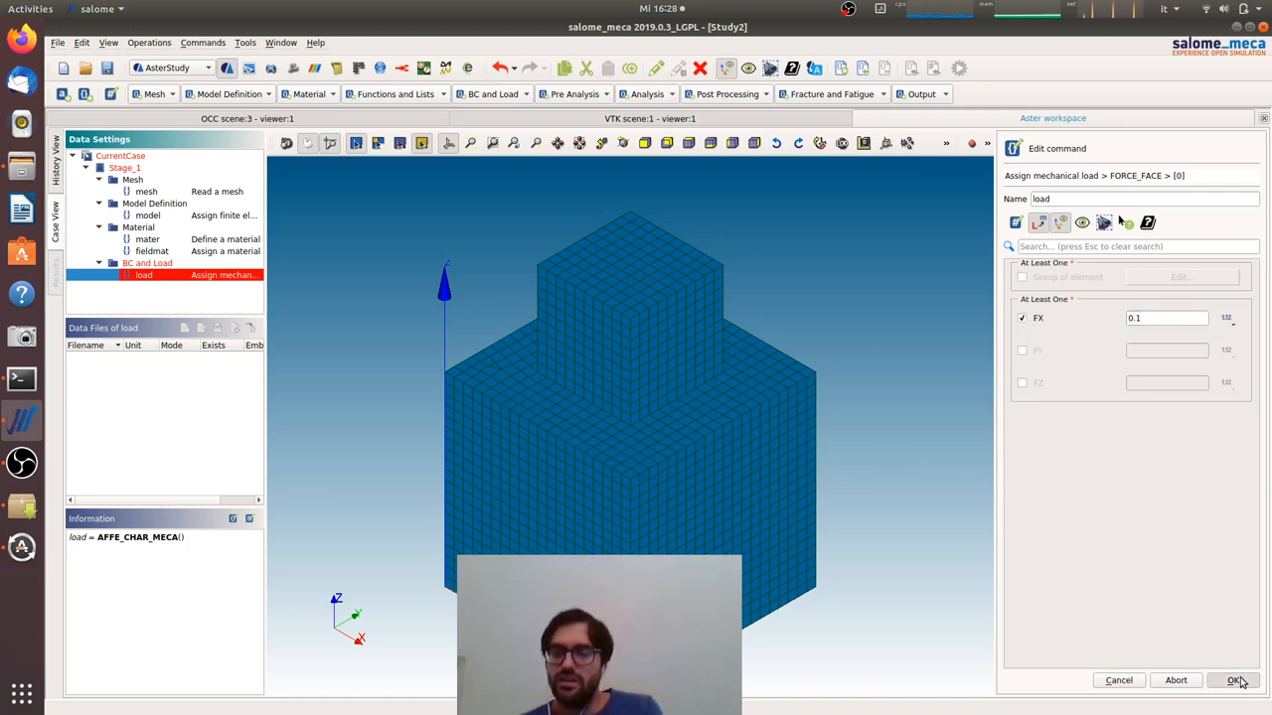
left_click(1232, 679)
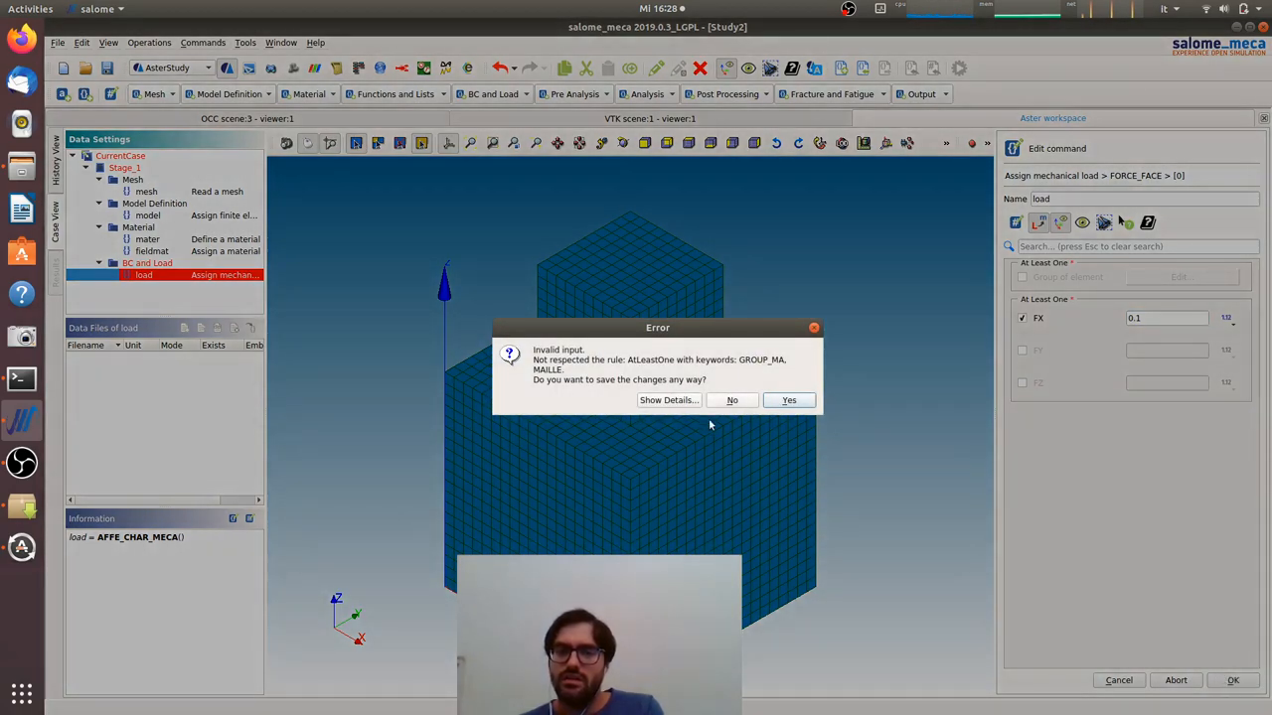
left_click(732, 399)
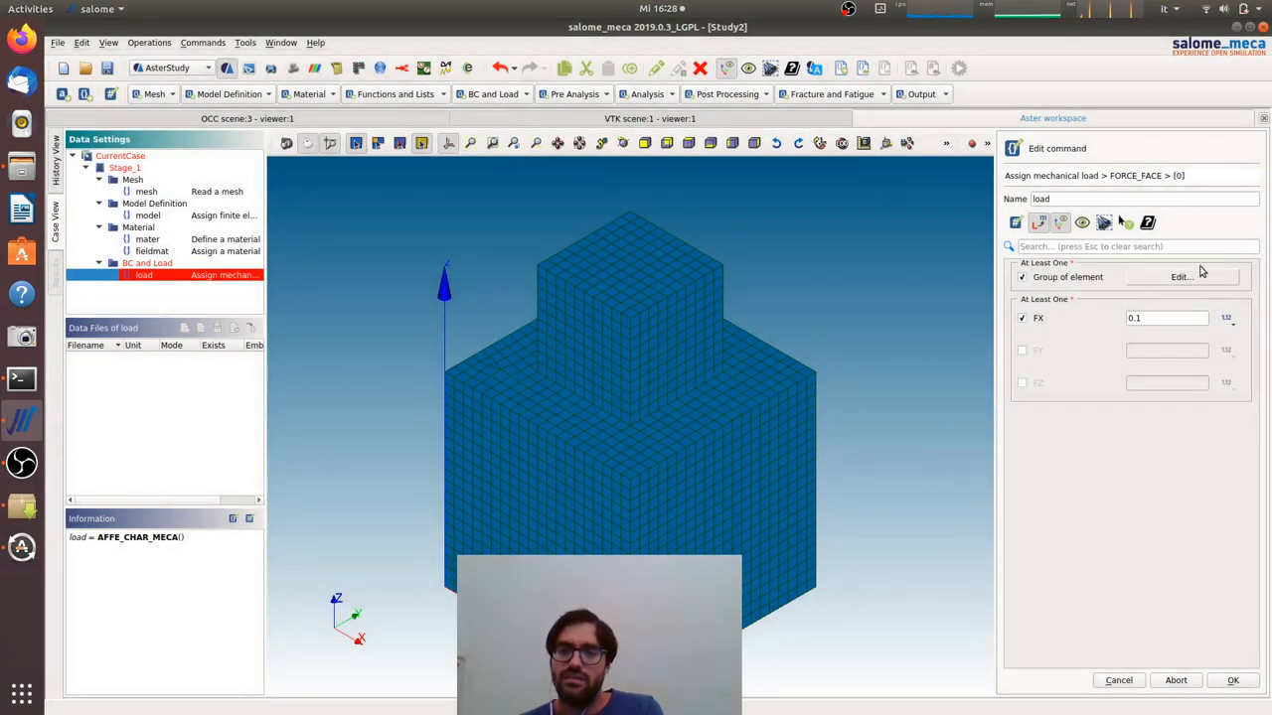
Apply the face force to the force group and store the completed load command
left_click(1181, 276)
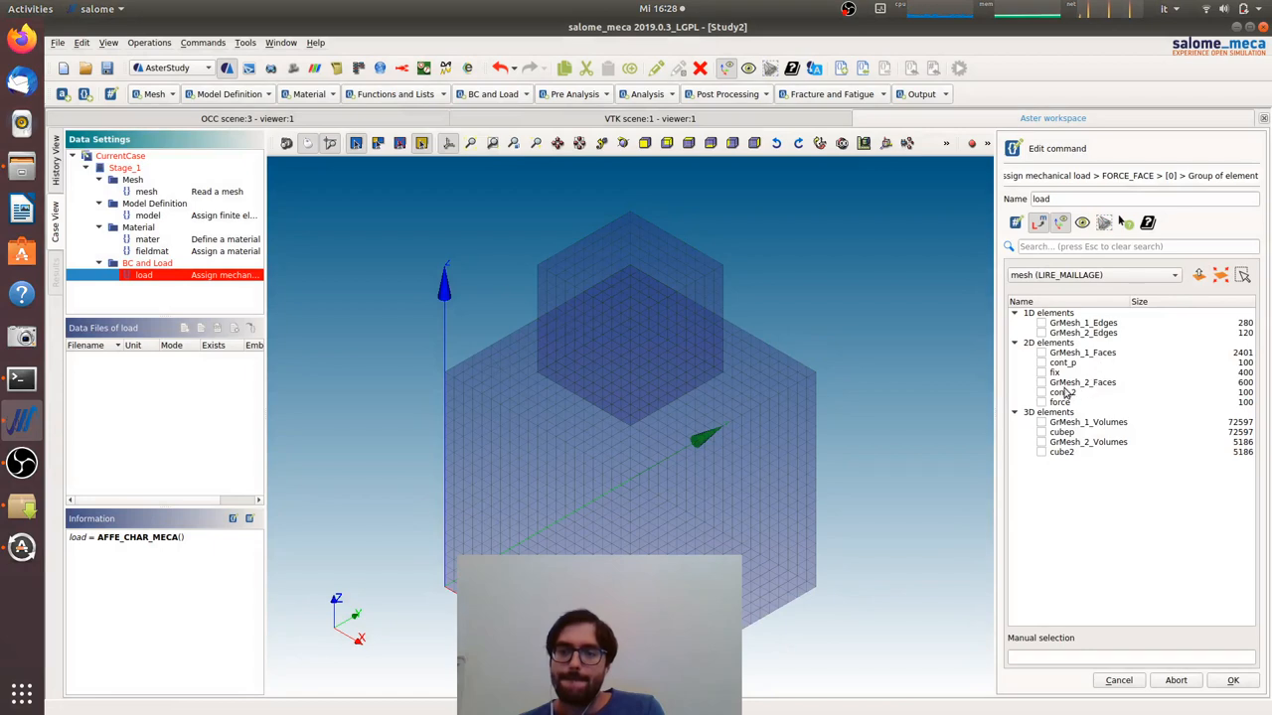
left_click(1041, 401)
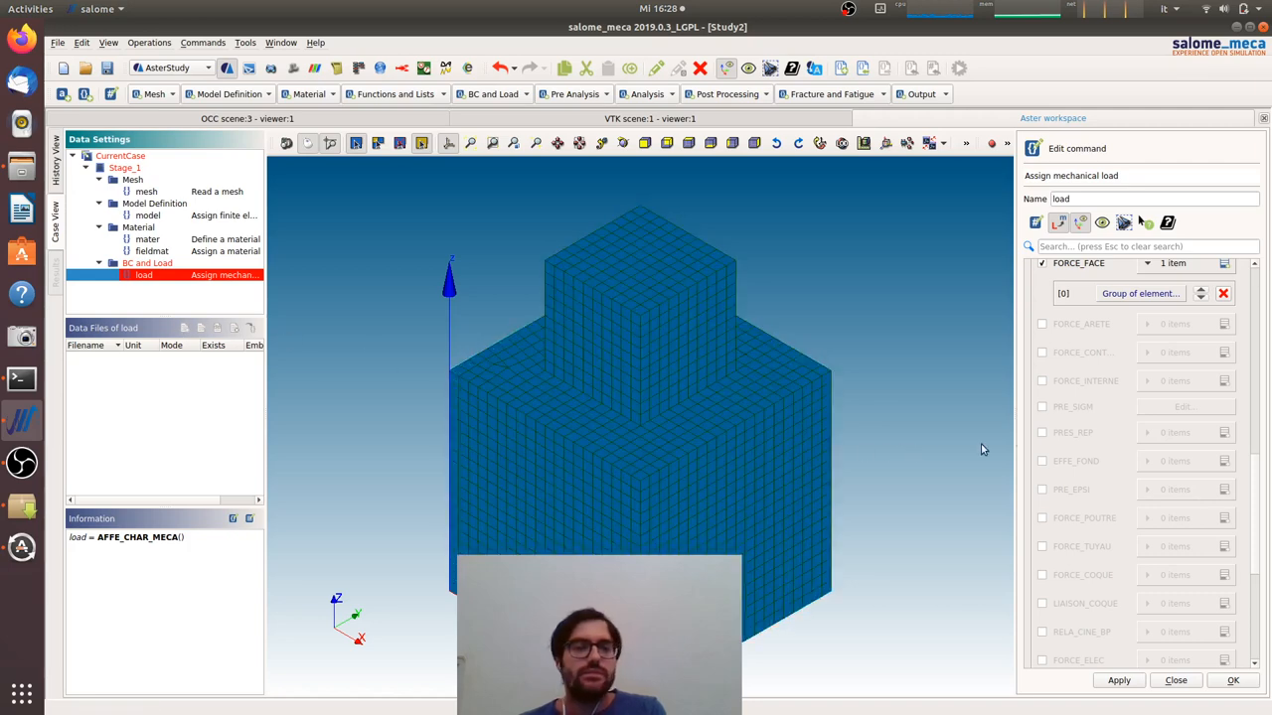
left_click(1232, 679)
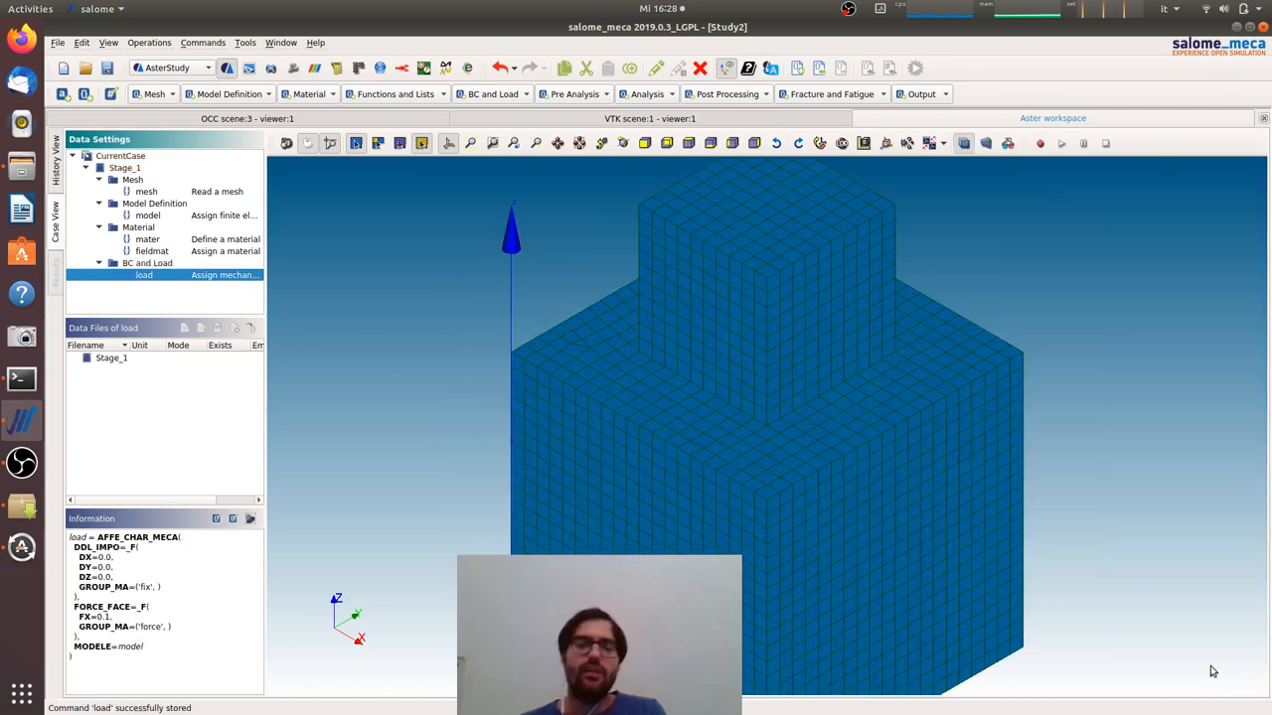
mouse_move(209, 326)
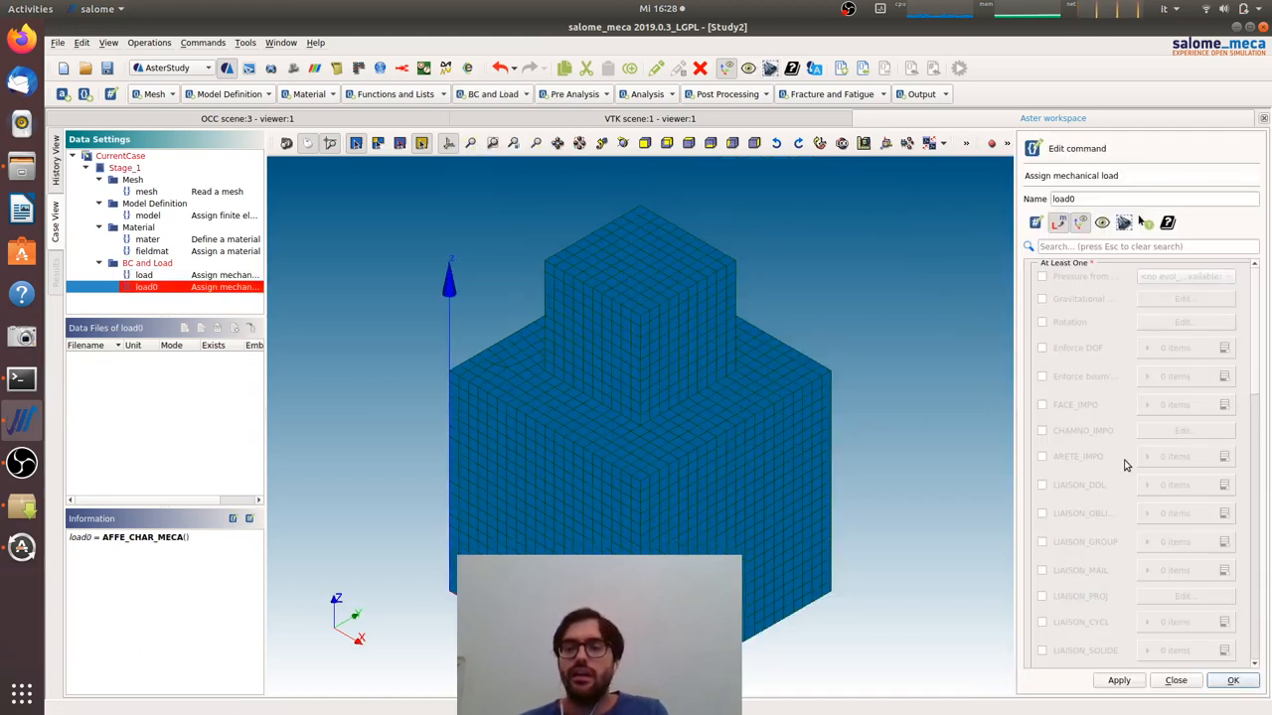
Enable the LIAISON_GROUP keyword in the new mechanical load load0
scroll("down", 3)
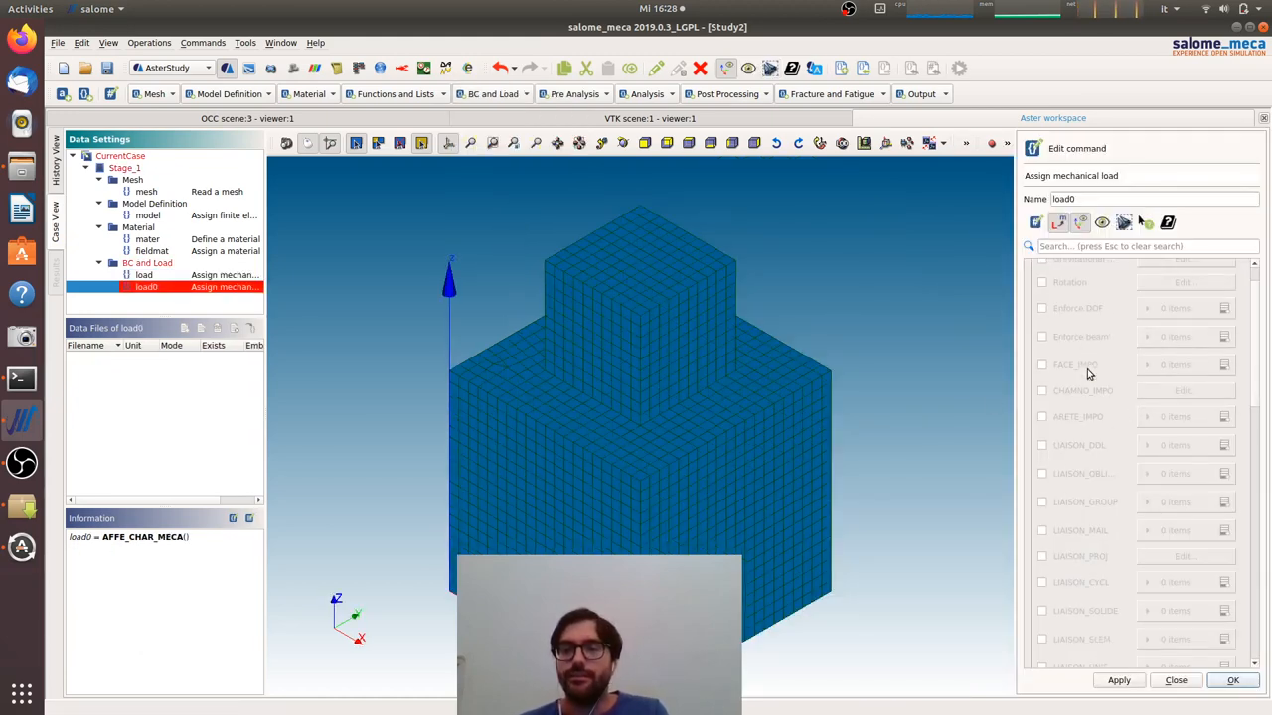
scroll("down", 3)
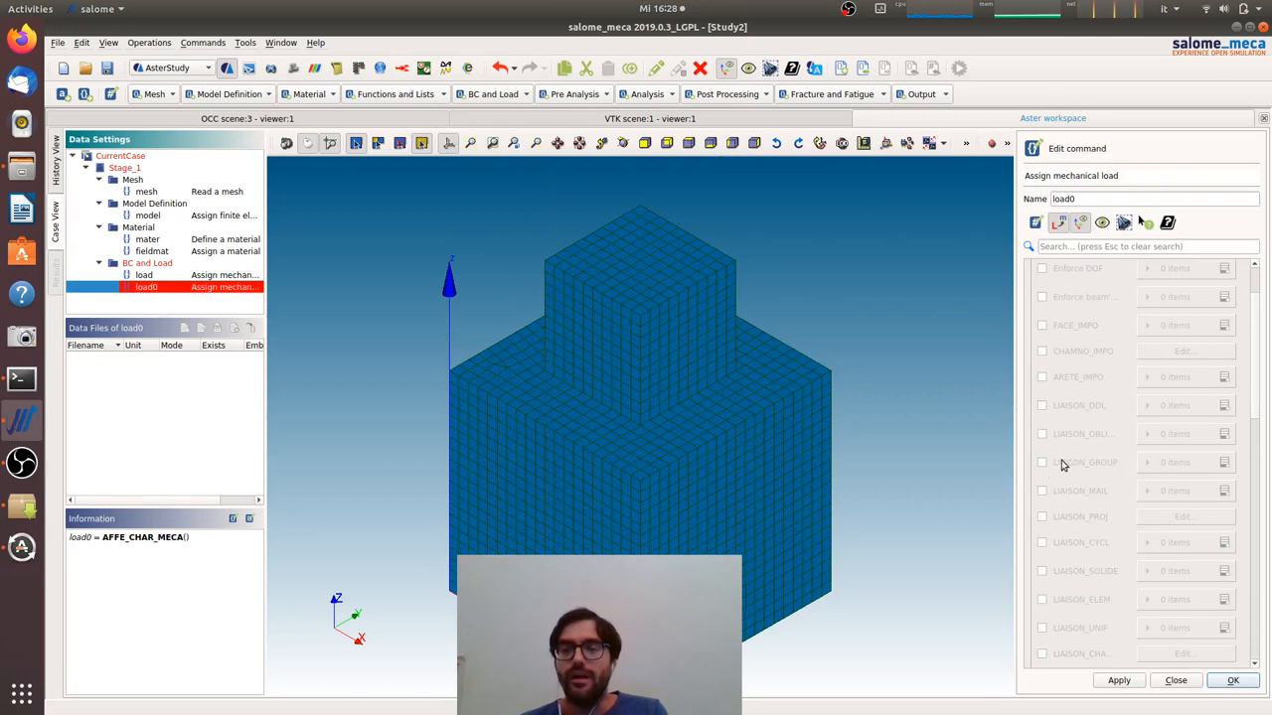
left_click(1041, 461)
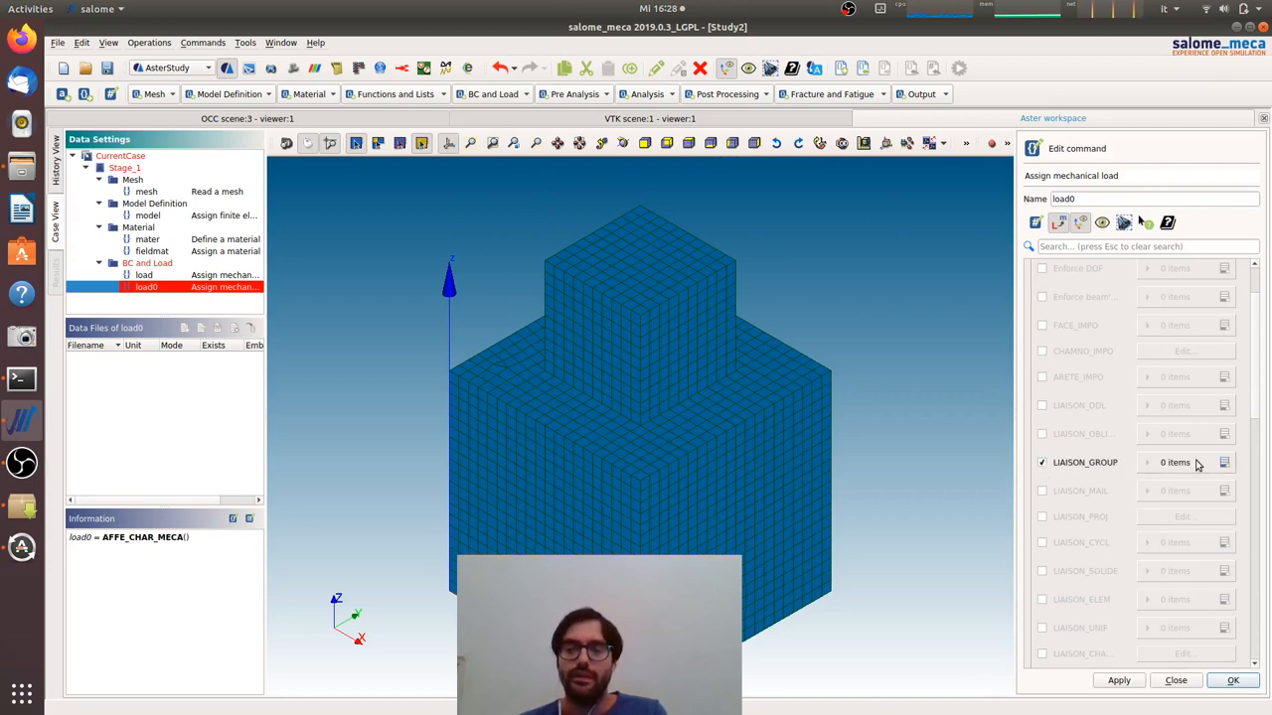
mouse_move(1168, 223)
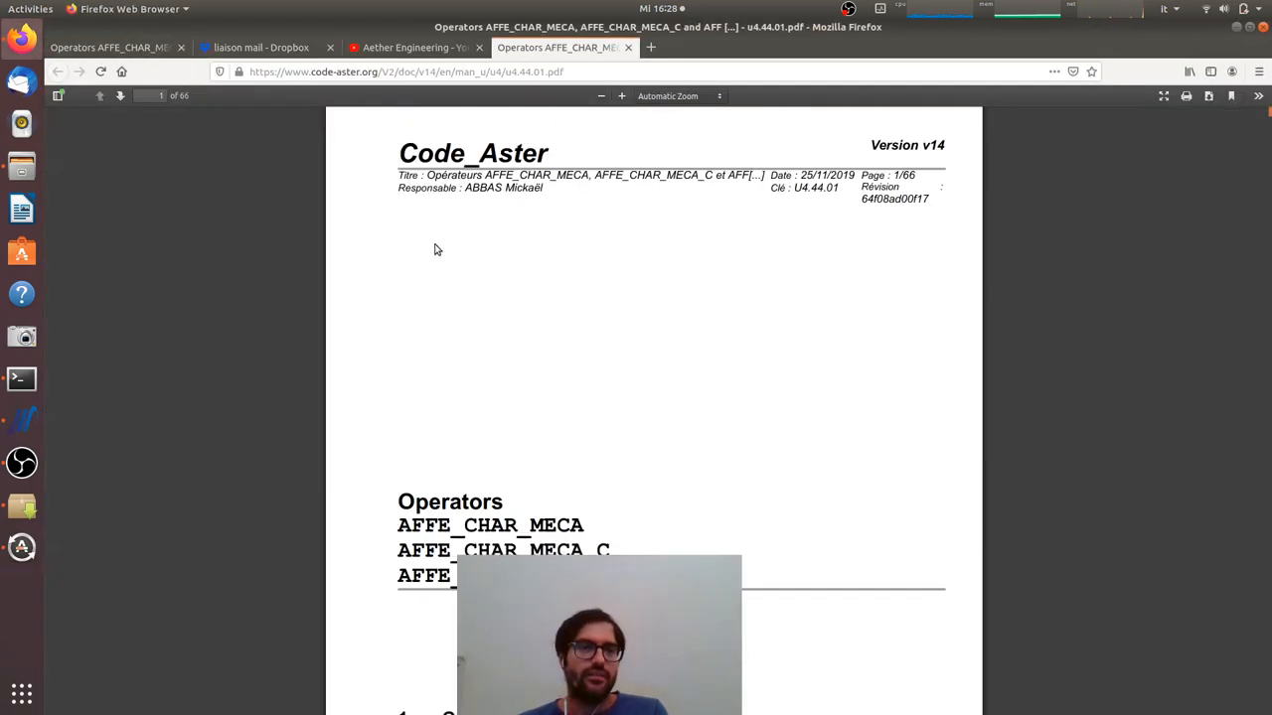
mouse_move(600, 262)
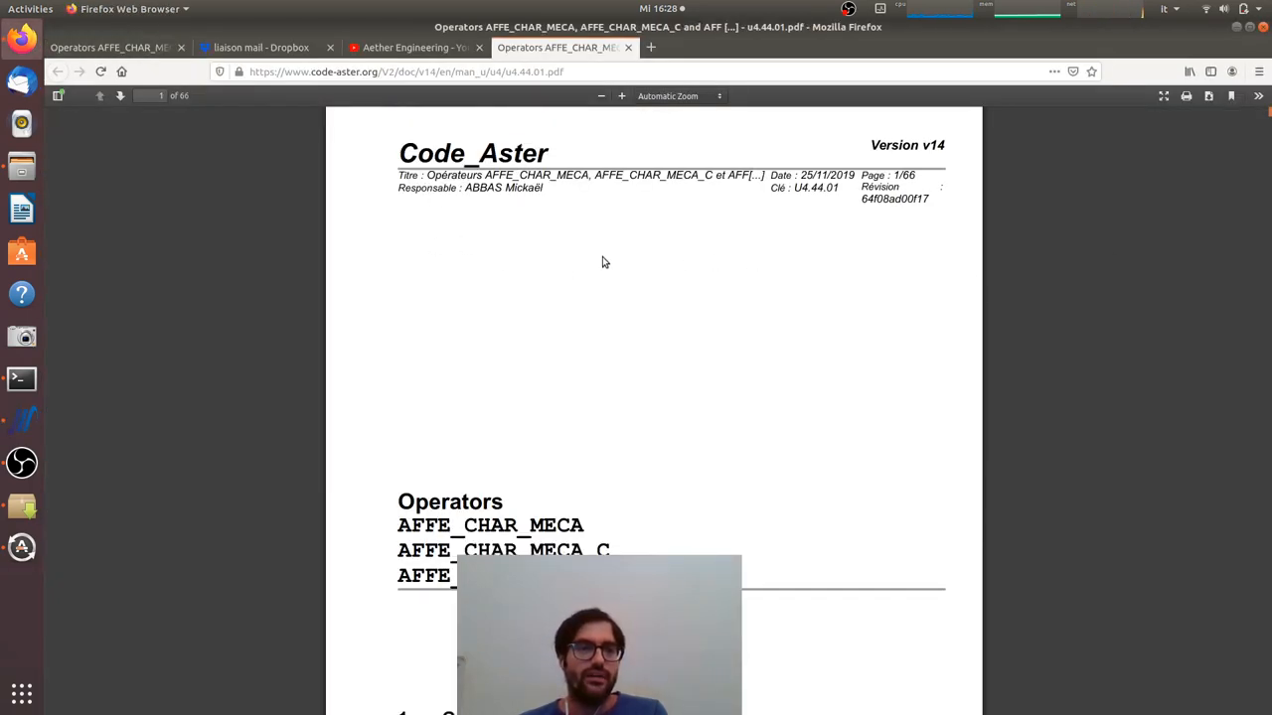
Scroll the u4.44.01 PDF down to section 5.12 LIAISON_GROUP and its usage examples
scroll("down", 3)
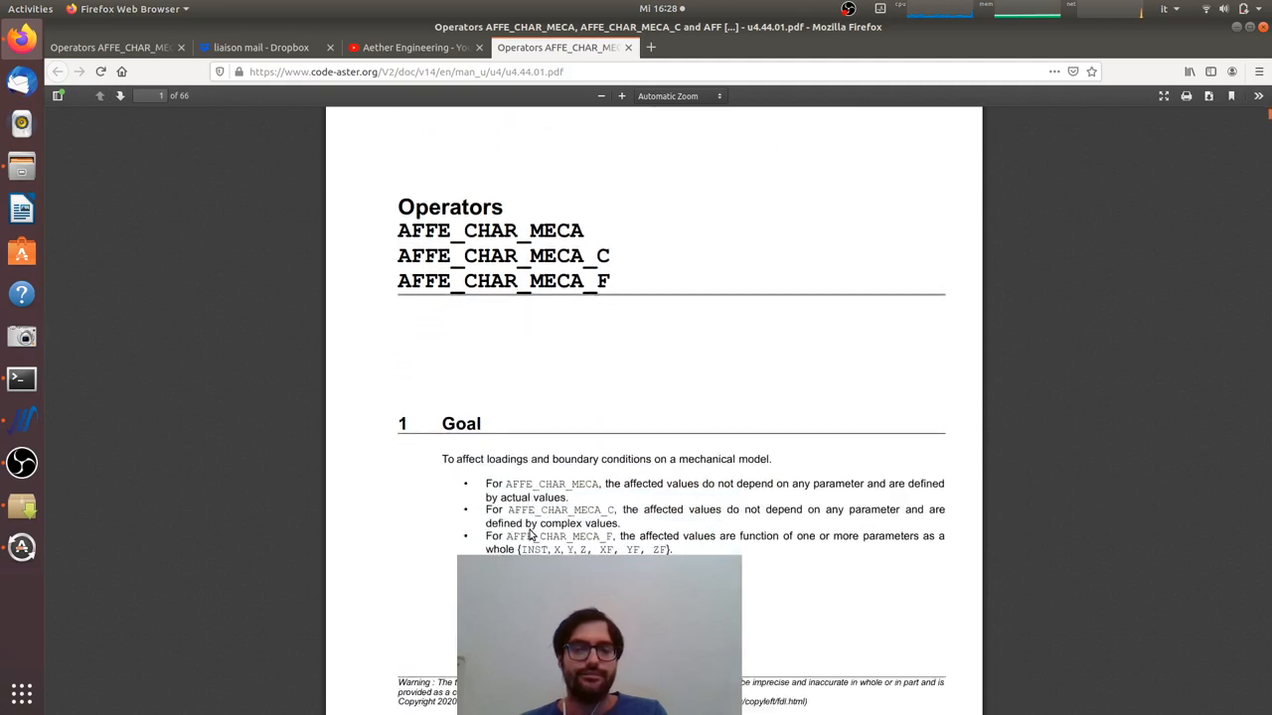
scroll("down", 3)
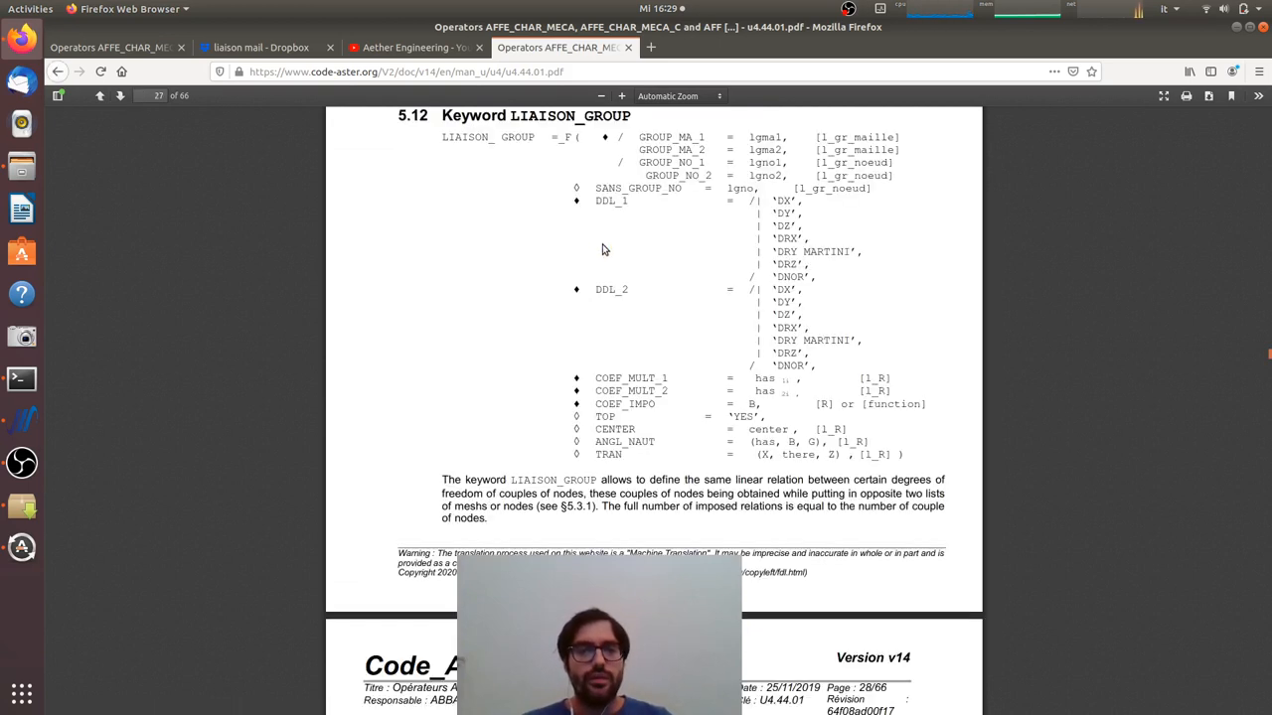
mouse_move(620, 469)
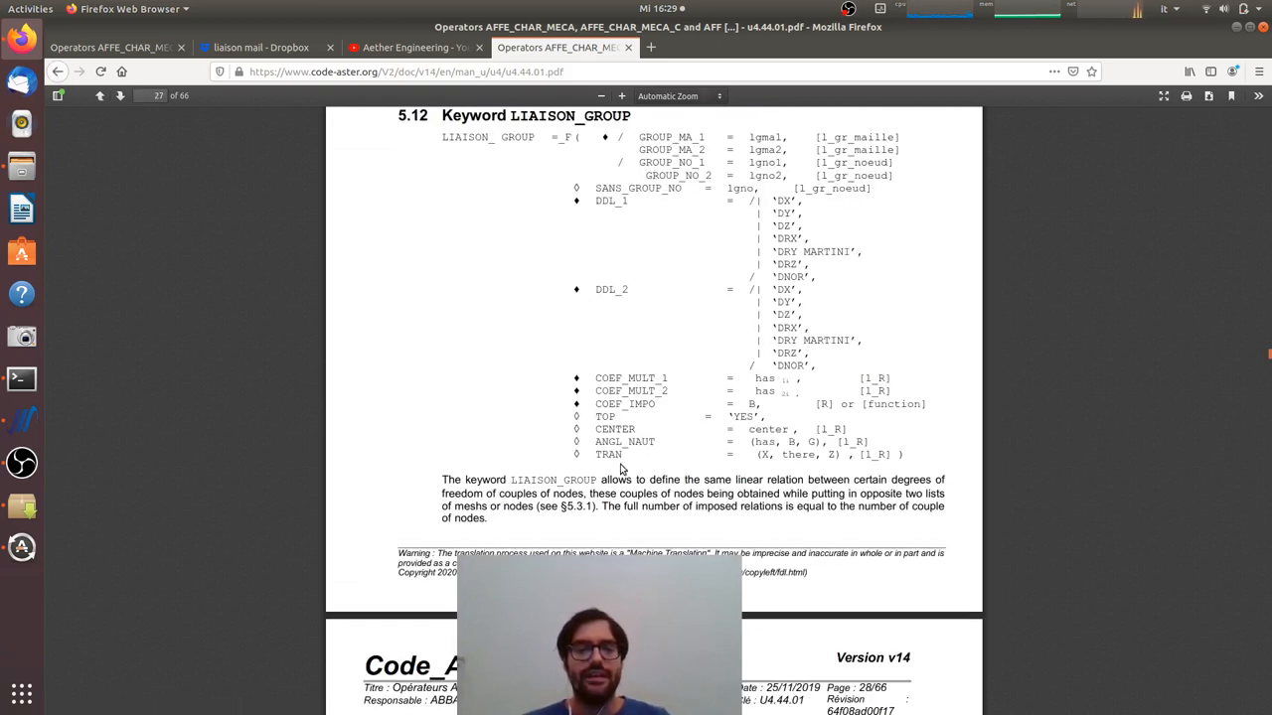
mouse_move(819, 479)
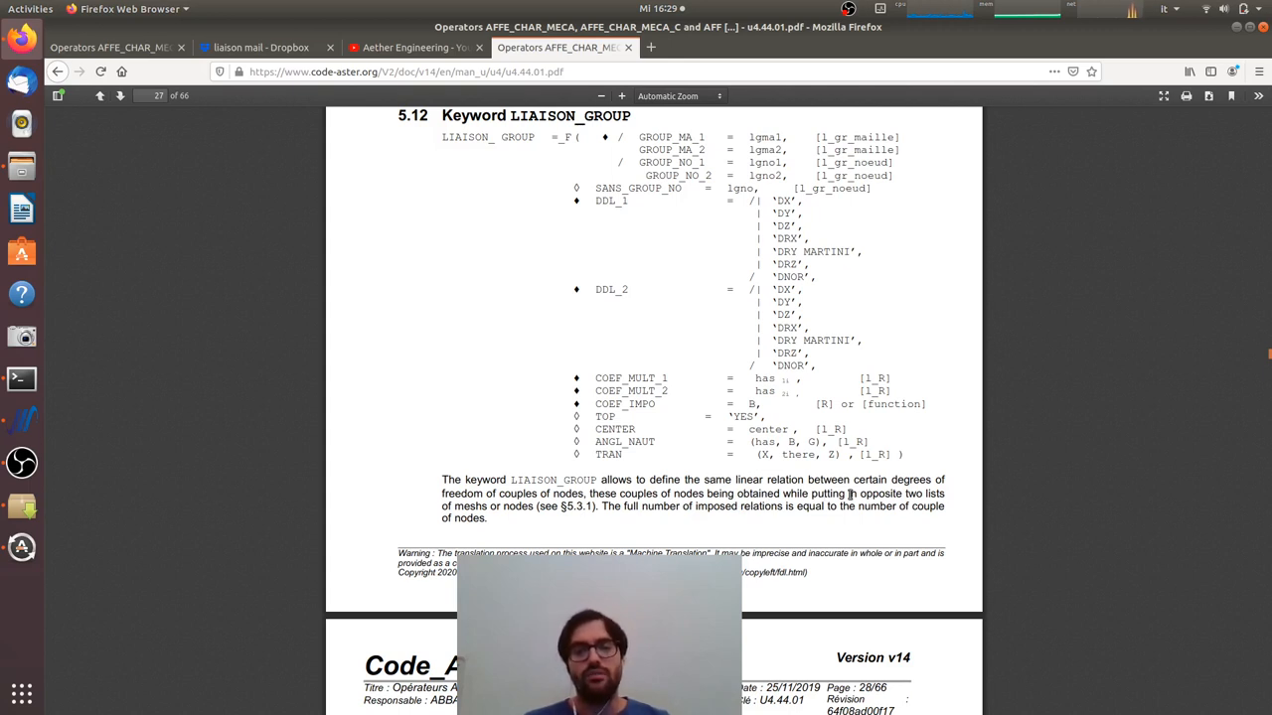
mouse_move(552, 477)
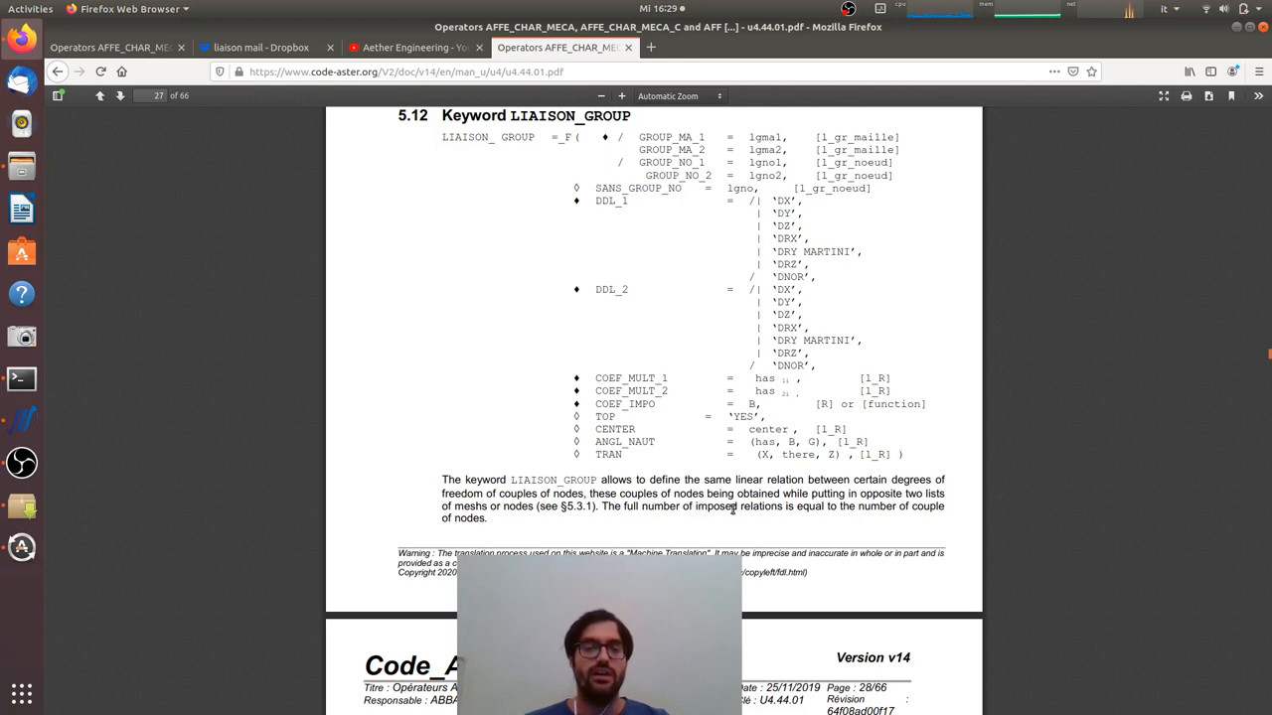
mouse_move(805, 508)
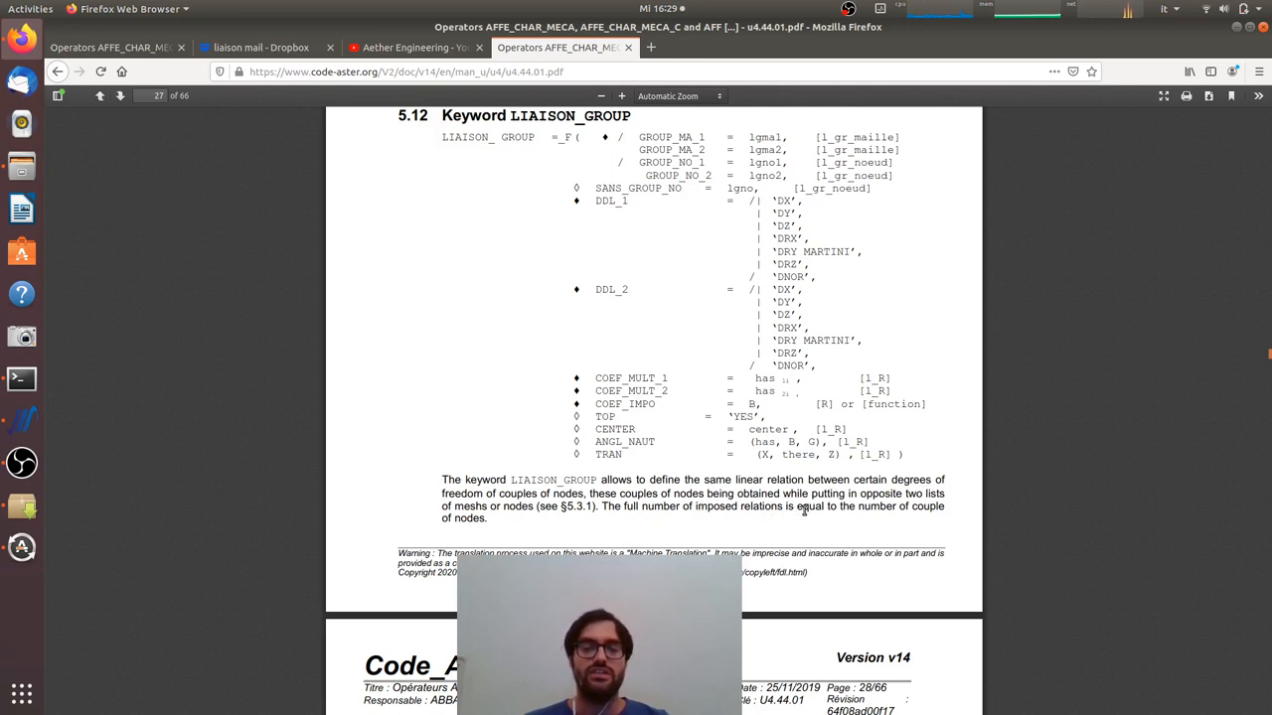
mouse_move(487, 473)
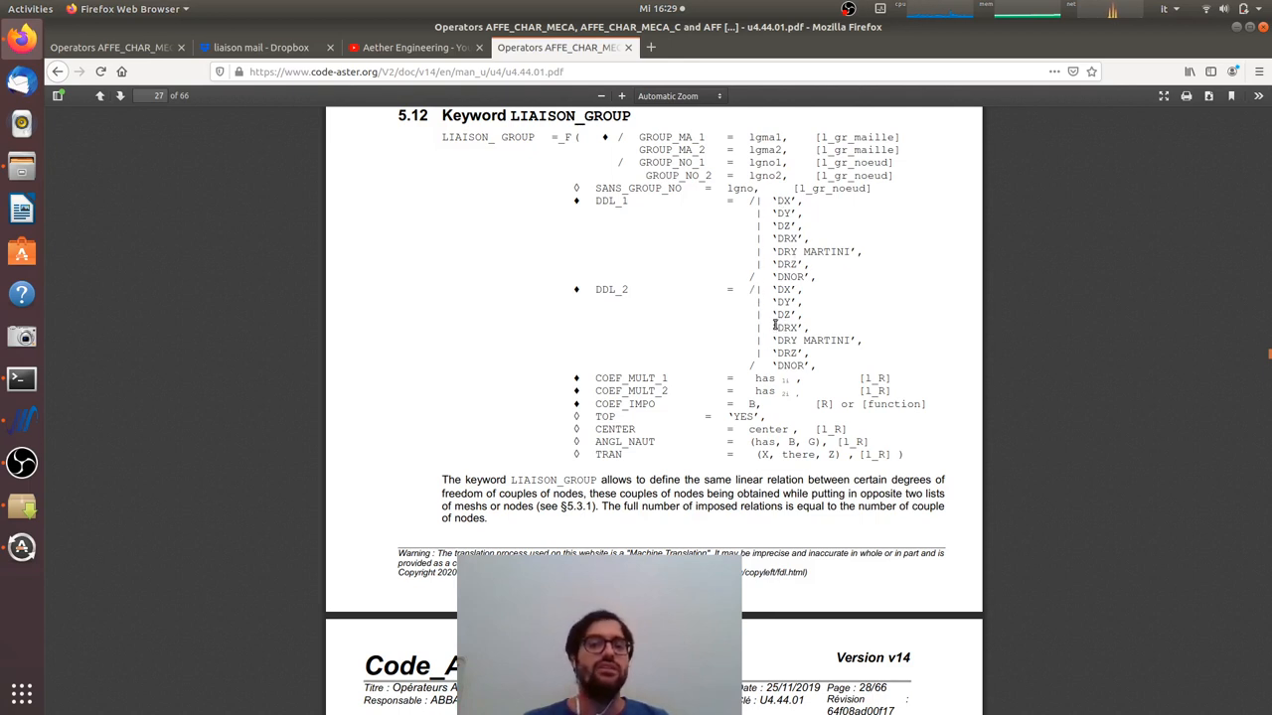
scroll("down", 3)
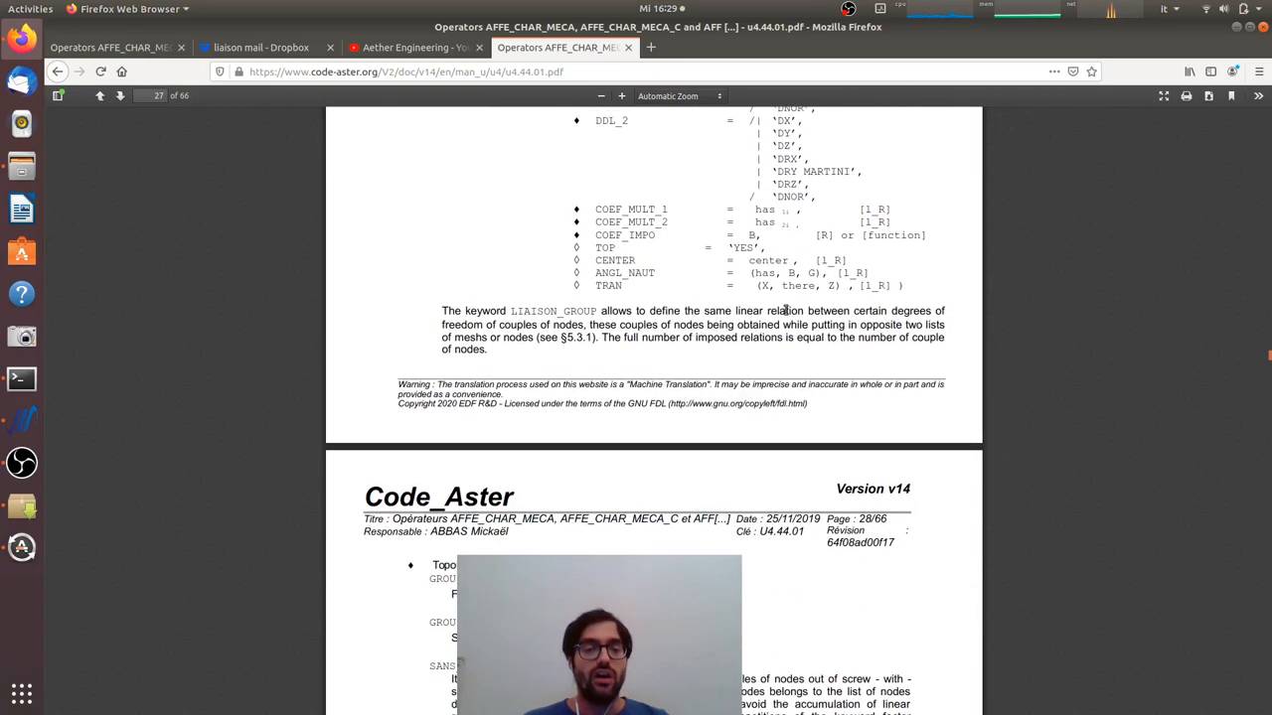
scroll("down", 3)
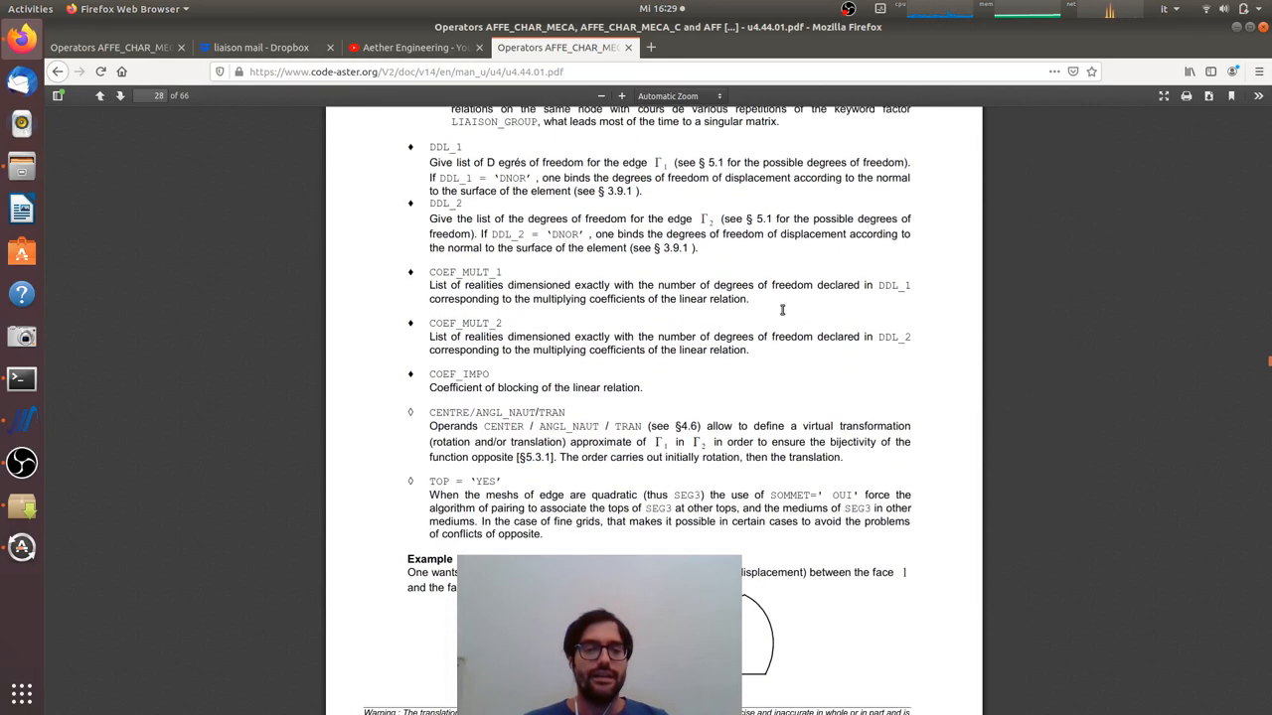
scroll("down", 3)
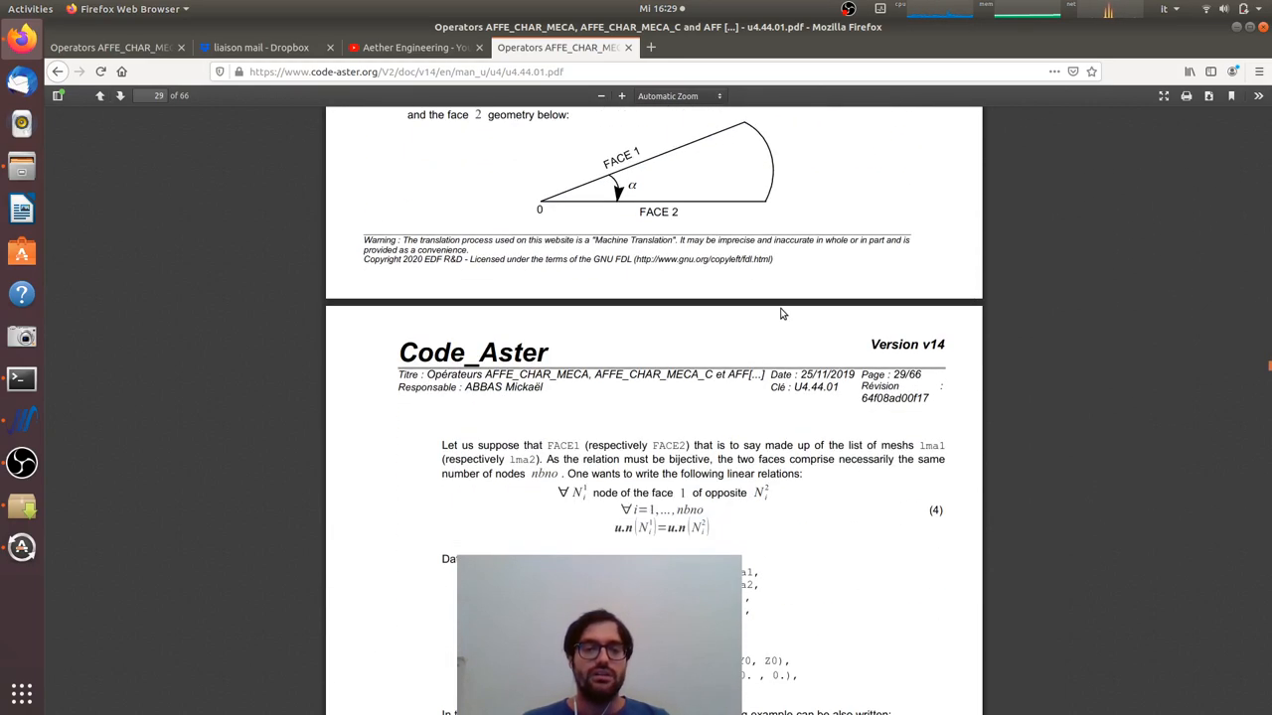
scroll("down", 3)
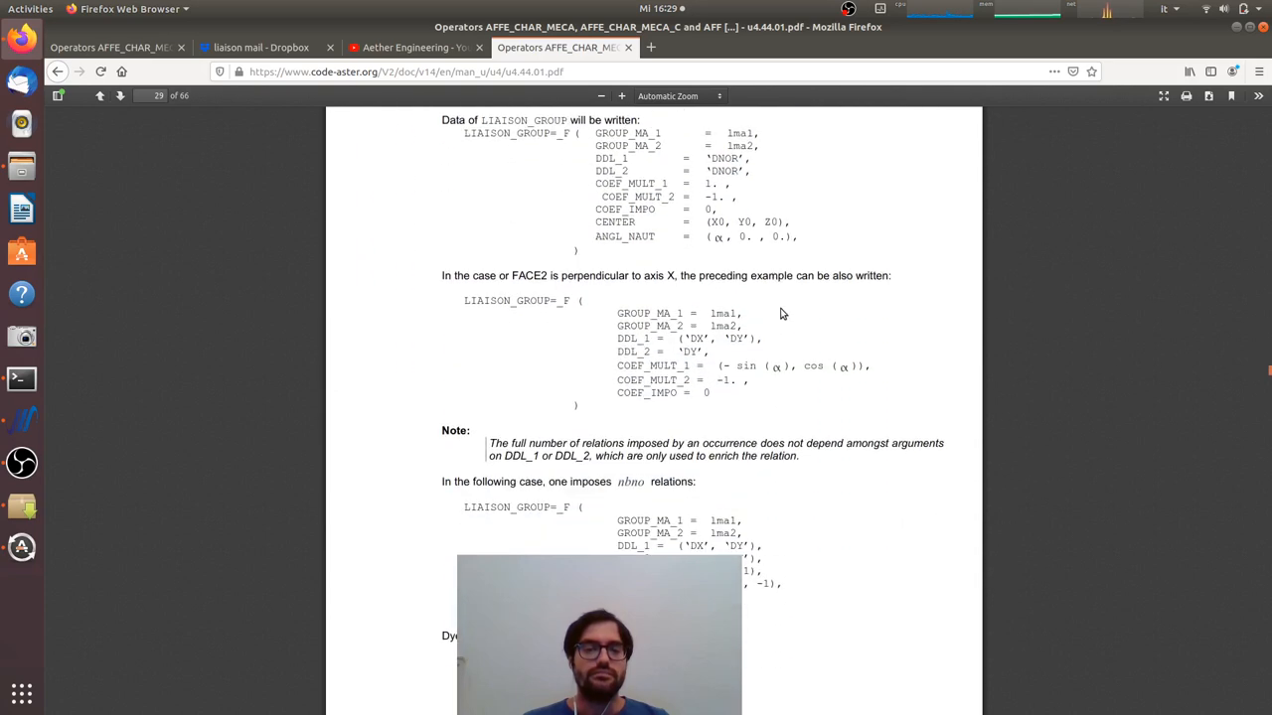
scroll("down", 3)
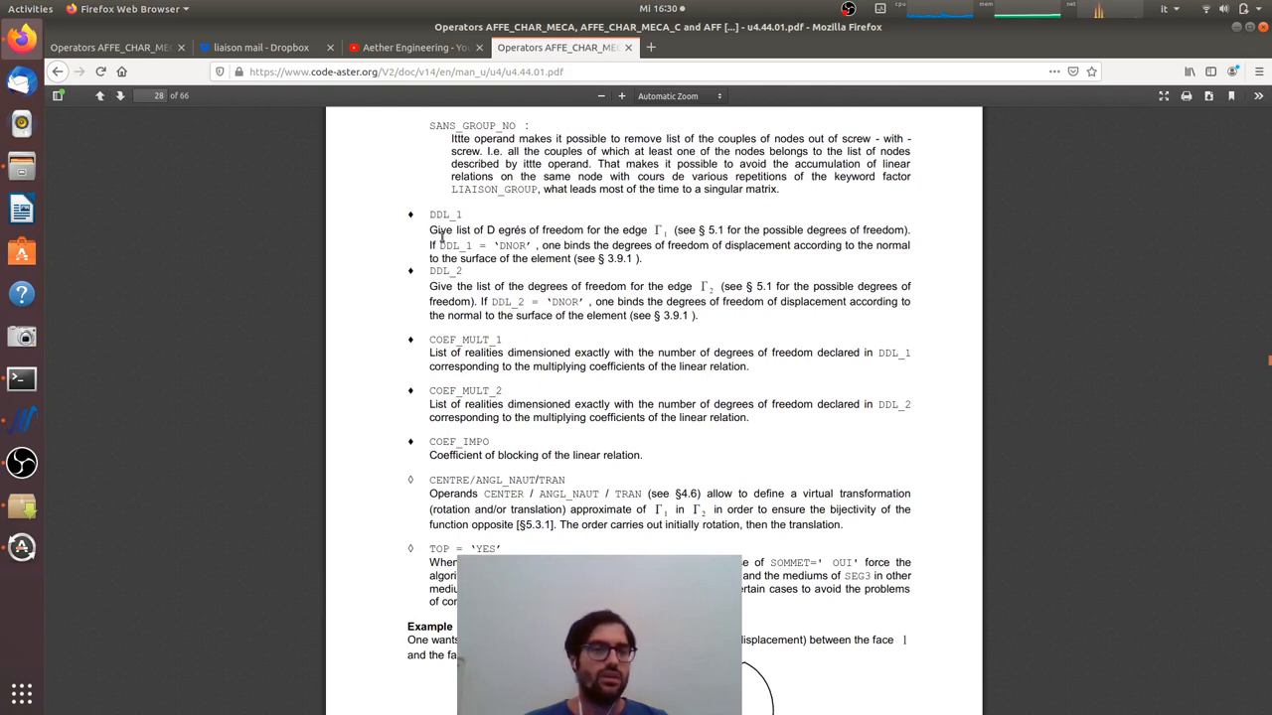
mouse_move(480, 475)
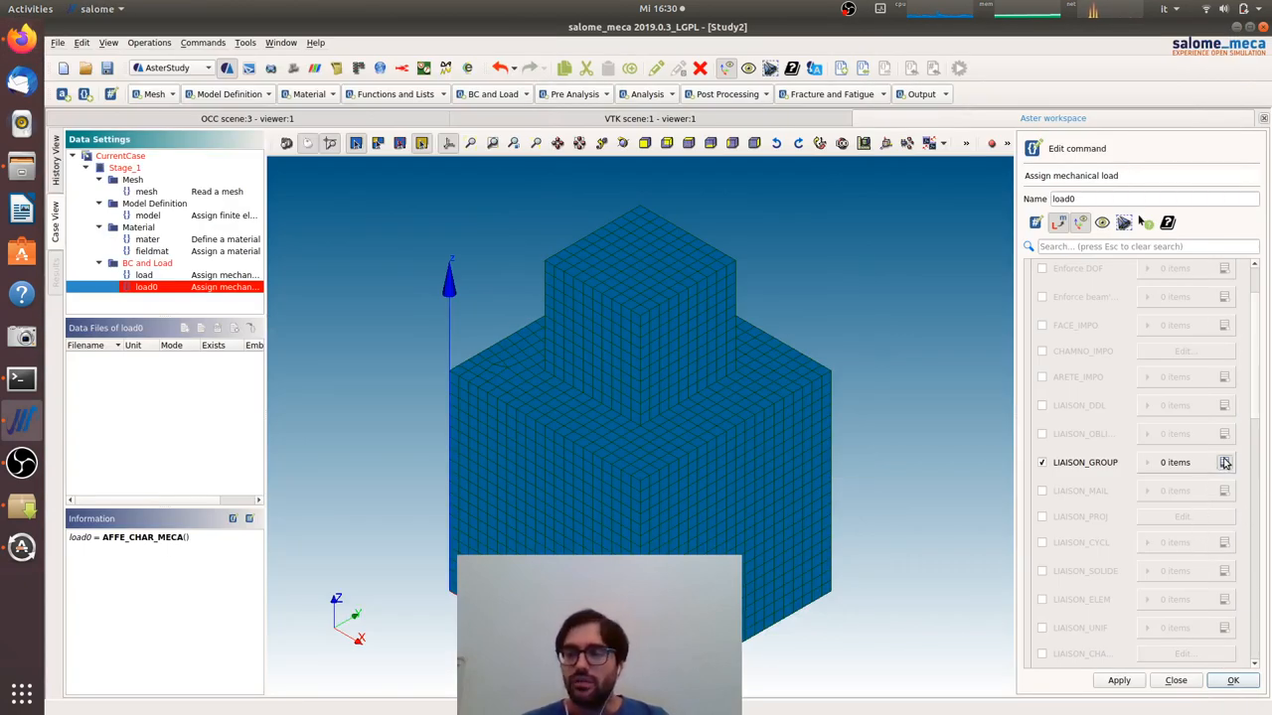
Assign node group cont_p as GROUP_NO_1 of load0's LIAISON_GROUP relation
left_click(1224, 461)
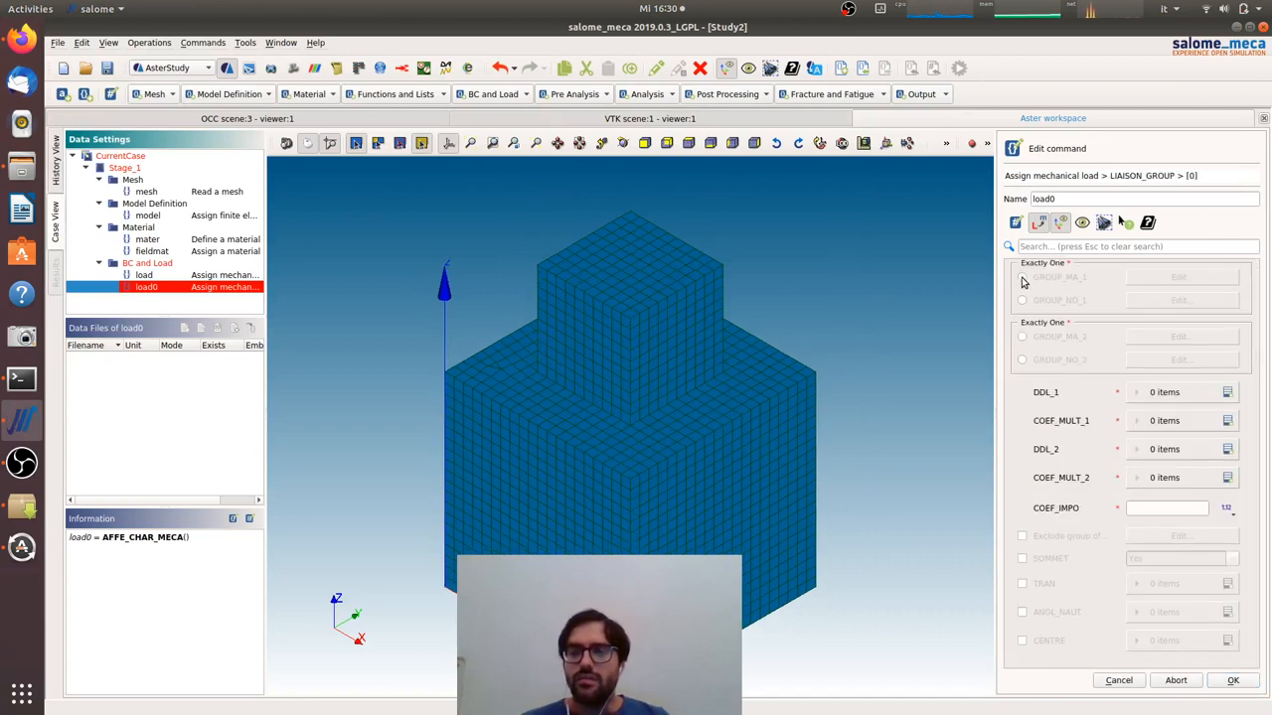
left_click(1022, 300)
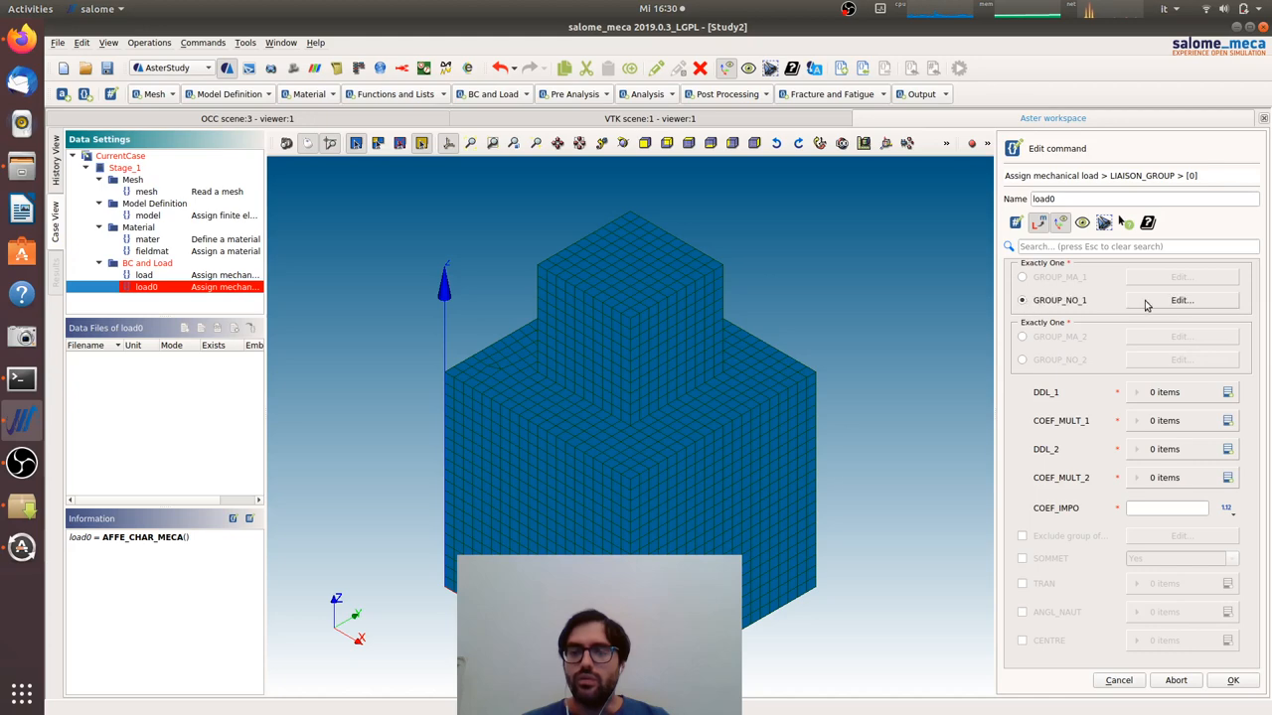
left_click(1181, 300)
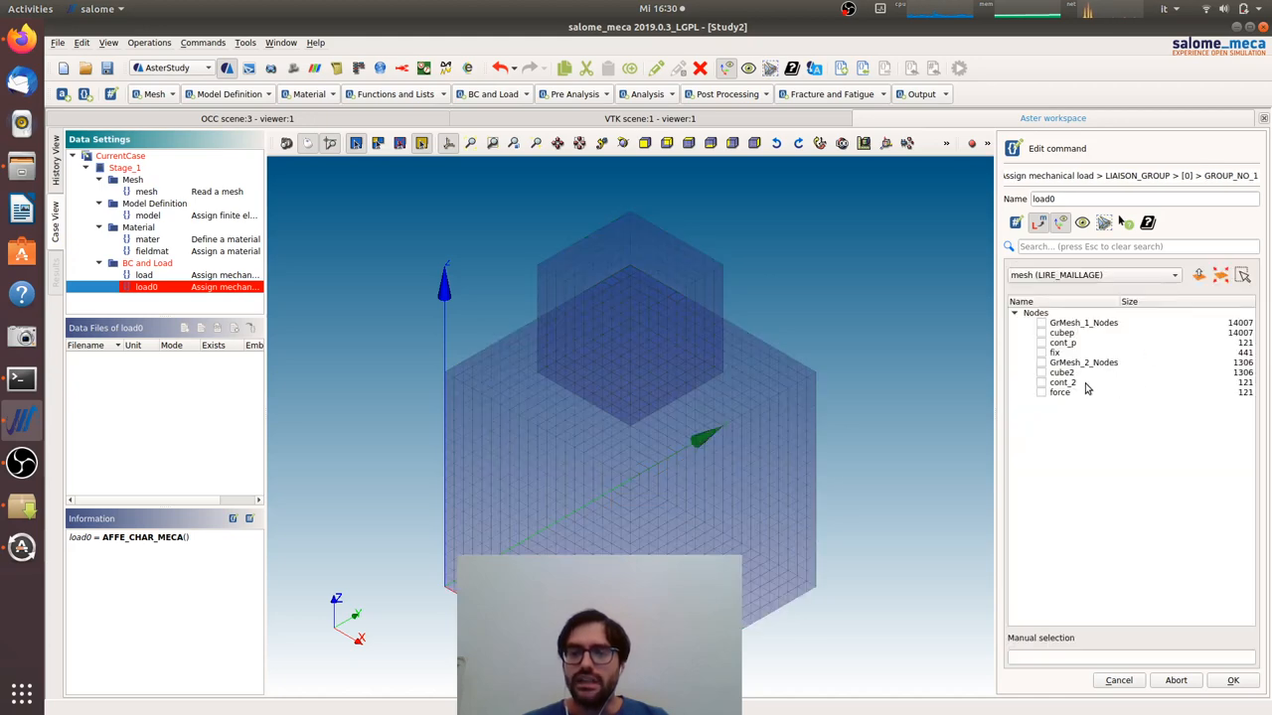
left_click(1042, 334)
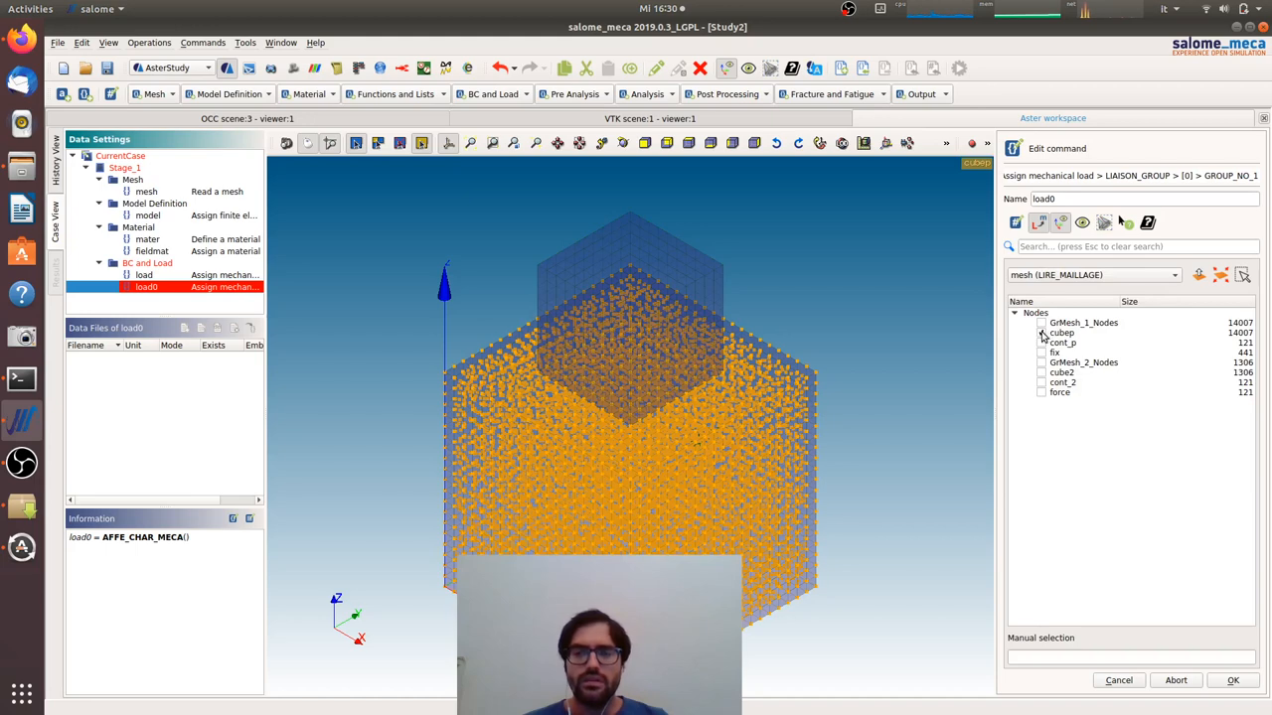
left_click(1042, 341)
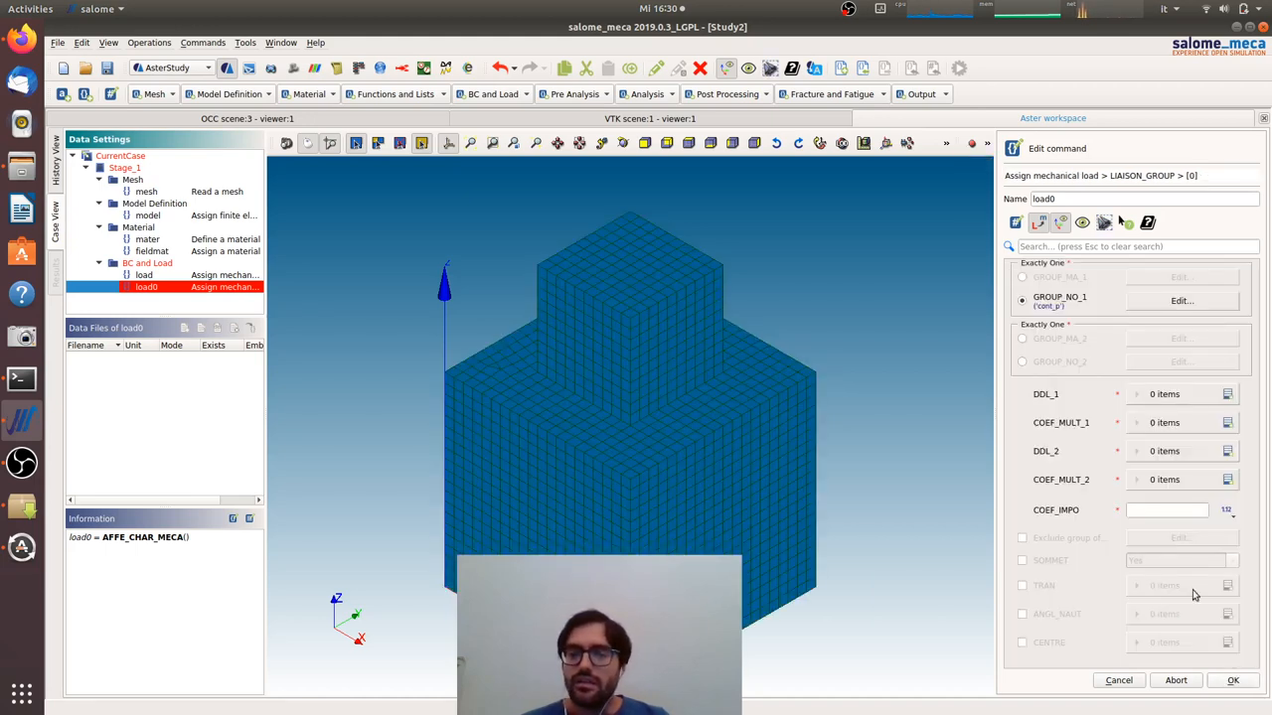
mouse_move(942, 398)
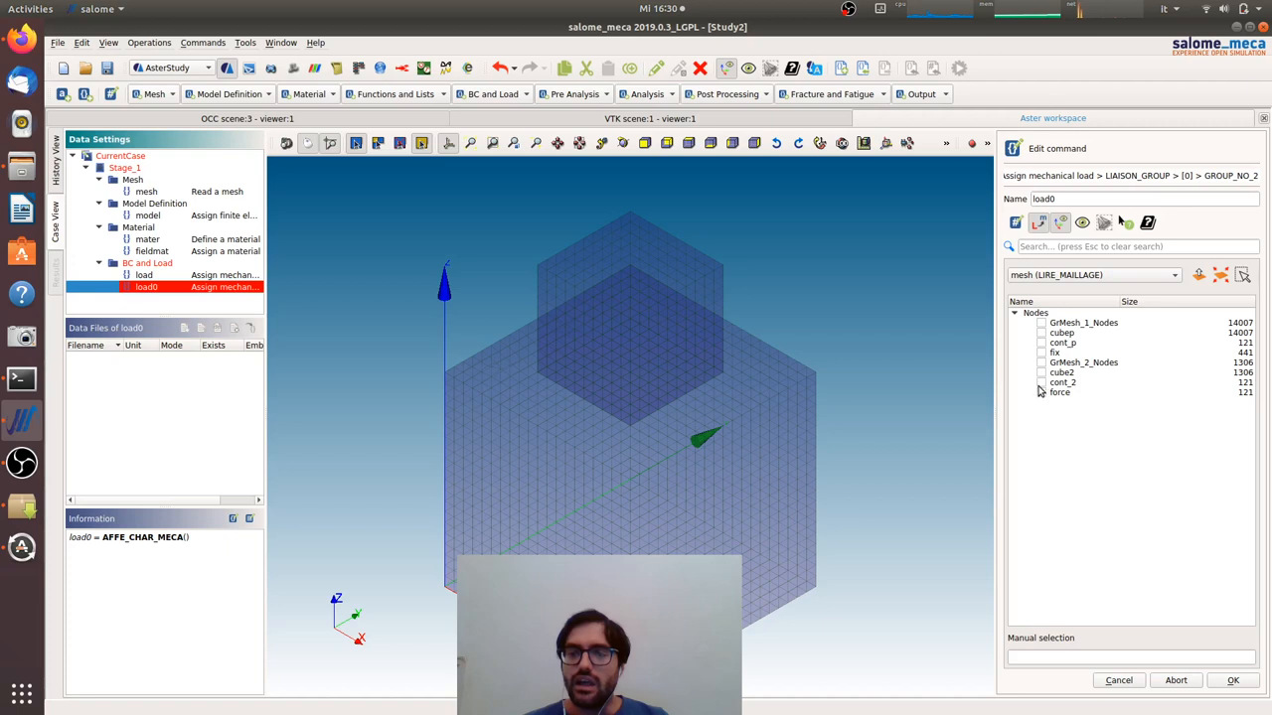
Assign node group cont_2 as GROUP_NO_2 of the relation
left_click(1061, 382)
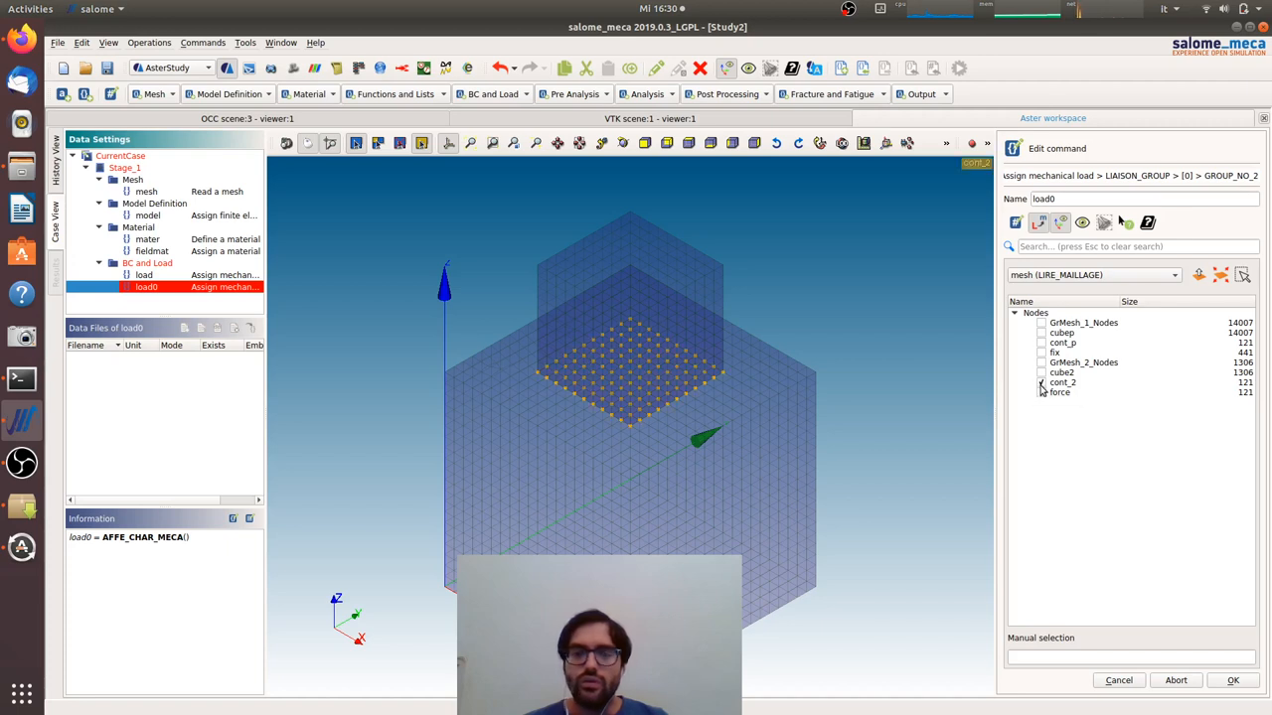
left_click(1042, 382)
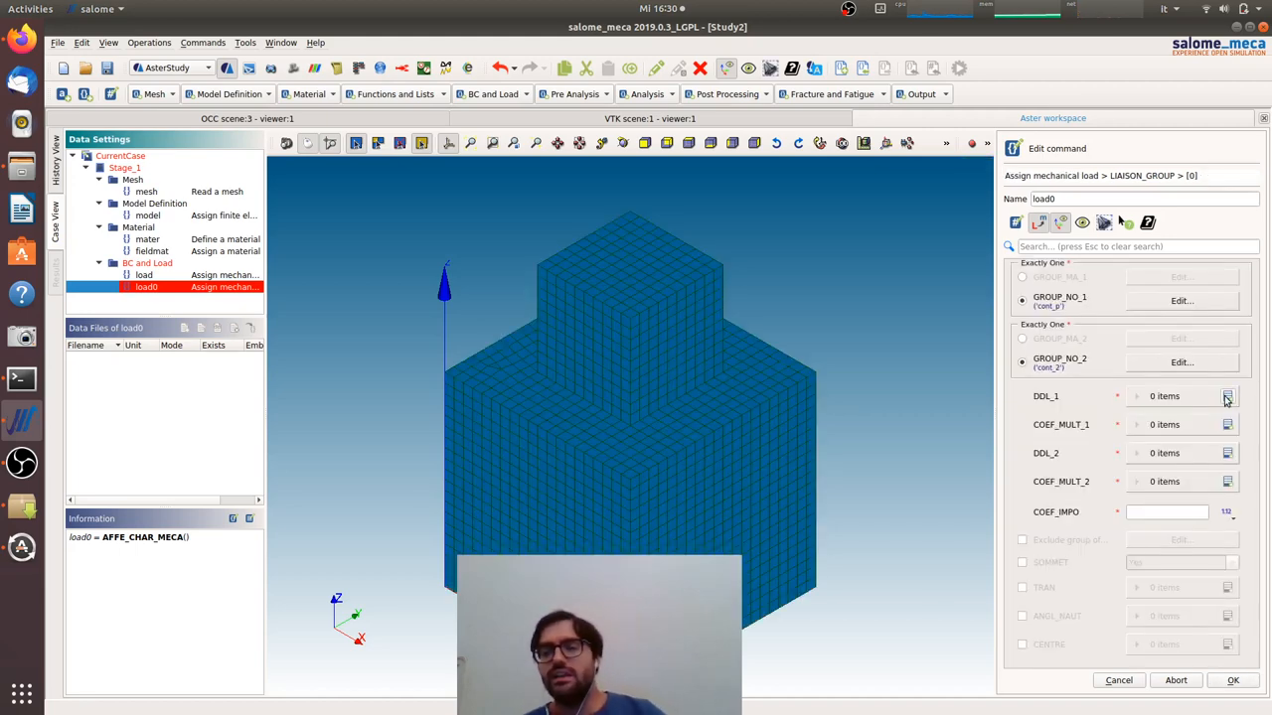
Set DDL_1 and DDL_2 of the tie relation to DX
left_click(1228, 396)
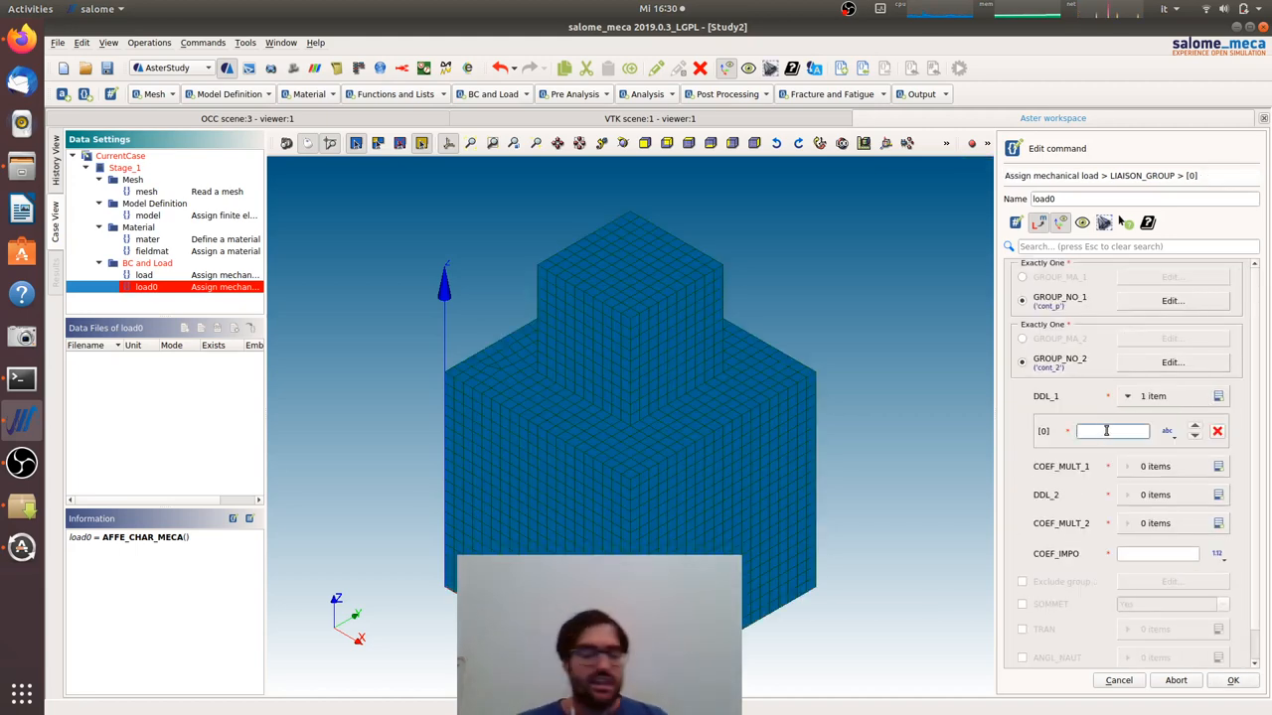
type("DX")
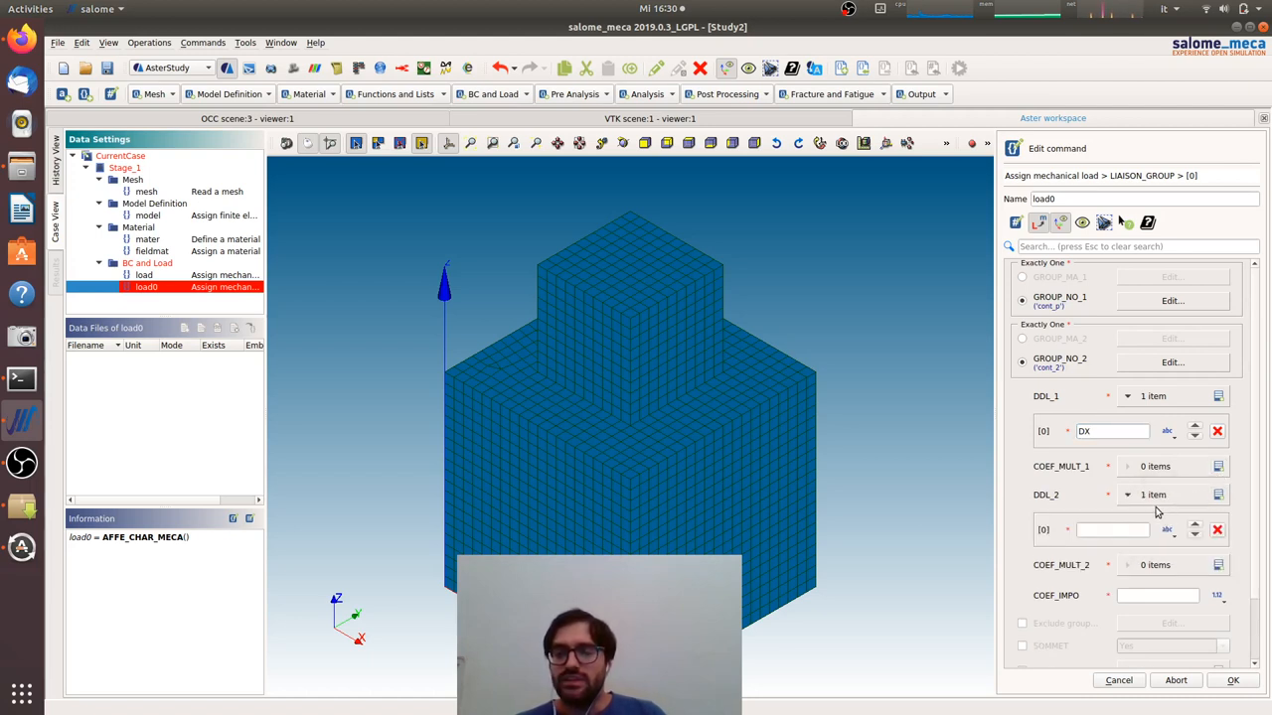
type("D")
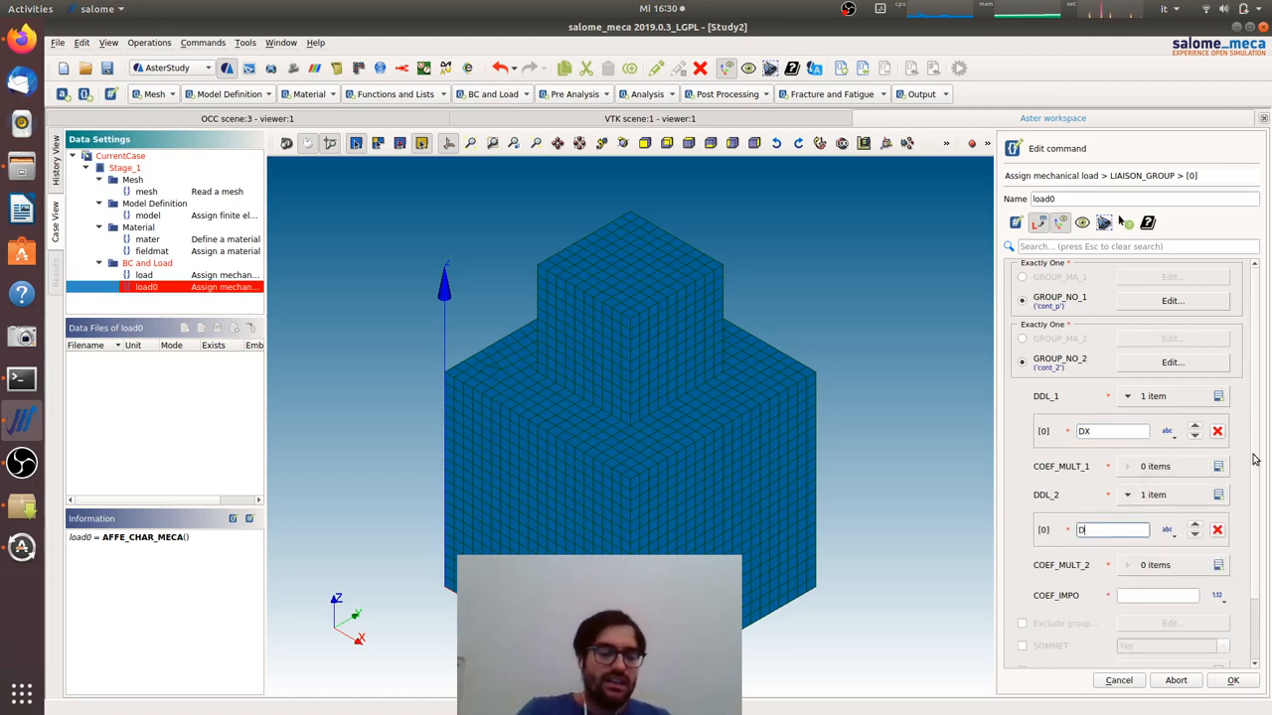
type("X")
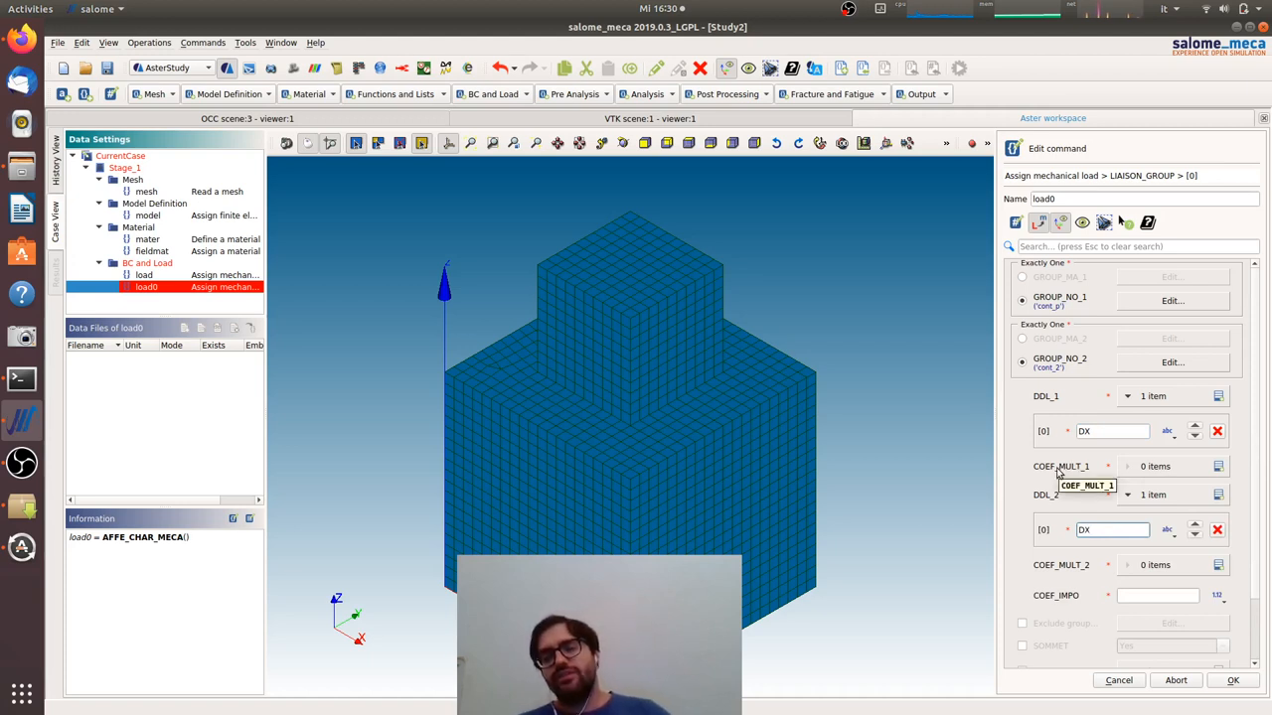
mouse_move(1093, 579)
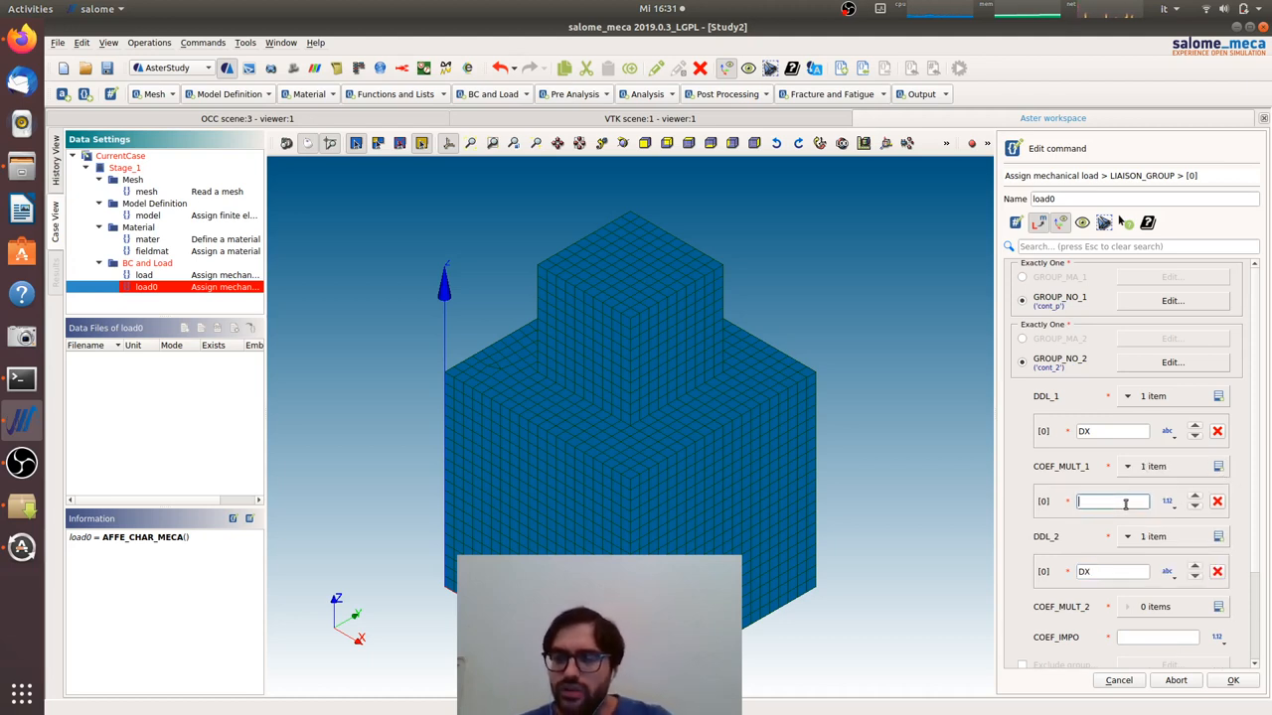
Set COEF_MULT to 1 and -1 and COEF_IMPO to 0, confirming the relation
type("1")
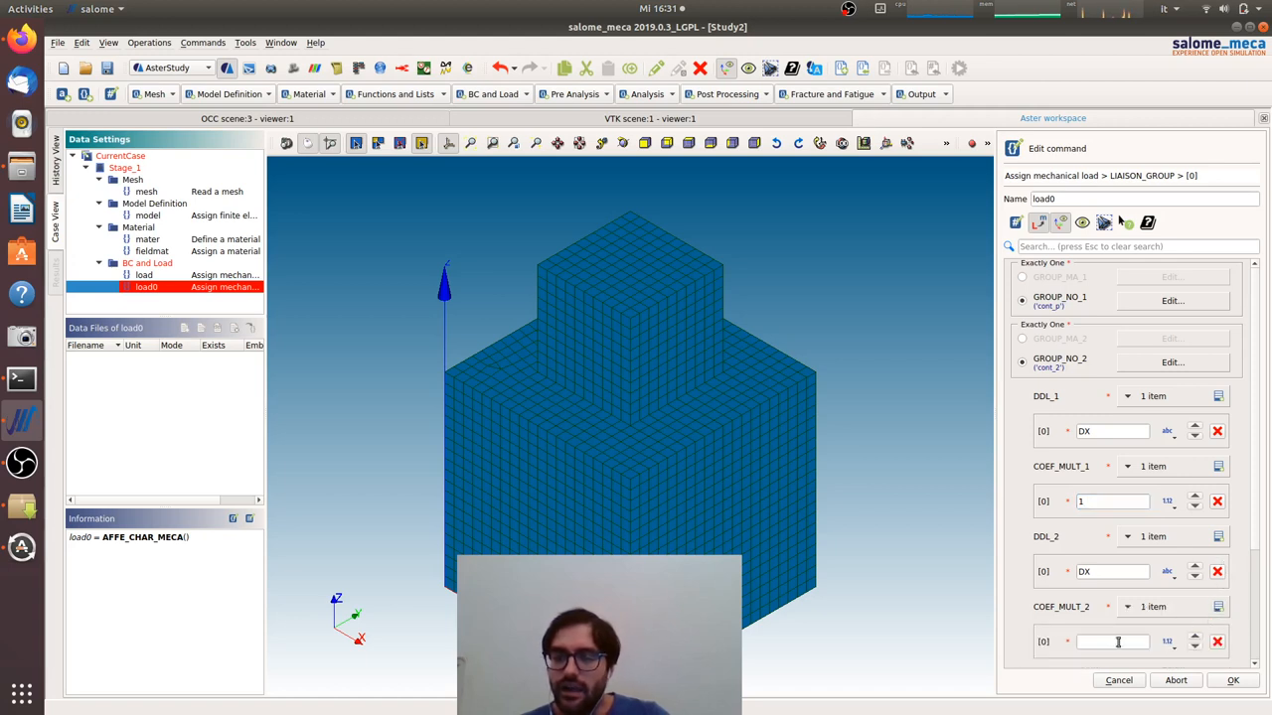
type("-1")
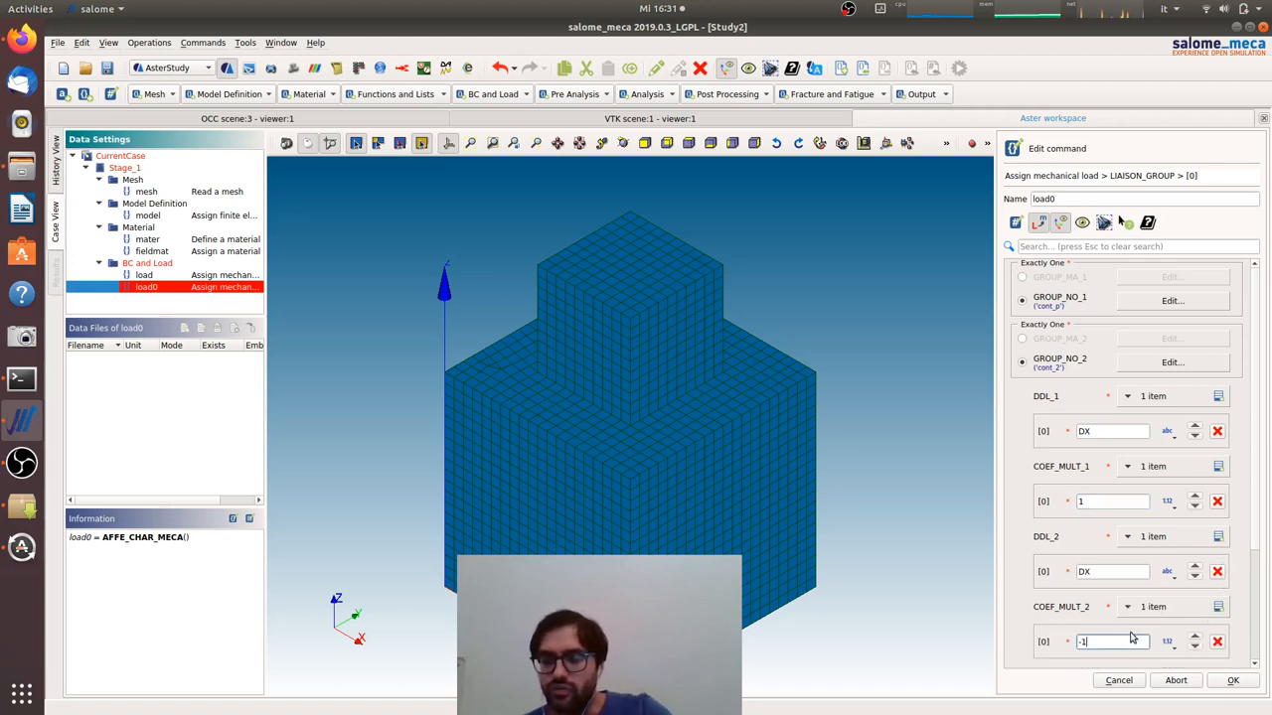
scroll("down", 3)
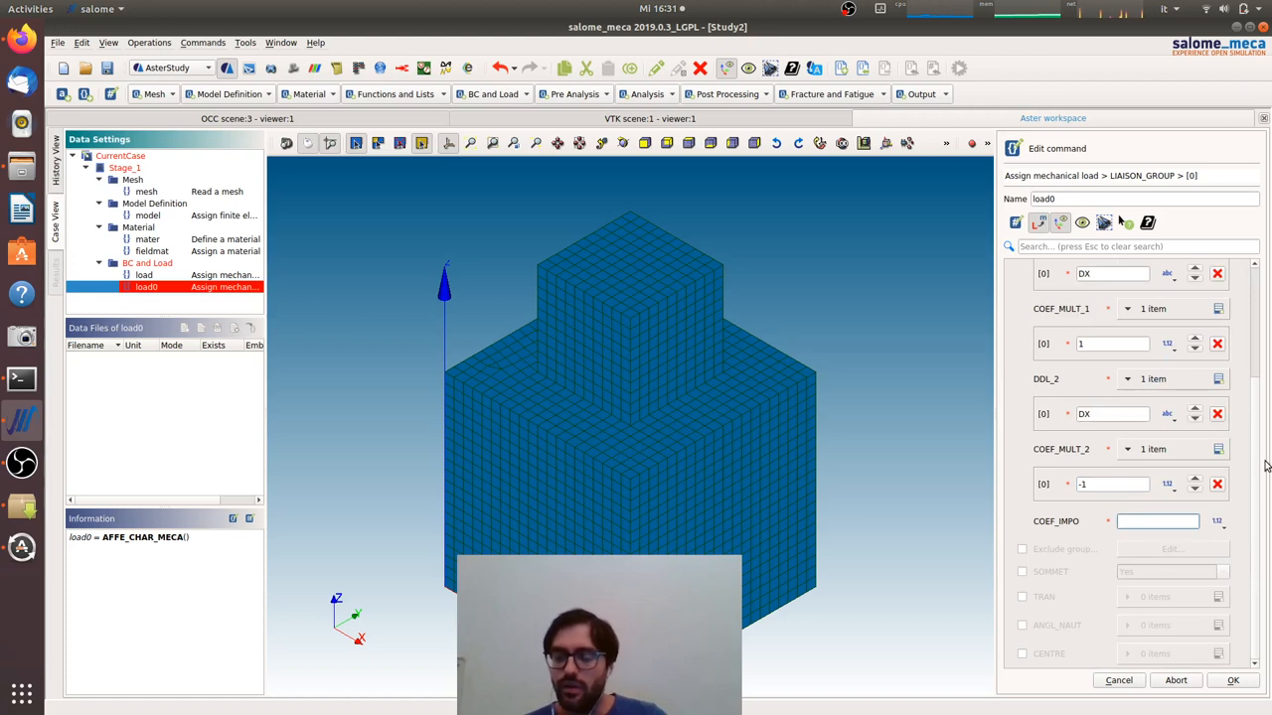
type("0")
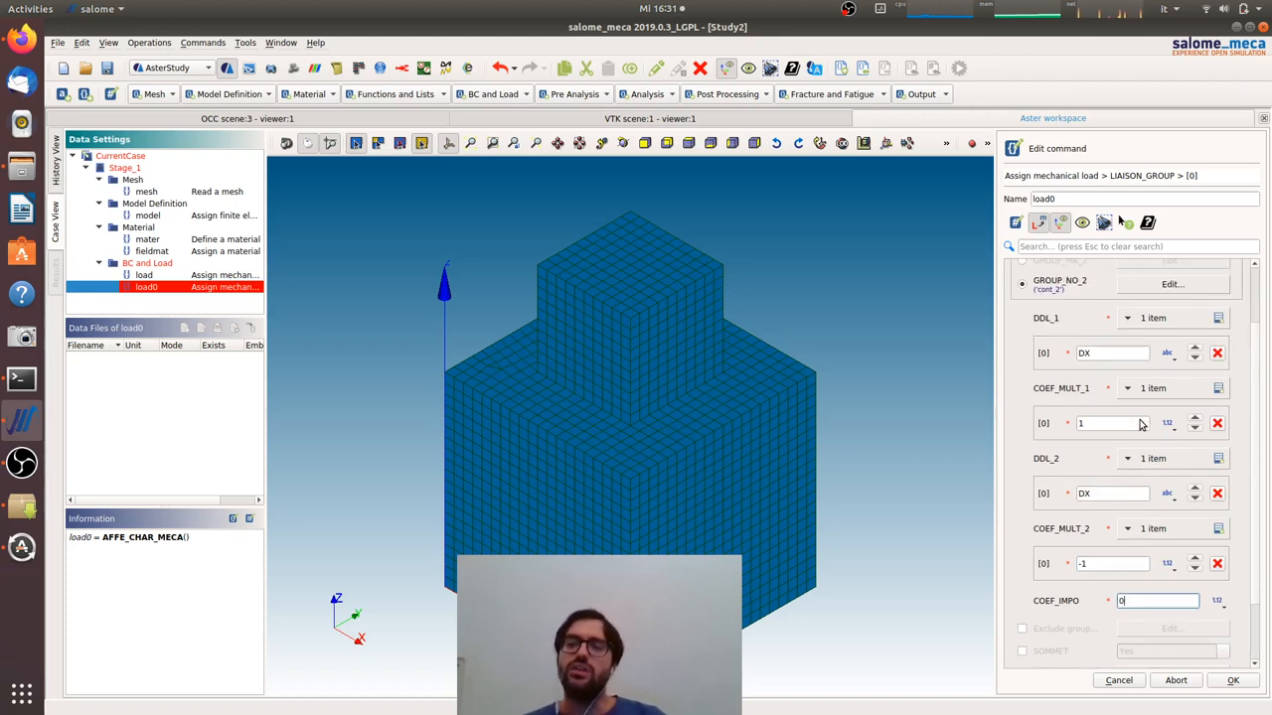
scroll("down", 3)
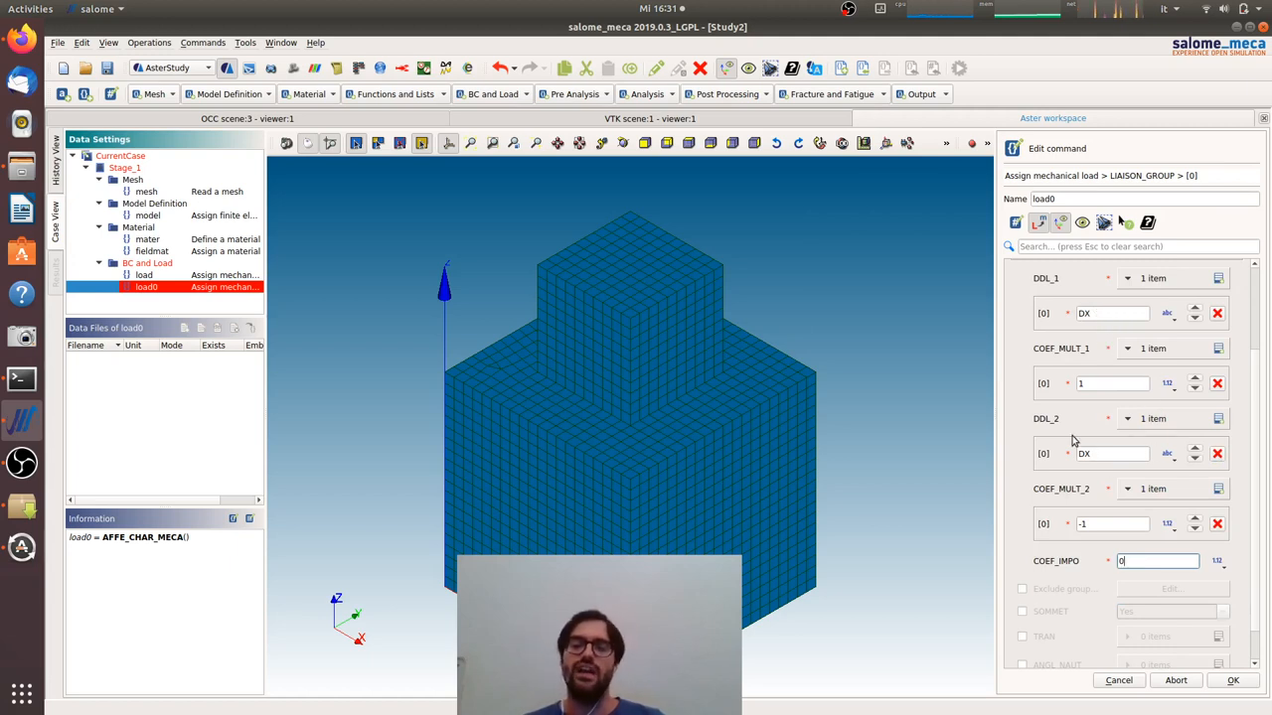
mouse_move(1145, 334)
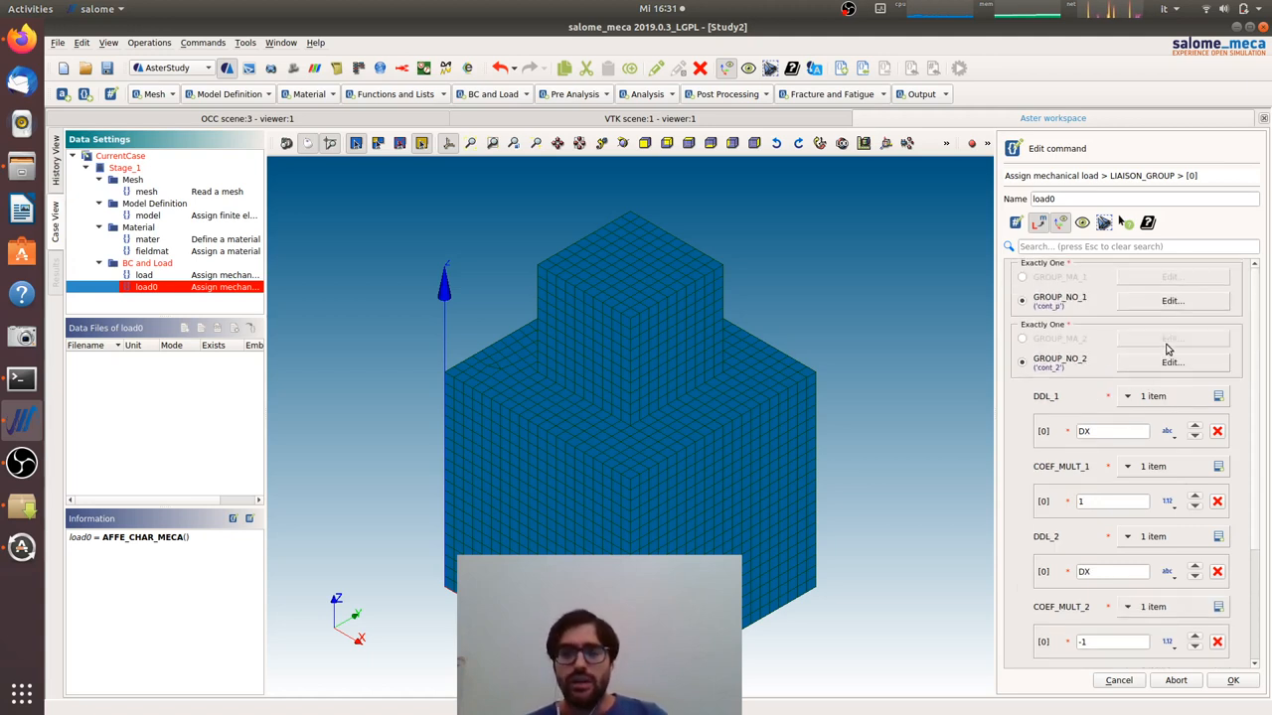
scroll("down", 3)
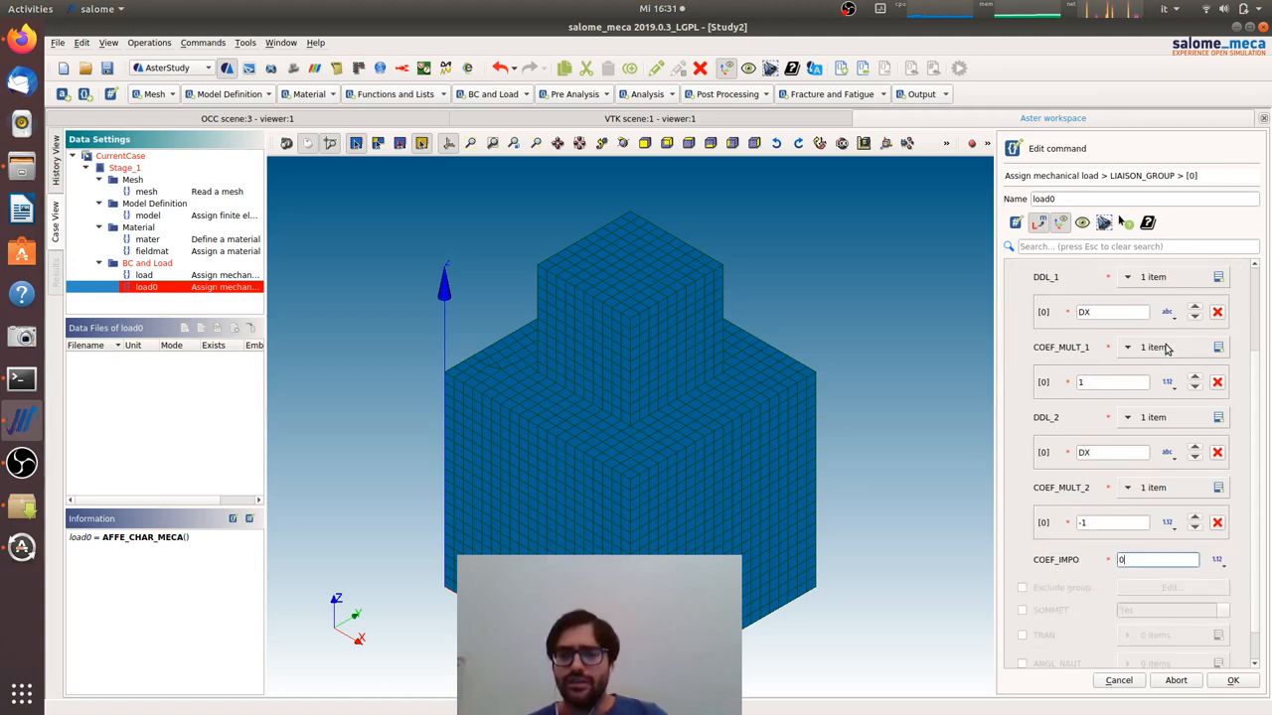
scroll("down", 3)
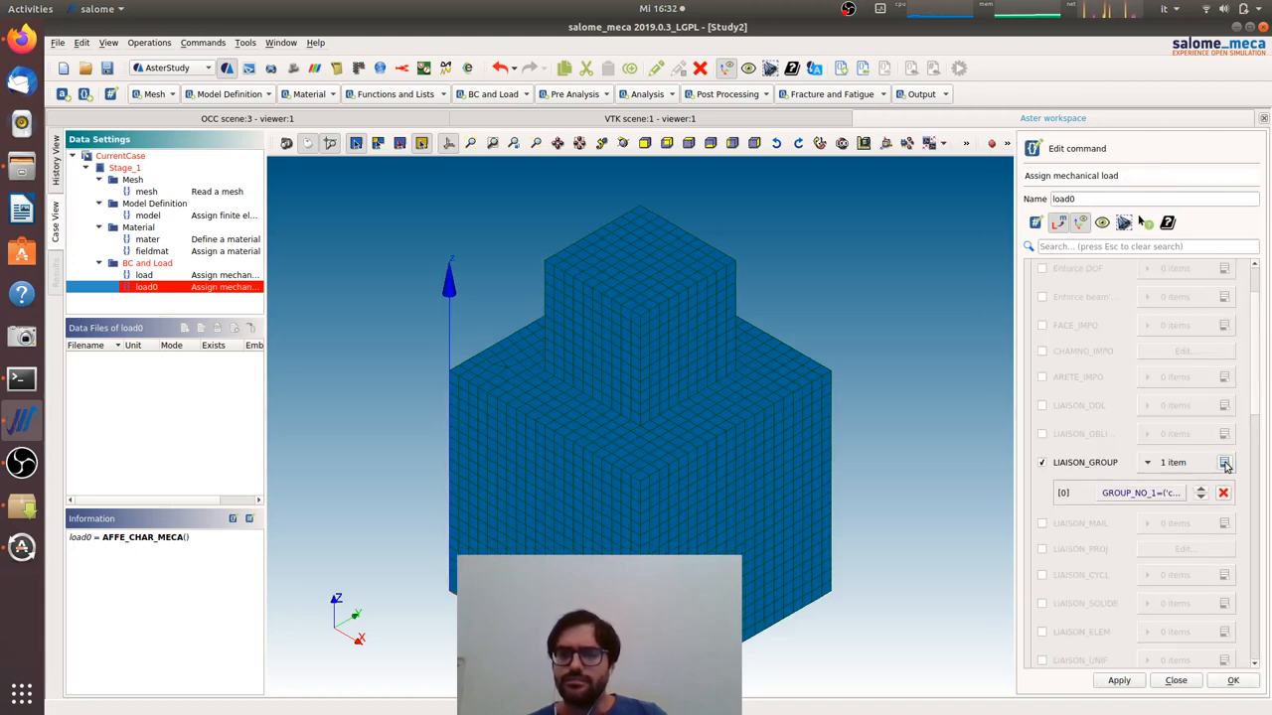
Add a second tie relation linking node groups cont_p and cont_2
left_click(1224, 461)
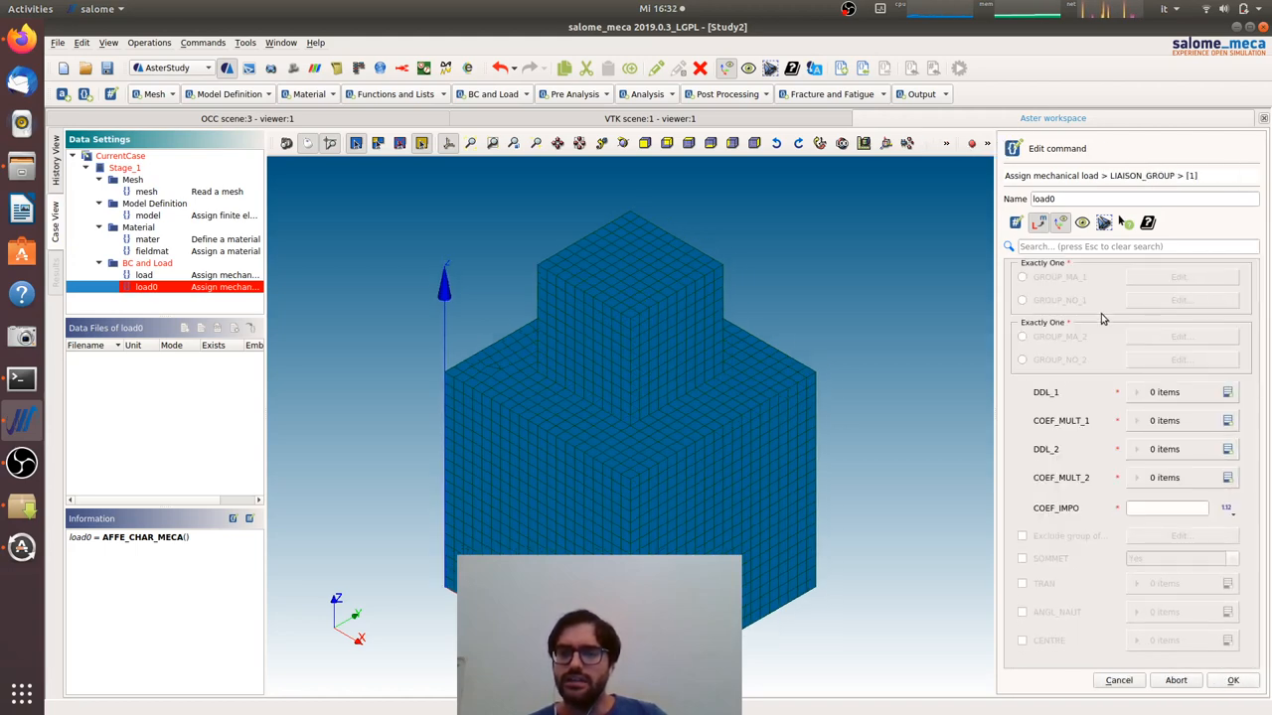
left_click(1022, 300)
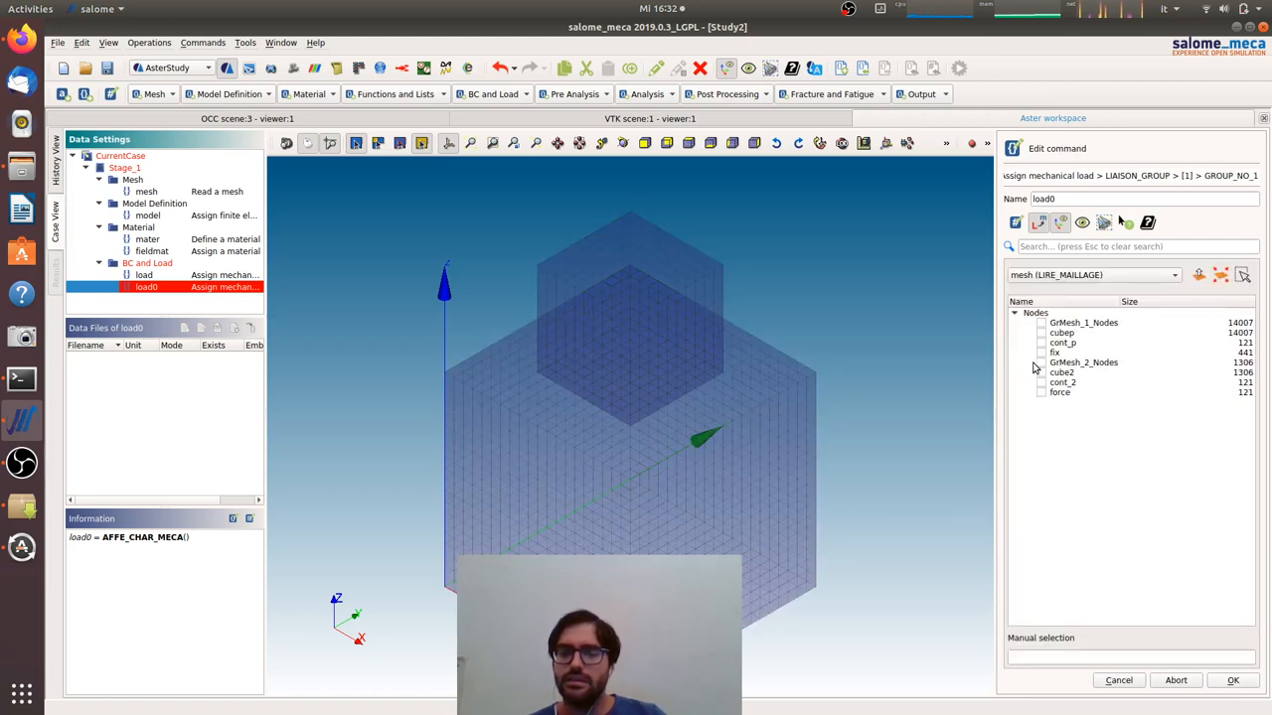
left_click(1041, 342)
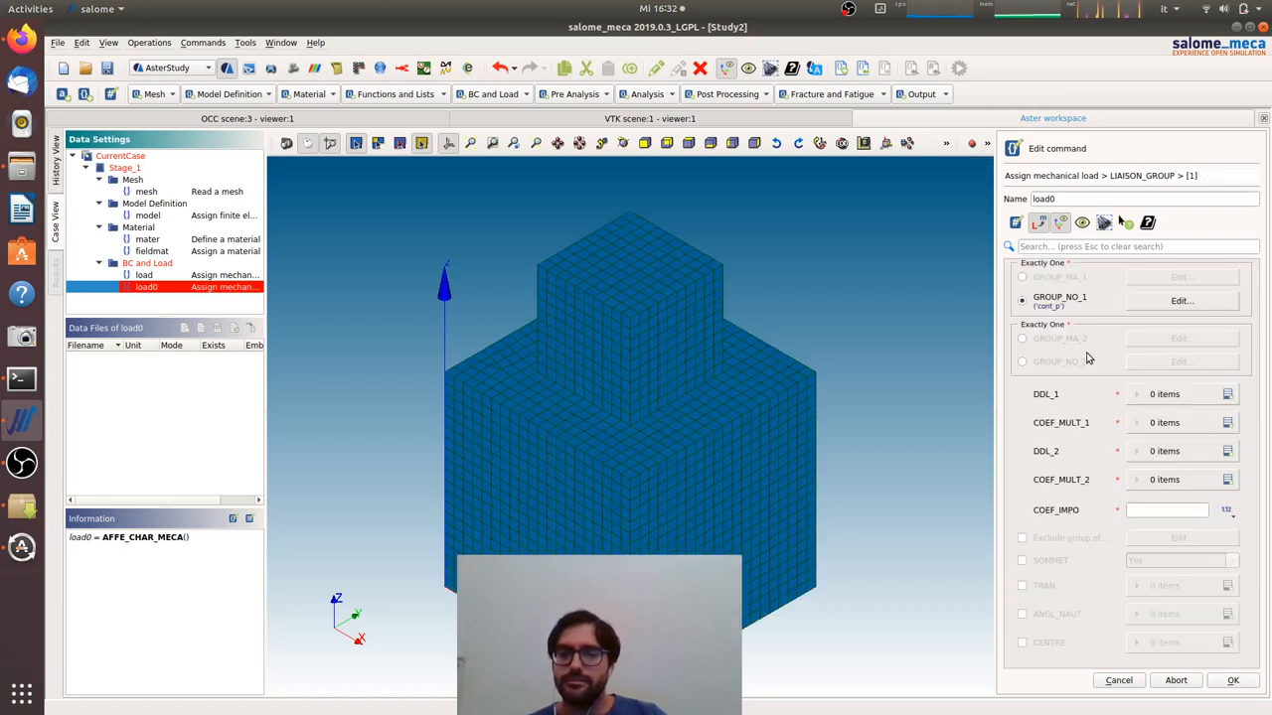
left_click(1181, 362)
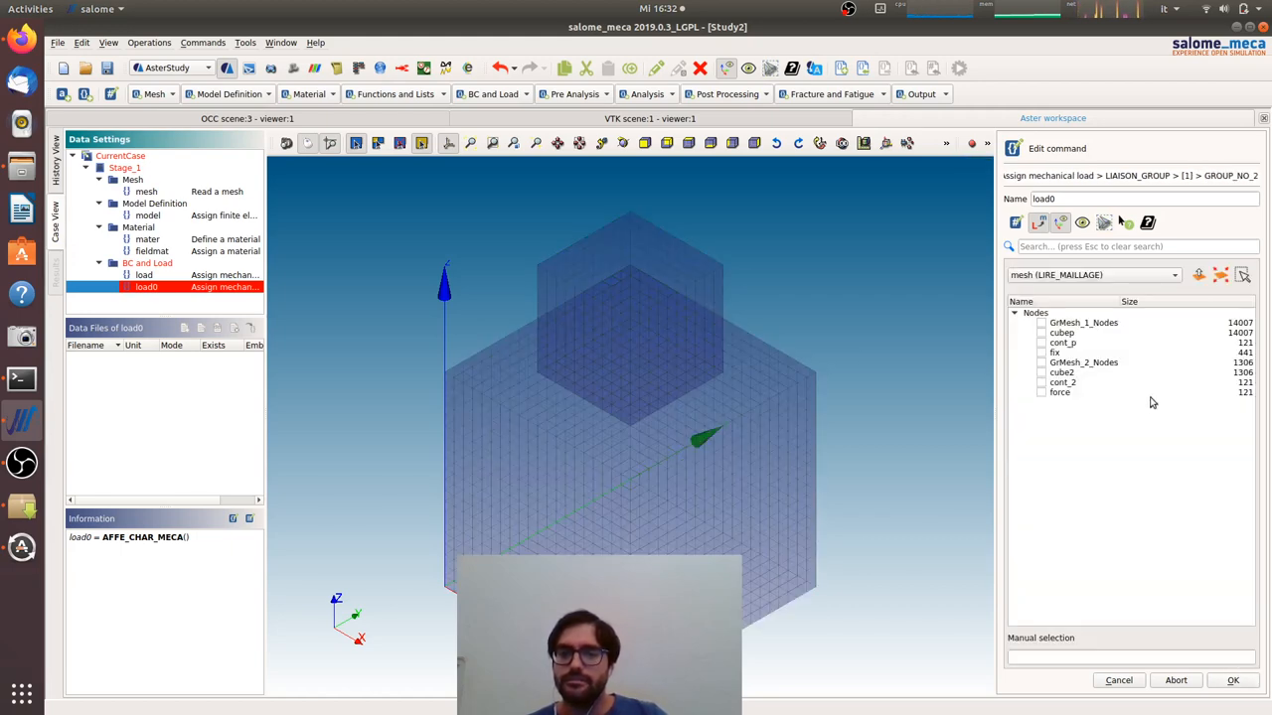
left_click(1041, 381)
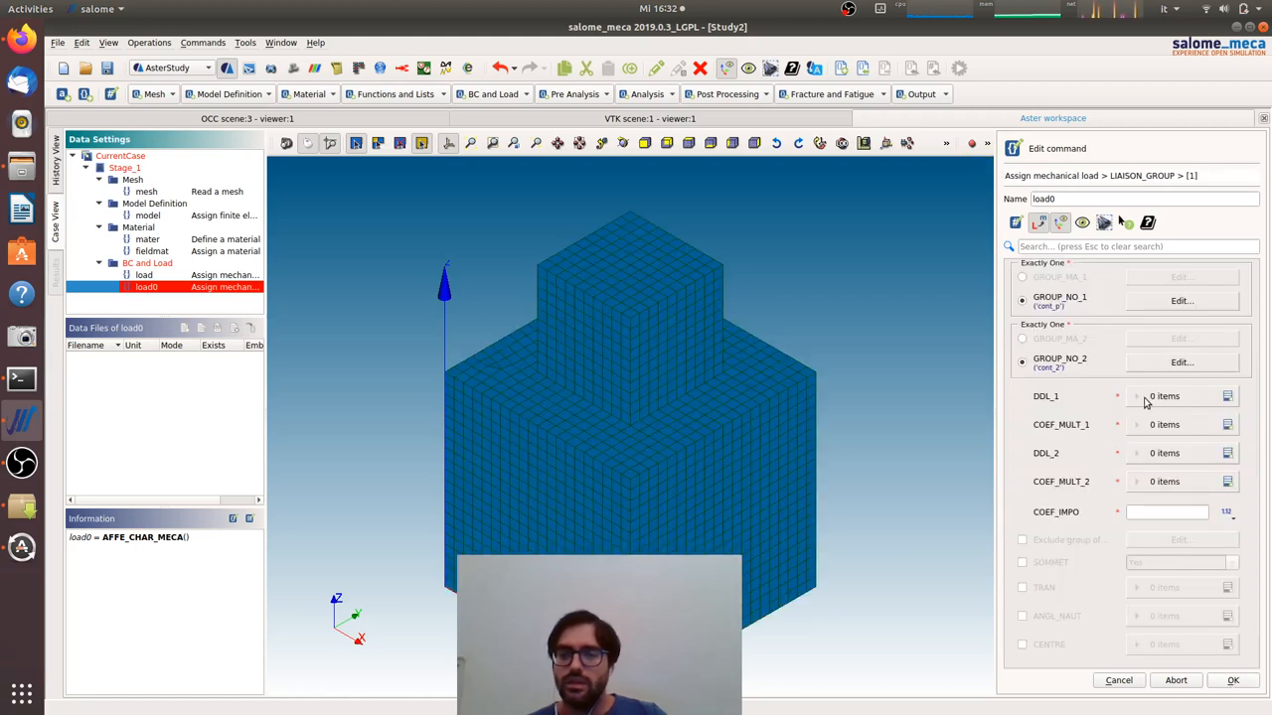
Set DDL_1 and DDL_2 to DY with coefficients 1 and -1, then store the load
left_click(1137, 395)
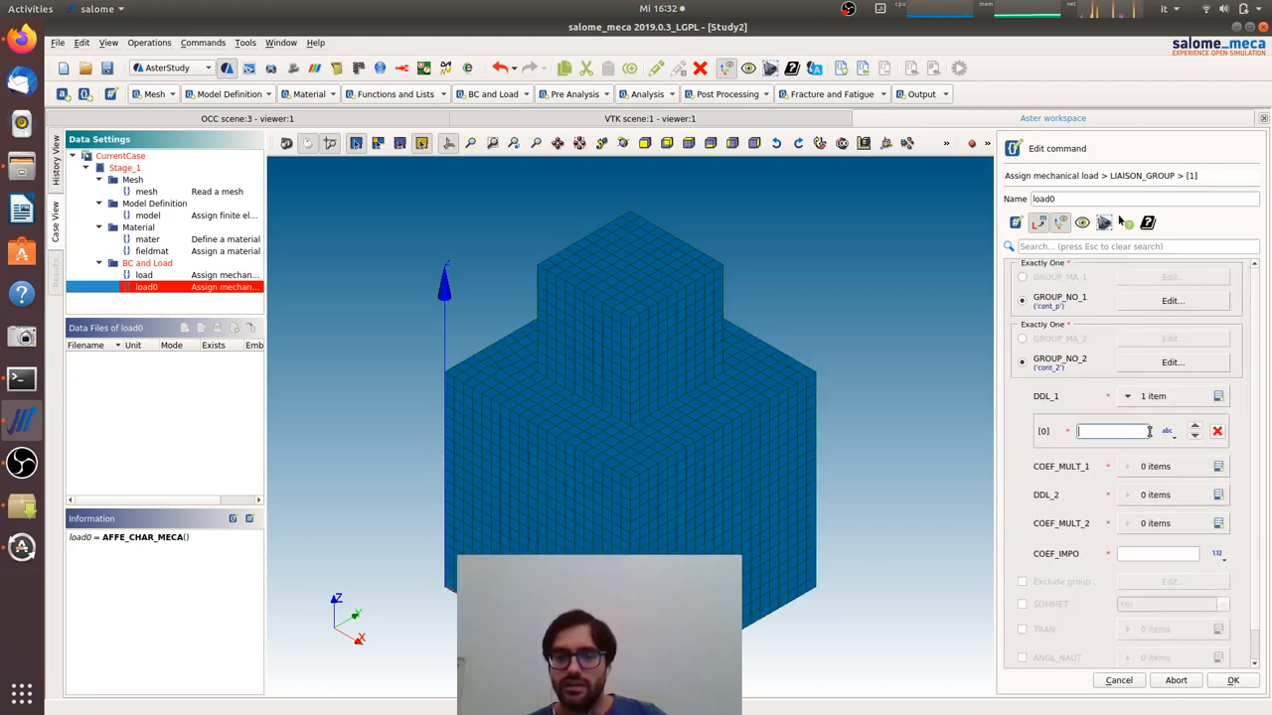
type("DY")
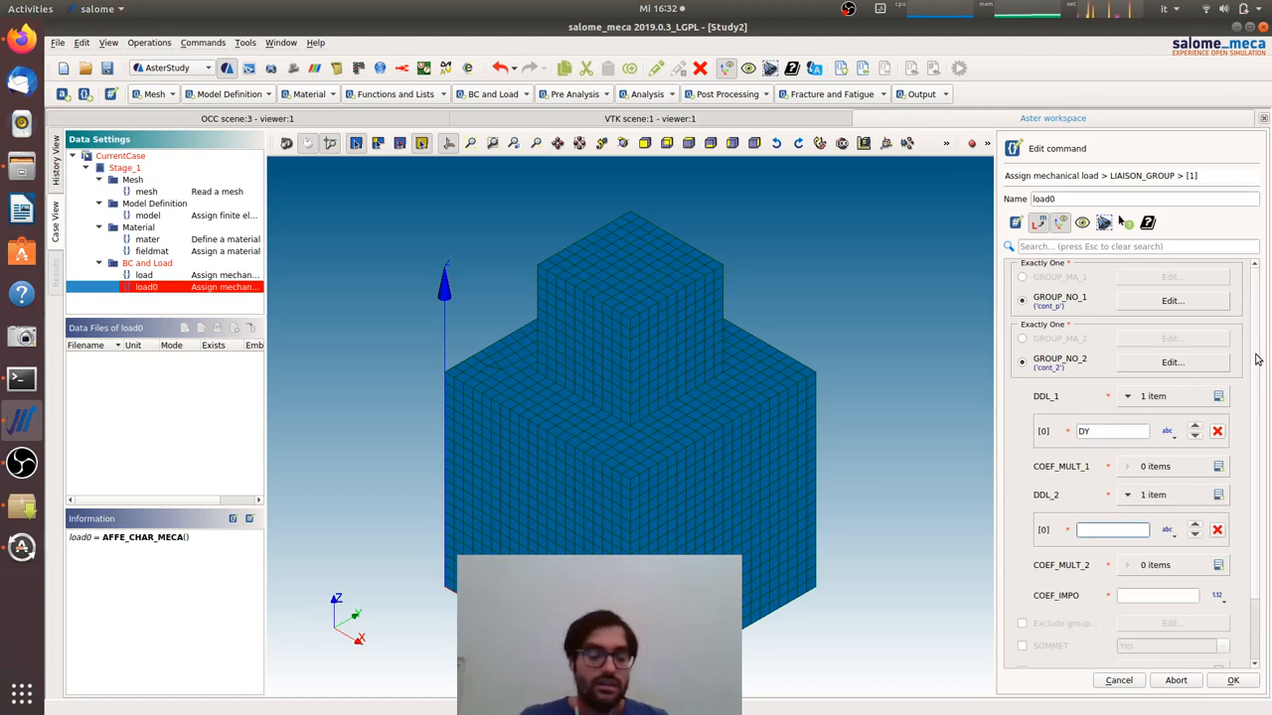
type("DY")
type("1")
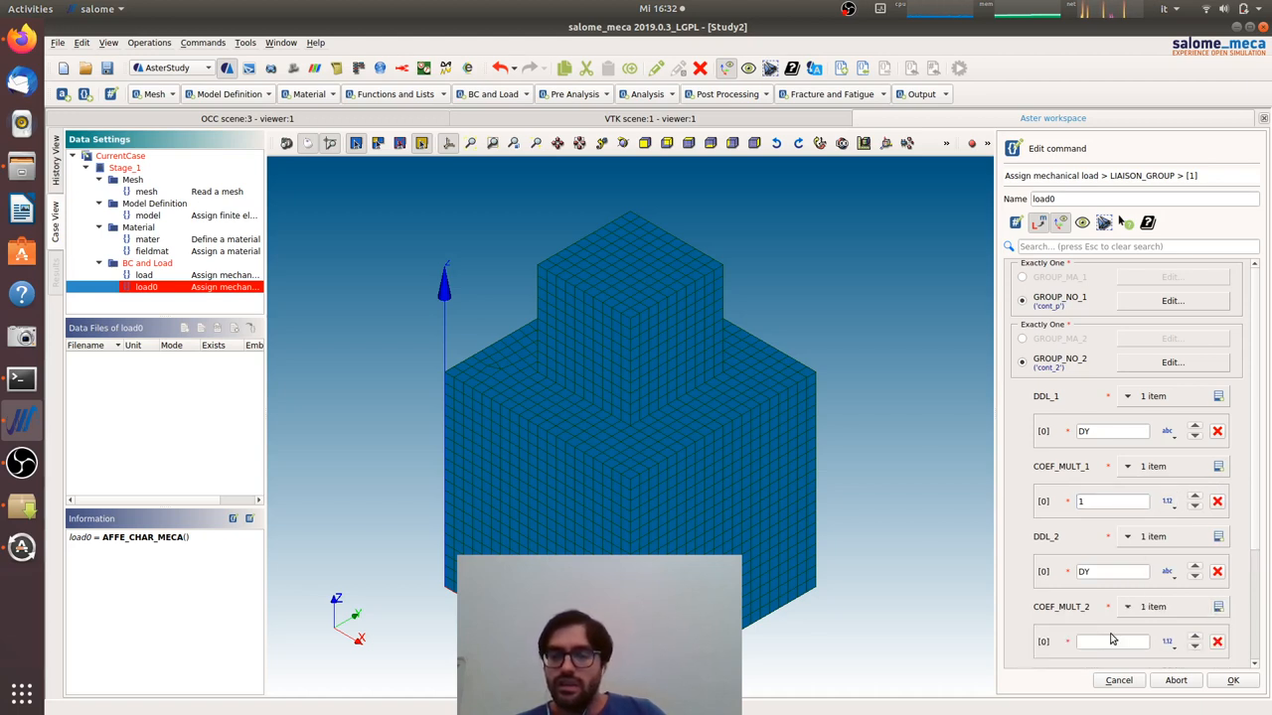
type("-1")
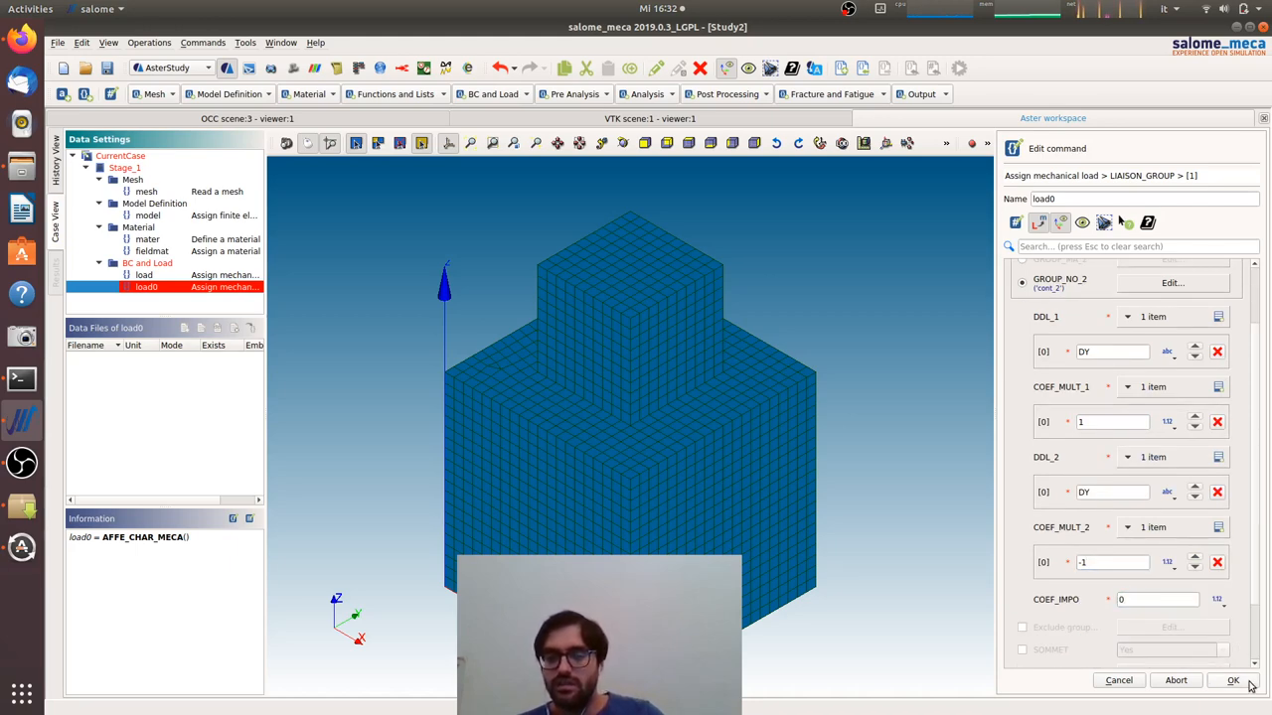
left_click(1232, 679)
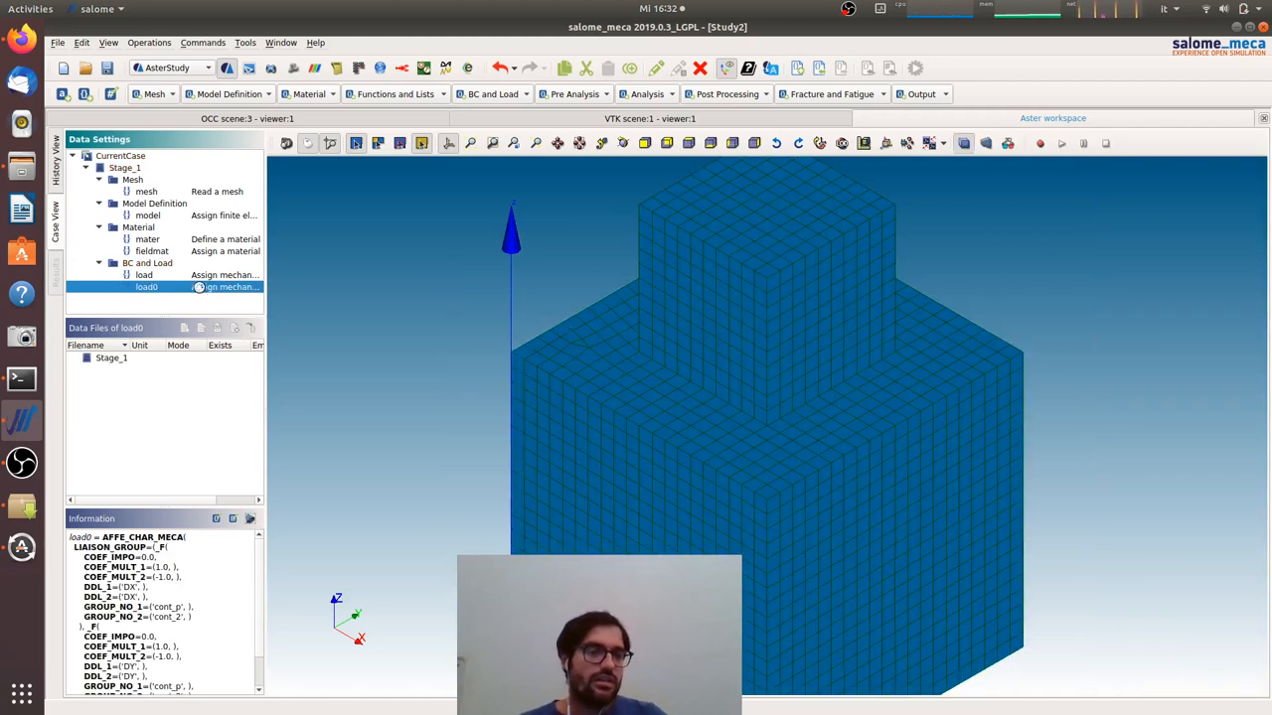
Reopen load0 and add a third tie relation between cont_p and cont_2
double_click(147, 287)
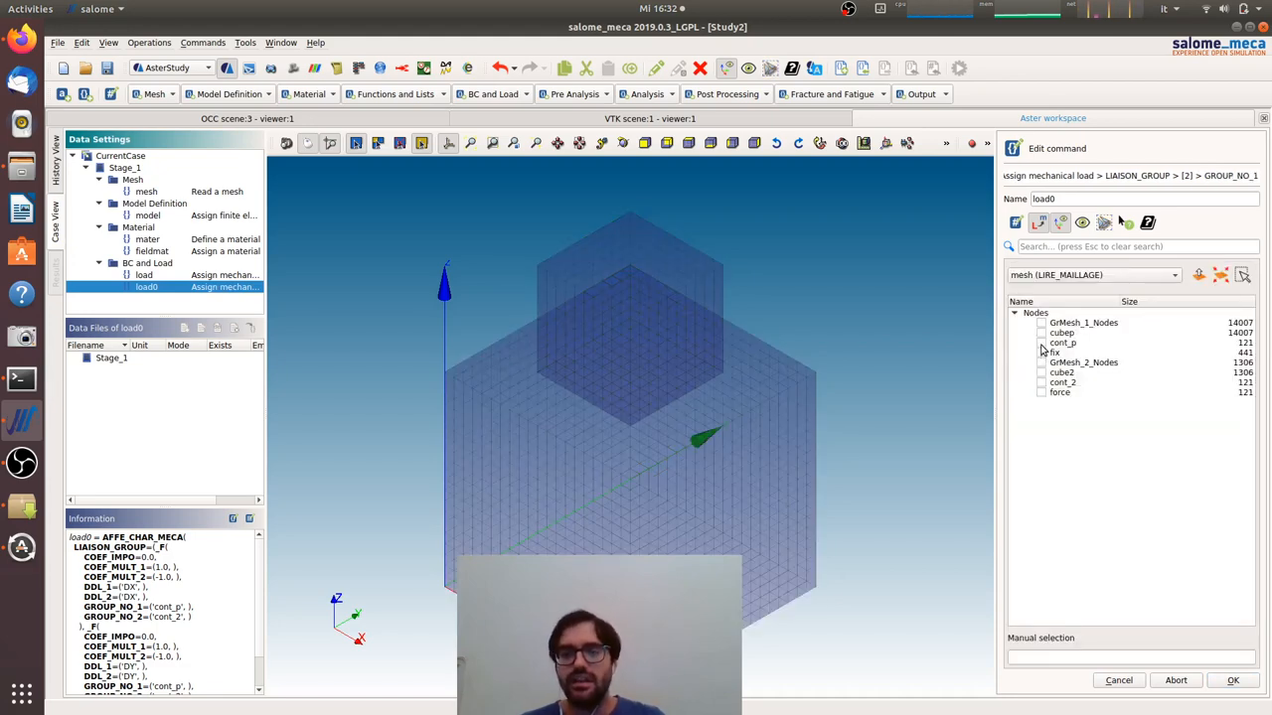
left_click(1041, 342)
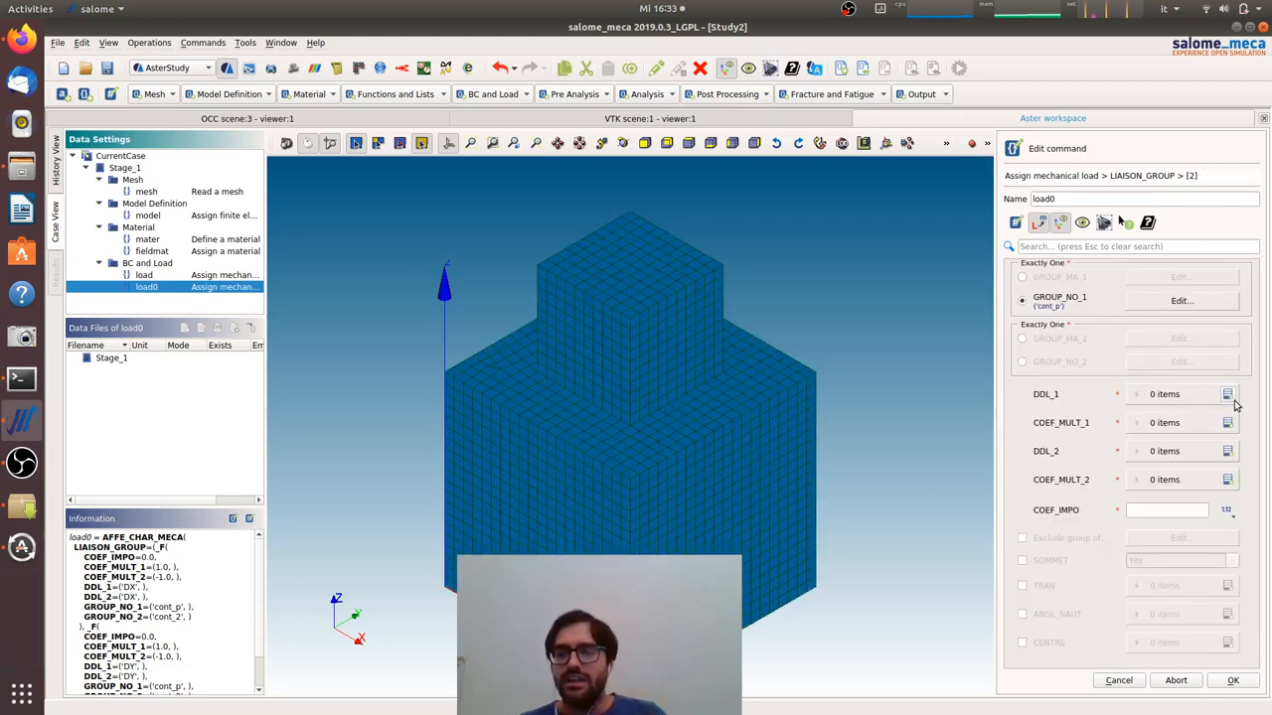
left_click(1022, 362)
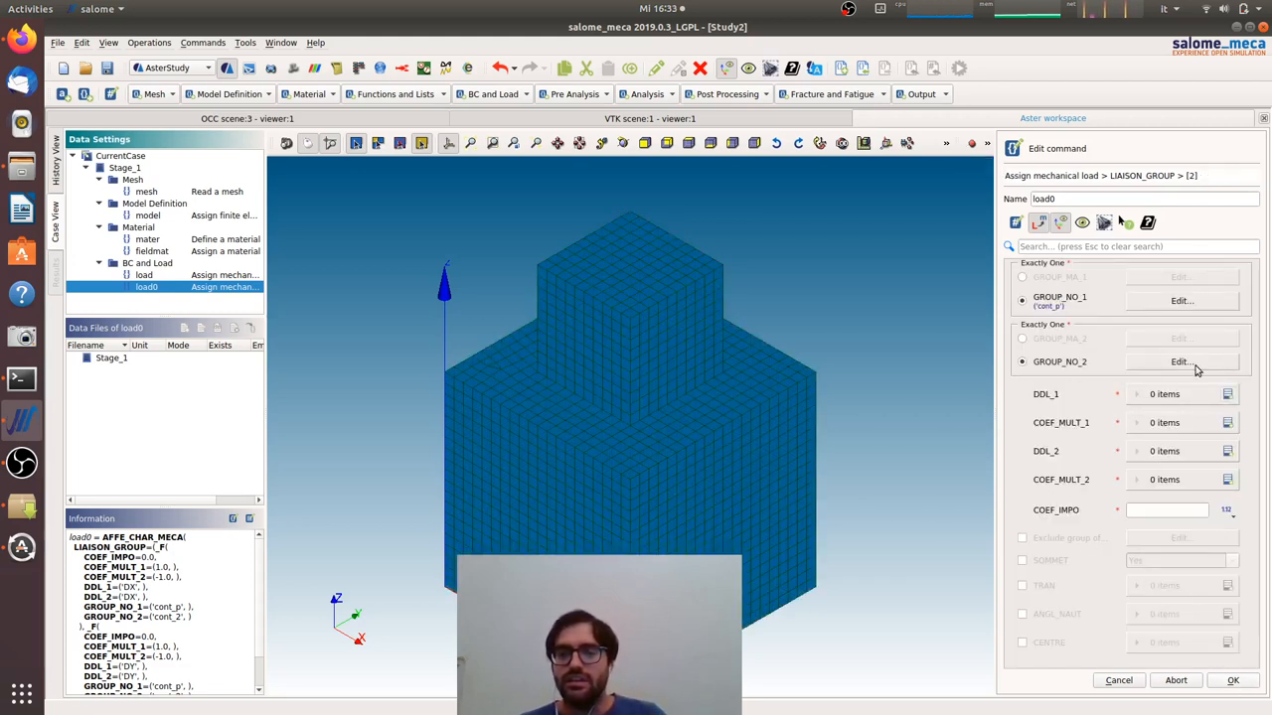
left_click(1181, 361)
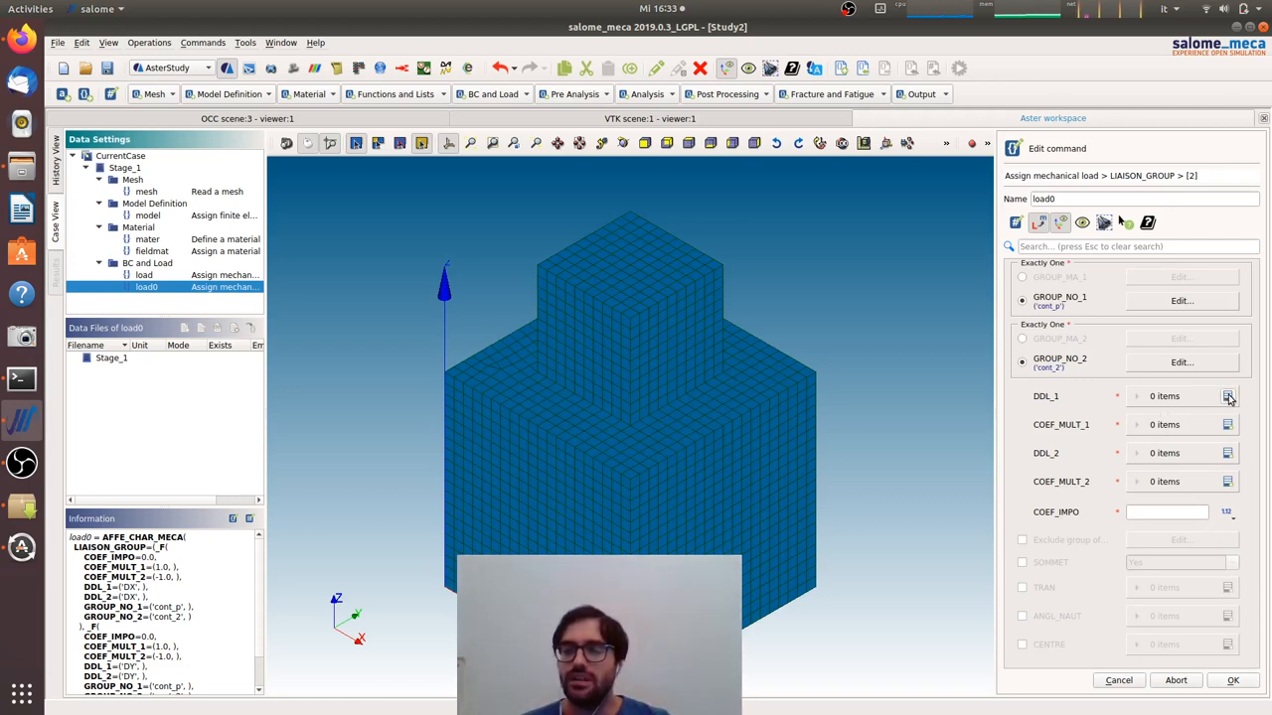
Set DDL_1 and DDL_2 to DZ with COEF_MULT 1 and -1
left_click(1228, 396)
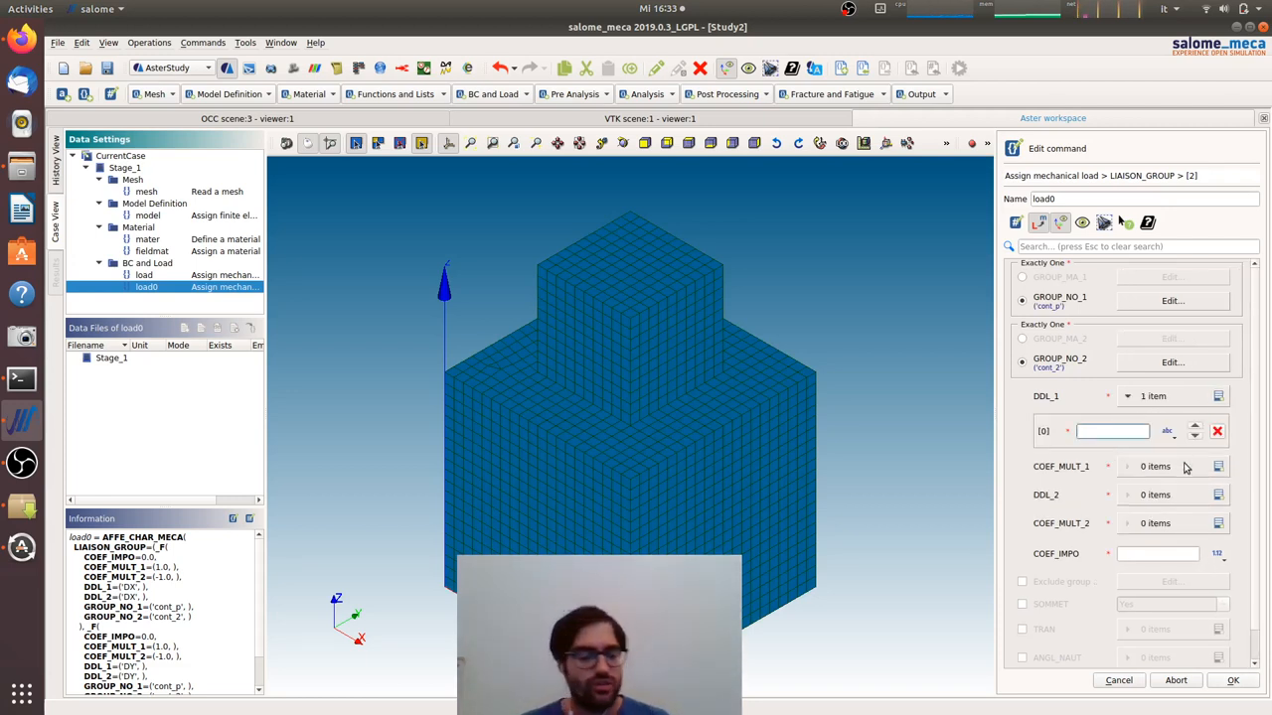
type("DZ")
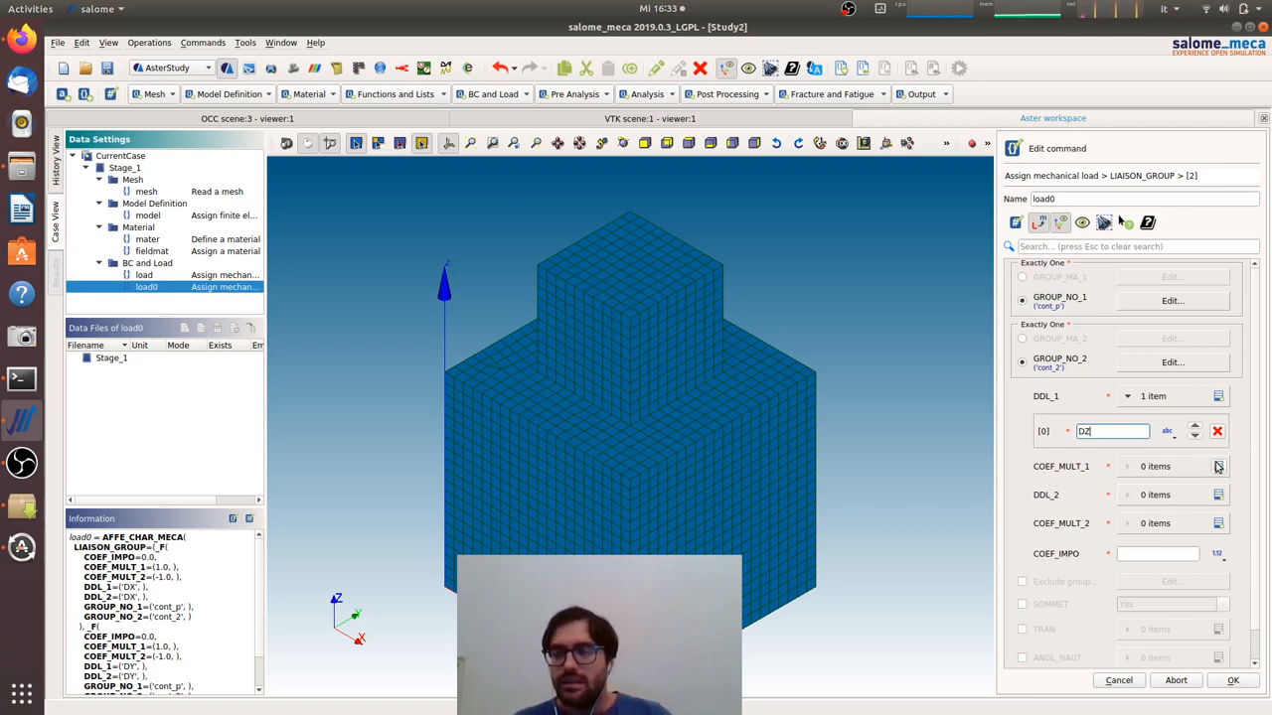
left_click(1220, 465)
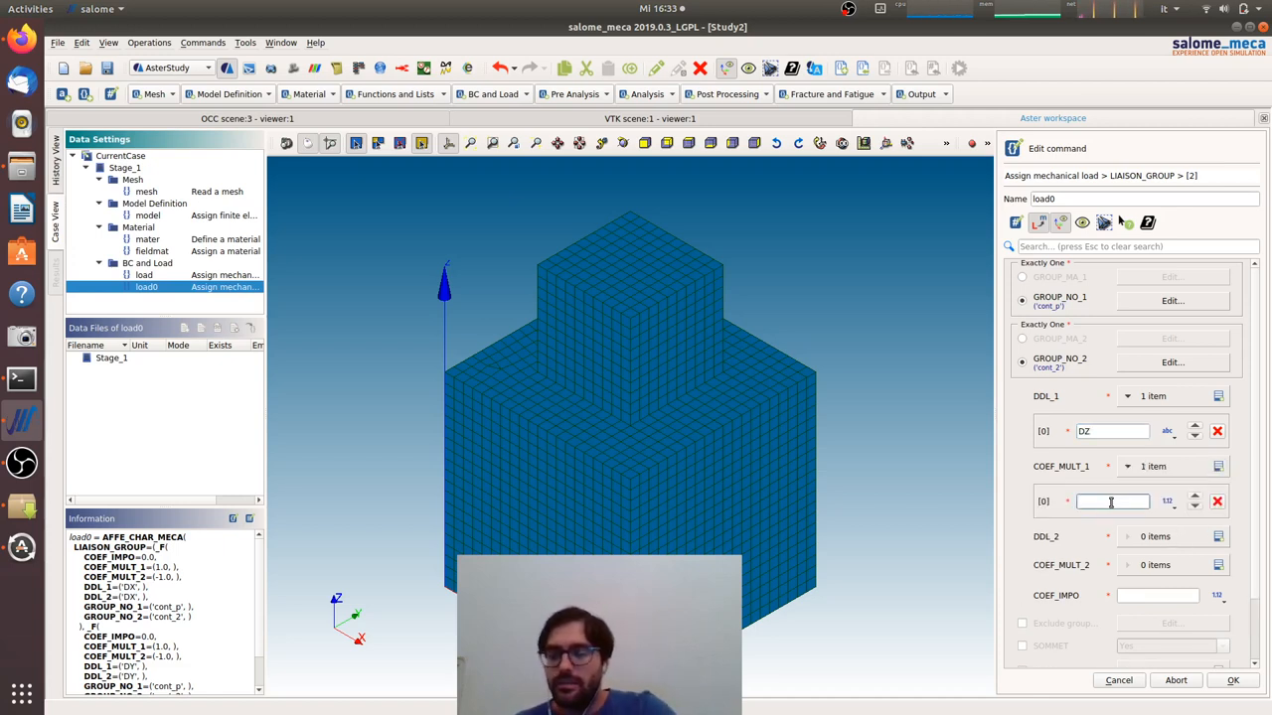
type("1")
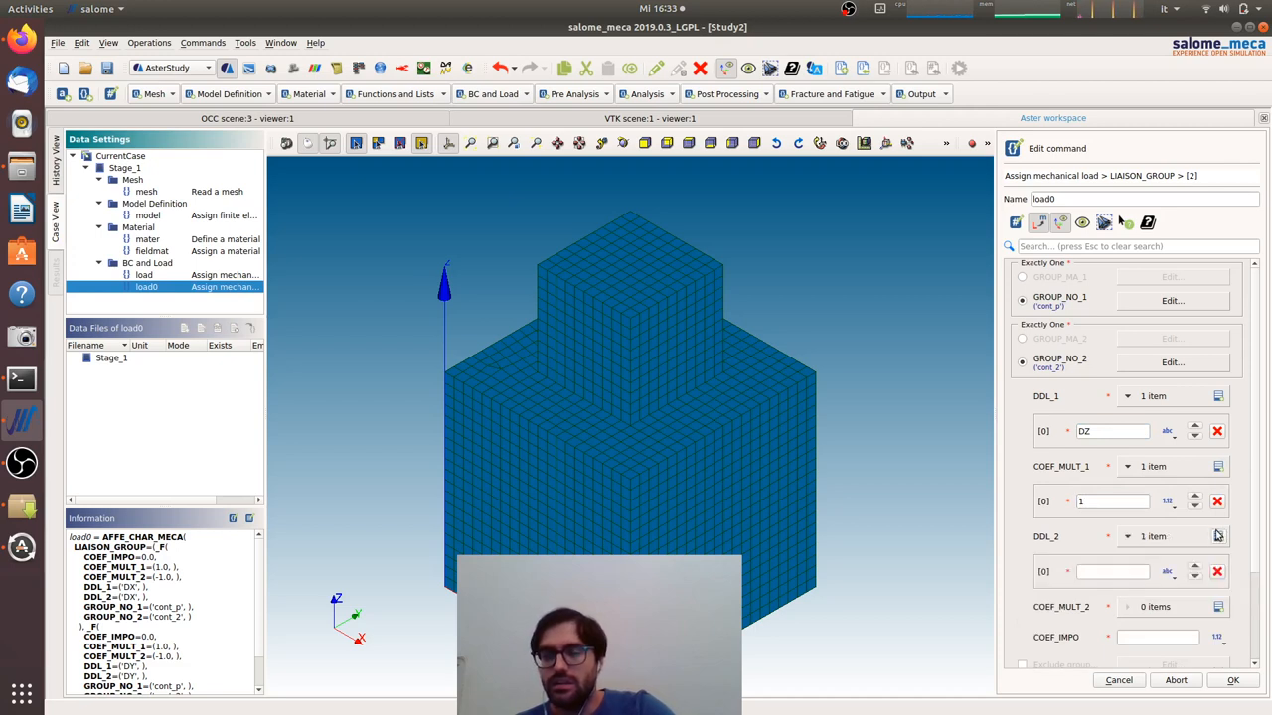
left_click(1113, 571)
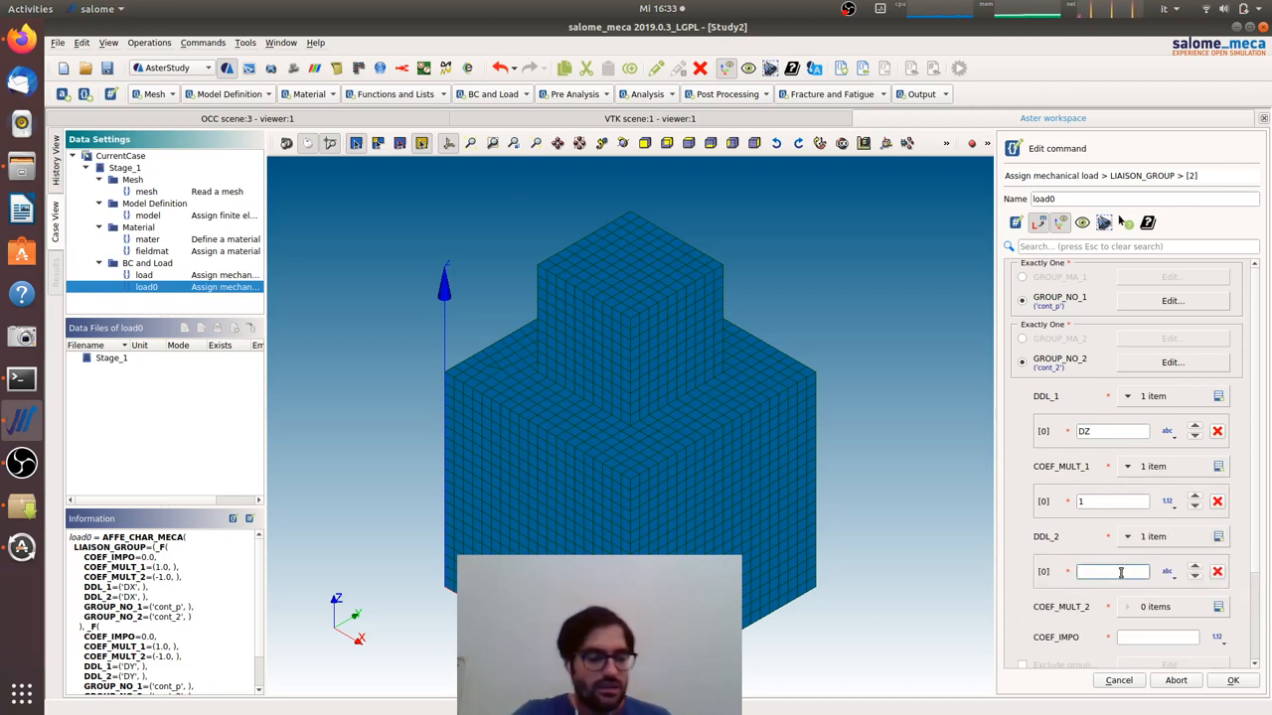
type("DZ")
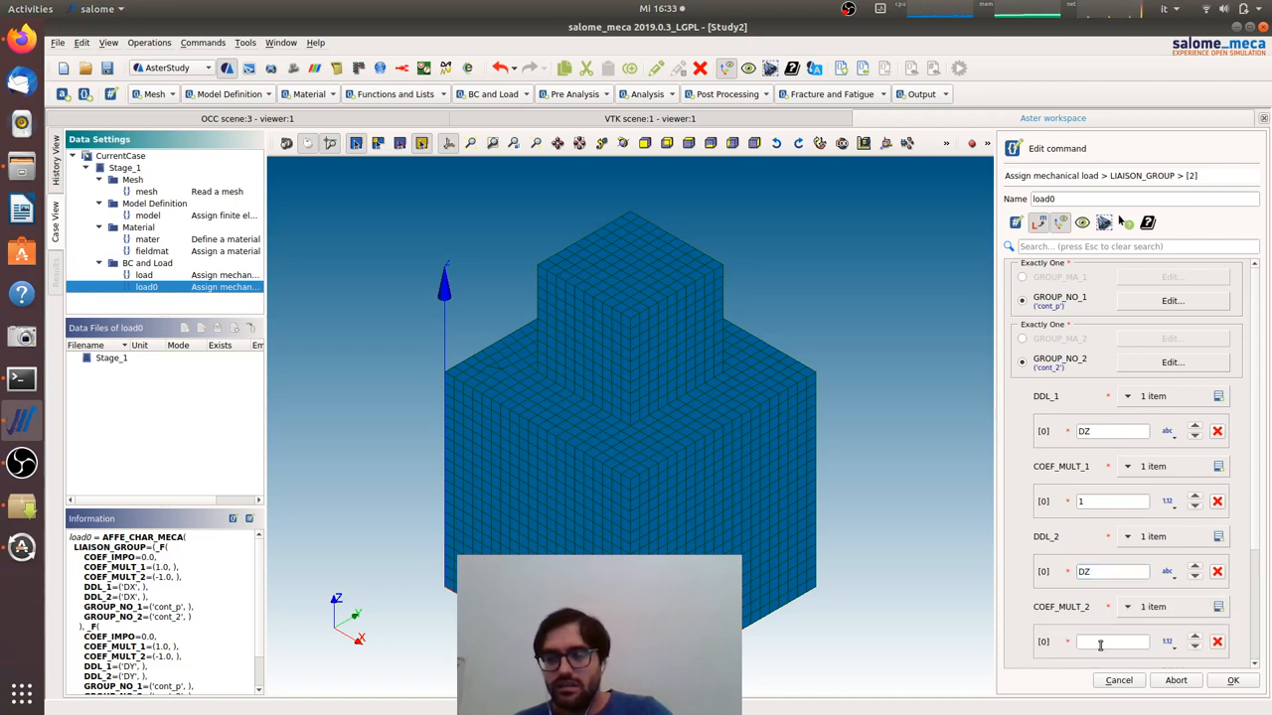
type("-1")
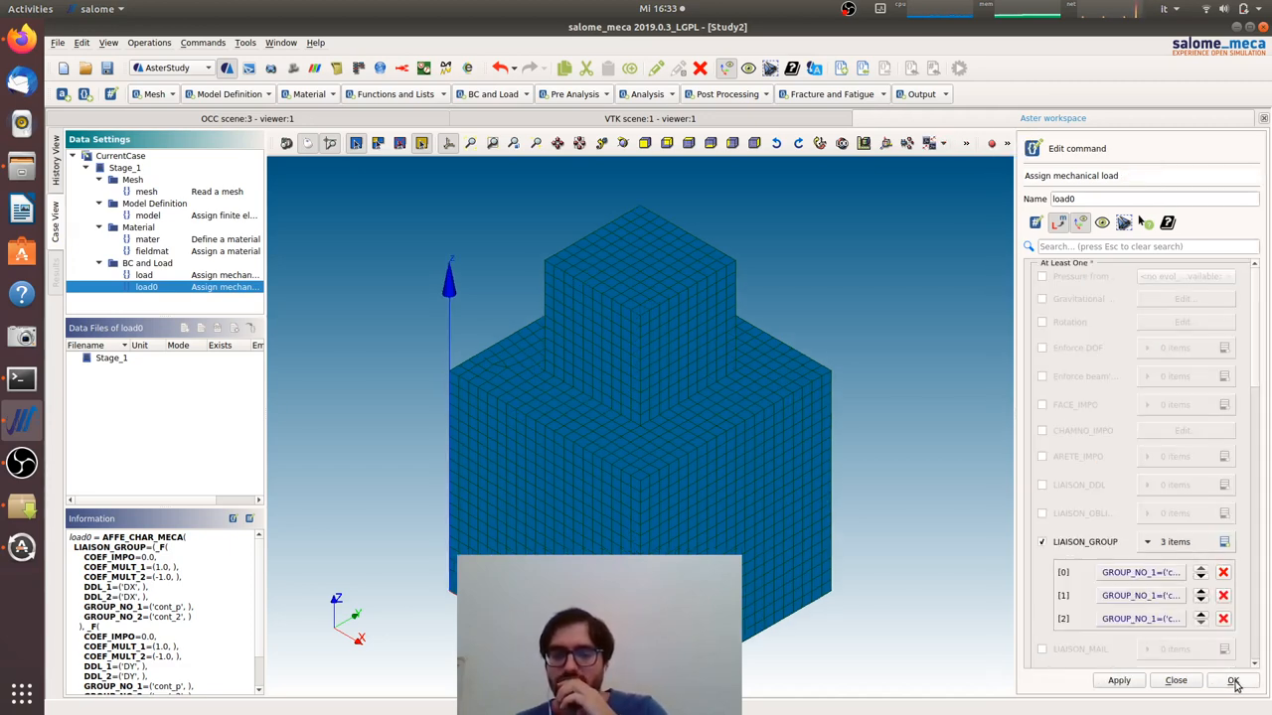
Store load0 with its DX, DY and DZ tie relations and review it in the Information pane
left_click(1233, 680)
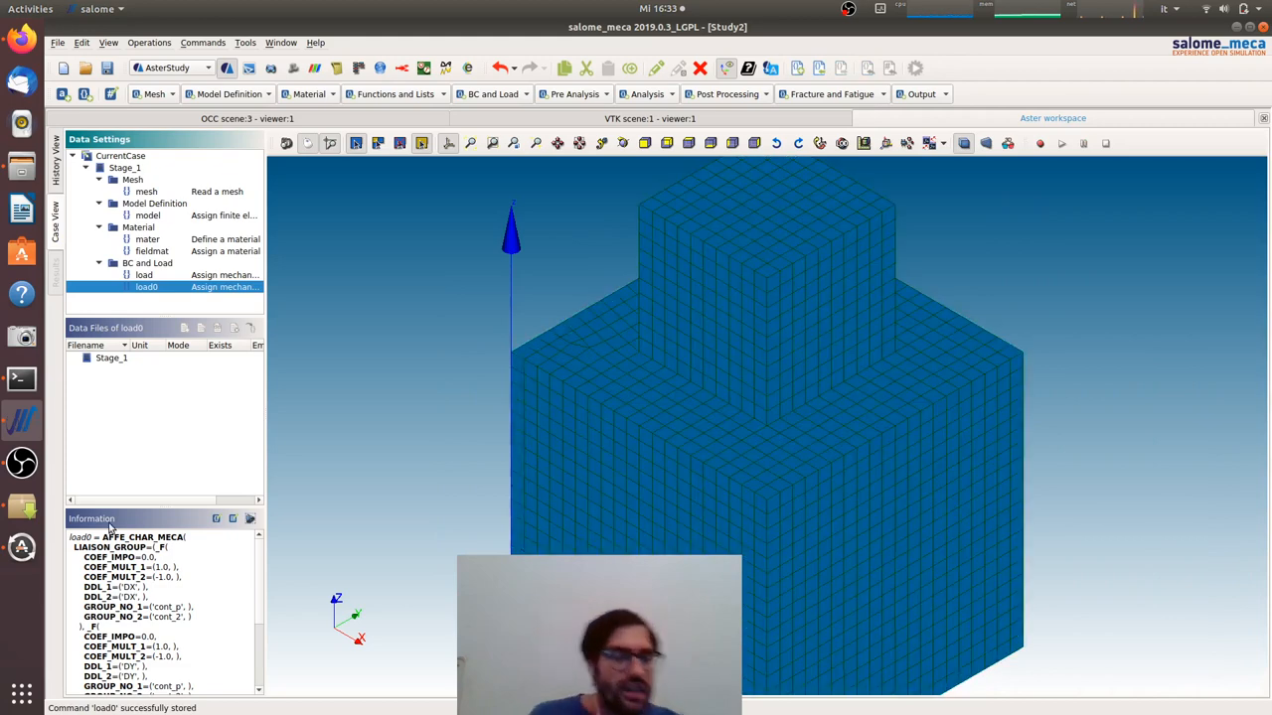
scroll("down", 3)
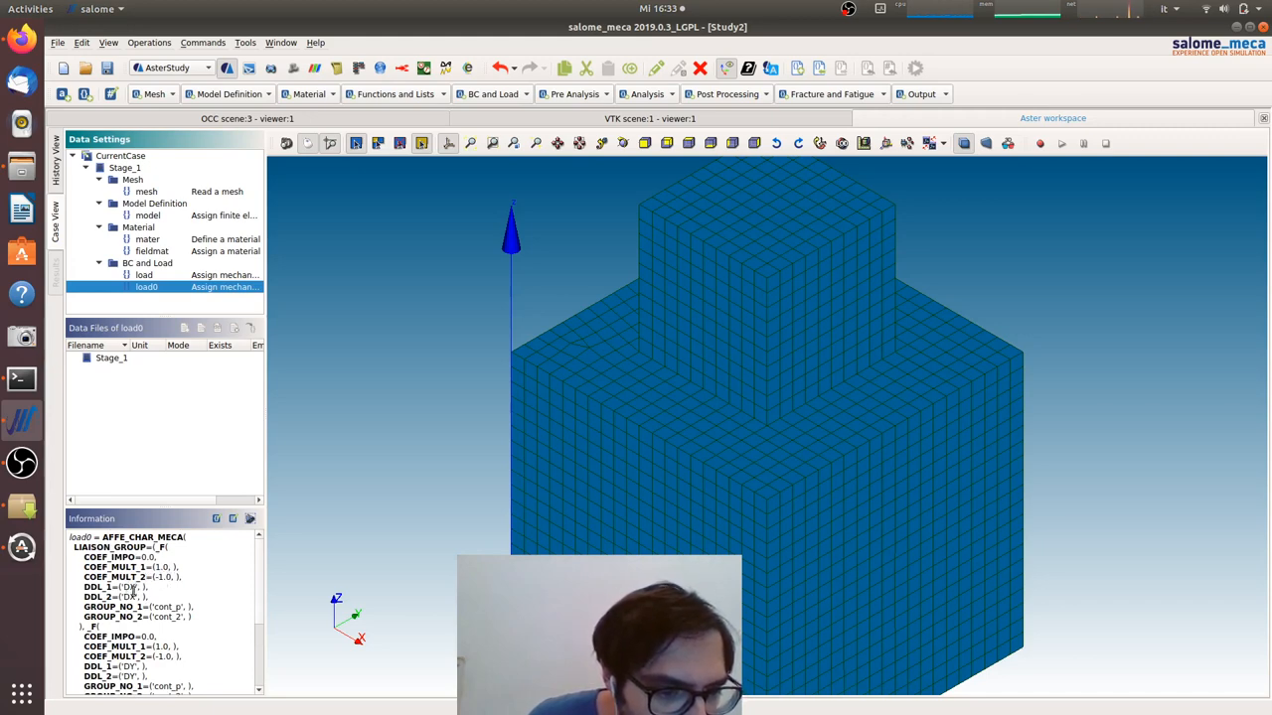
scroll("down", 3)
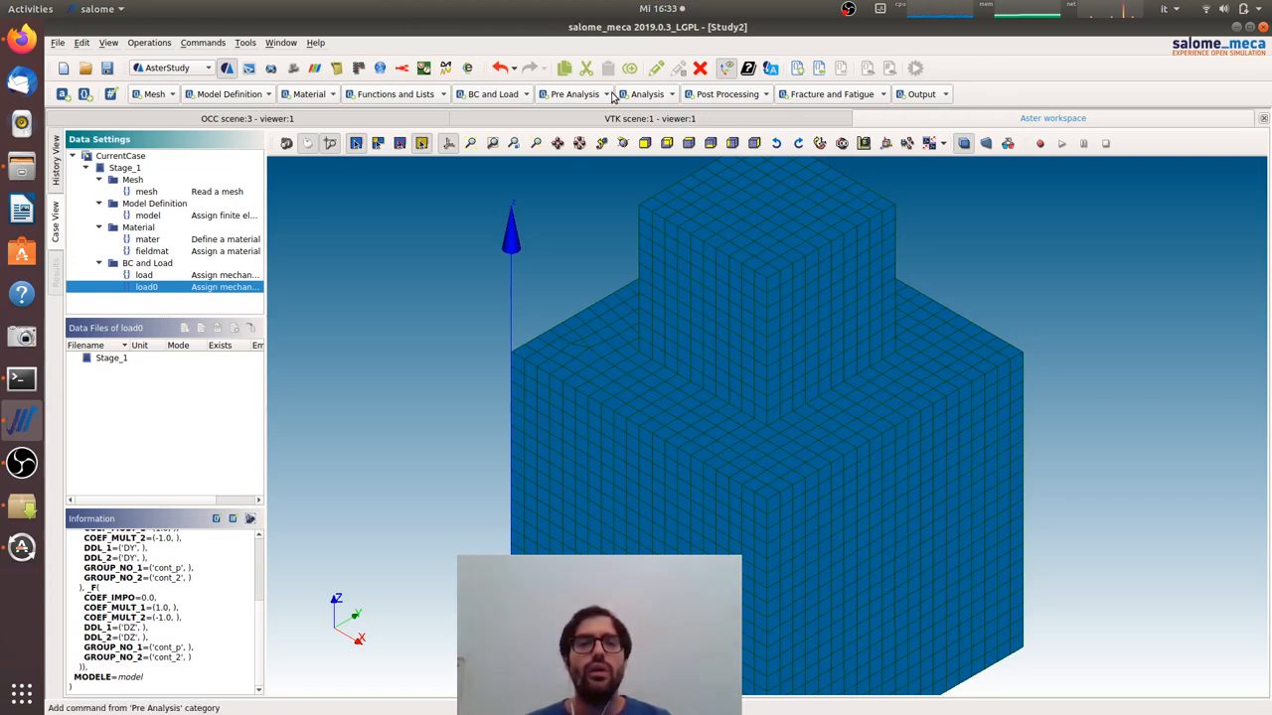
Create a MECA_STATIQUE analysis applying loads load and load0 and store it
left_click(648, 93)
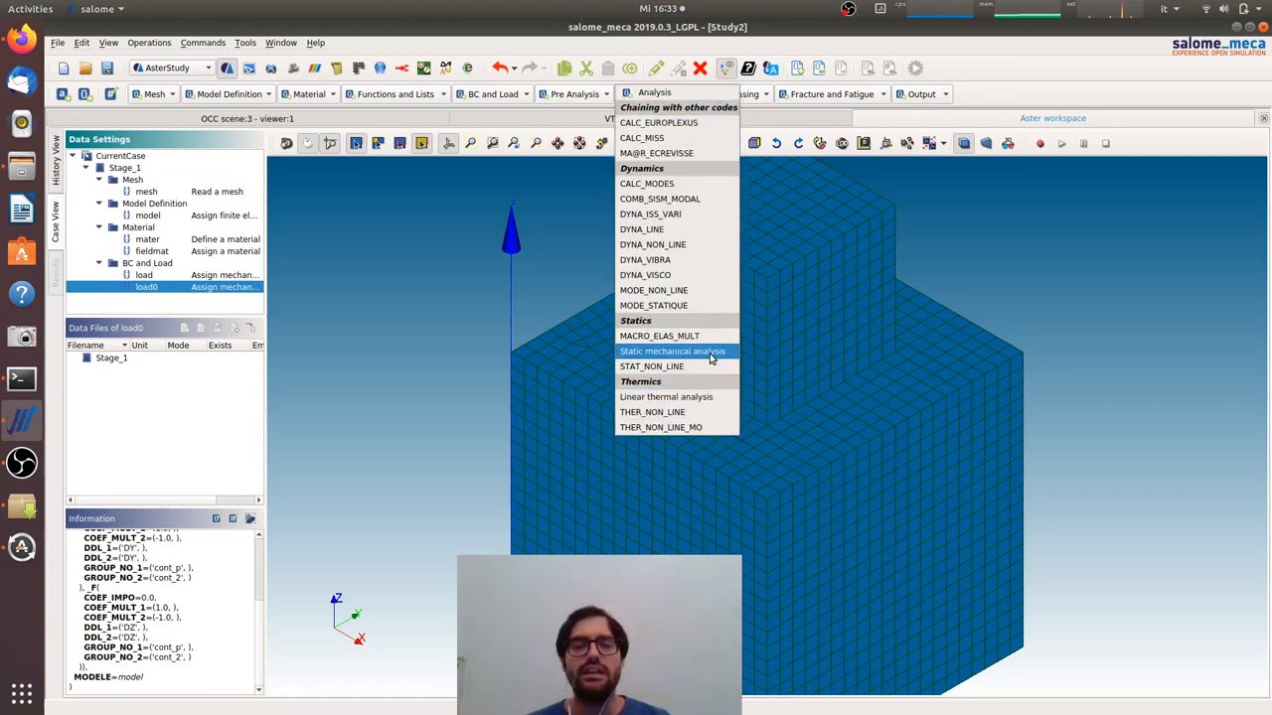
left_click(671, 349)
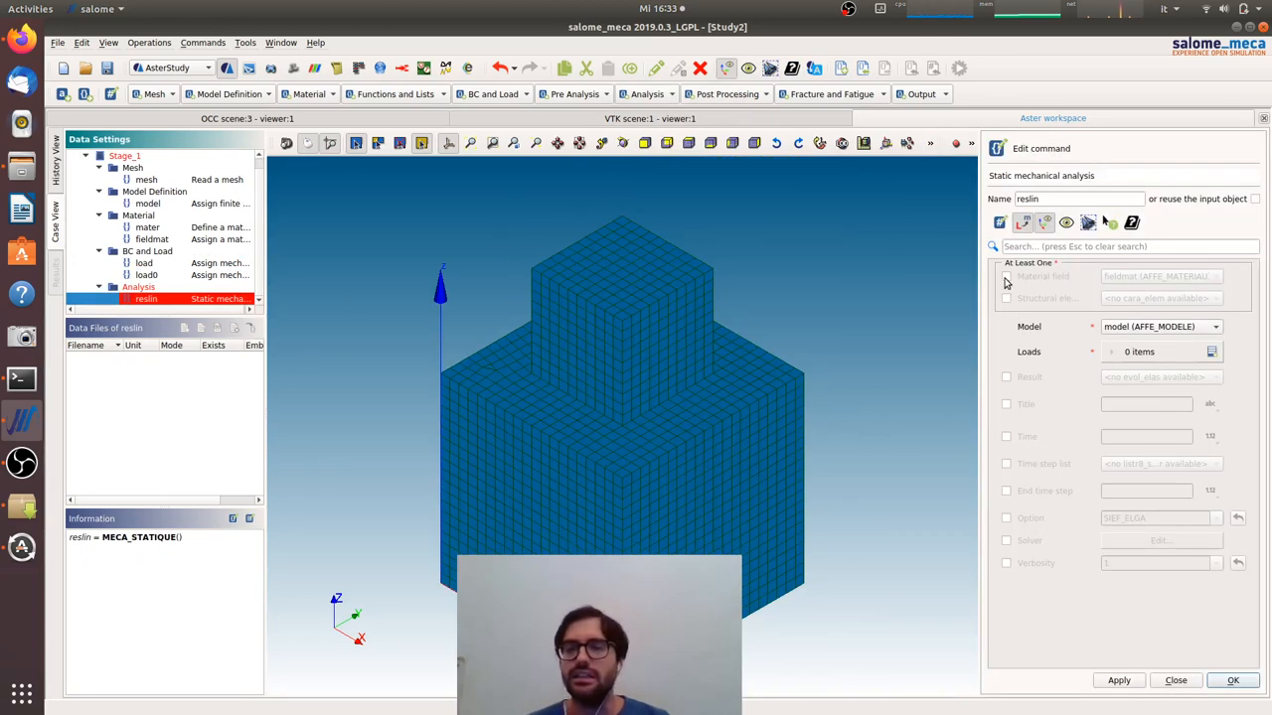
left_click(1006, 277)
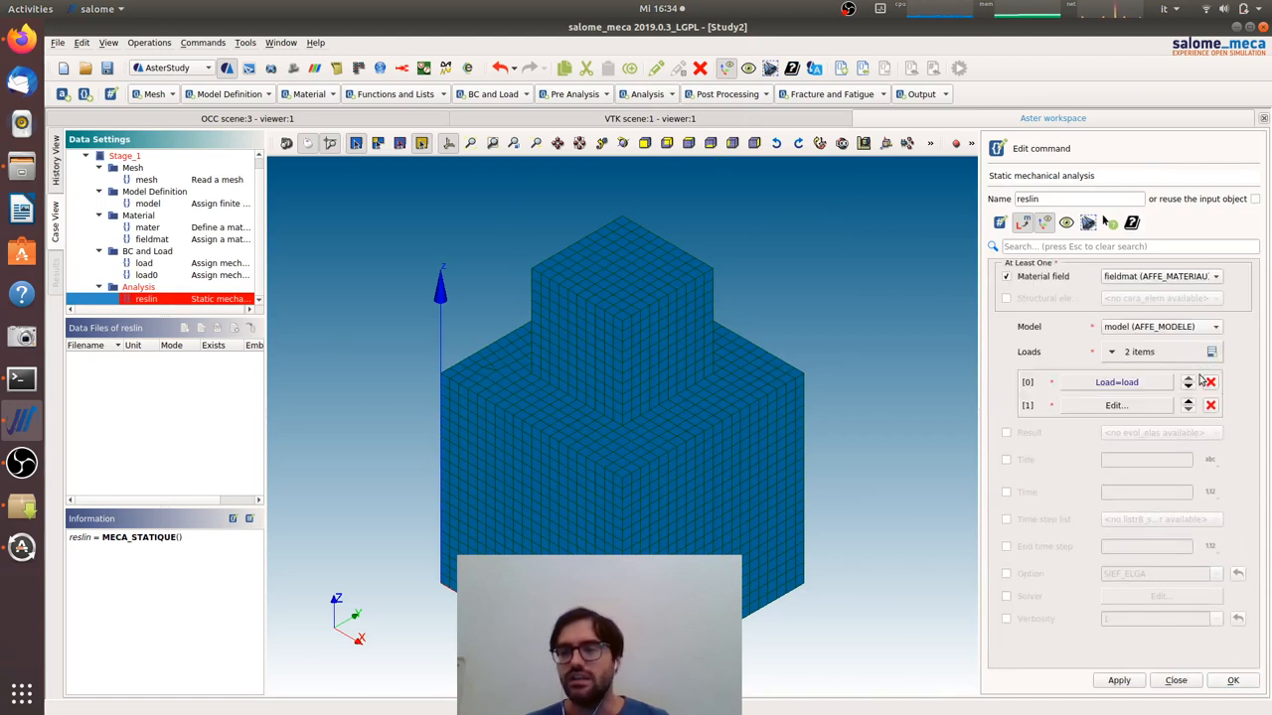
left_click(1117, 405)
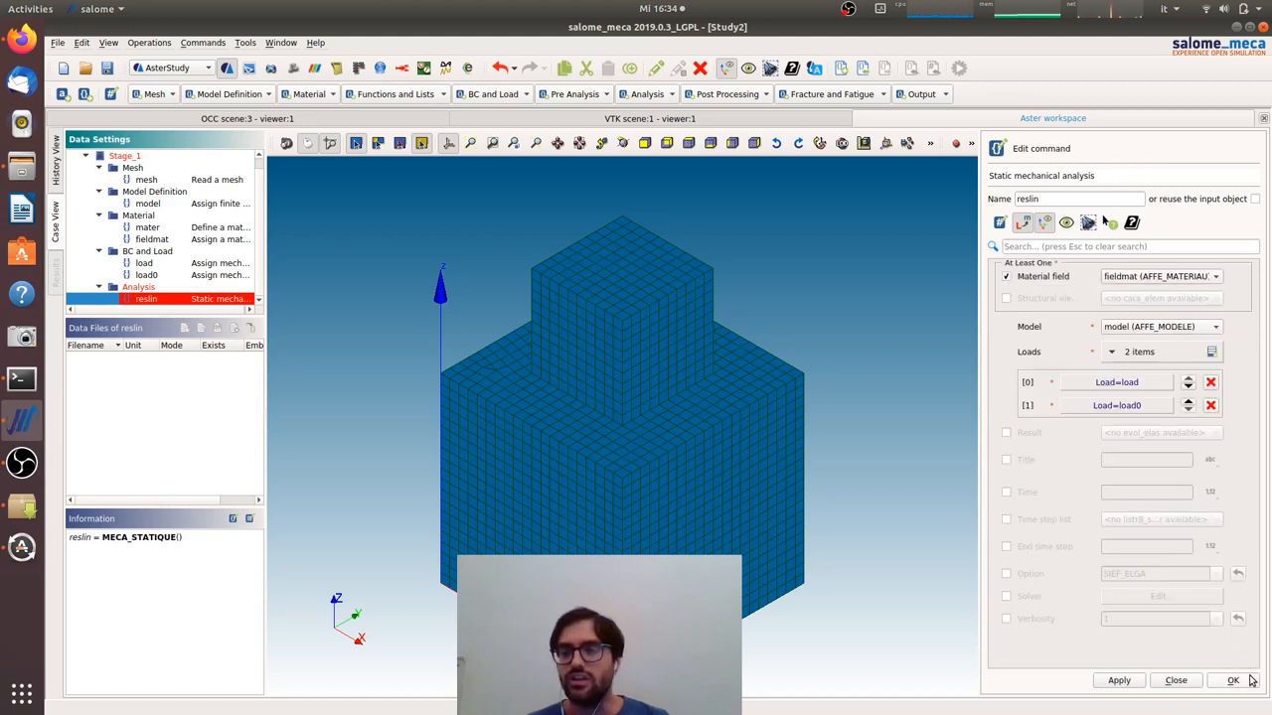
left_click(1233, 680)
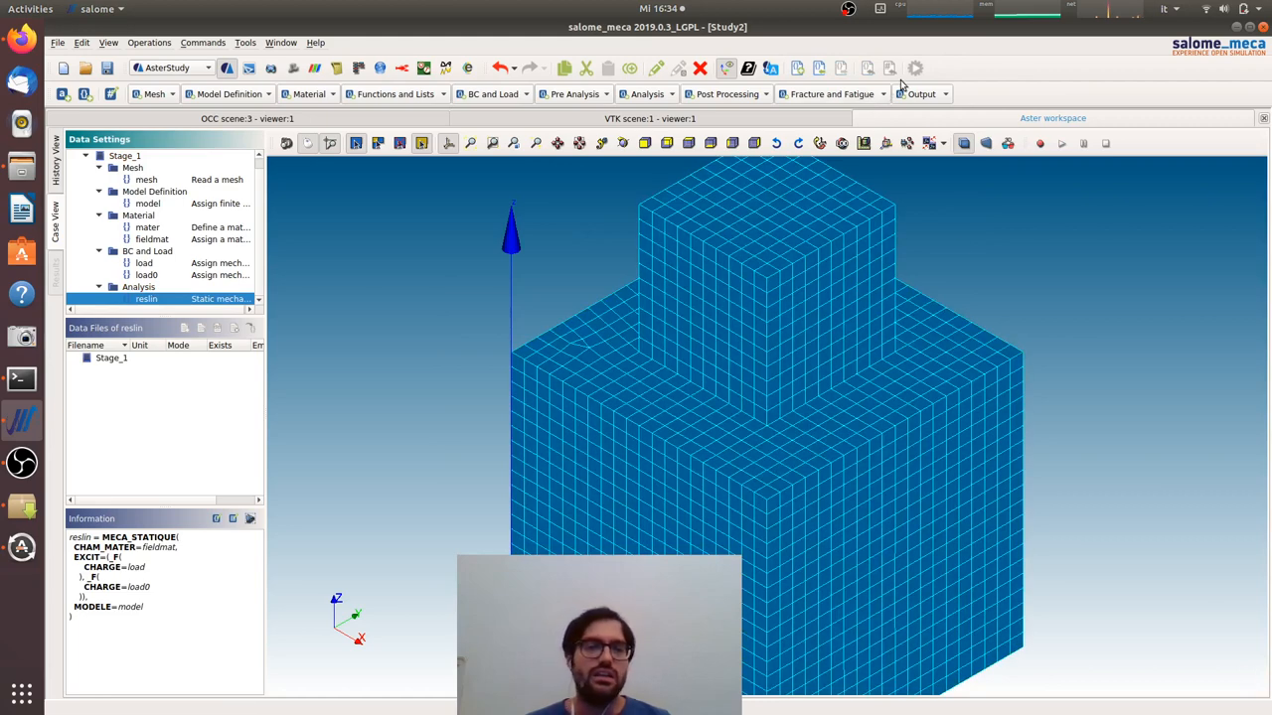
Add a Set output results command writing to file conformal.rmed
left_click(920, 94)
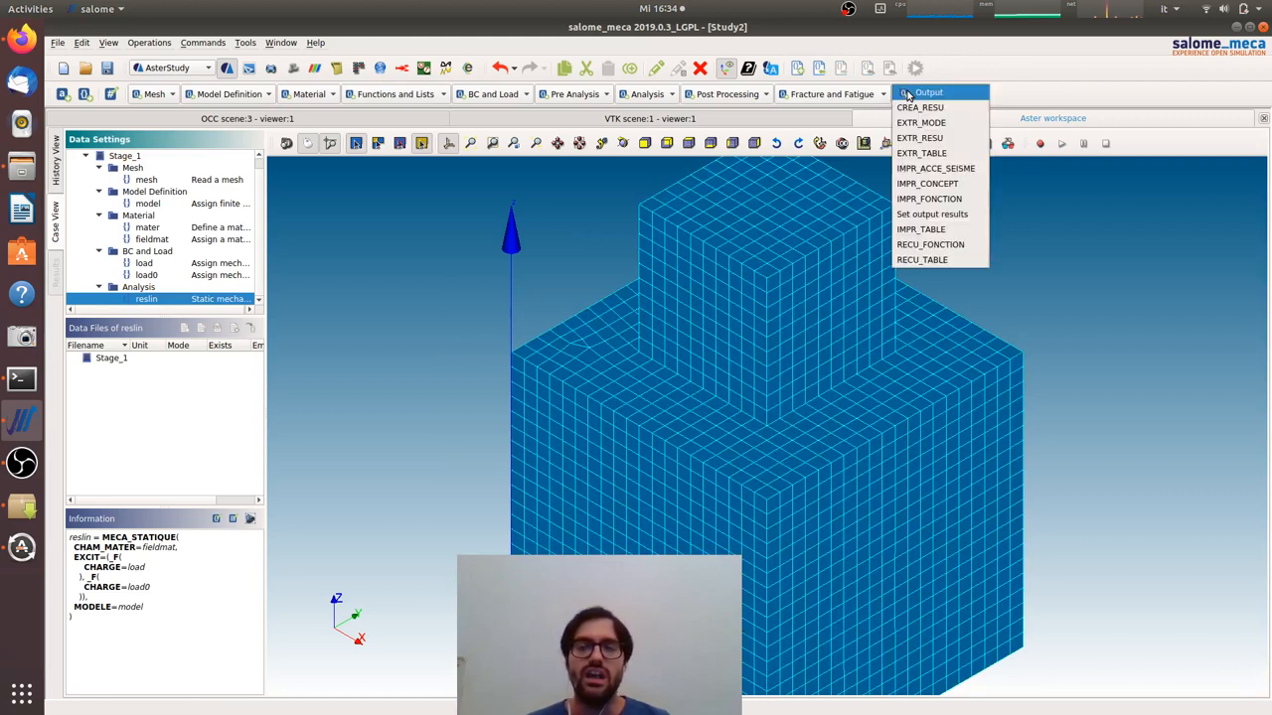
left_click(933, 215)
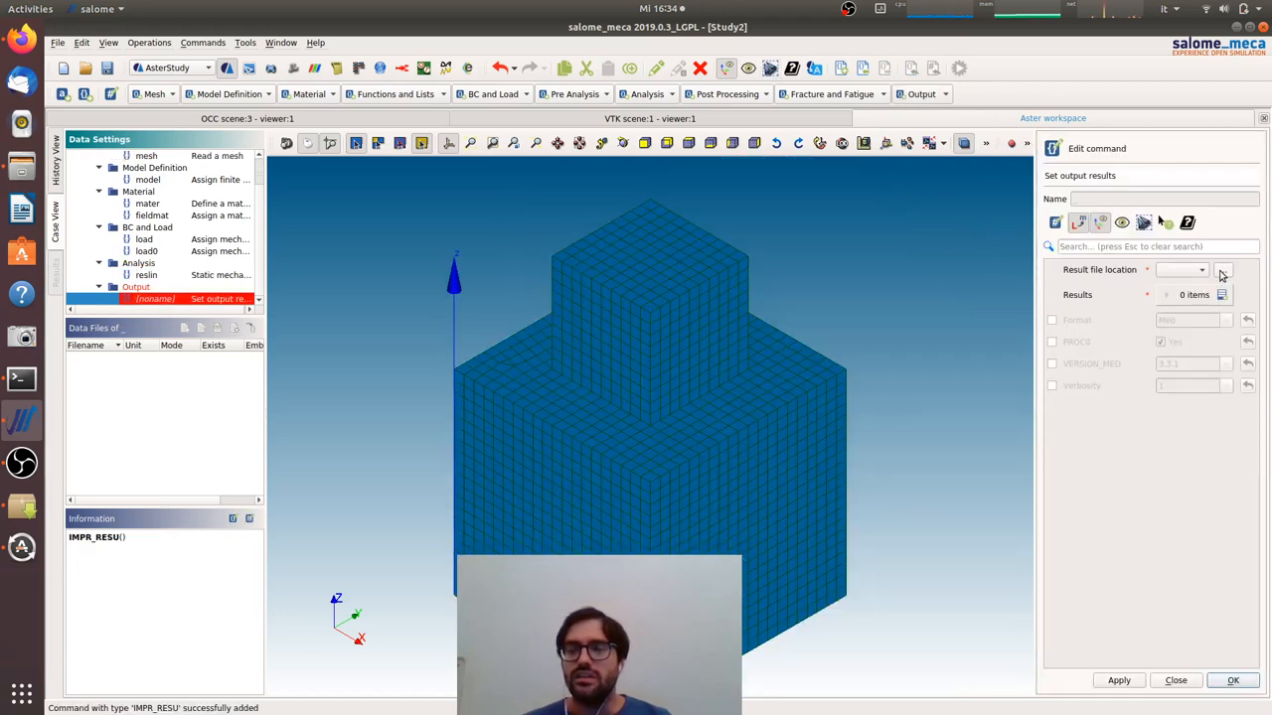
left_click(1224, 270)
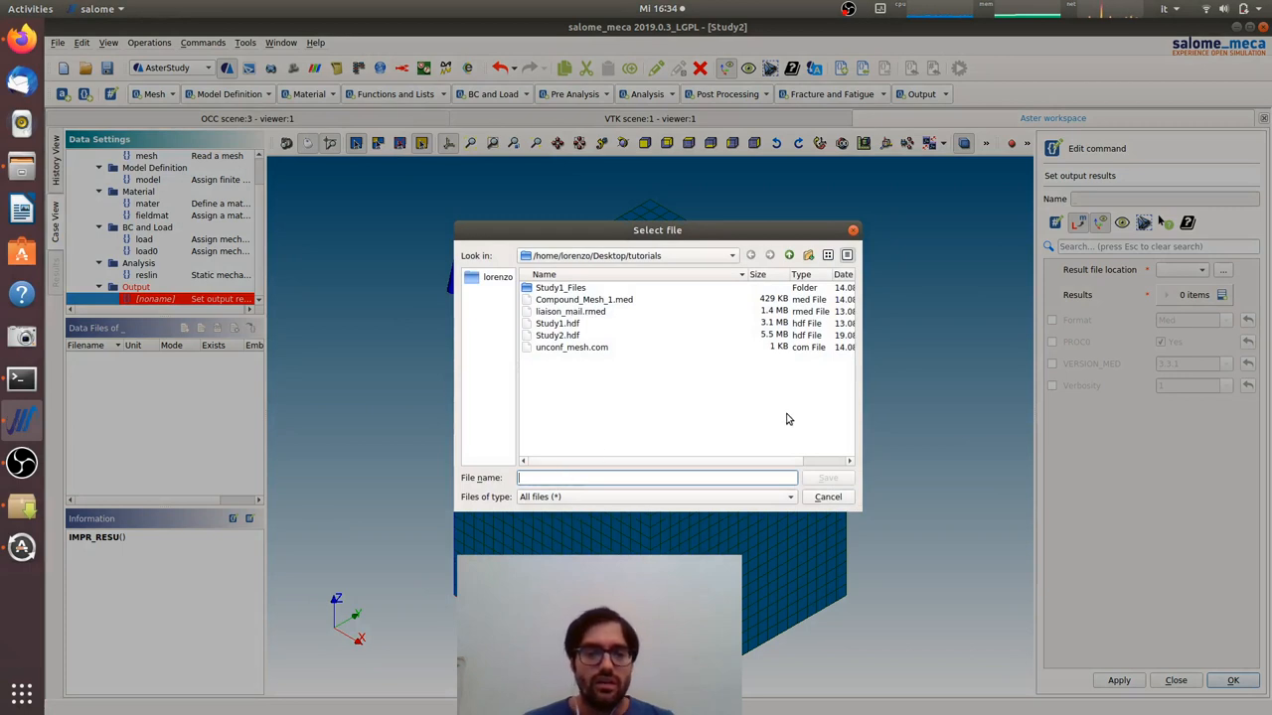
type("conformal")
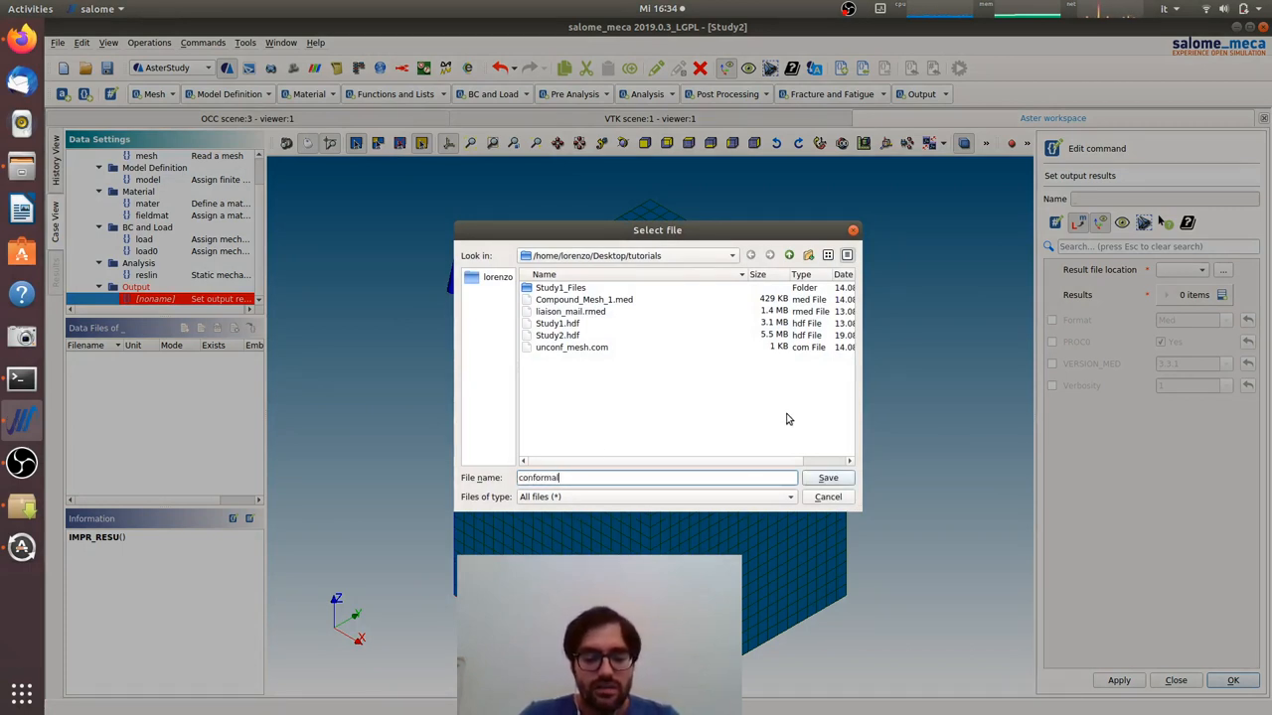
type(".rmed")
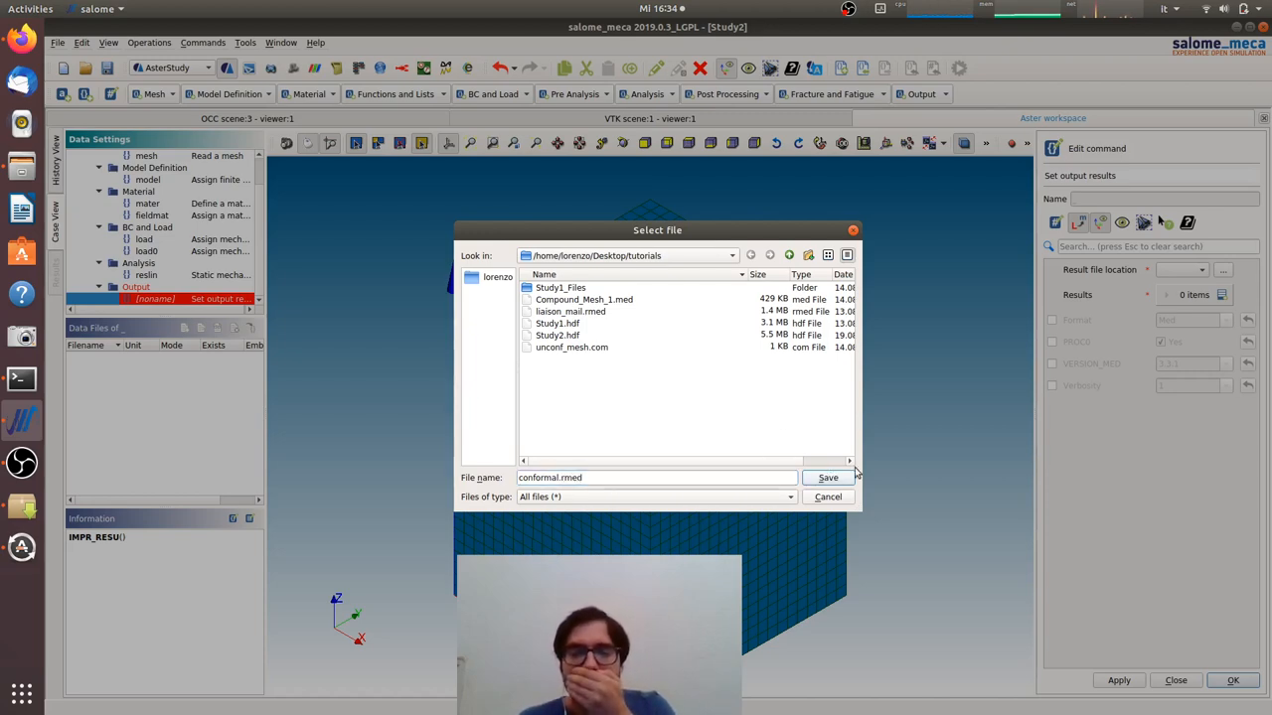
left_click(826, 477)
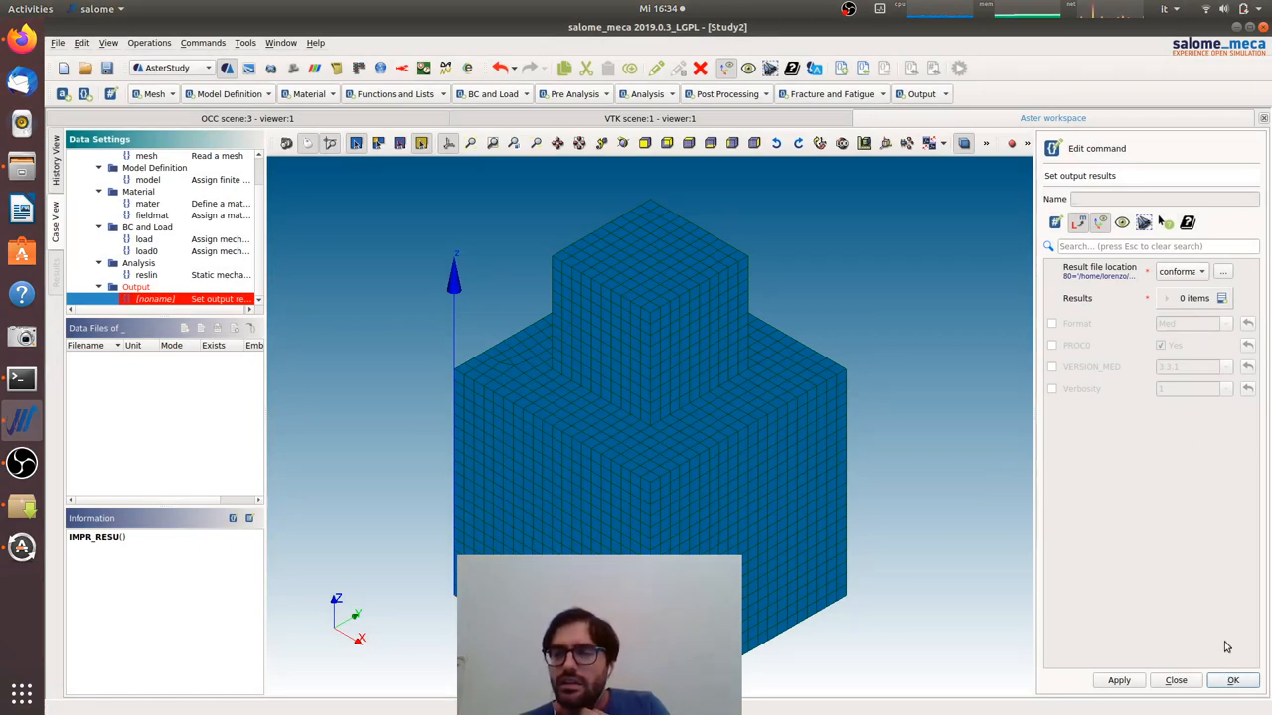
Add a Results entry taking resolin and store the output command
left_click(1220, 298)
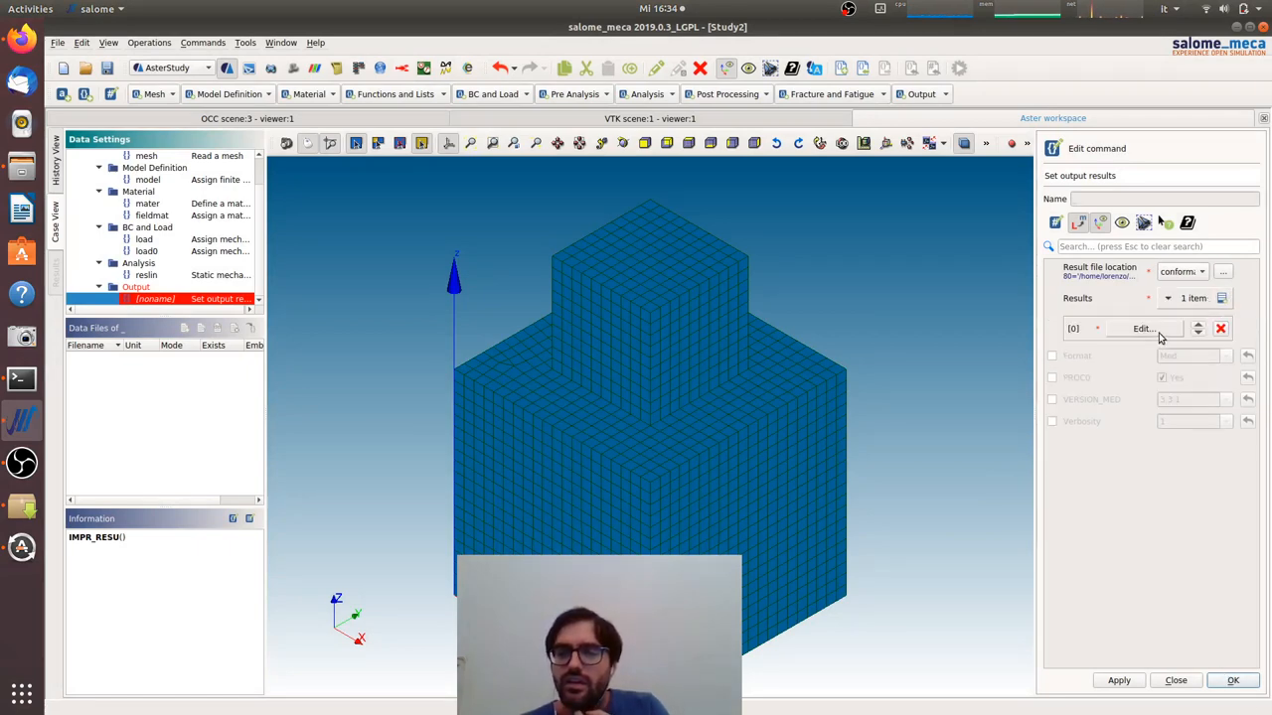
left_click(1143, 328)
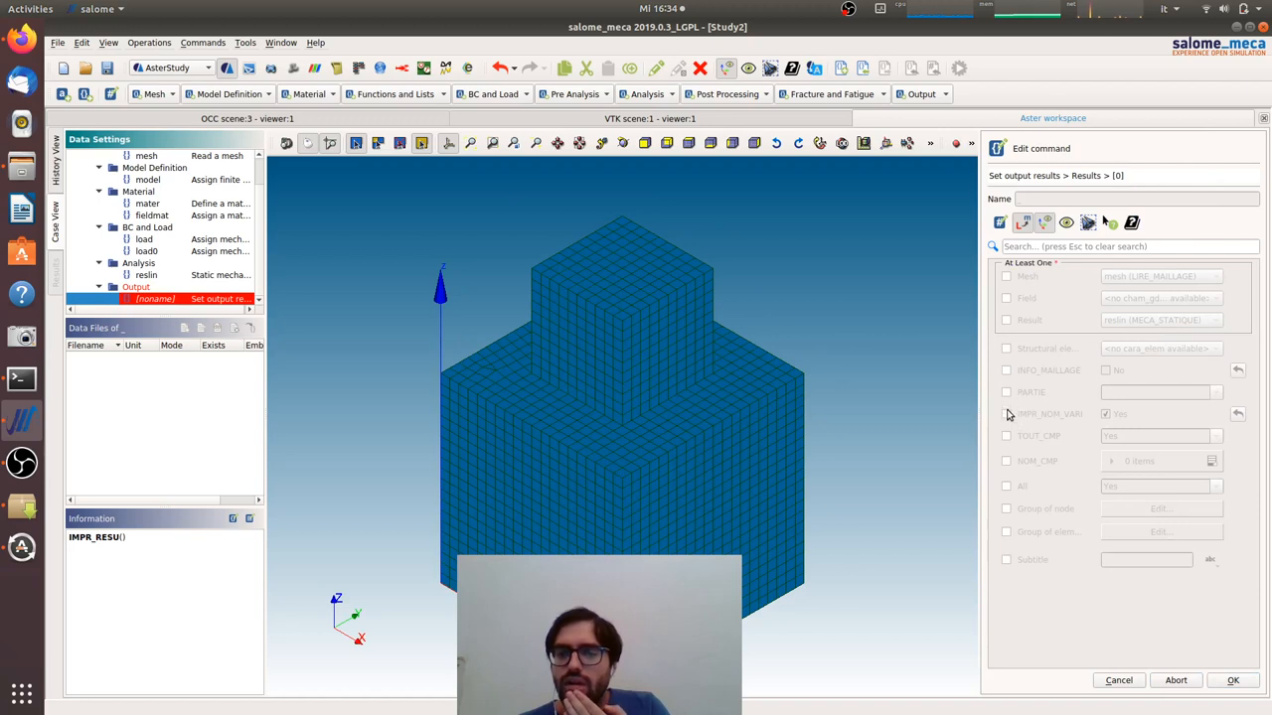
left_click(1006, 318)
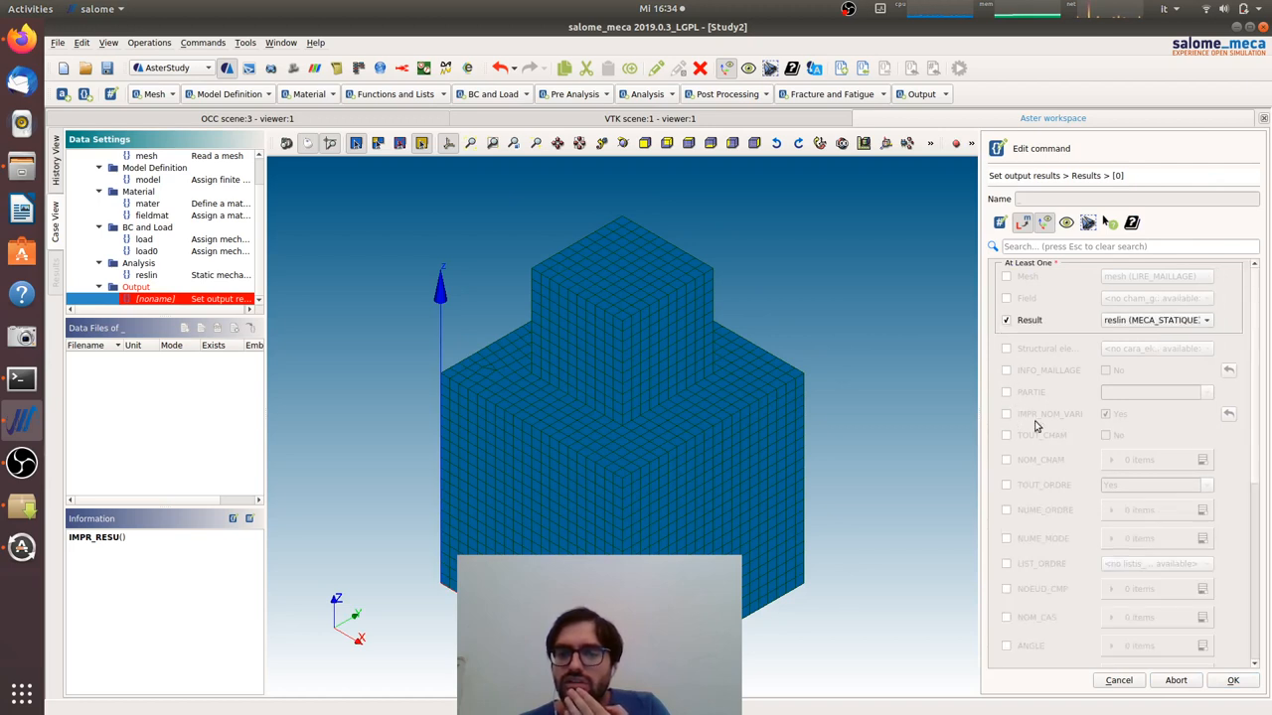
left_click(1006, 435)
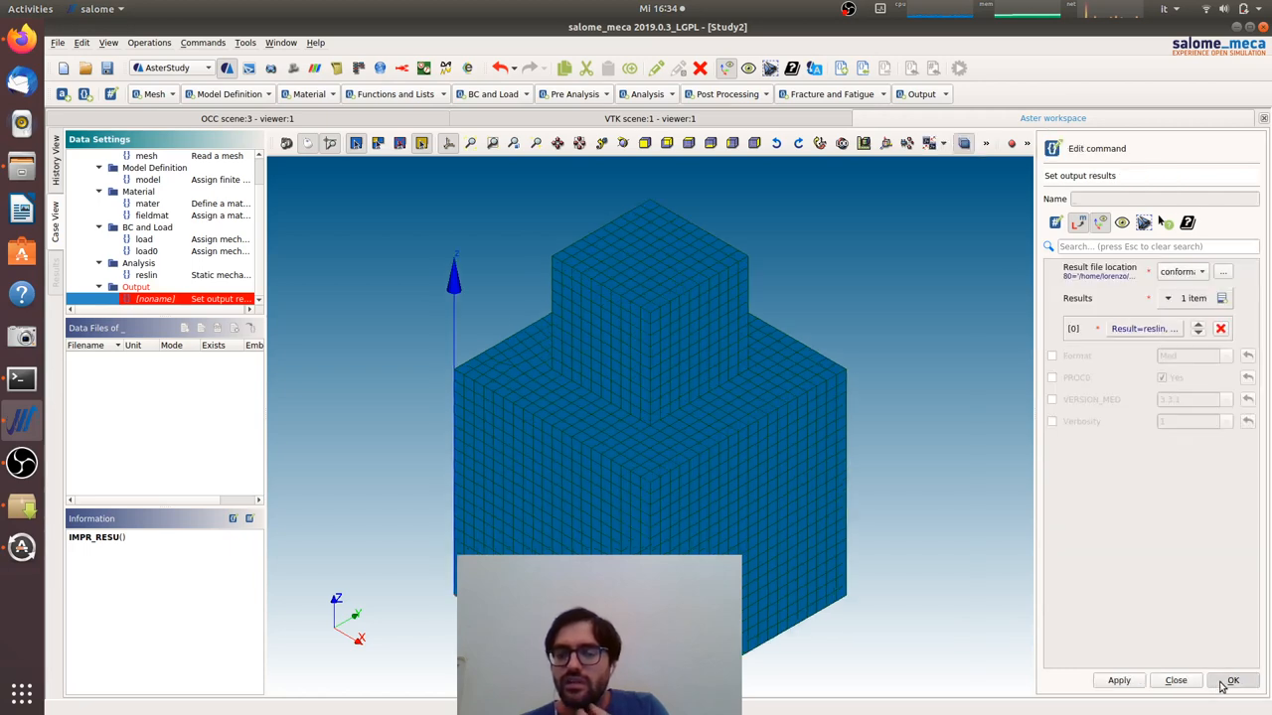
left_click(1232, 680)
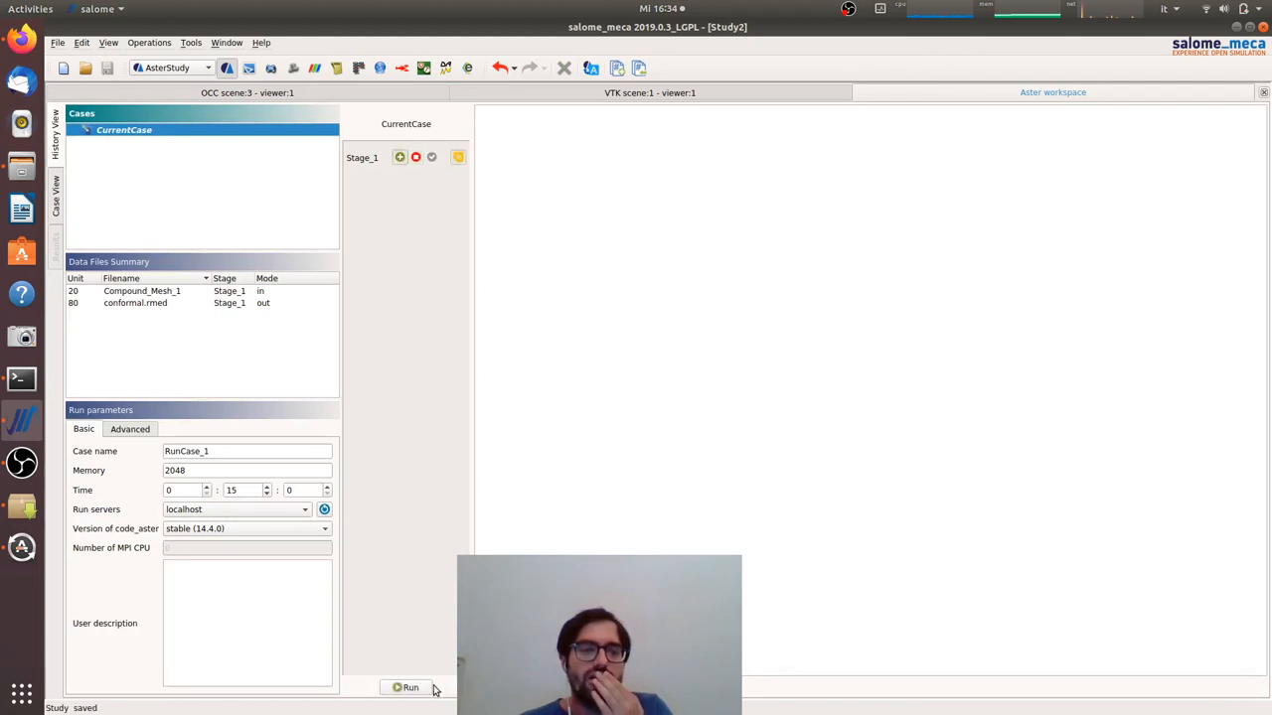
Run the study in Case View so RunCase_1 completes successfully
left_click(405, 687)
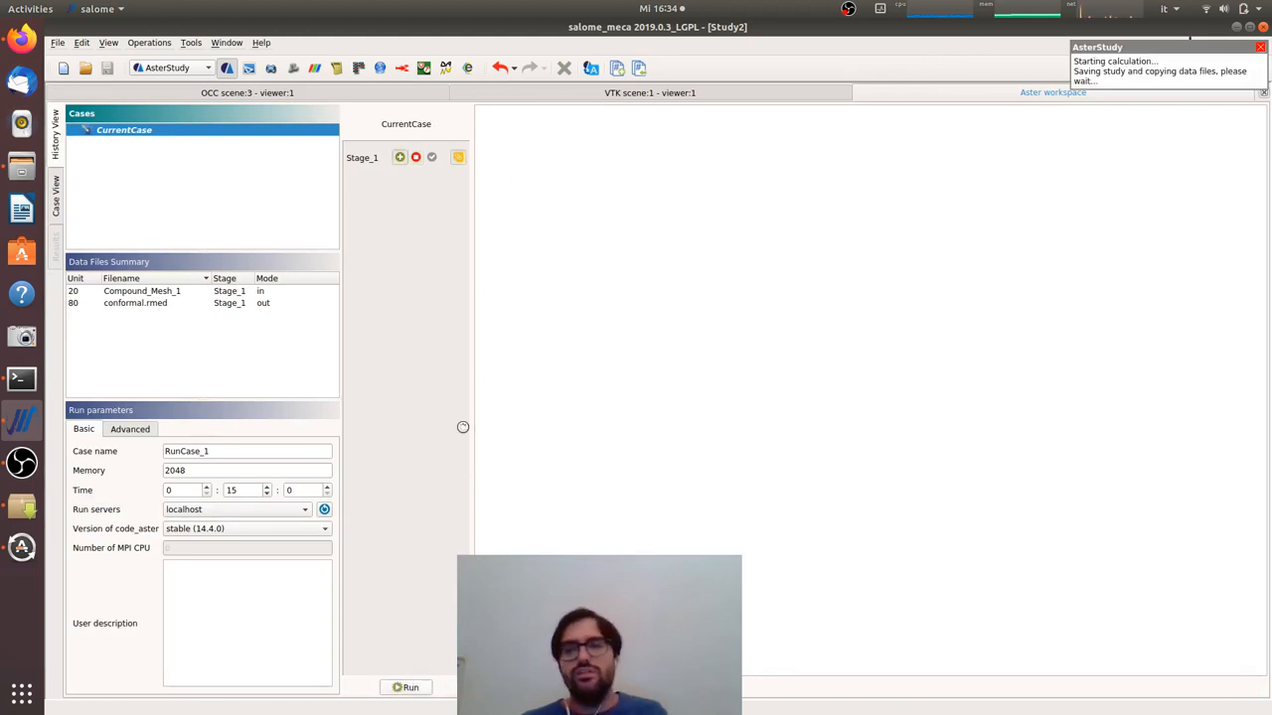
left_click(406, 687)
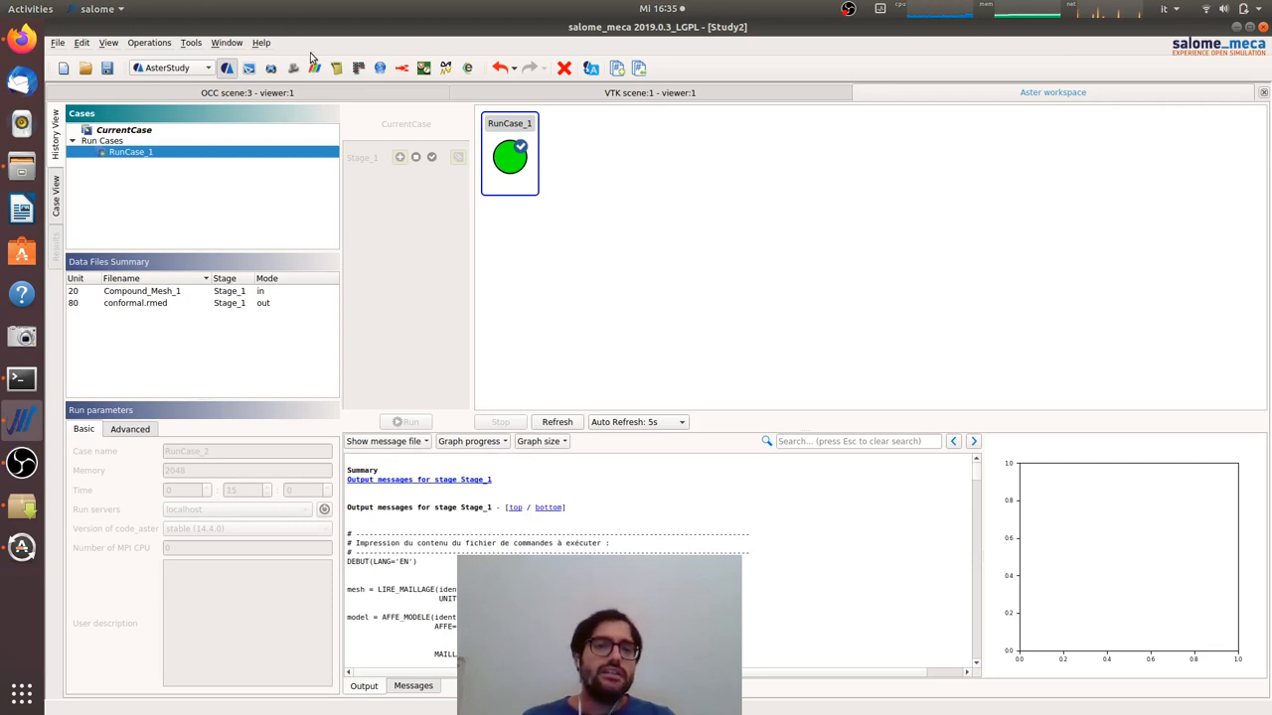
mouse_move(314, 68)
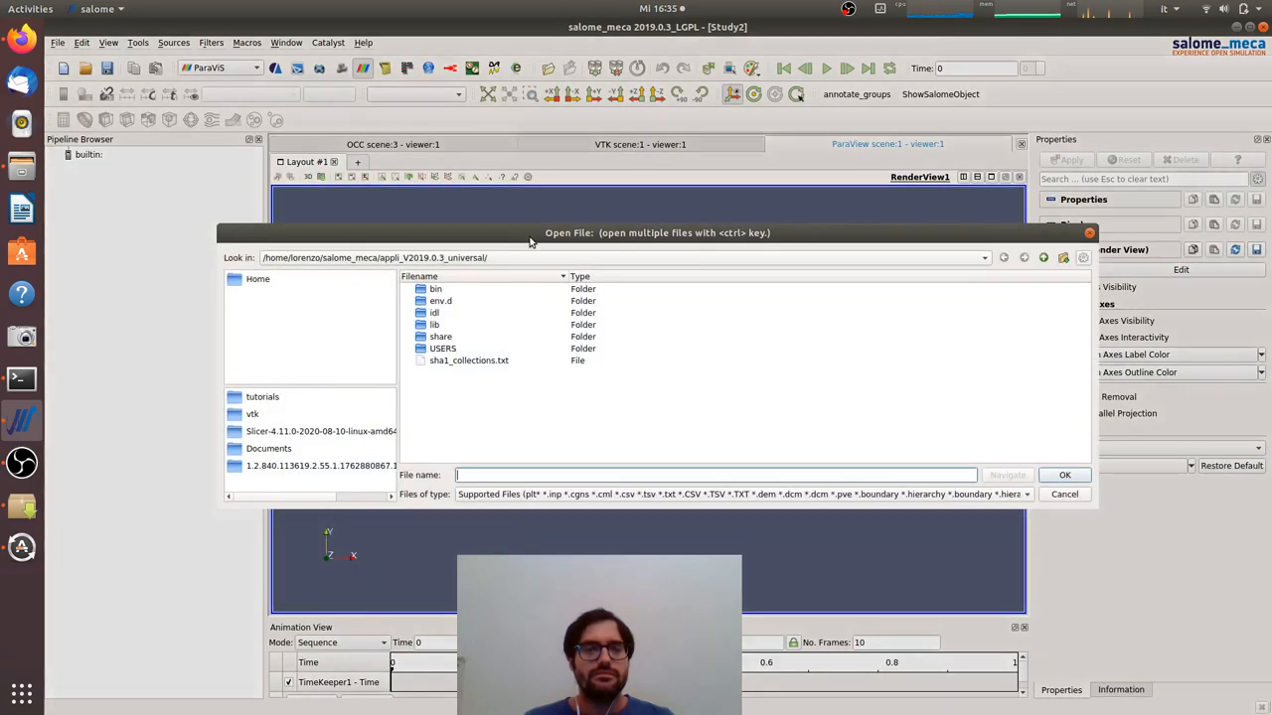
Load the conformal.rmed results from the tutorials folder into the ParaVis view
double_click(262, 398)
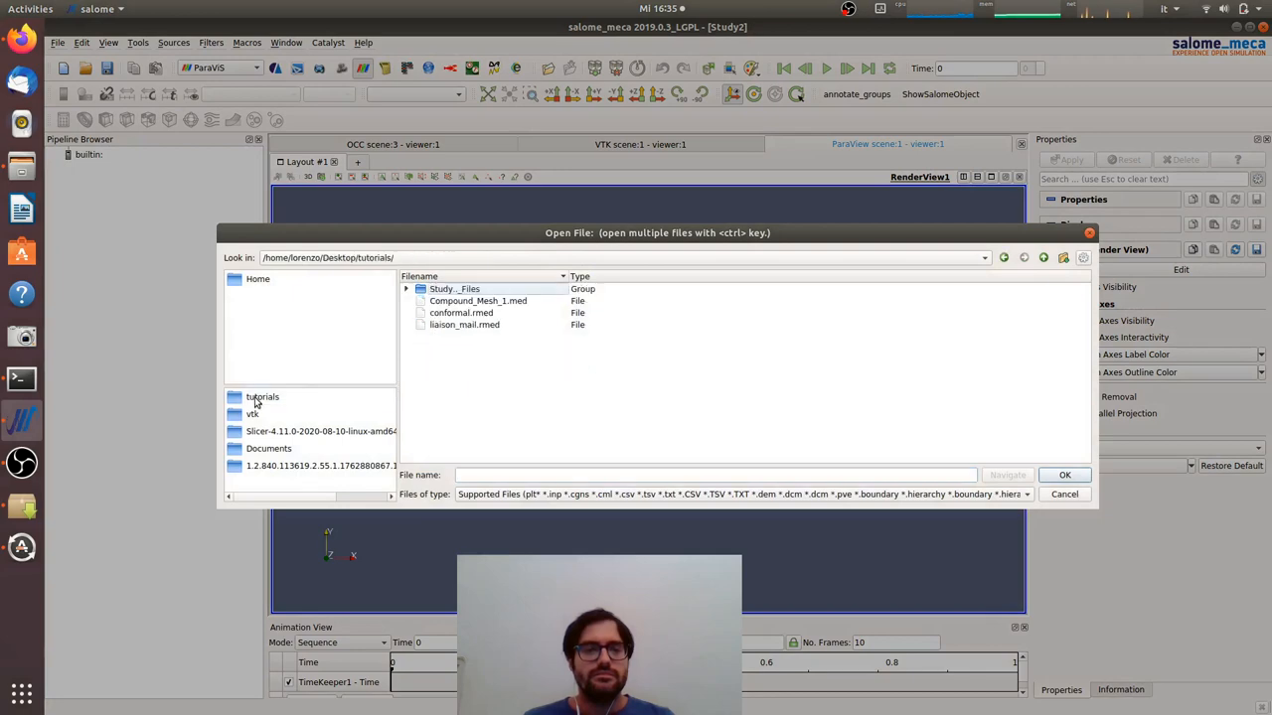
left_click(1066, 475)
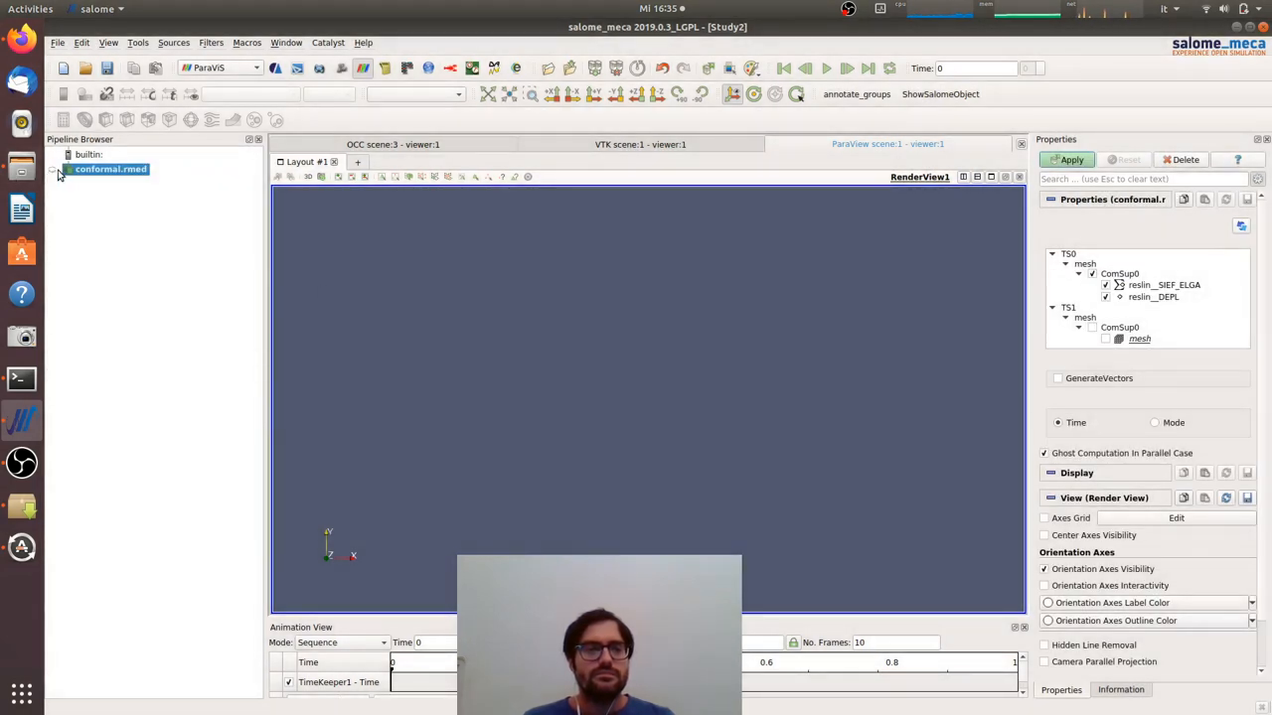
left_click(1065, 159)
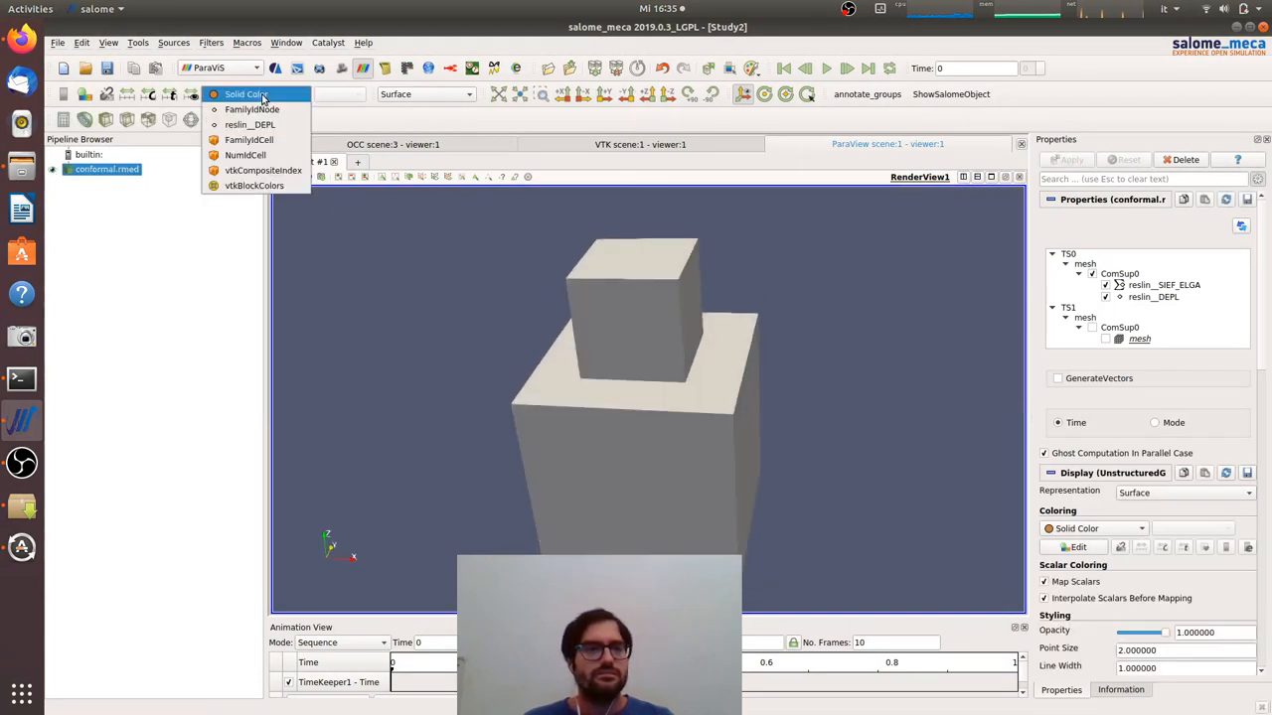
Colour the cubes by the DX component of resolin__DEPL and add a Warp By Vector filter
left_click(253, 109)
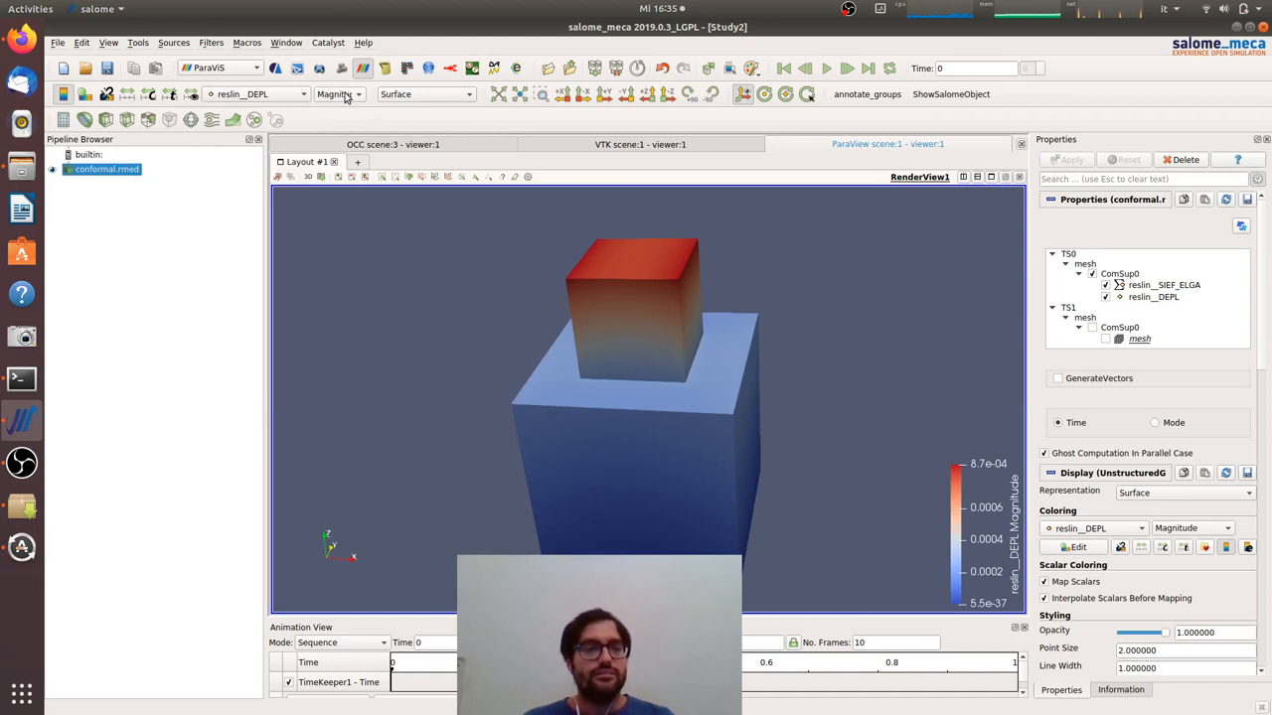
left_click(357, 94)
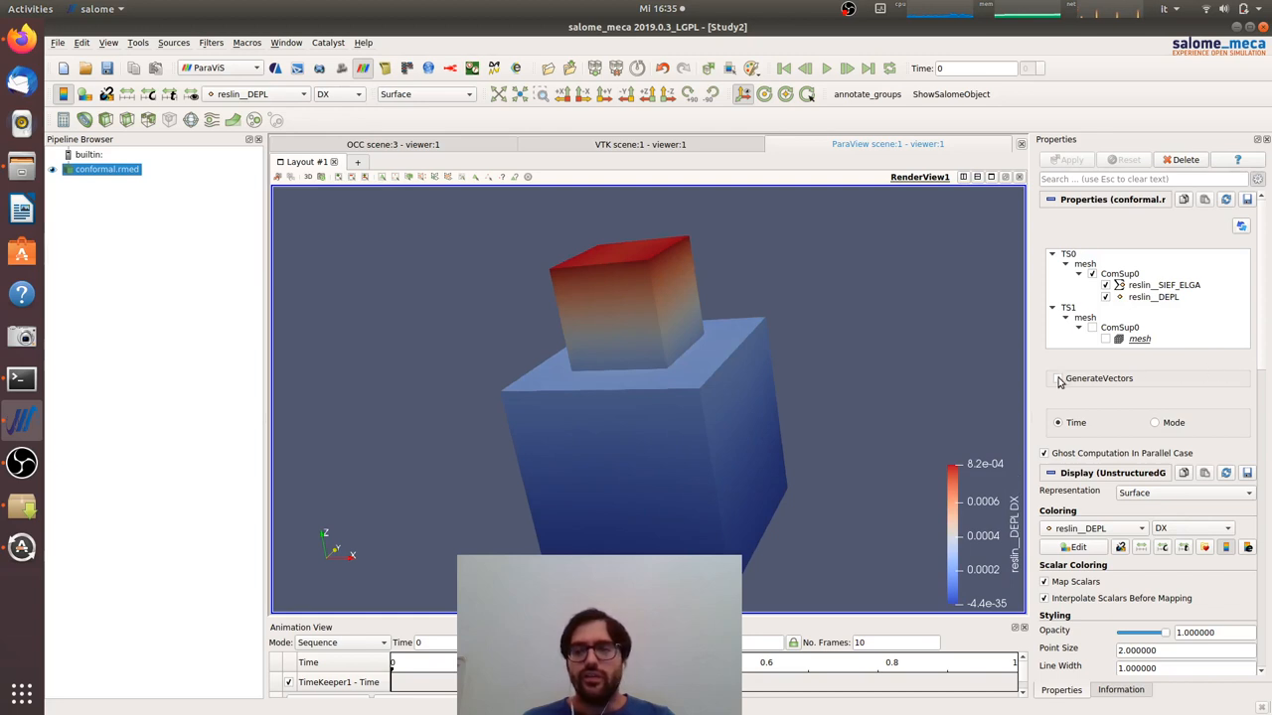
left_click(1057, 378)
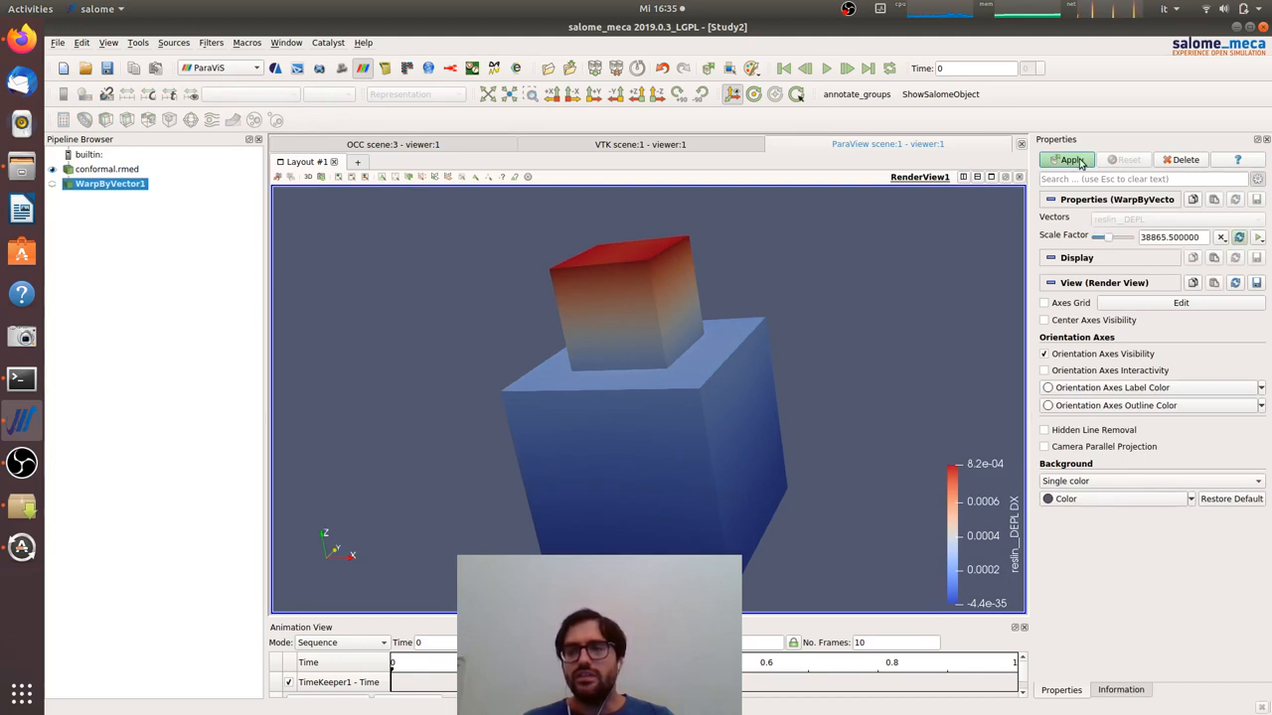
Warp the cubes by the displacement and show them as Surface With Edges
left_click(1067, 159)
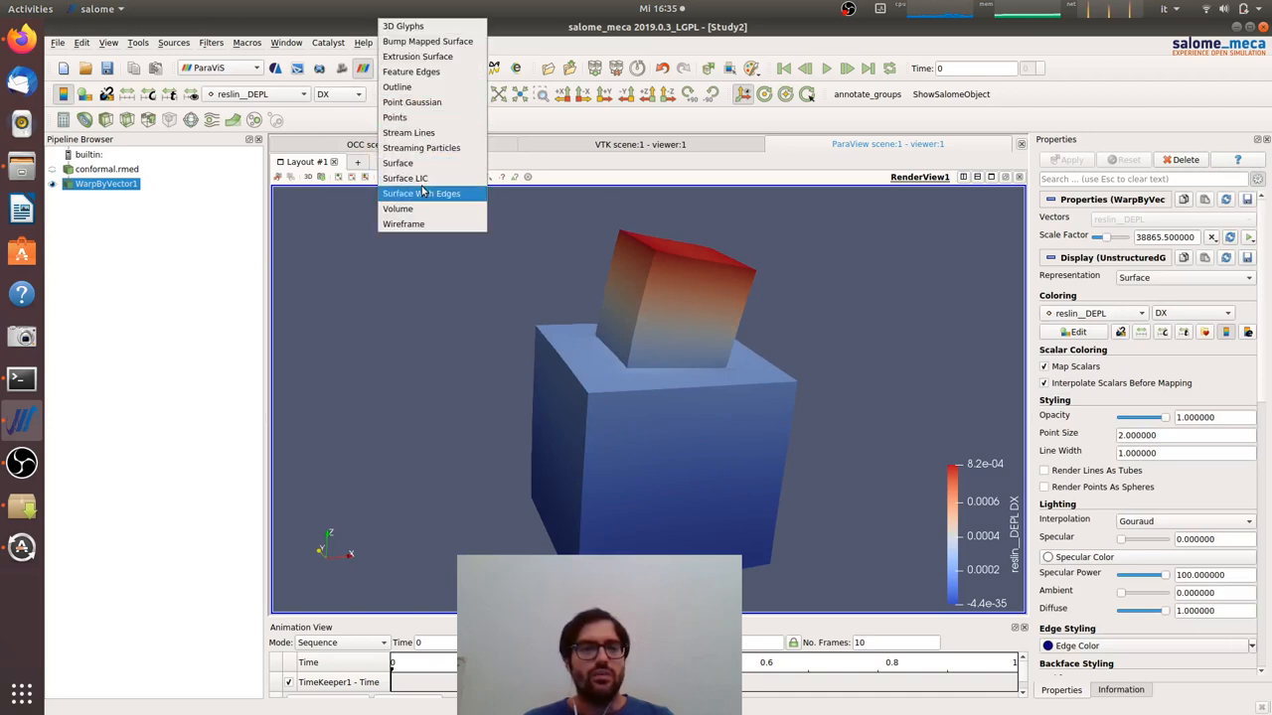
left_click(422, 193)
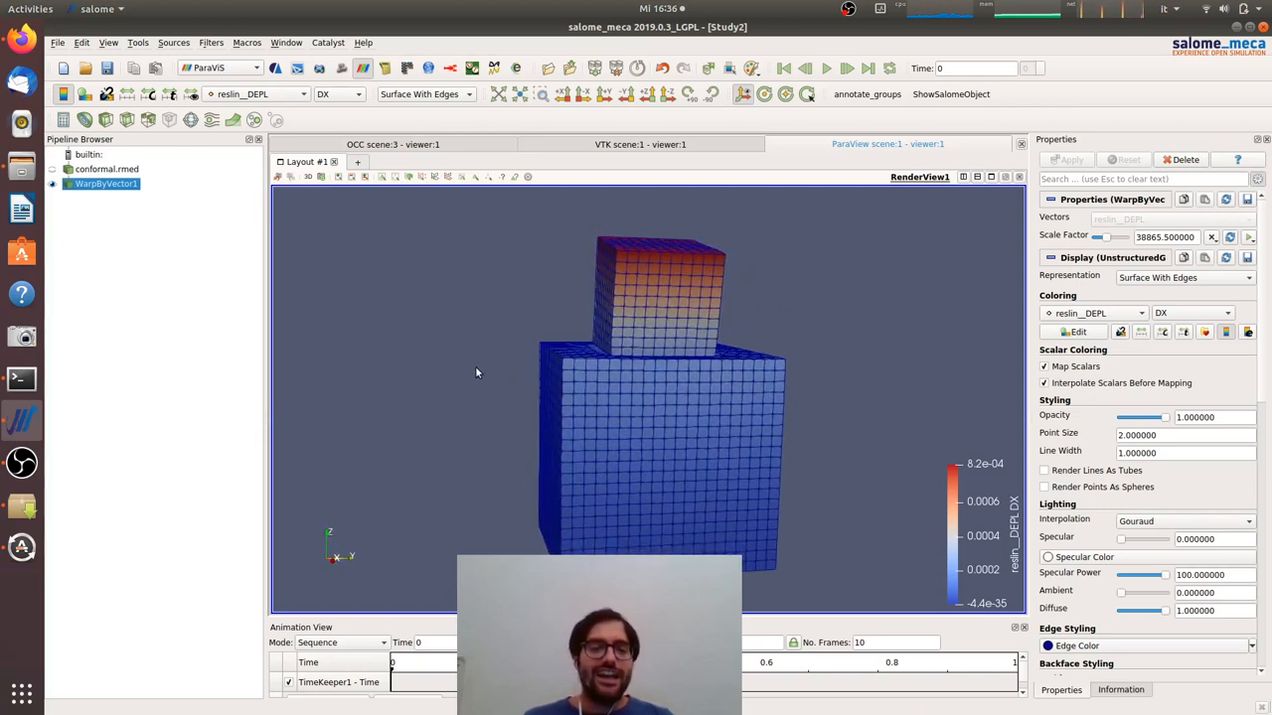
mouse_move(414, 479)
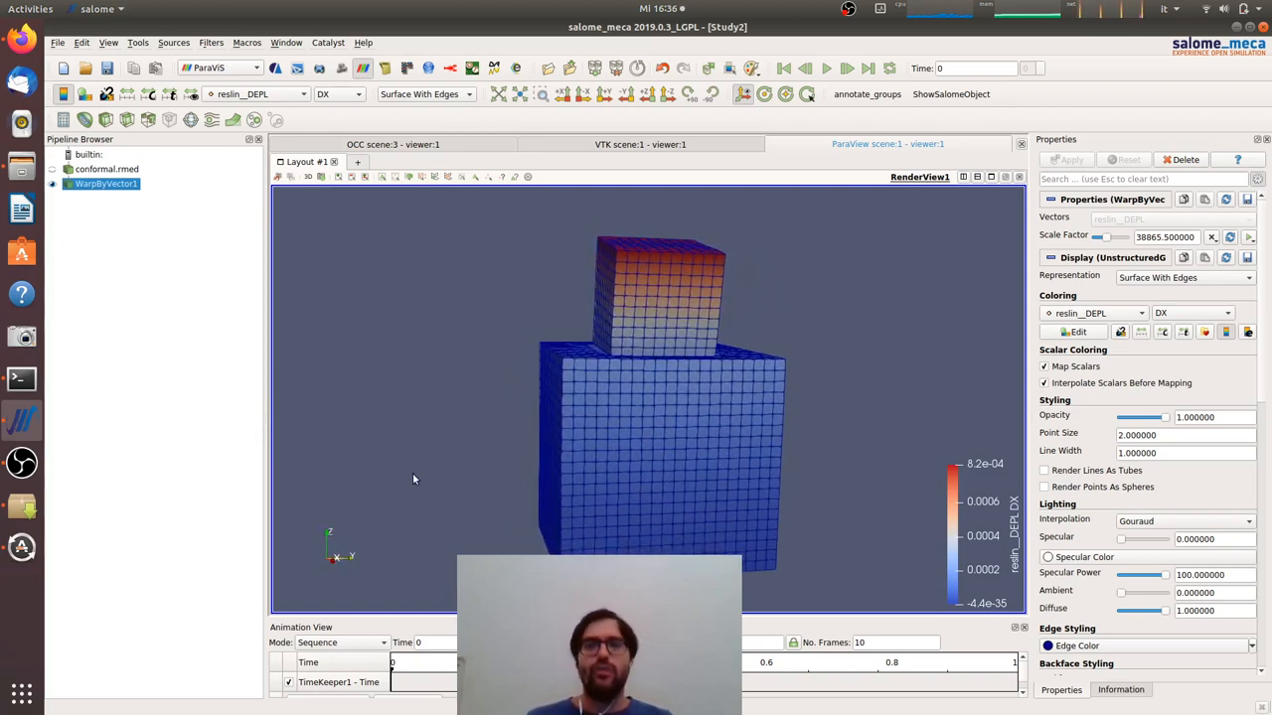